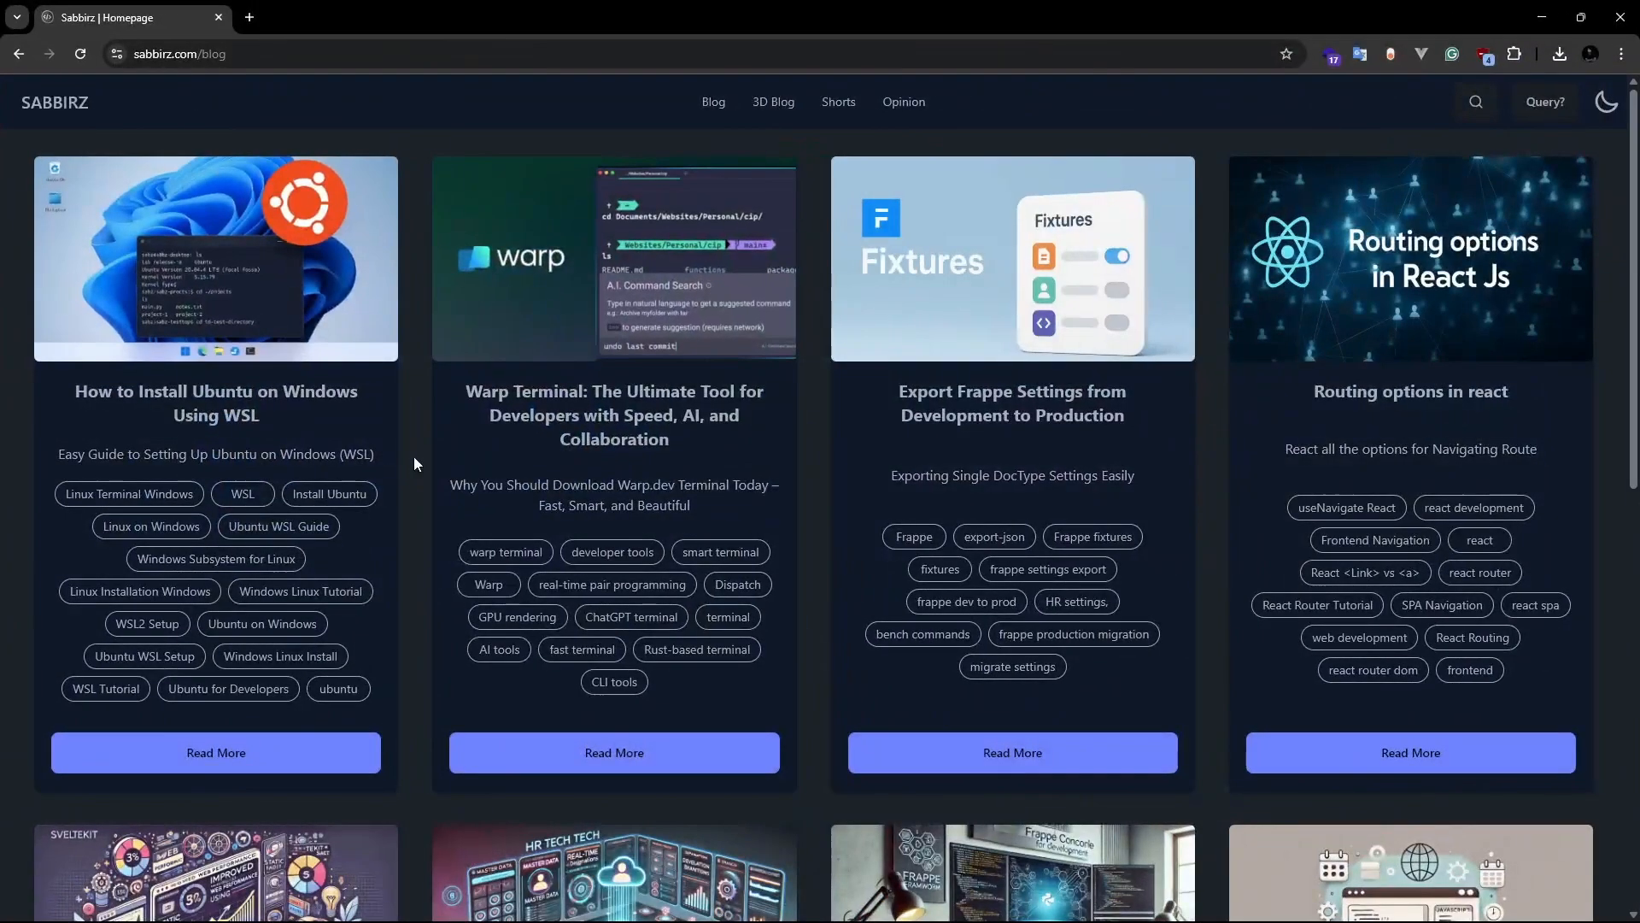
Step: Search the Sabbirz blog for 'apache superset' and open the Ubuntu-without-docker install post
left_click(1476, 102)
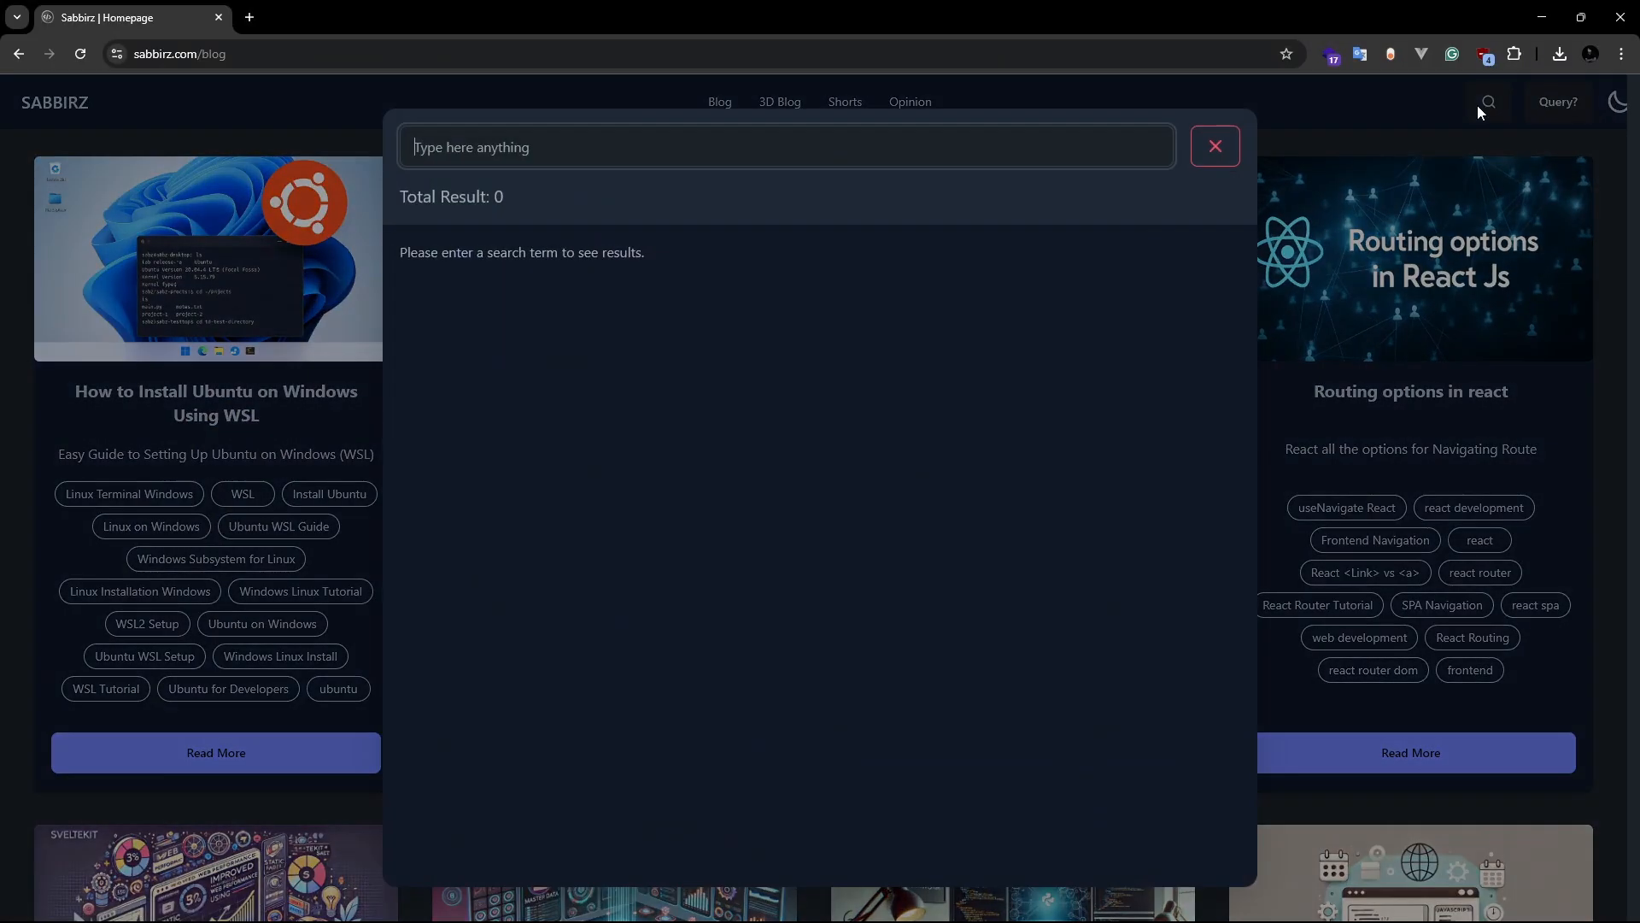
type("apache superset")
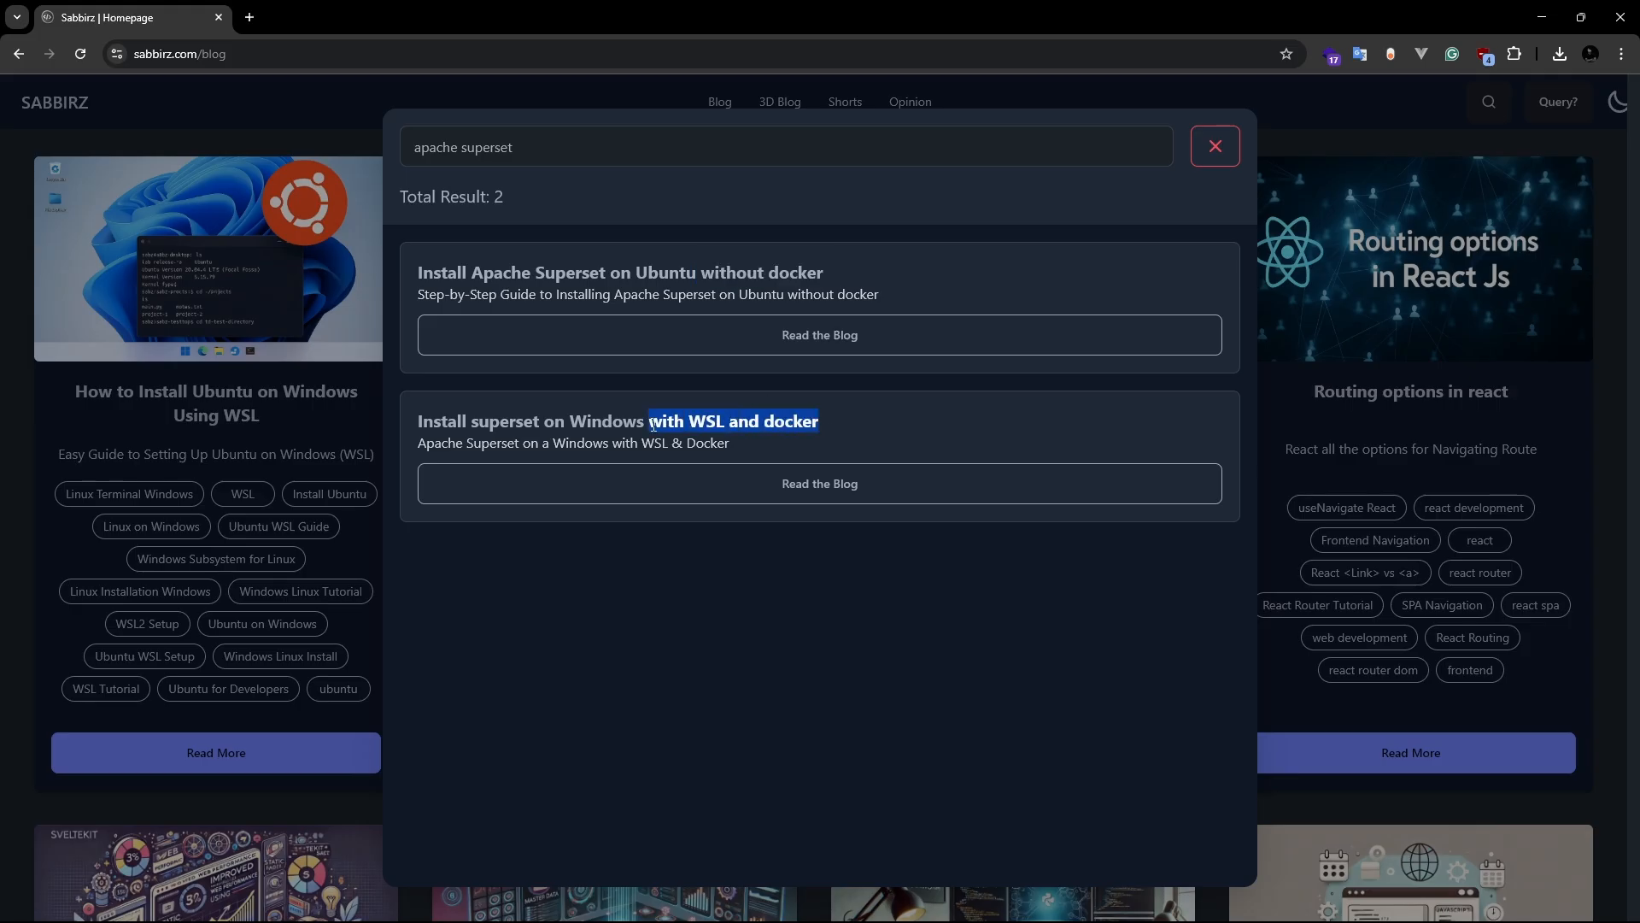
left_click(427, 273)
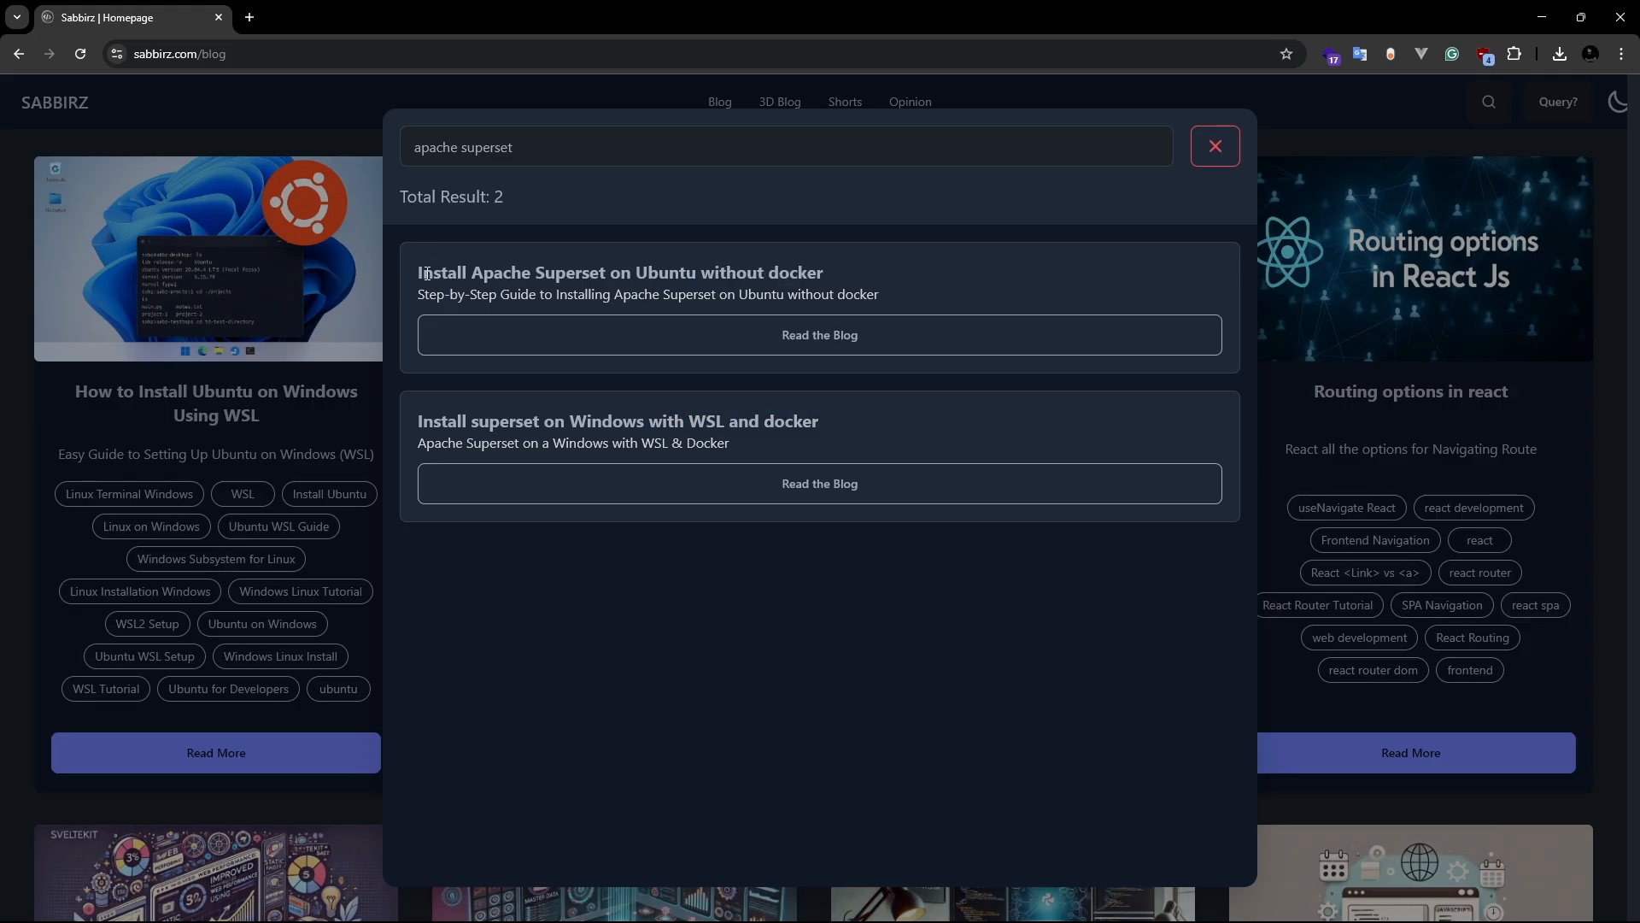
left_click_drag(418, 272, 737, 271)
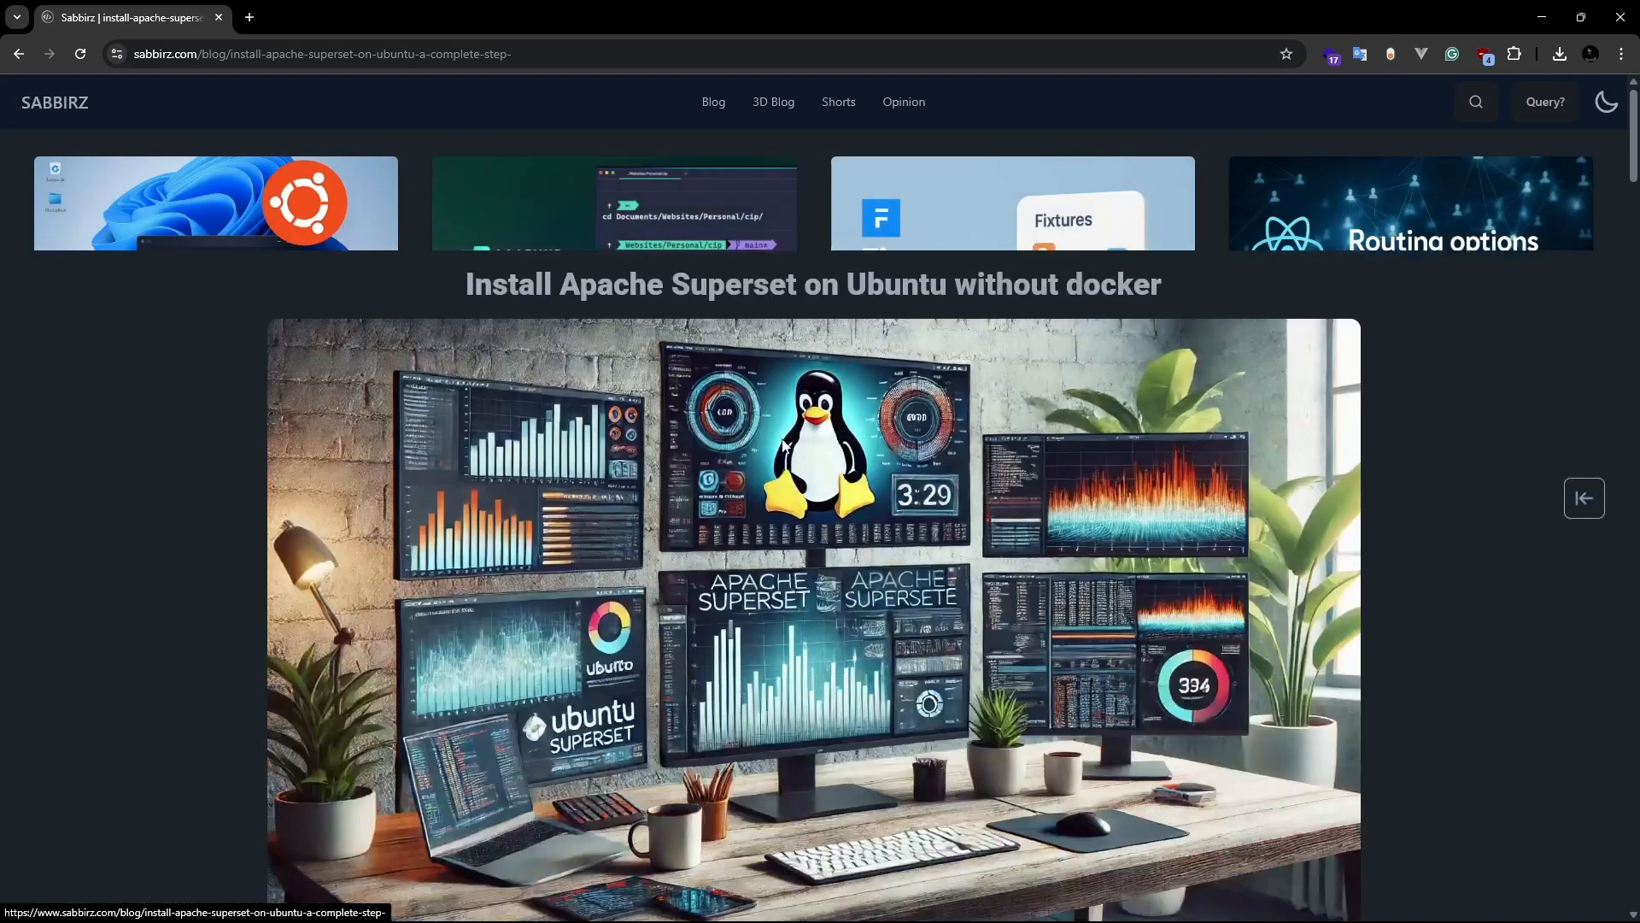
Step: Launch Wave Terminal and unregister the Ubuntu-24.04 WSL distribution
left_click(23, 899)
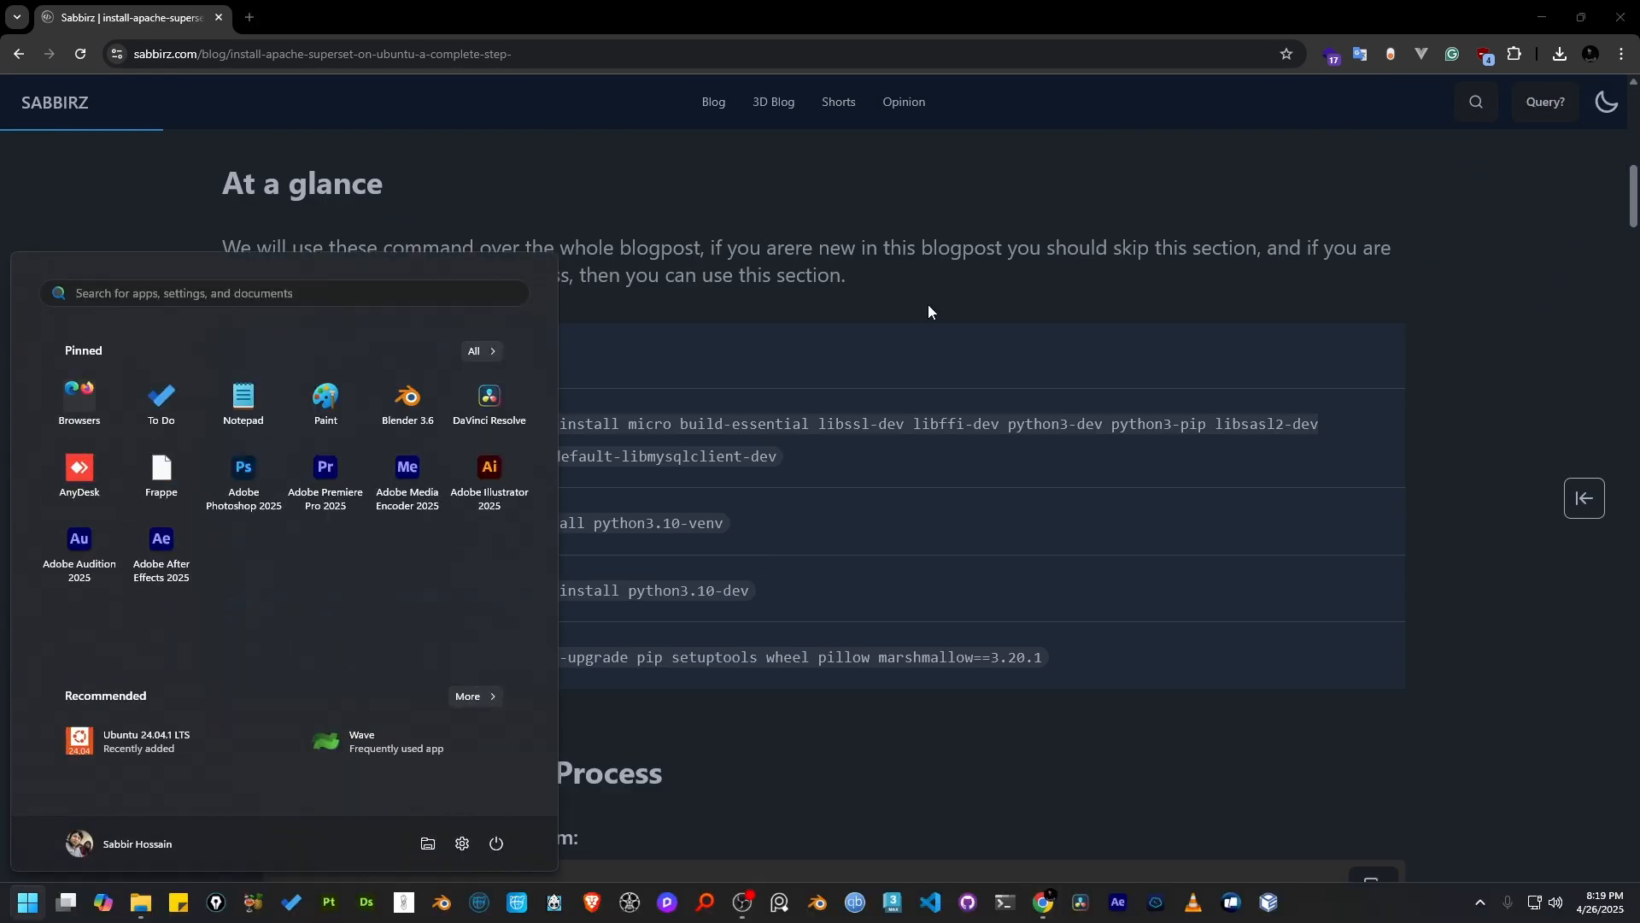
type("wa")
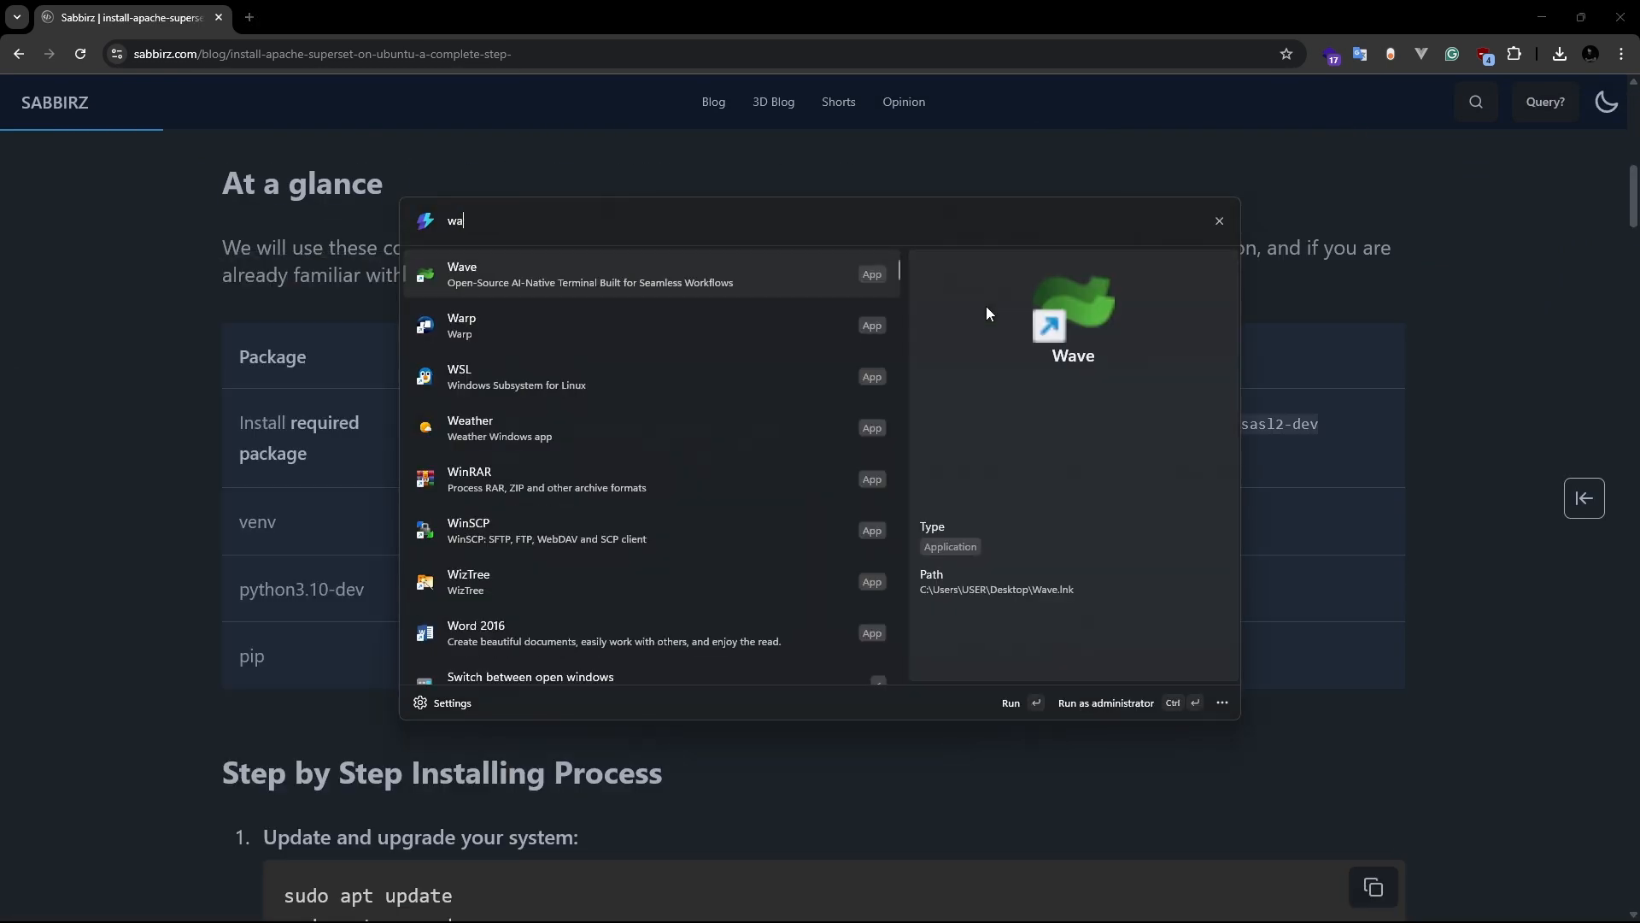
left_click(462, 273)
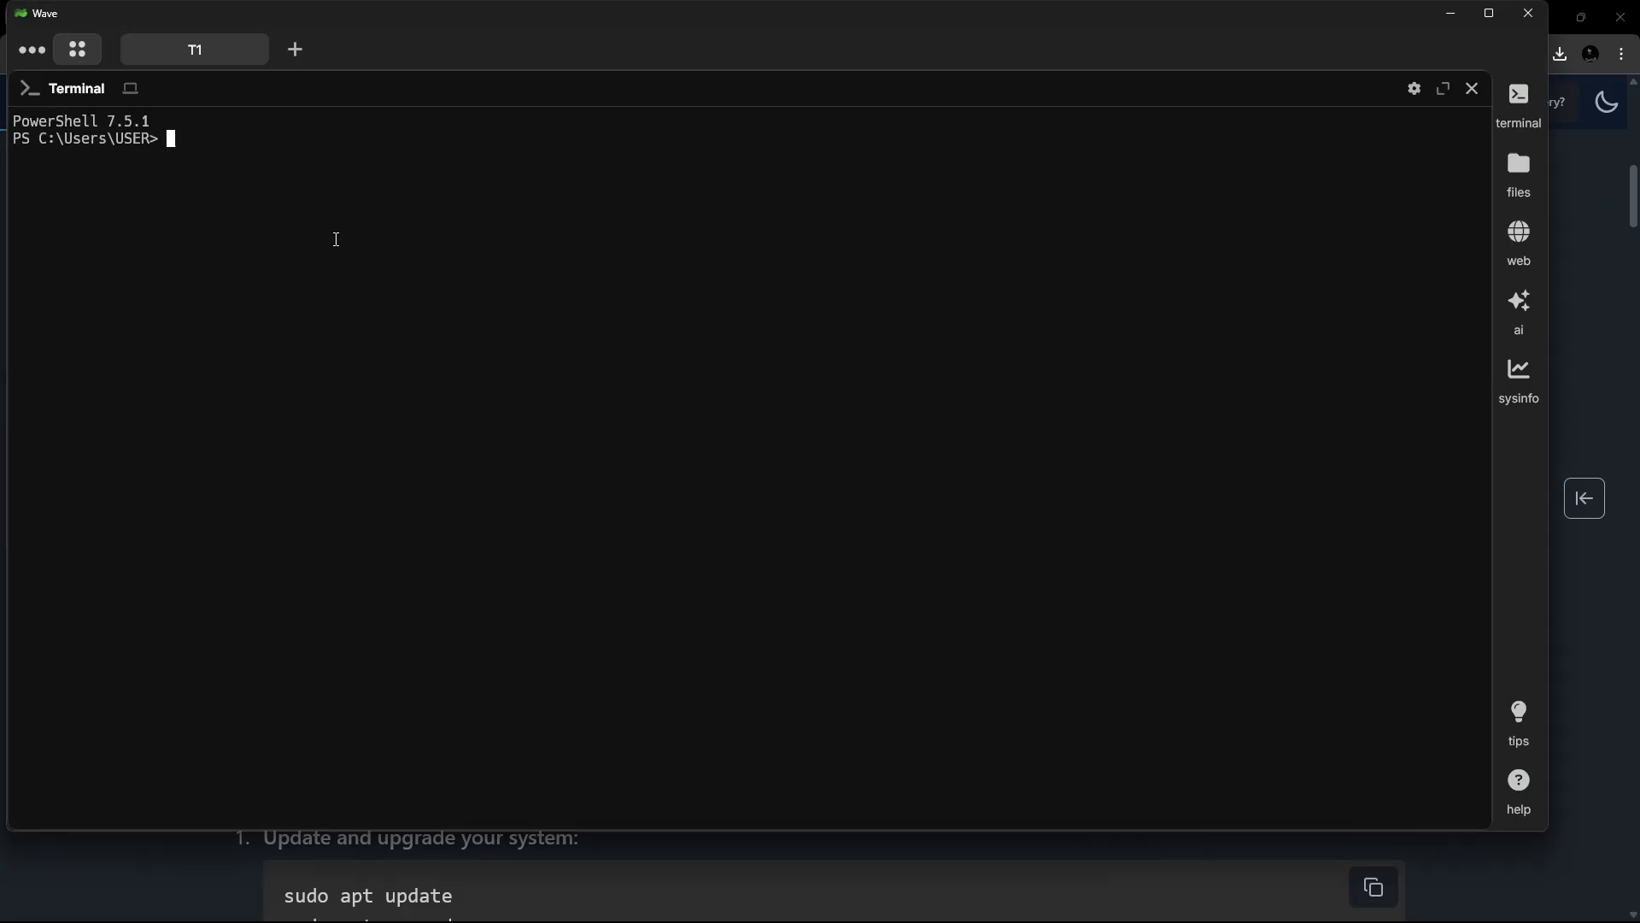
type("wsl --unregister Ubuntu-24.04")
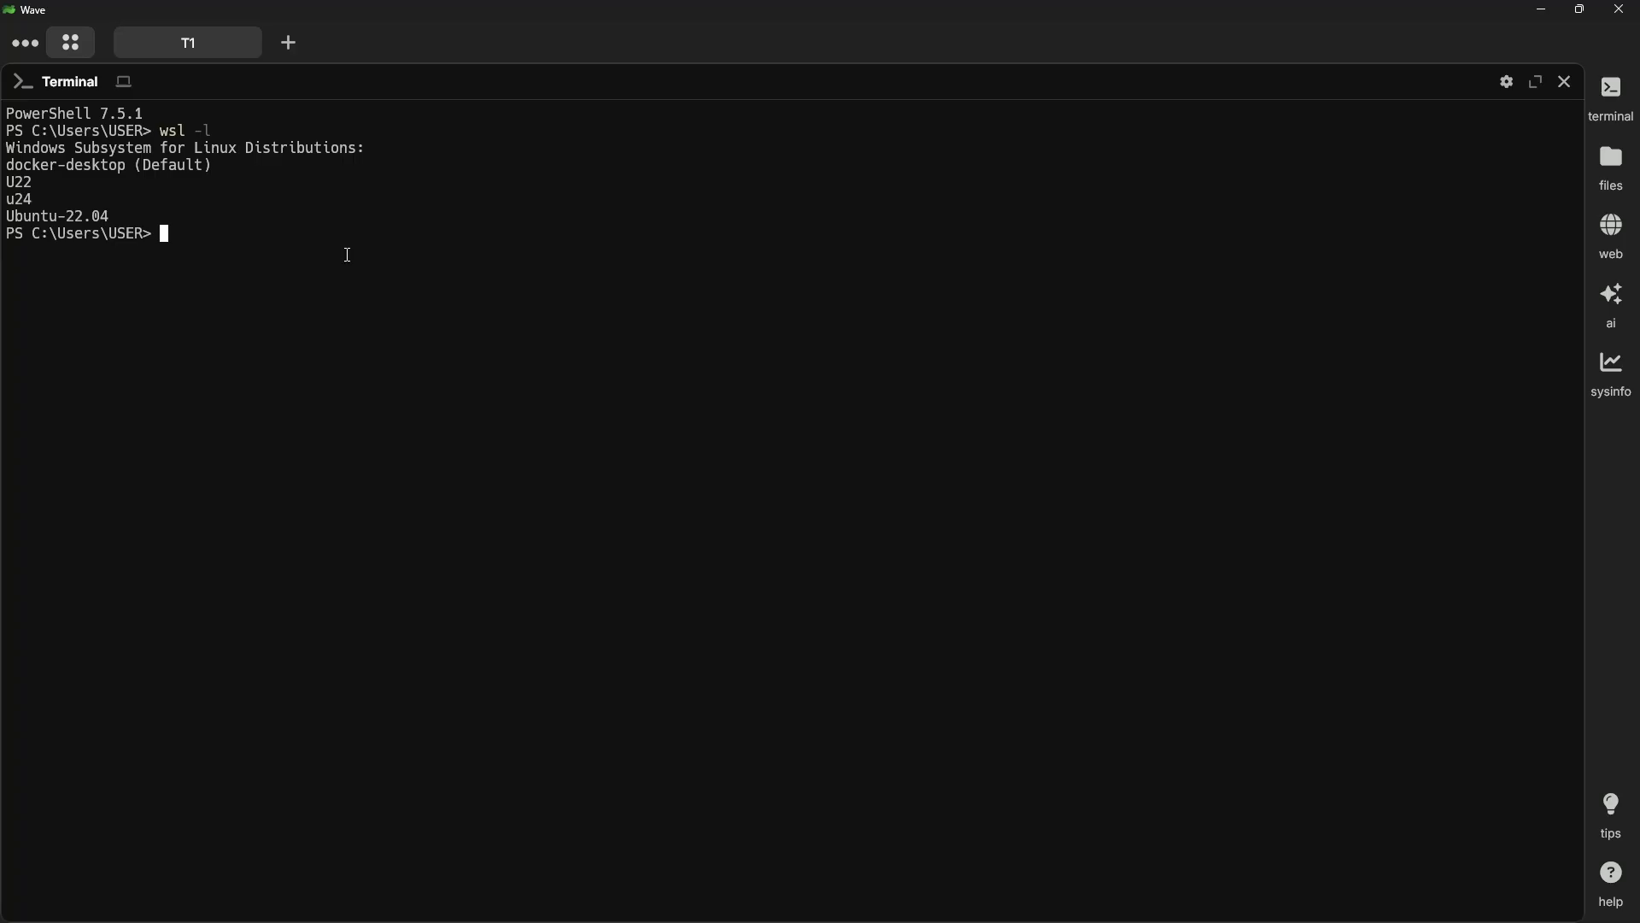
mouse_move(135, 224)
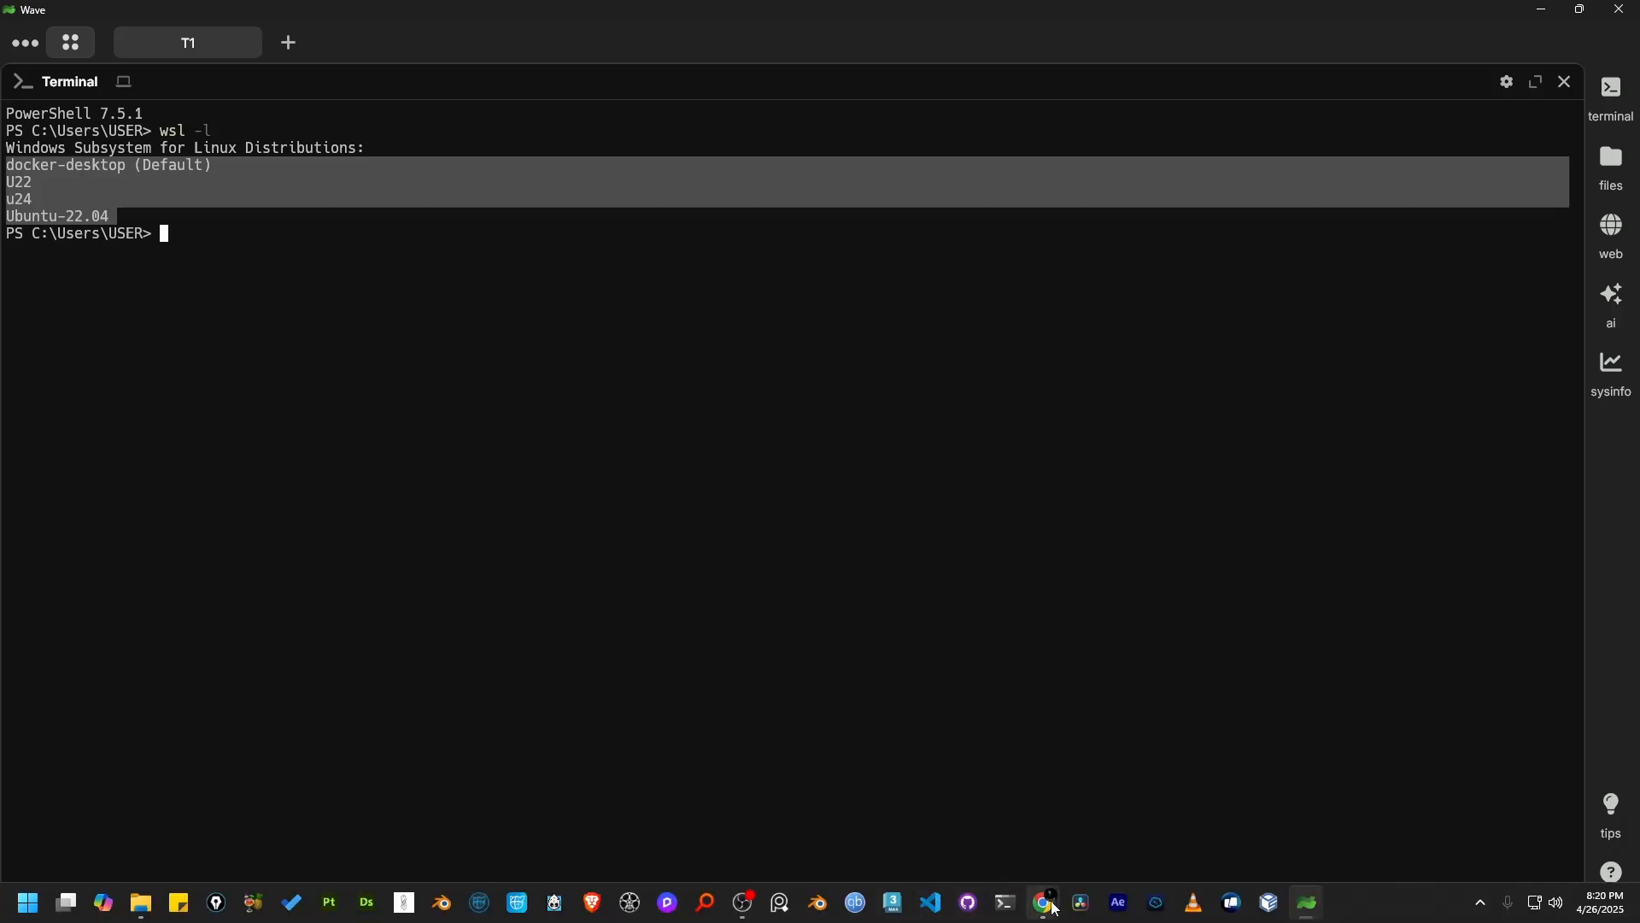
Step: Show the 'How to Install Ubuntu on Windows Using WSL' guide in a web pane, at step 2
left_click(1048, 908)
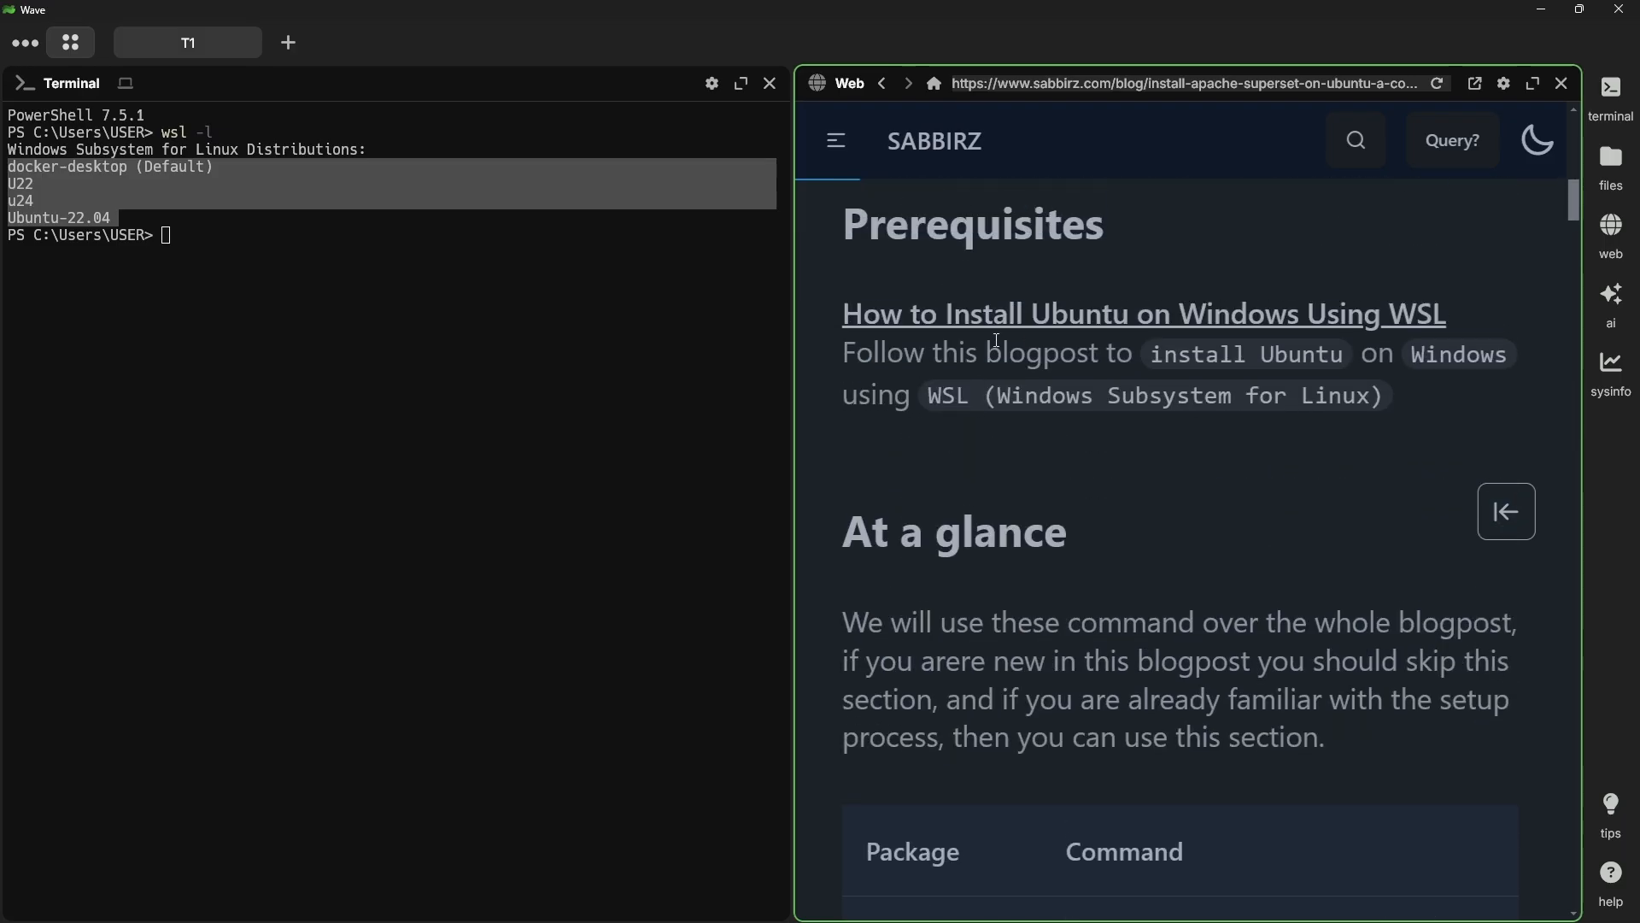
left_click(1143, 314)
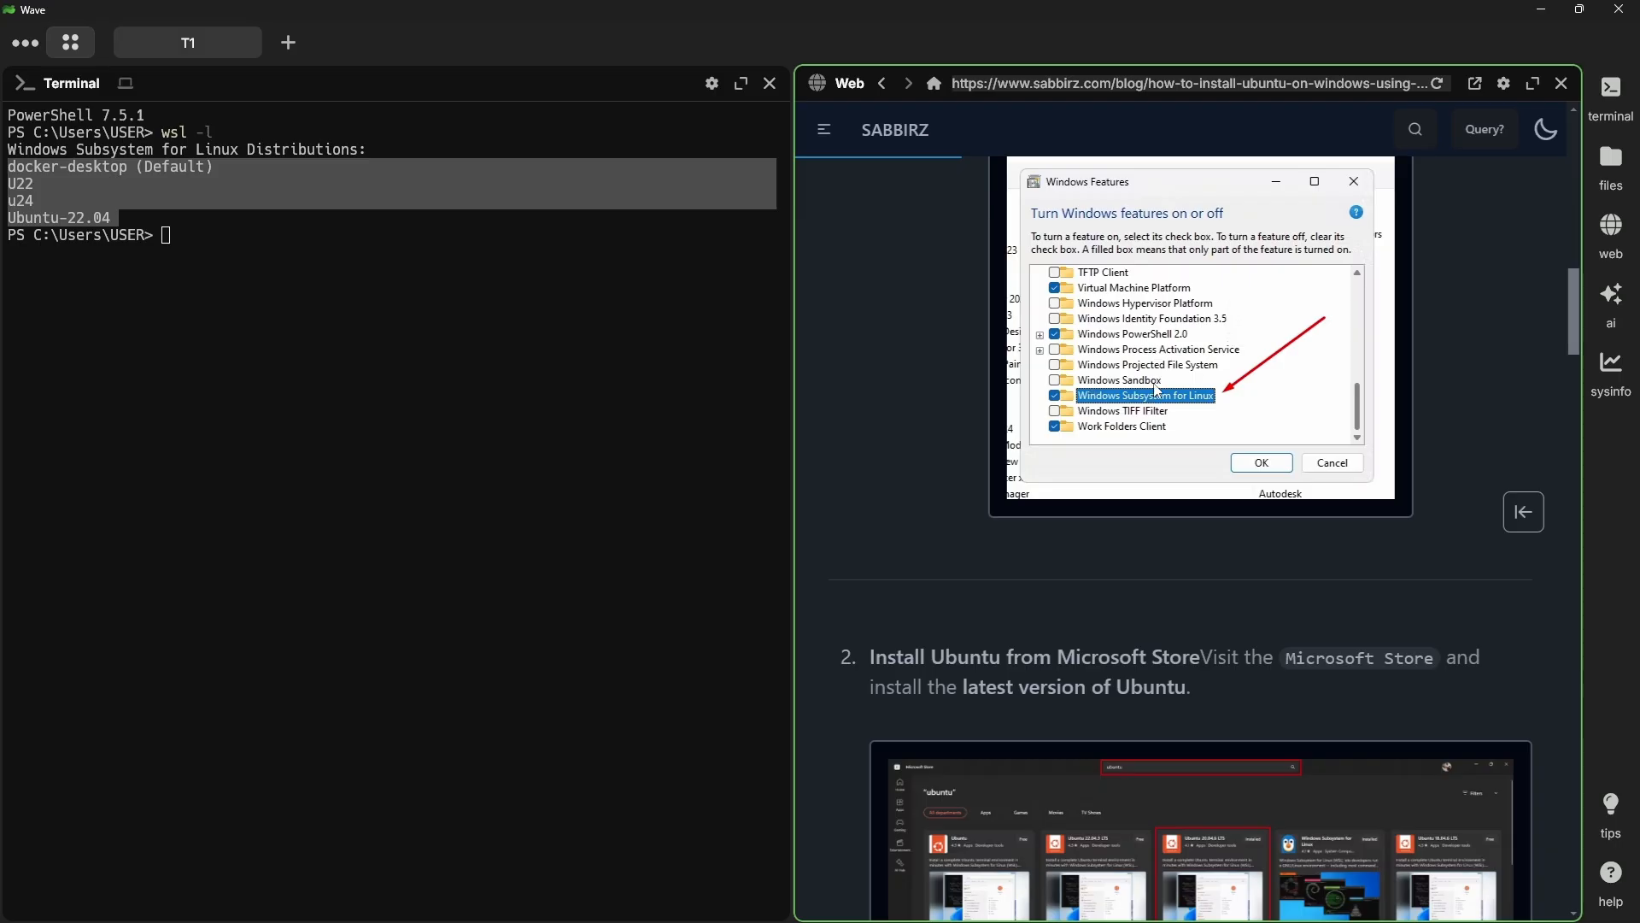
scroll("down", 3)
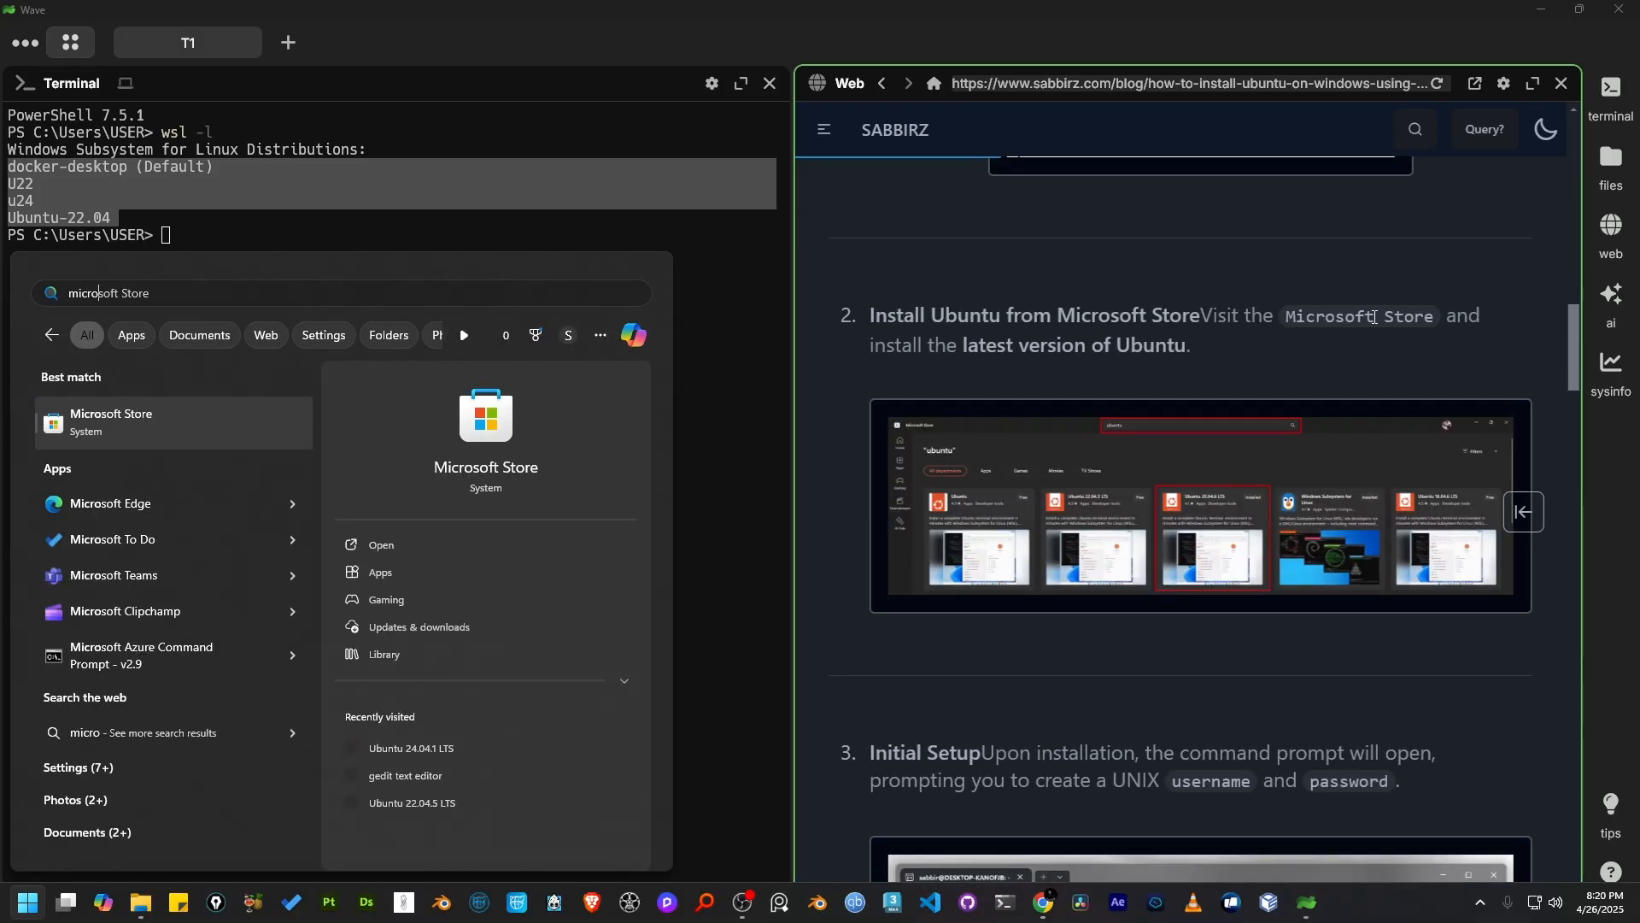
Step: Find and launch Ubuntu 24.04.1 LTS from the Microsoft Store
left_click(111, 421)
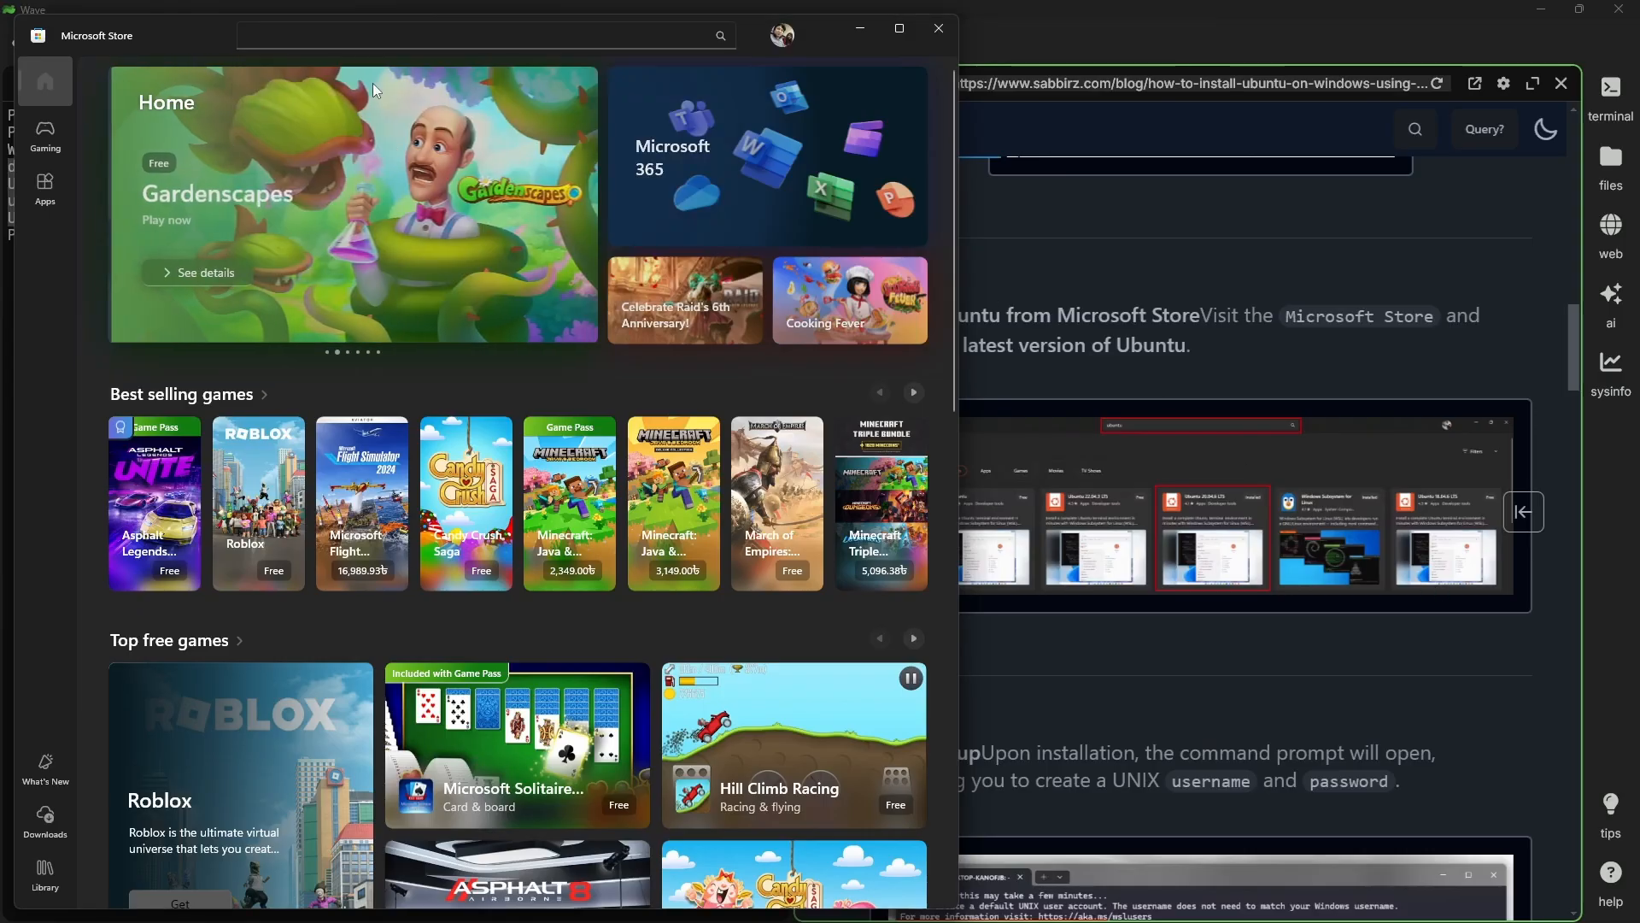
type("ubuntu")
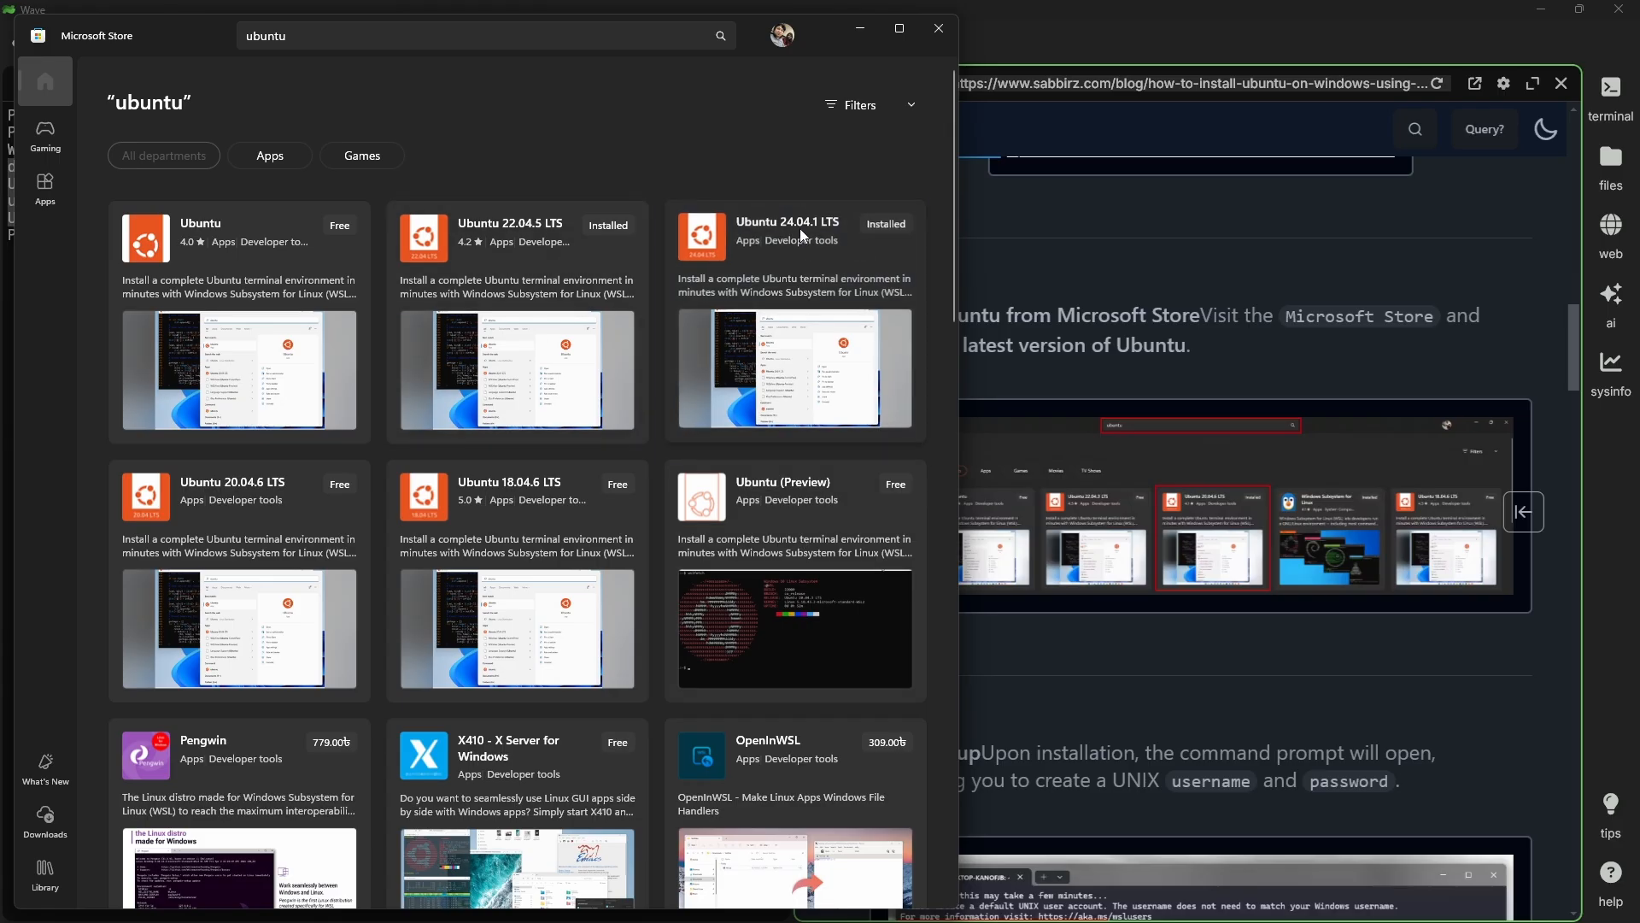
left_click(793, 236)
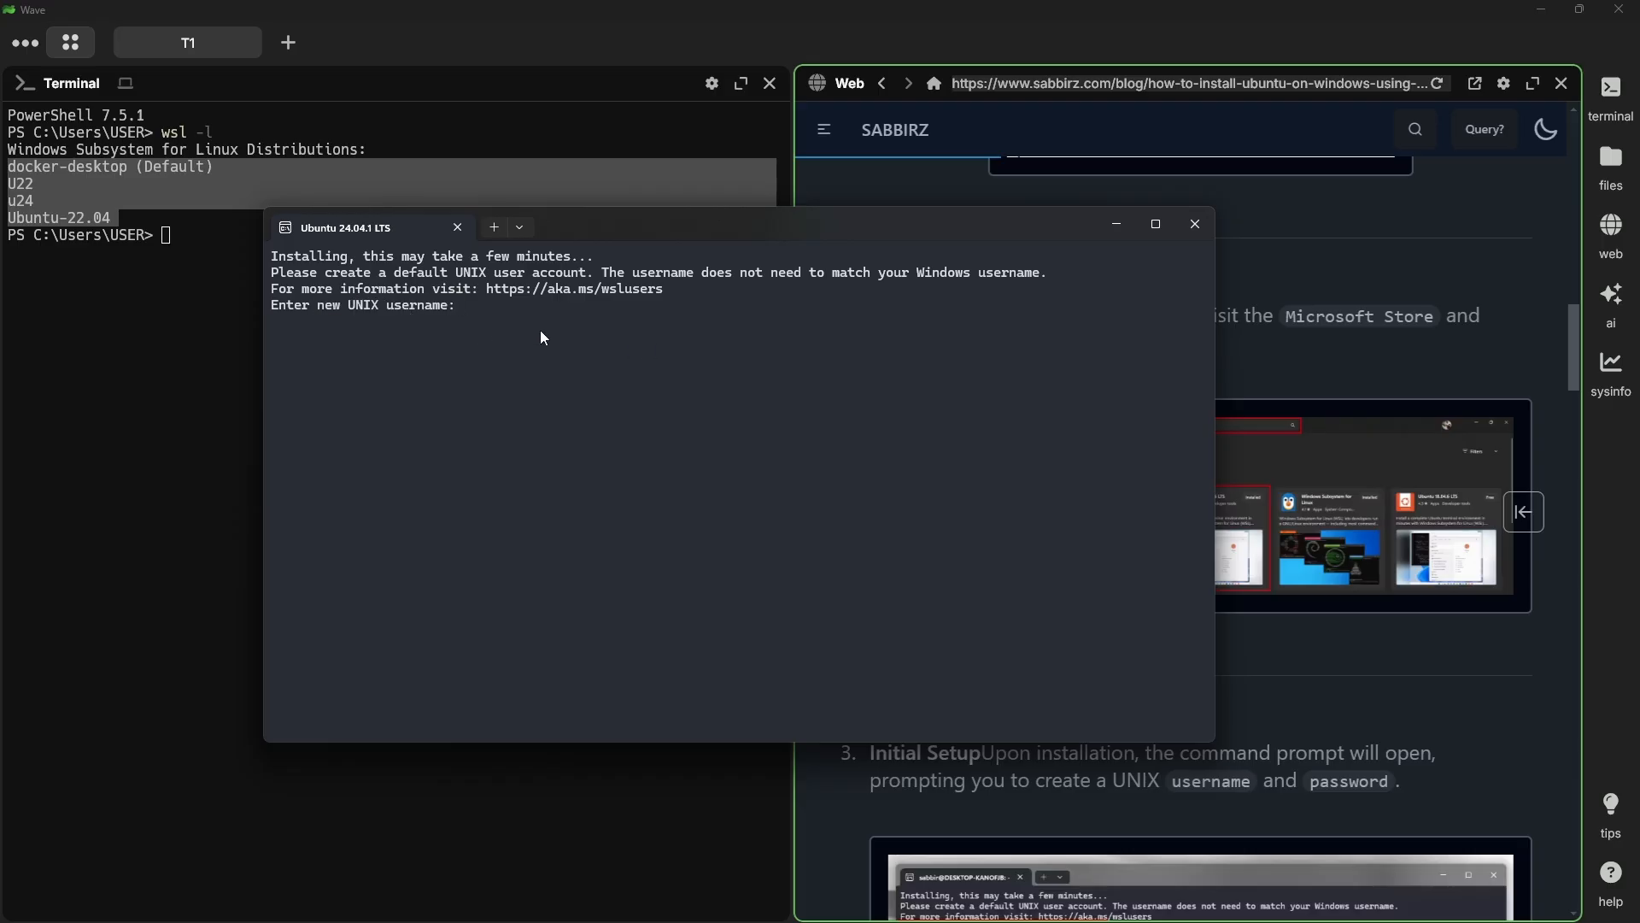
Step: Create the UNIX user 'sab' and set its password
type("sab")
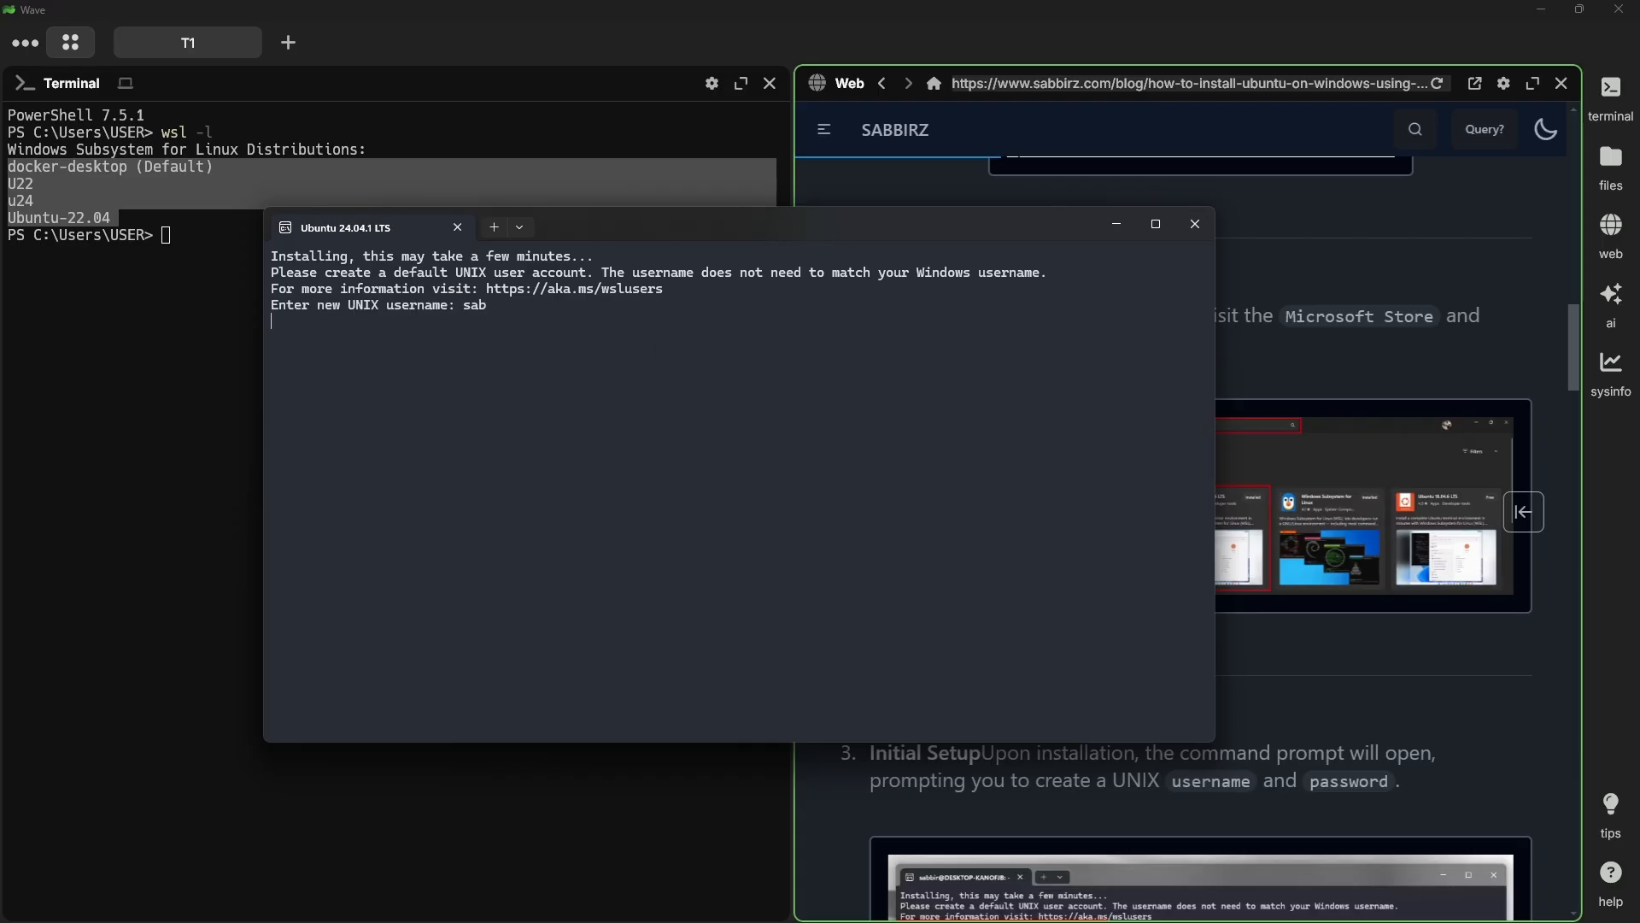
key("Enter")
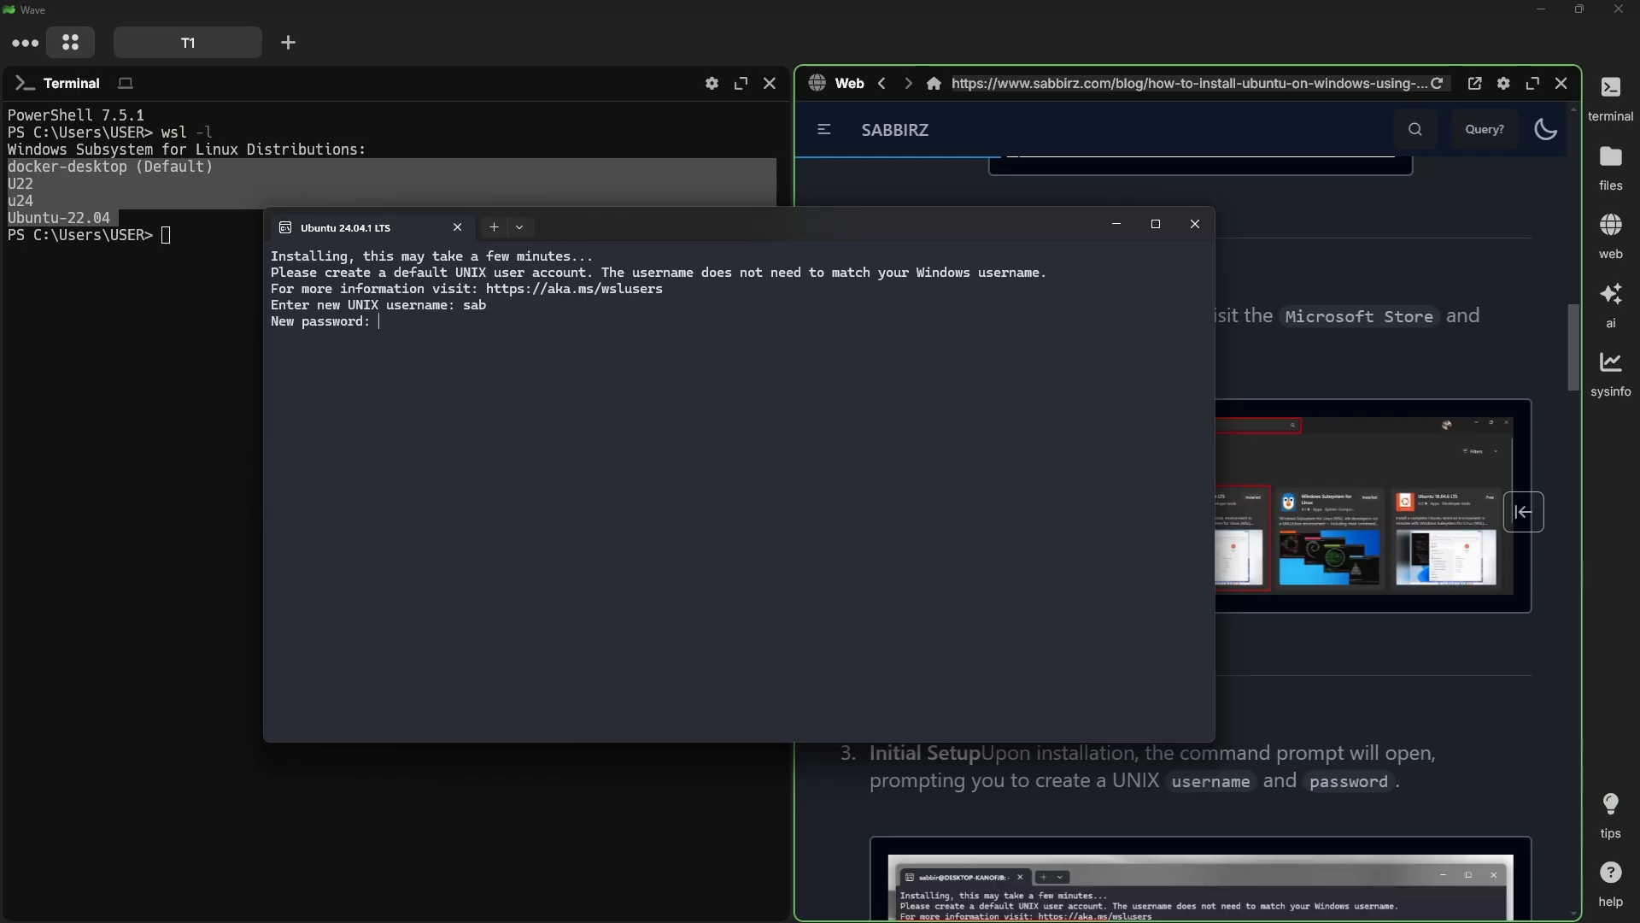
key("Enter")
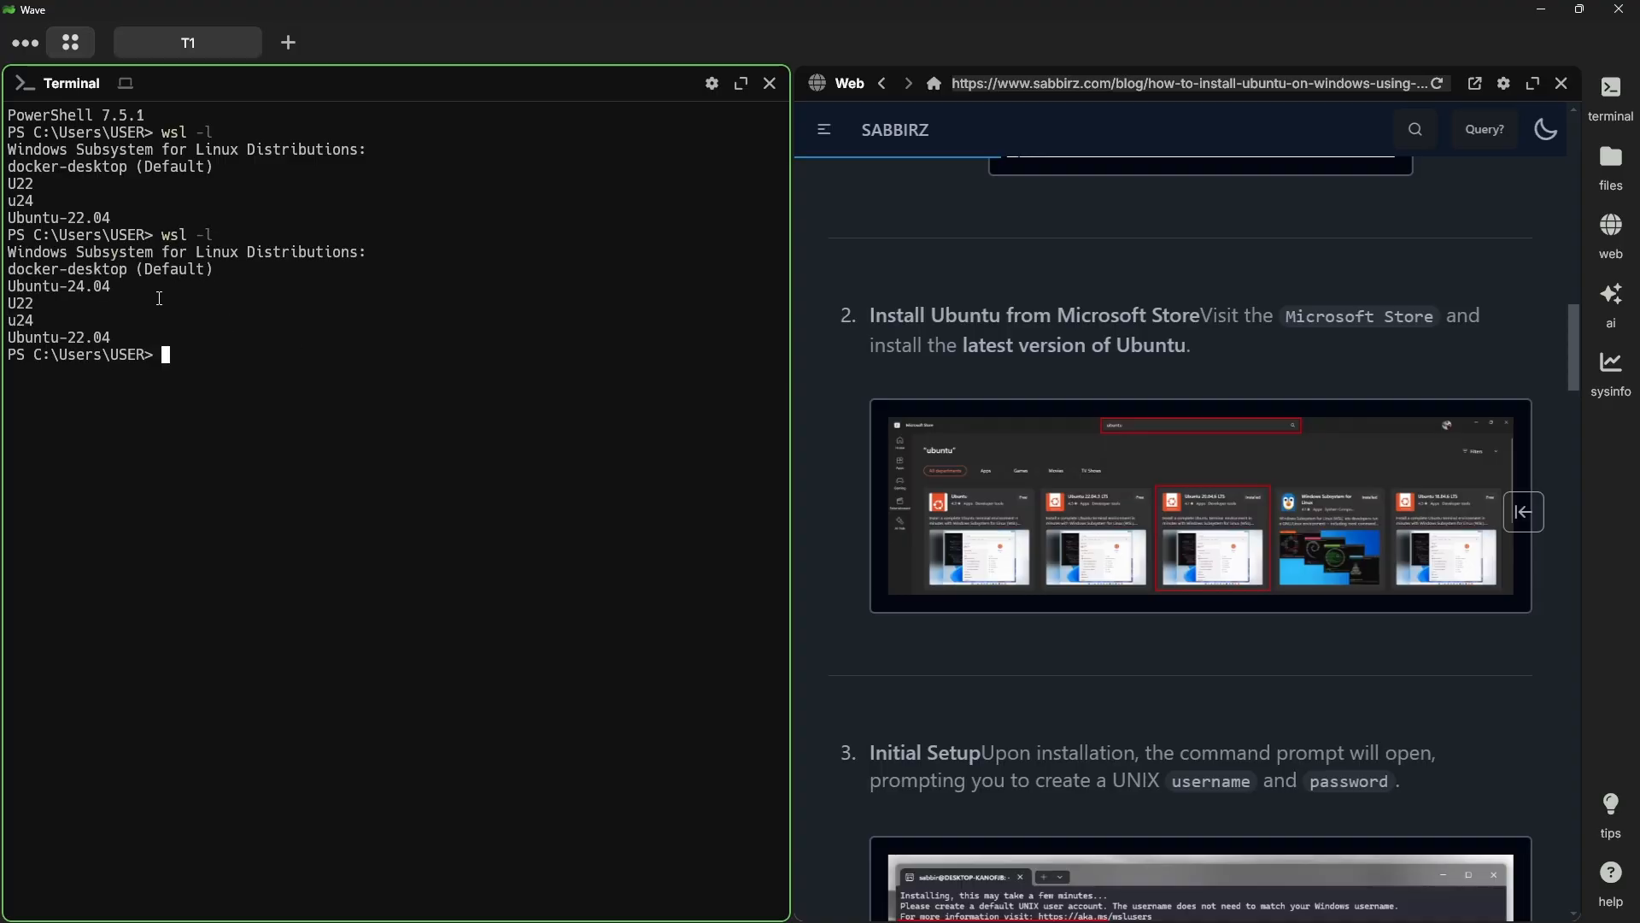
Step: List WSL distributions, open an Ubuntu-24.04 shell, and read the guide's 'Switch to Root User' section
double_click(57, 287)
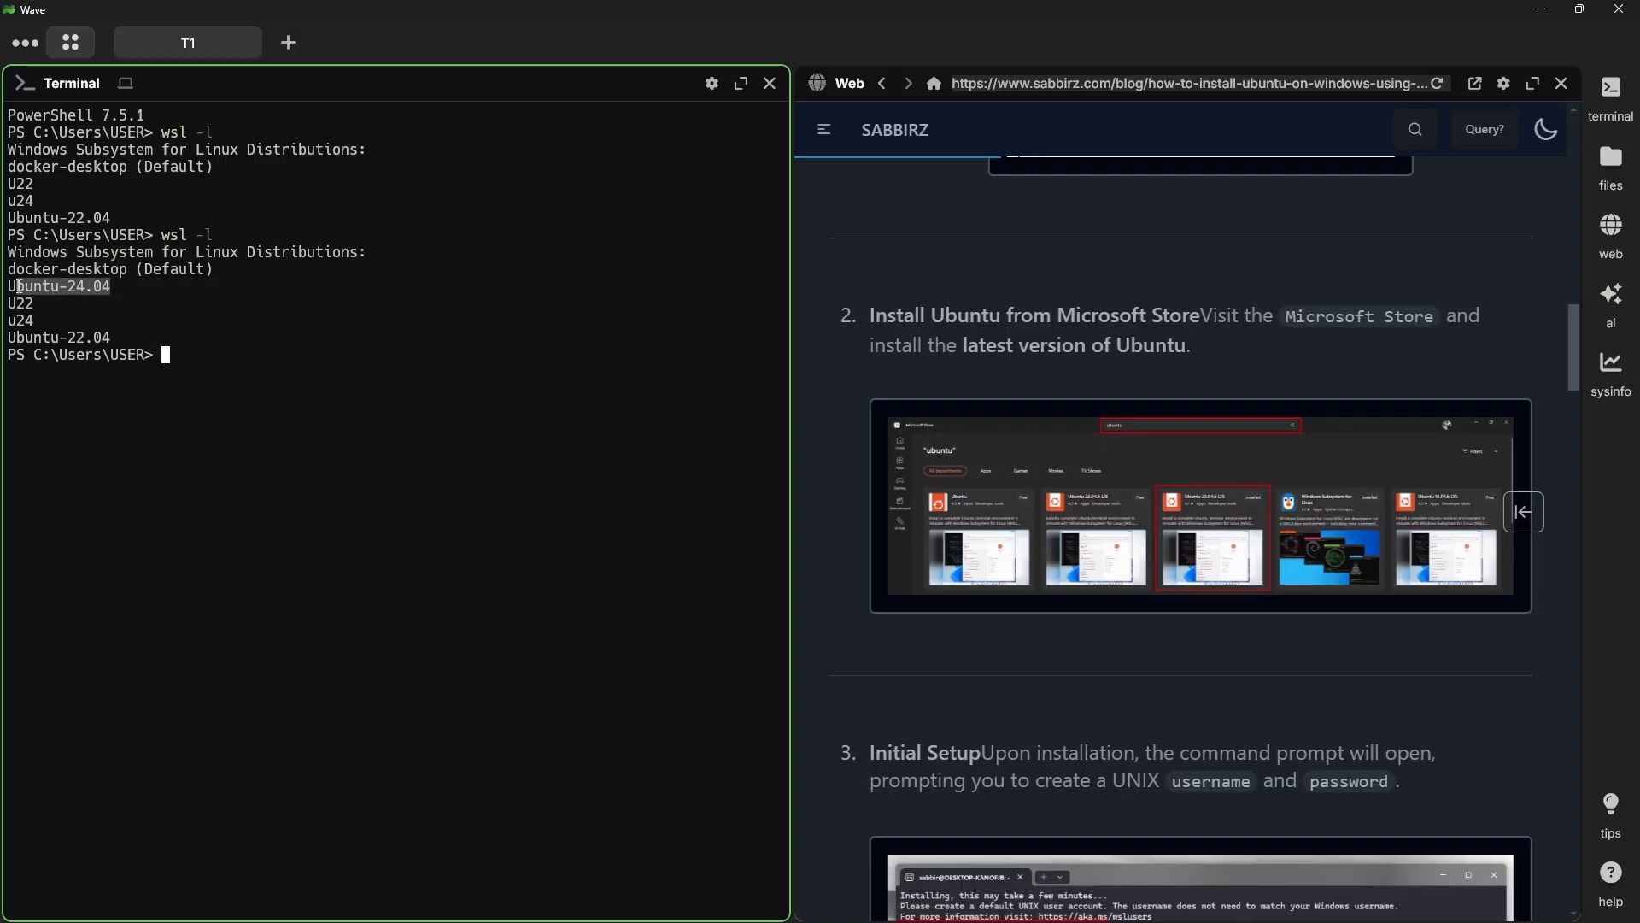
type("wsl -l")
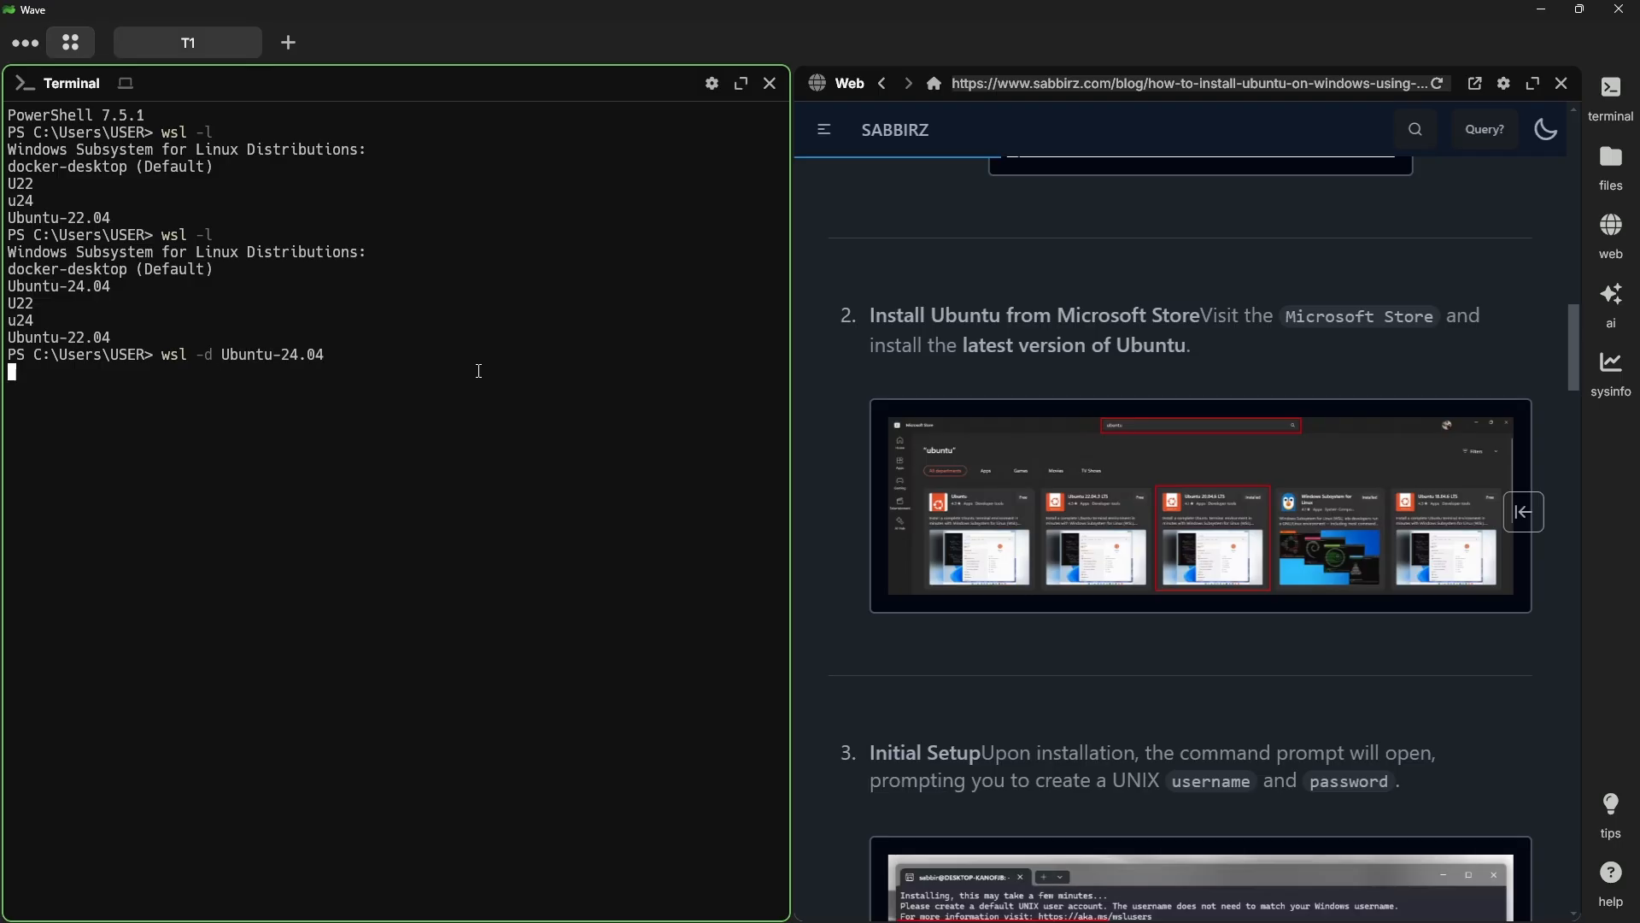
scroll("down", 3)
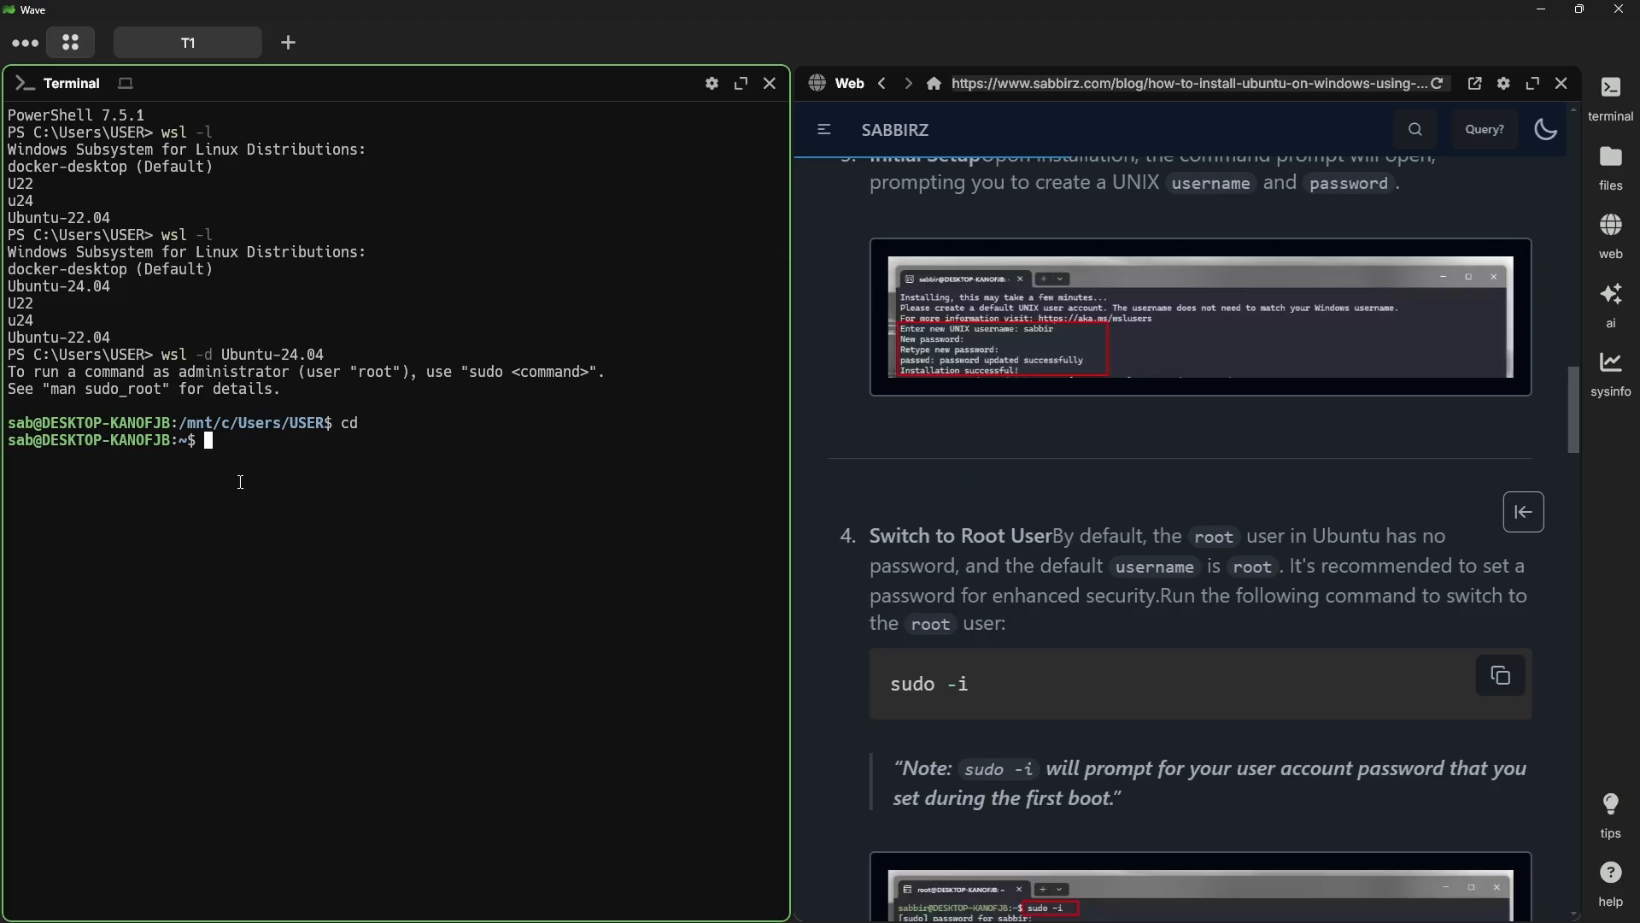
mouse_move(40, 450)
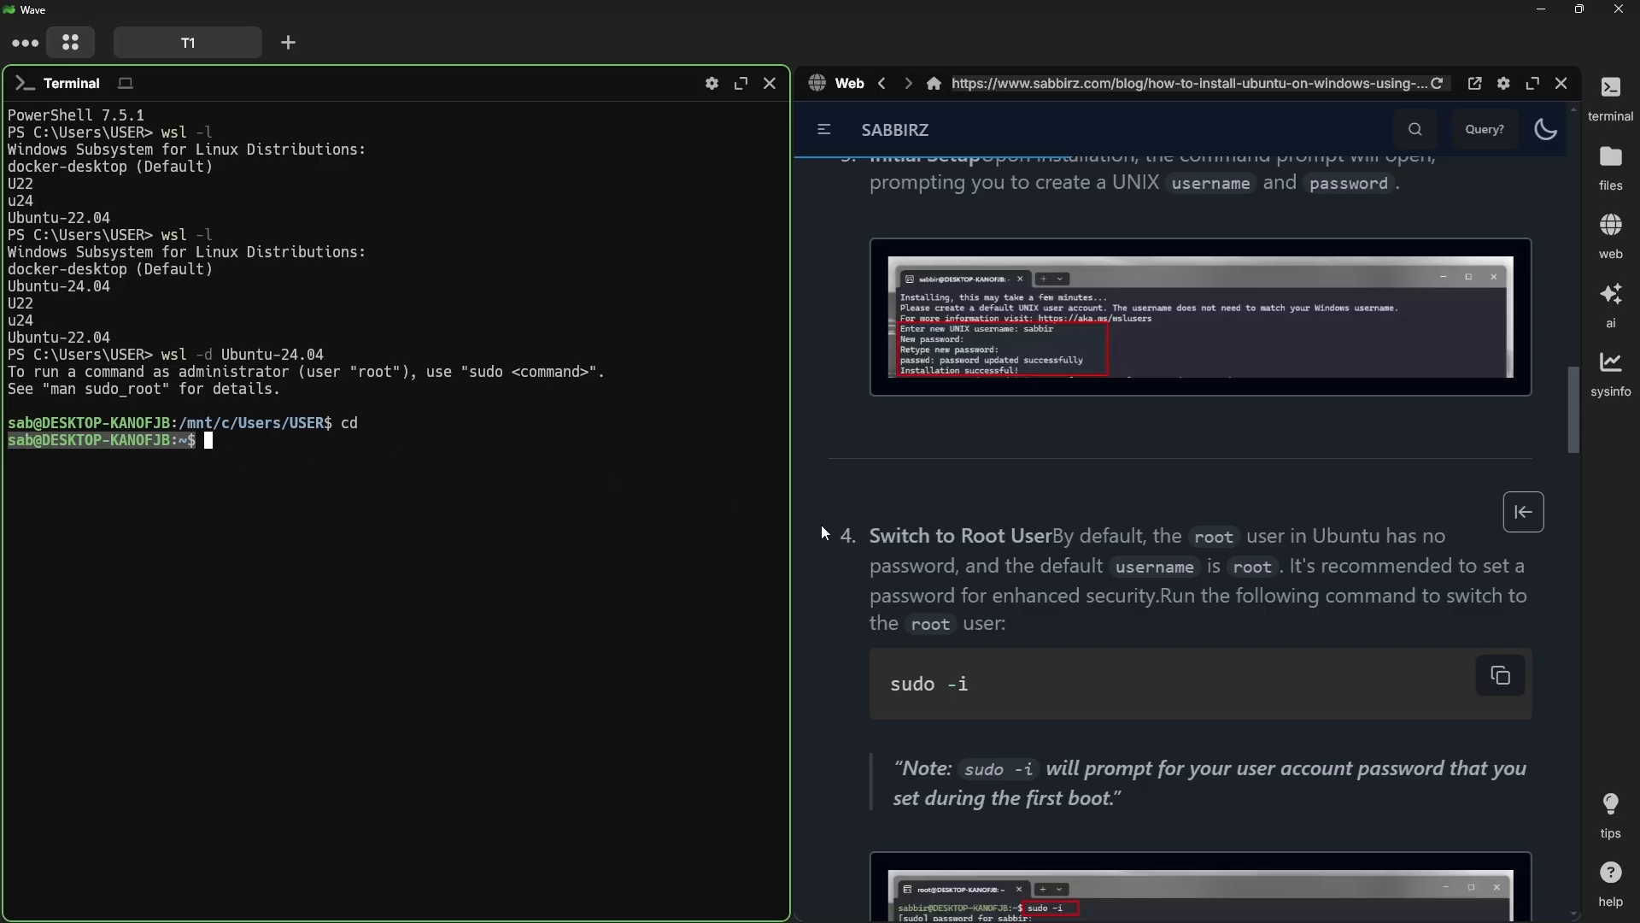
left_click_drag(1090, 535, 1350, 536)
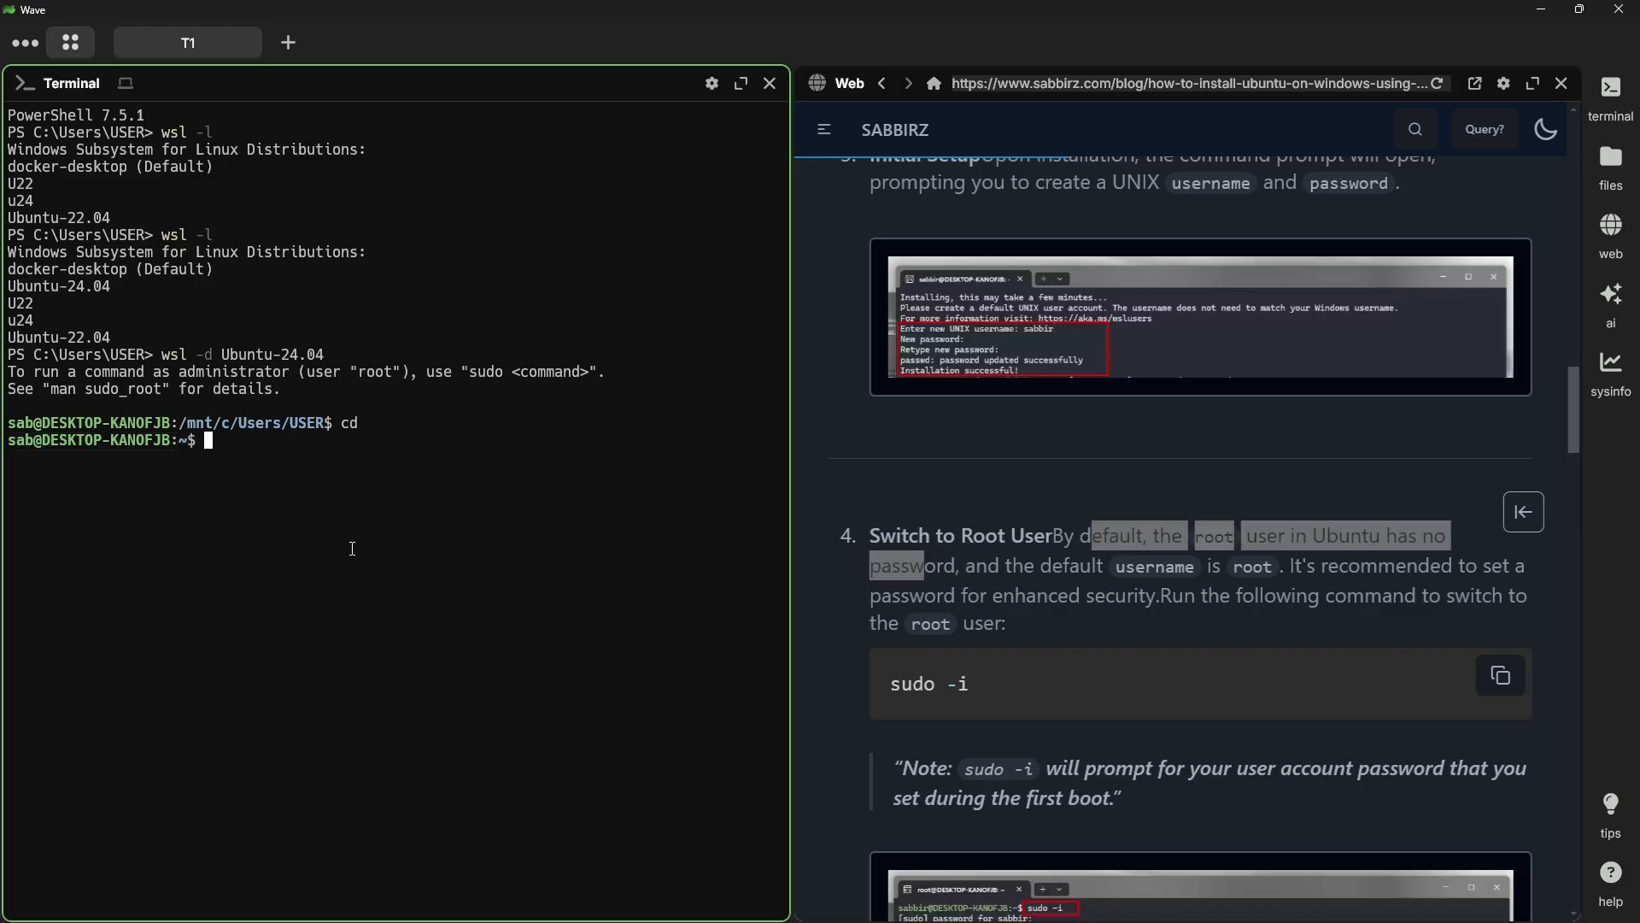
mouse_move(719, 507)
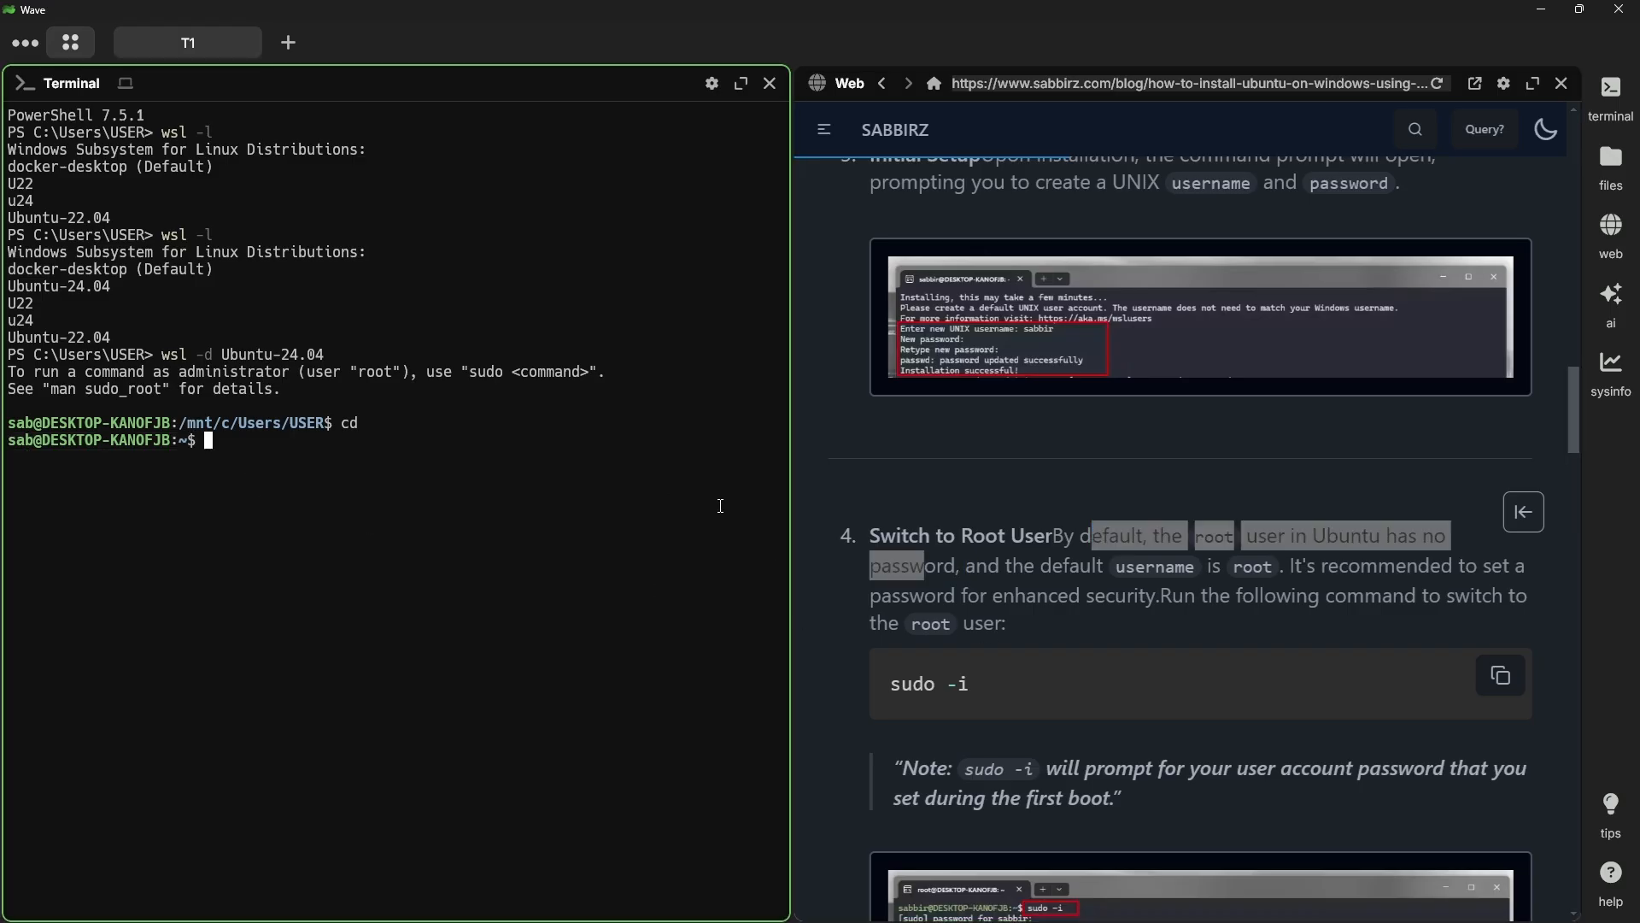
Step: Become root with sudo -i and change the root password with passwd
type("s")
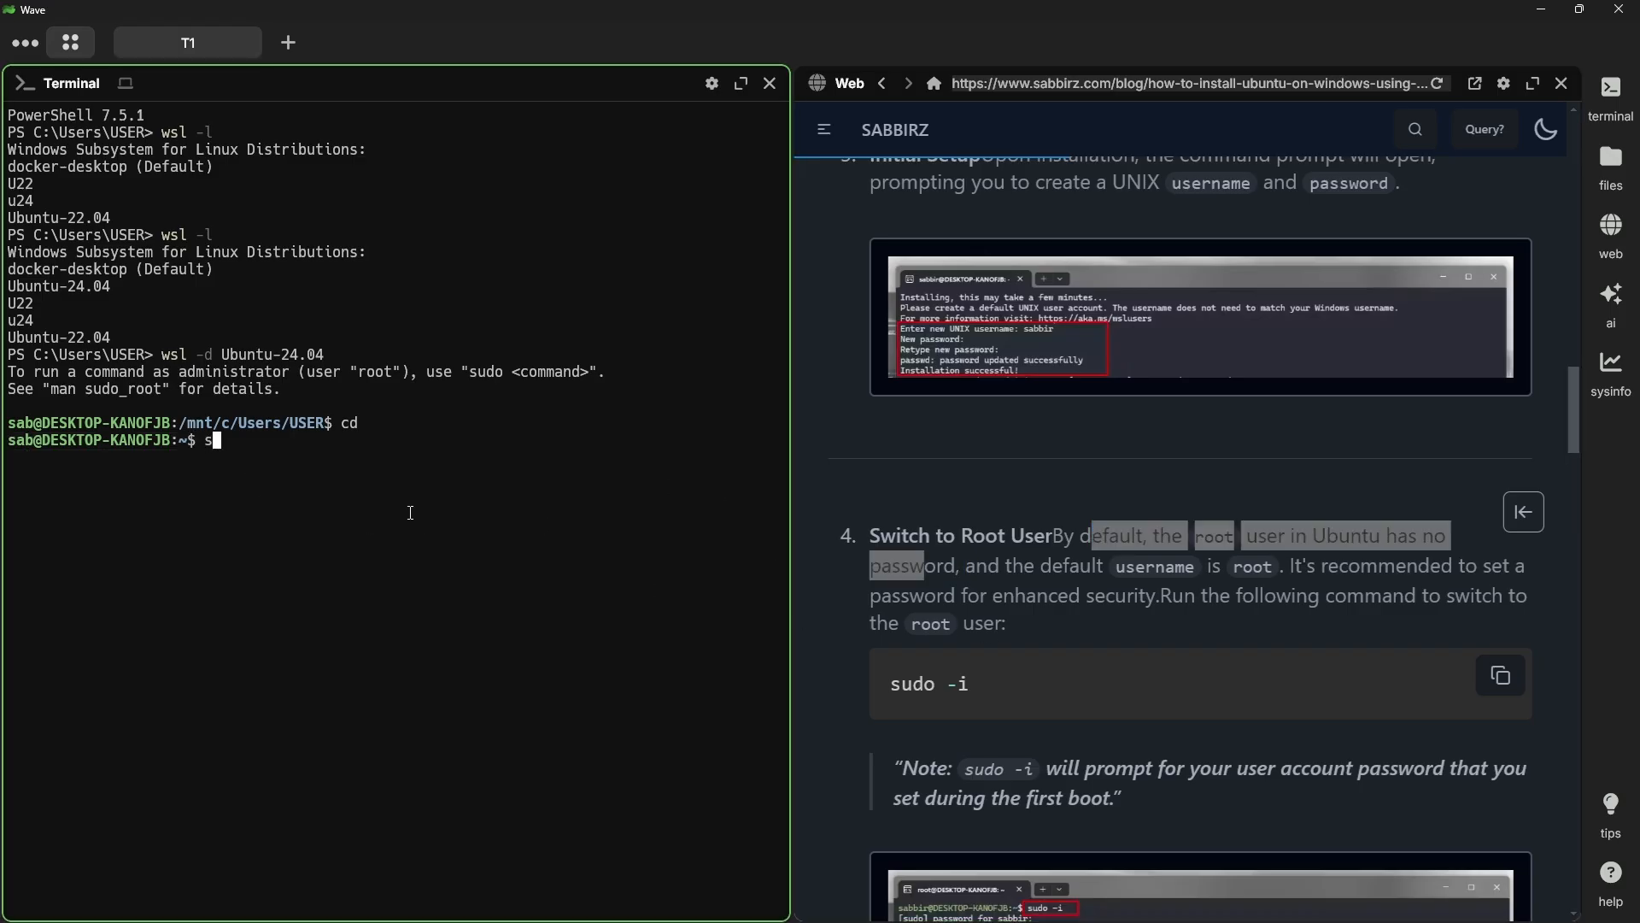
type("udo -i")
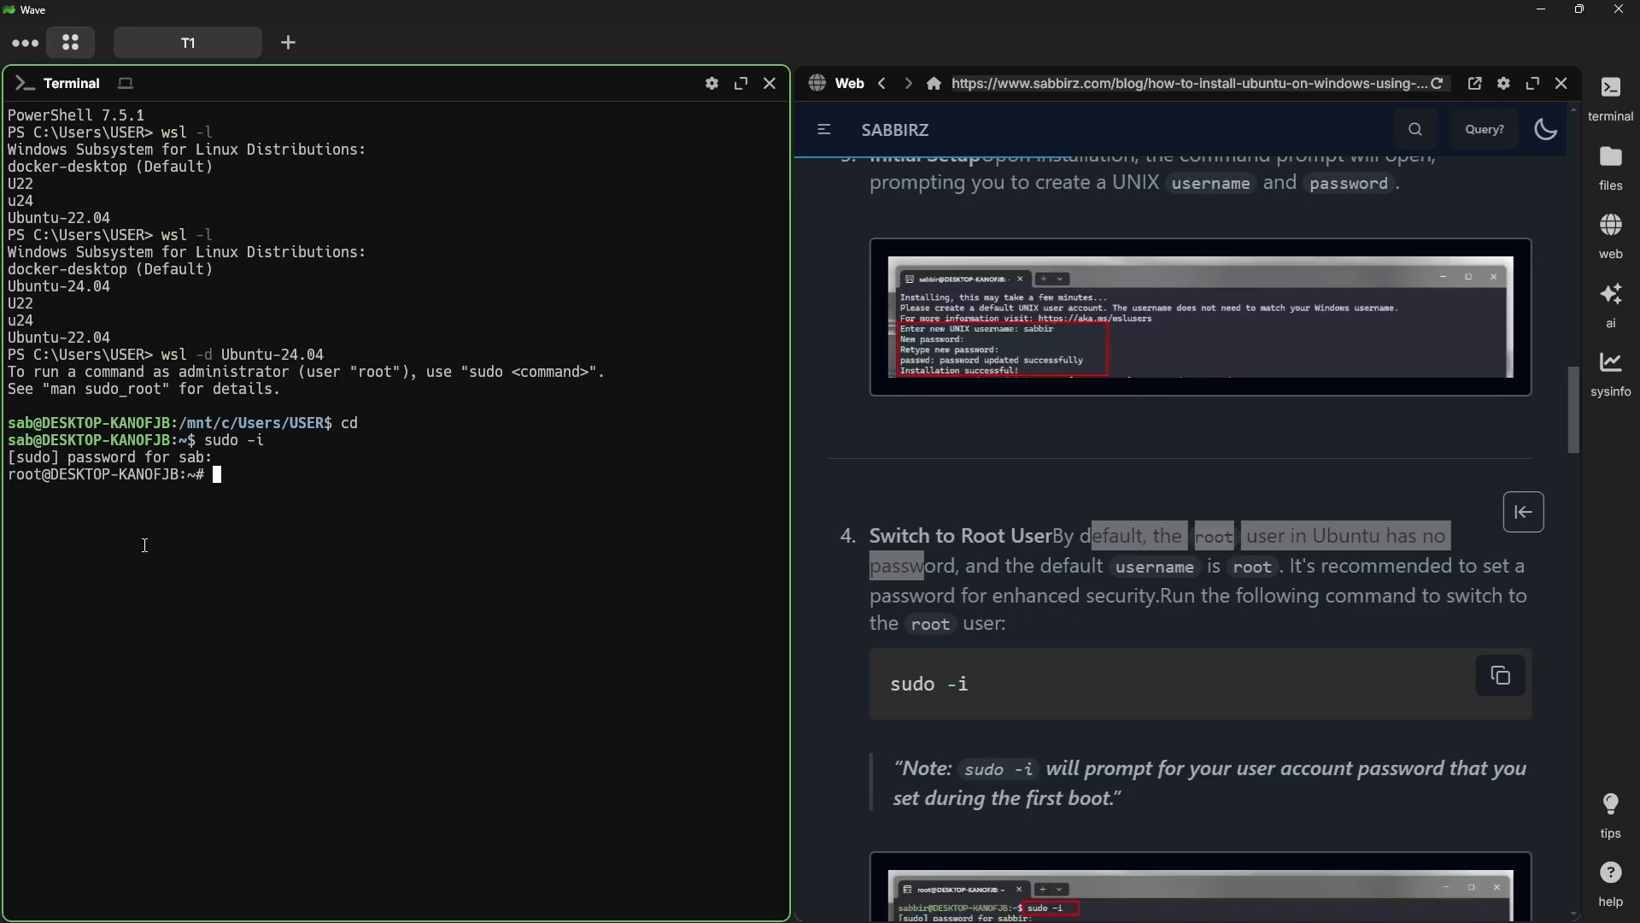
mouse_move(34, 481)
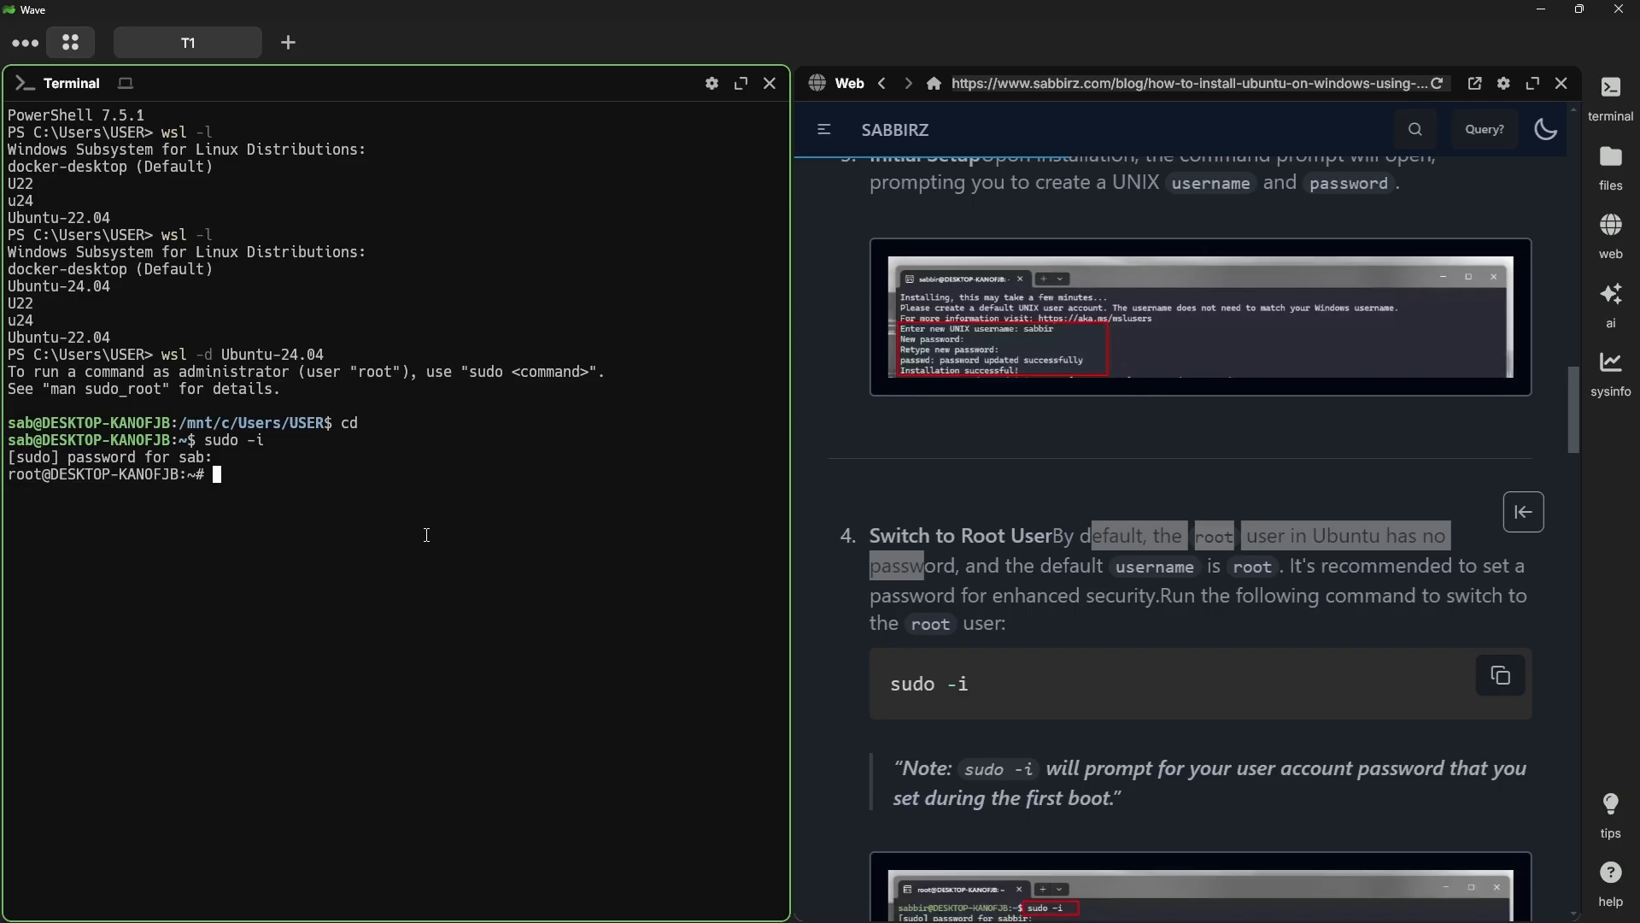
type("passwd")
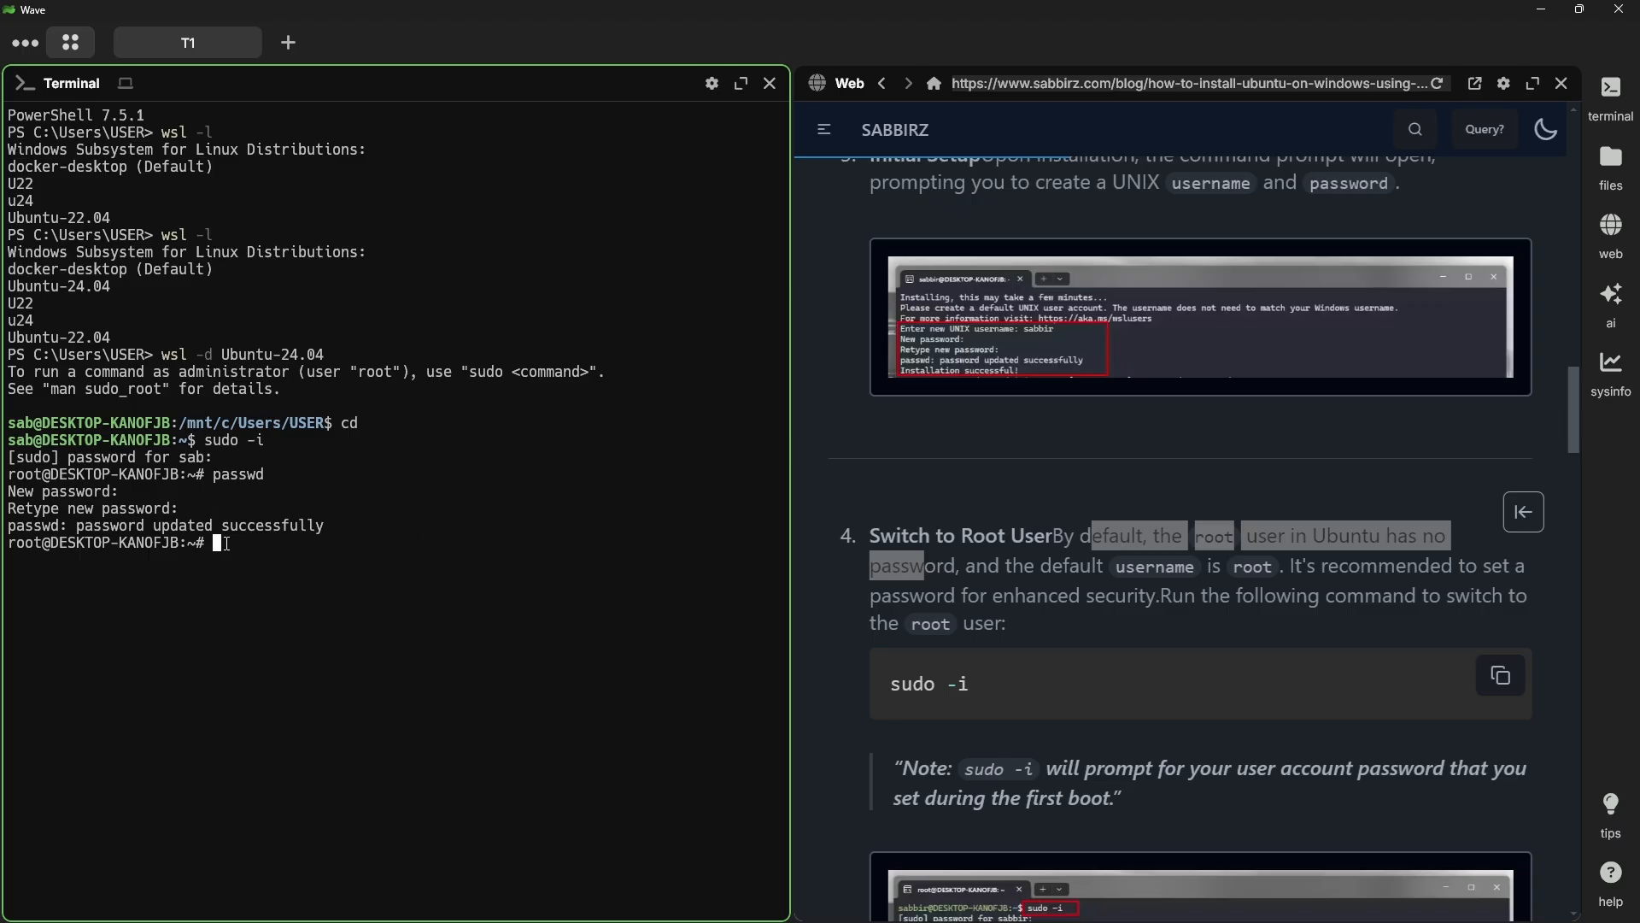
Step: Return to user sab with su sab, then cd and pwd to confirm /home/sab
scroll("down", 3)
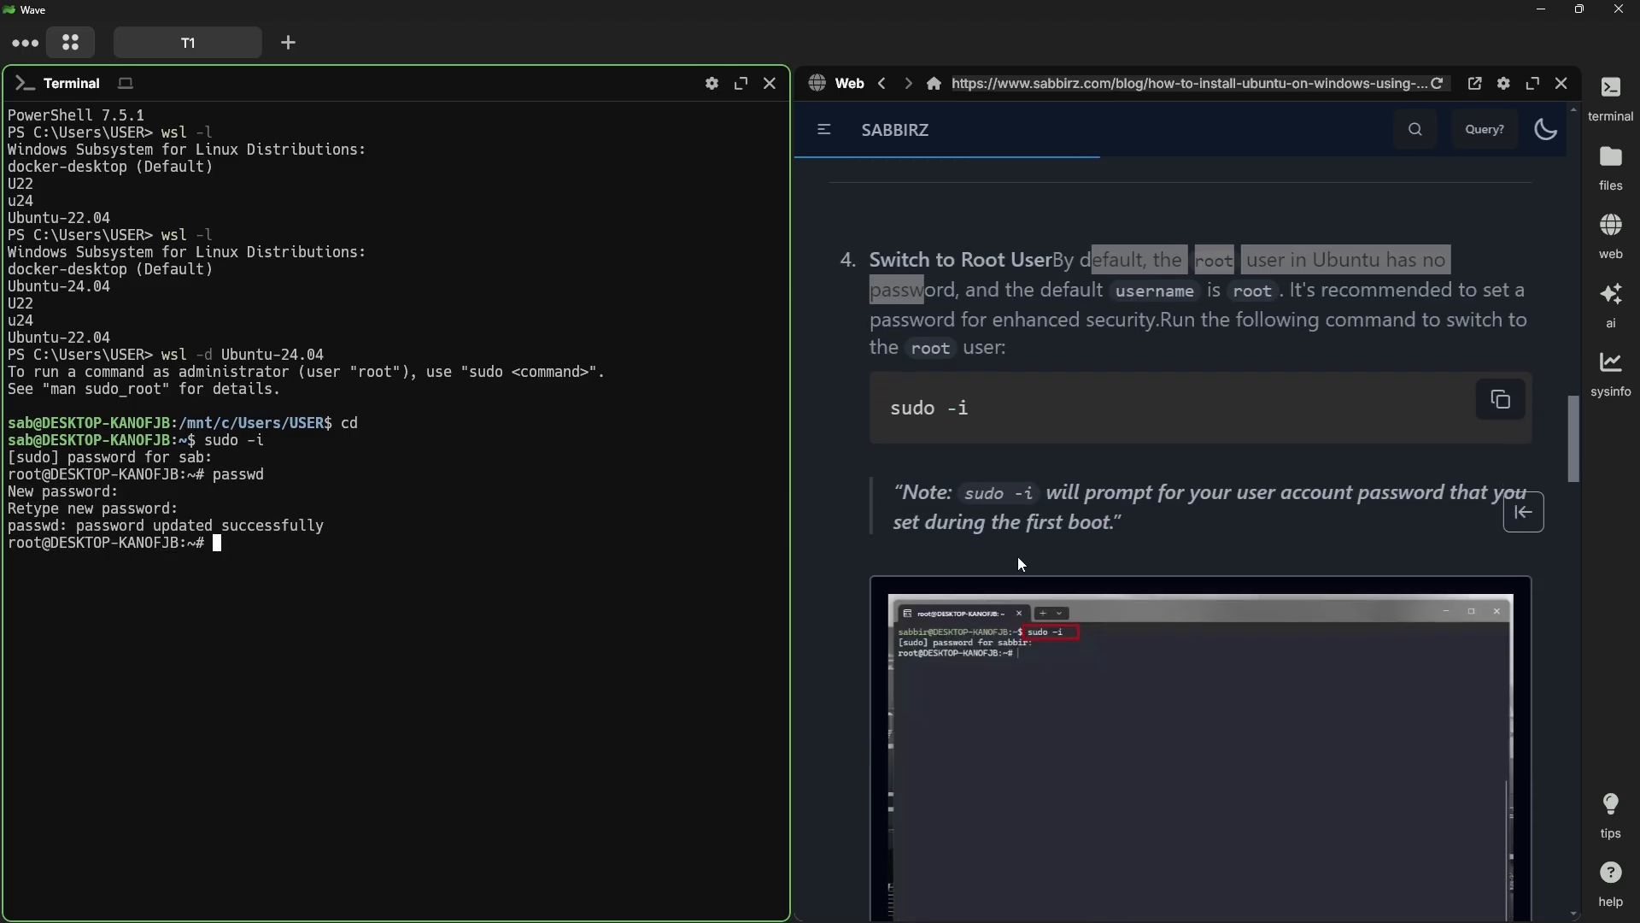
scroll("down", 3)
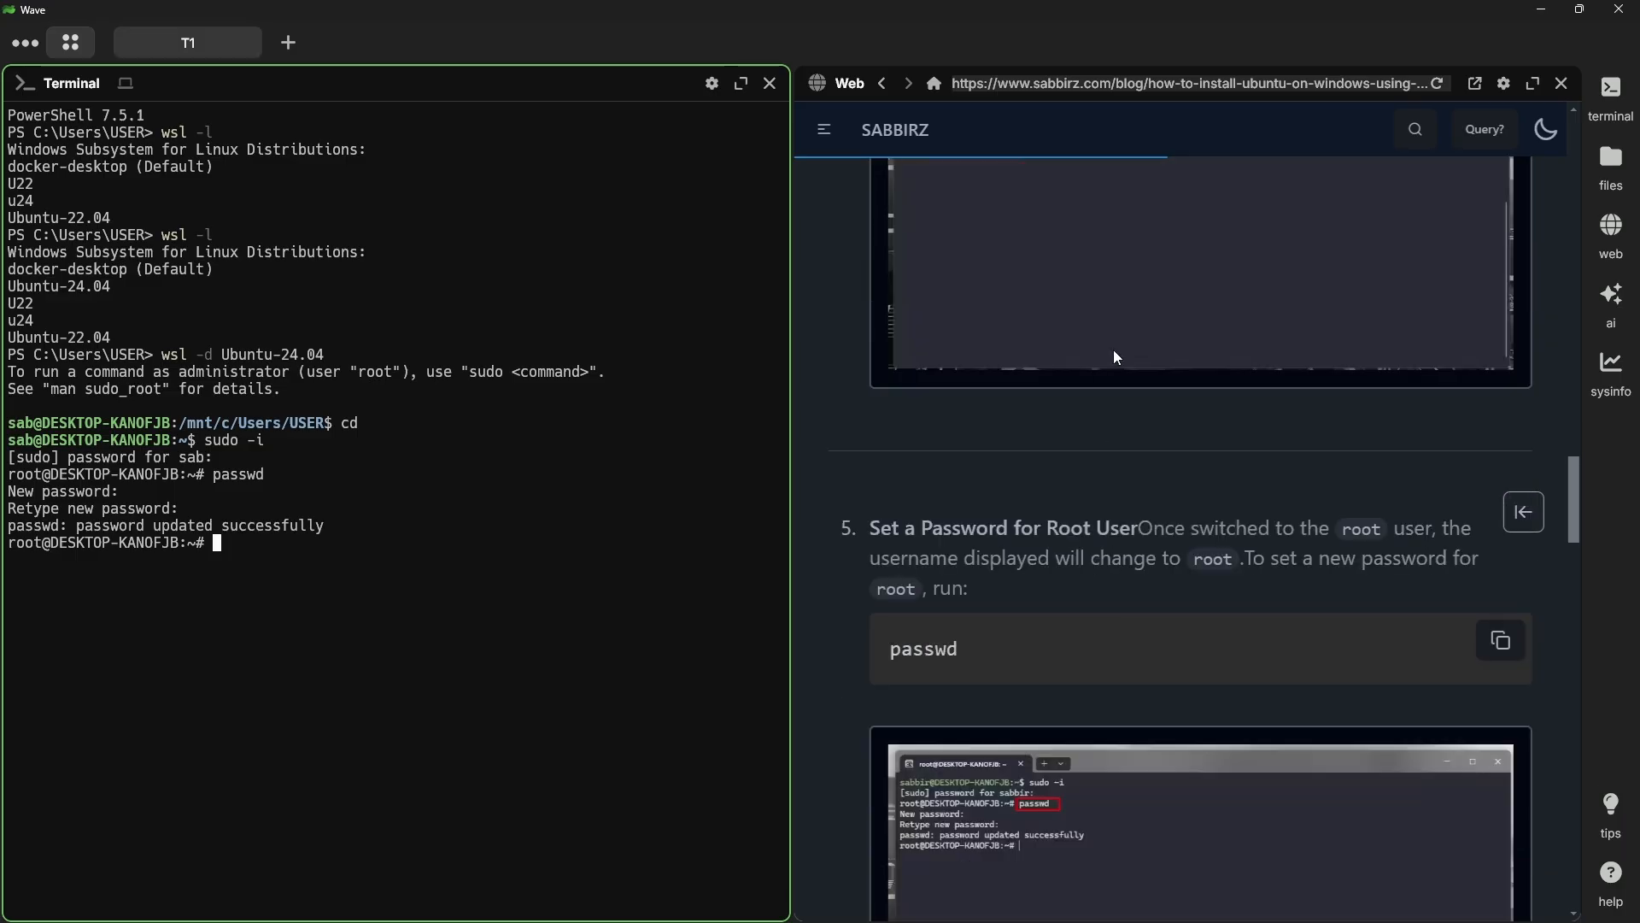
scroll("down", 3)
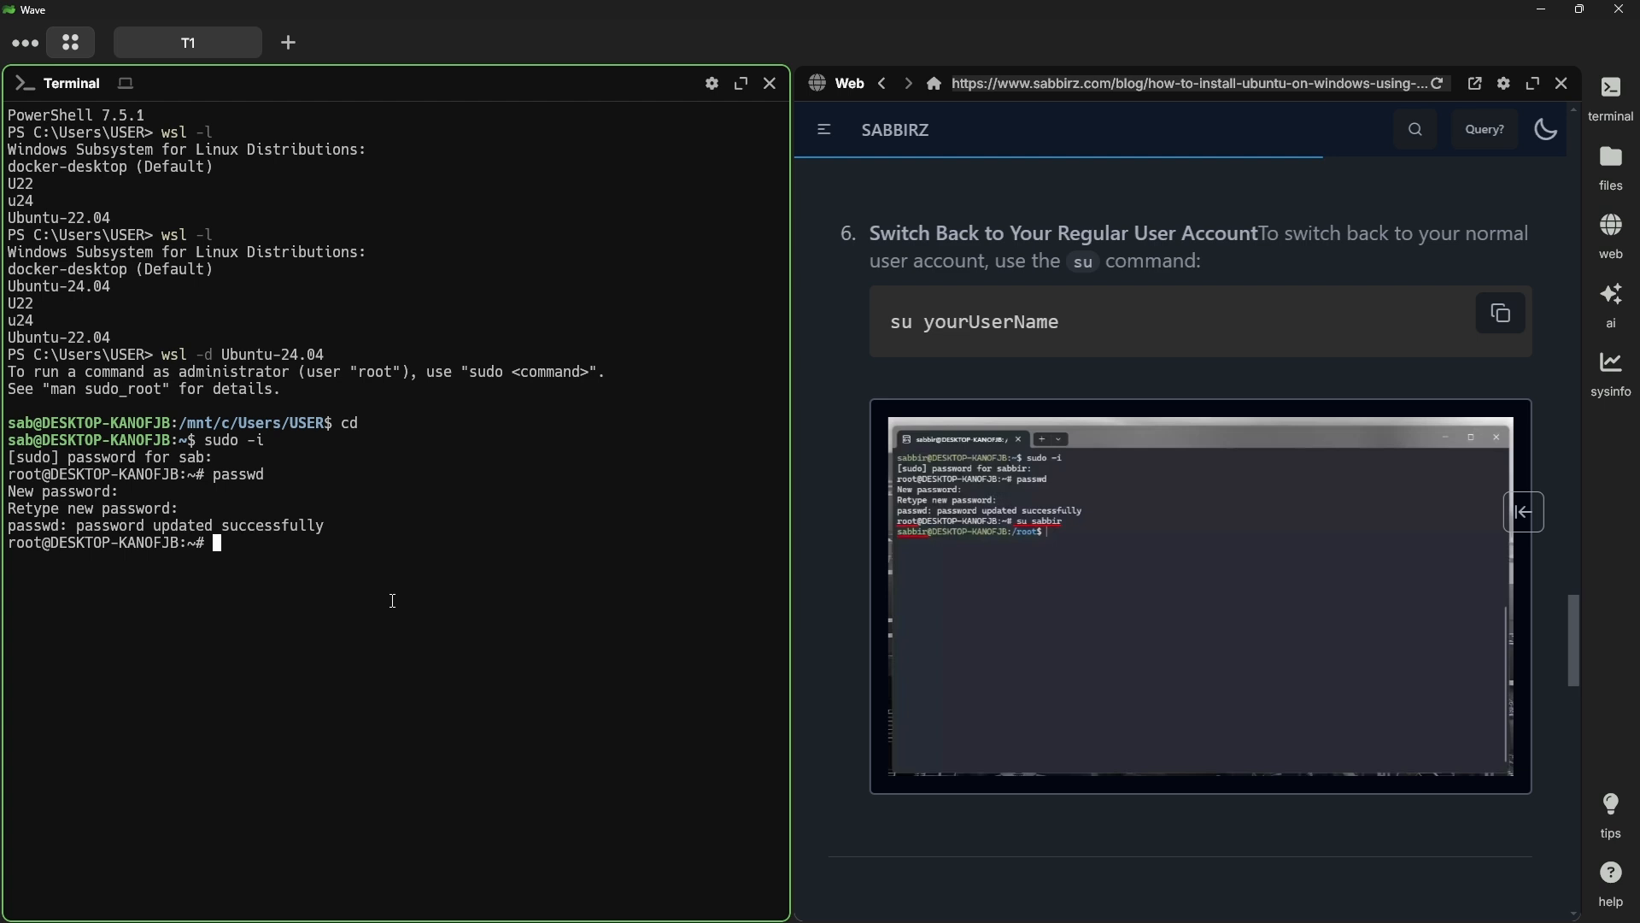
type("su")
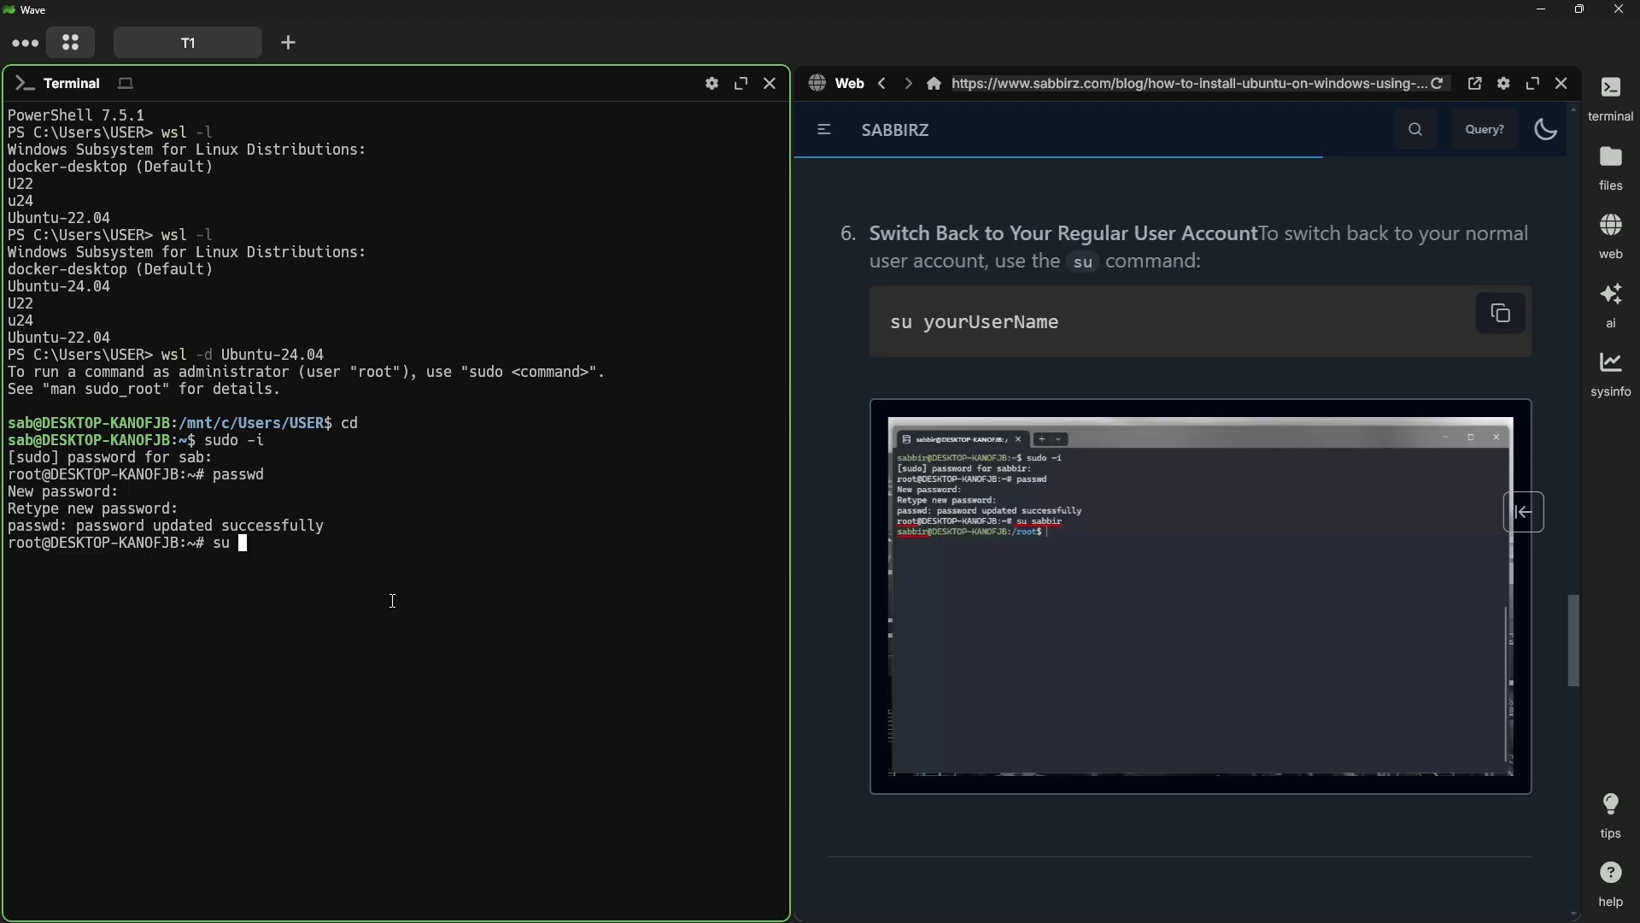
type("sab")
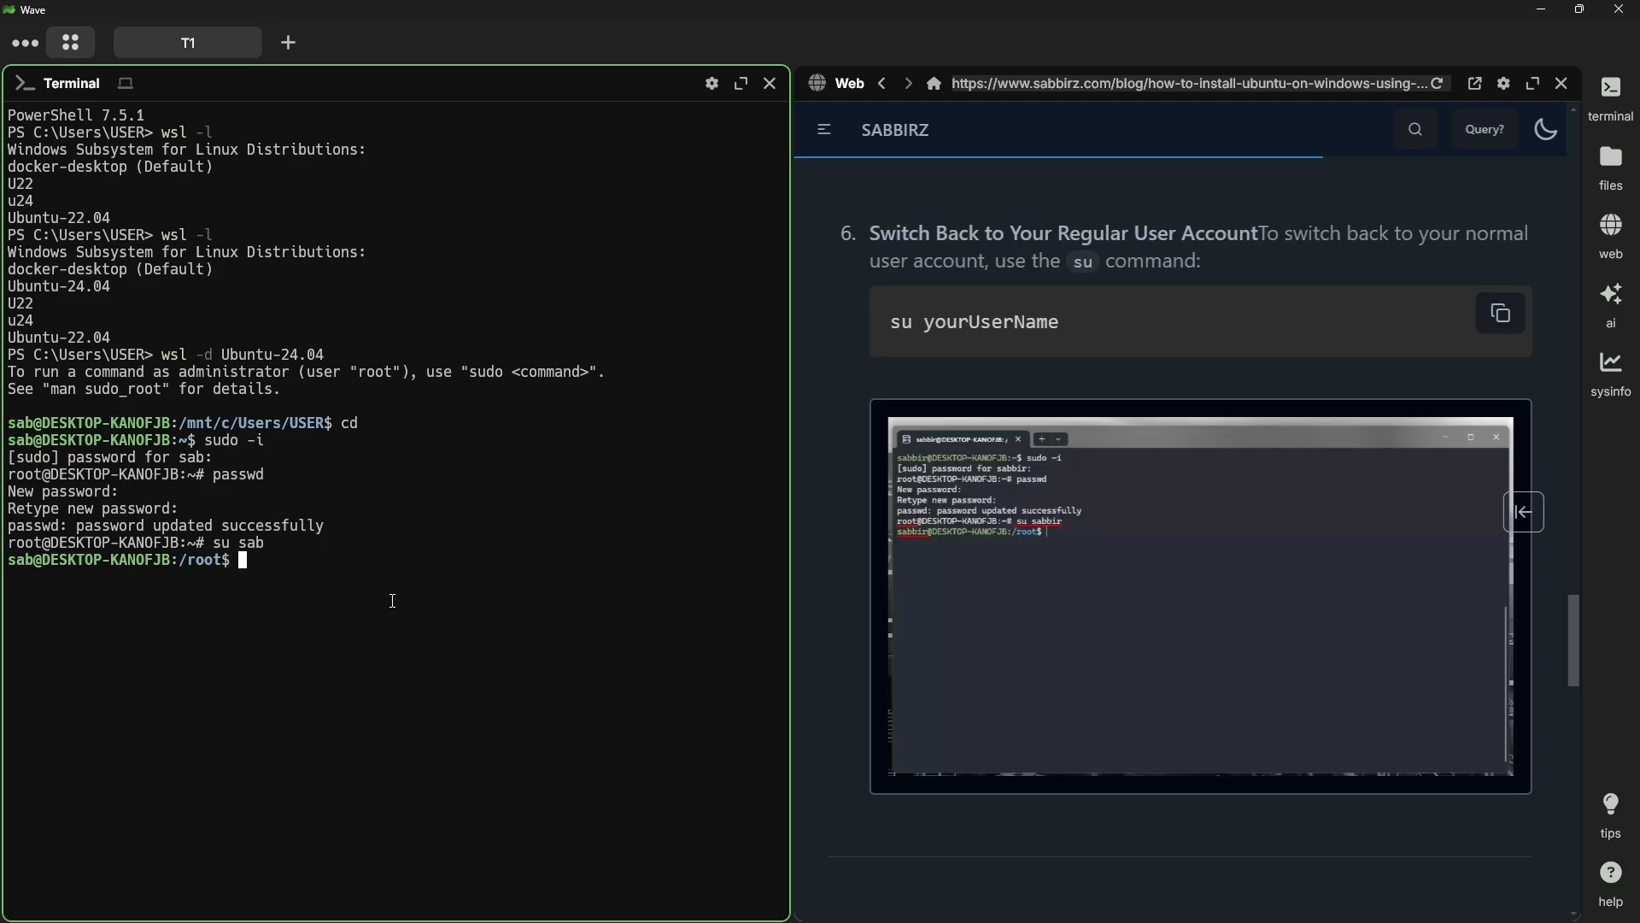
type("cd")
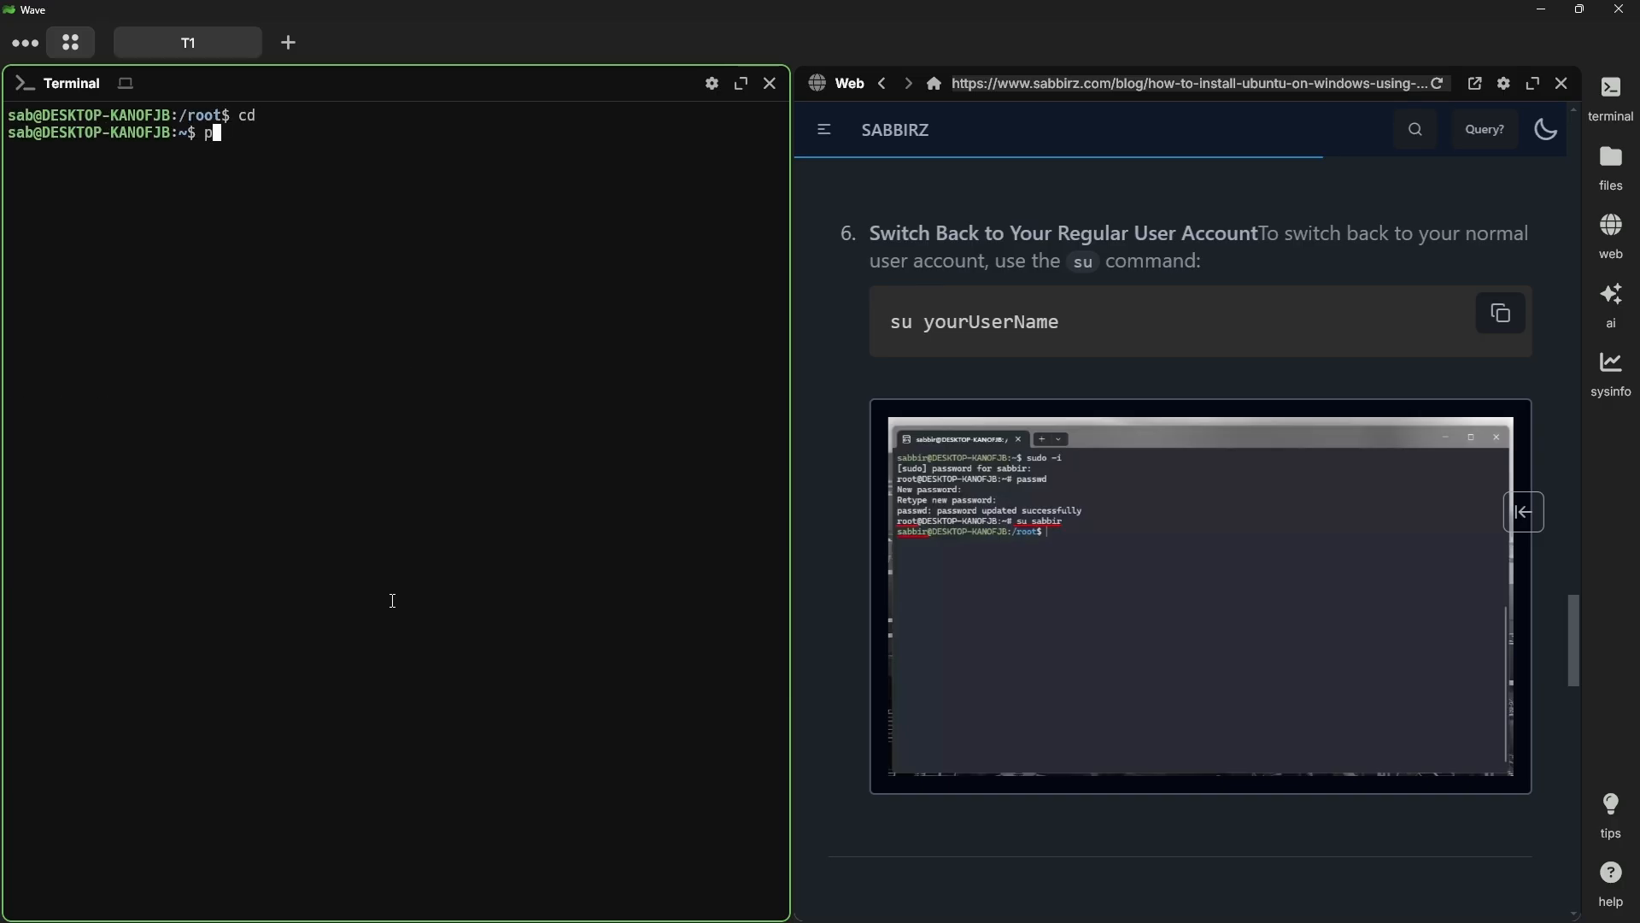
type("wd")
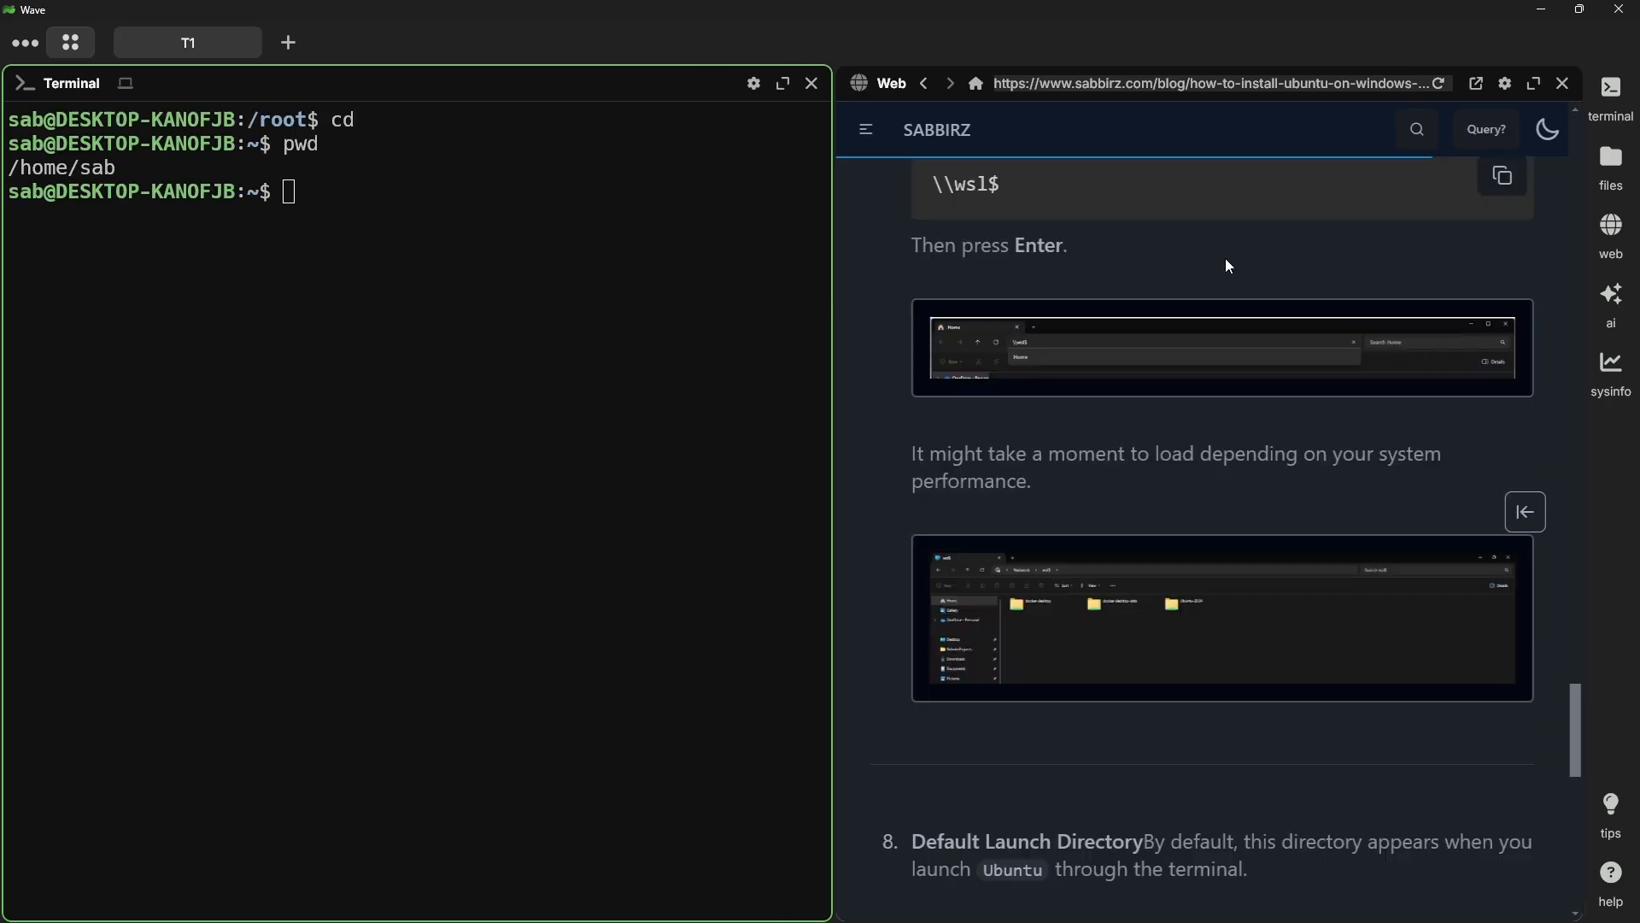
mouse_move(1612, 162)
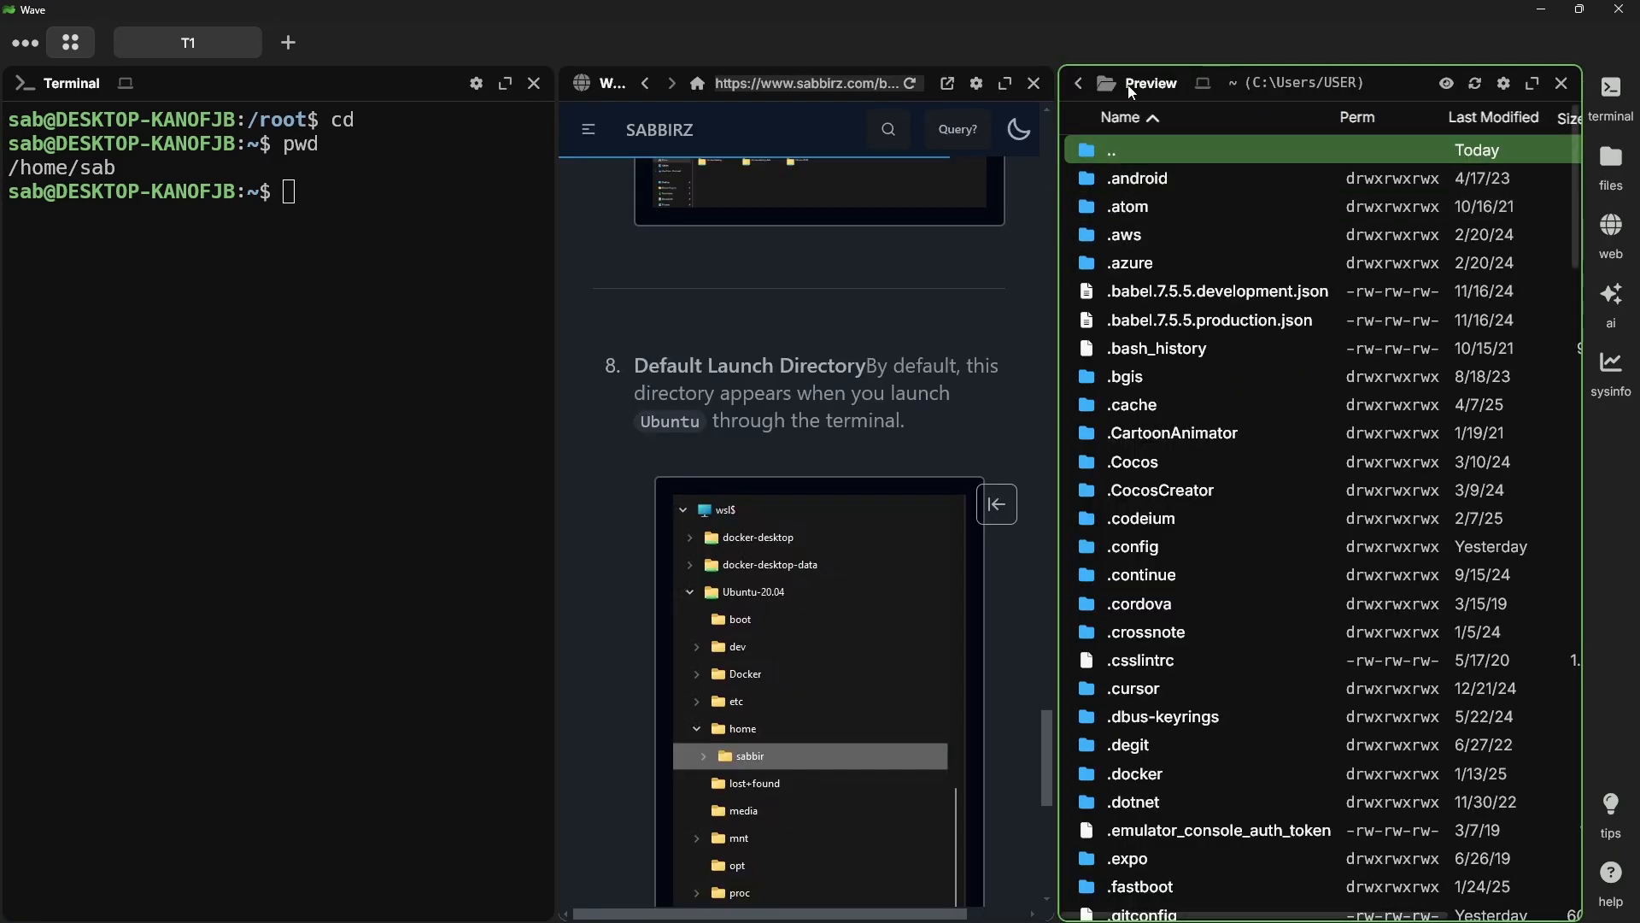
mouse_move(1198, 103)
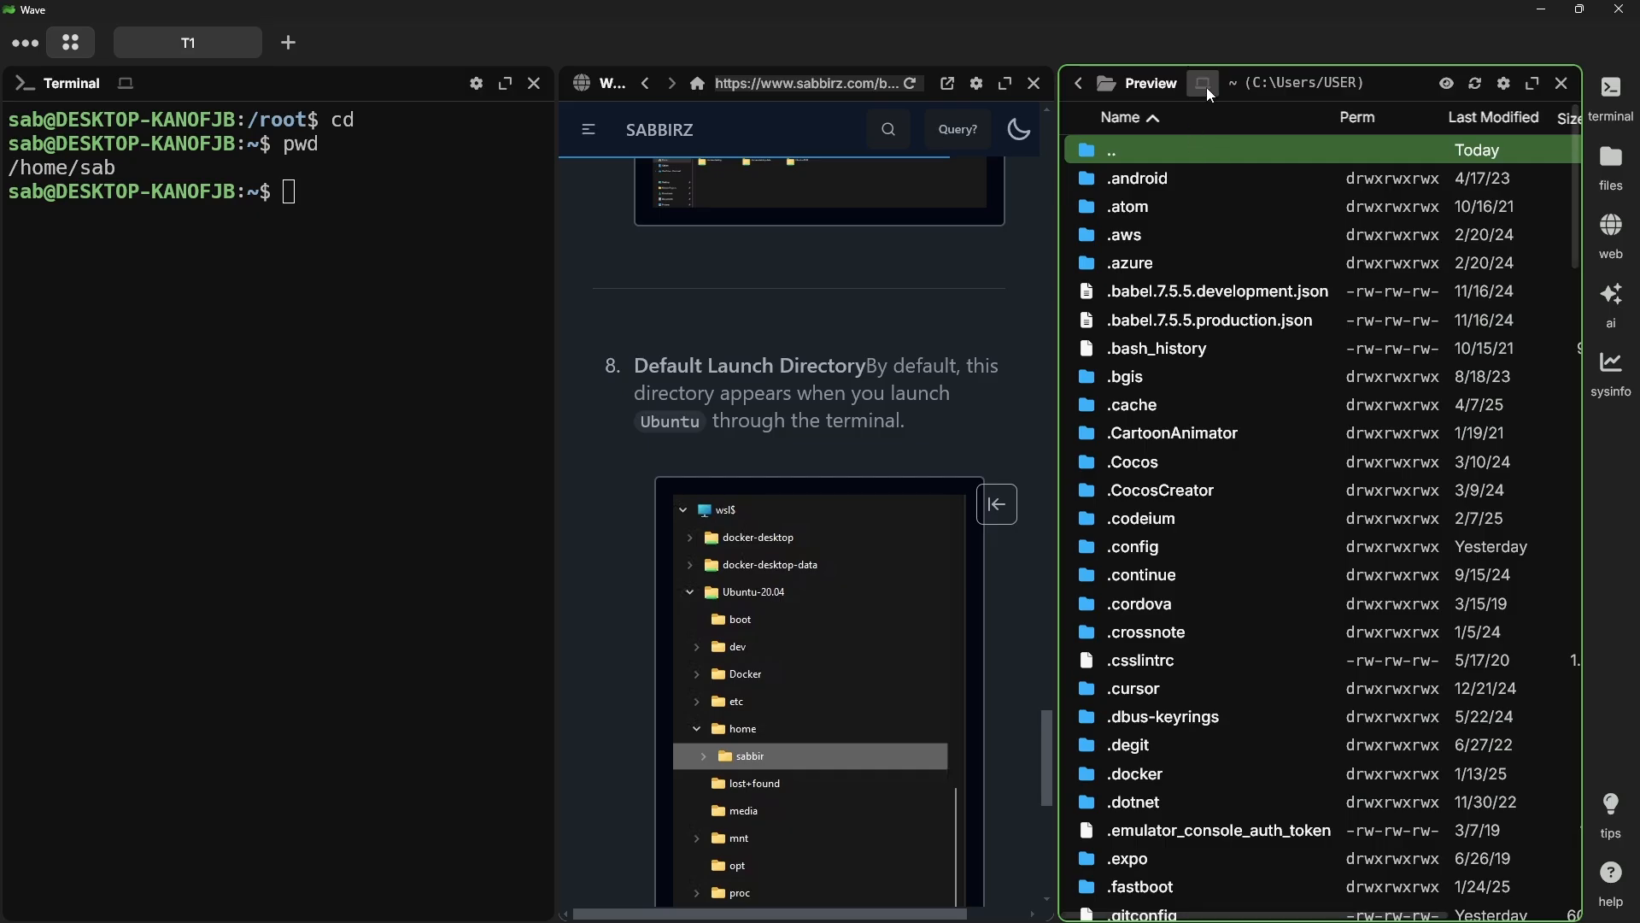
Step: Switch the file browser's connection to wsl://Ubuntu-24.04
left_click(1201, 84)
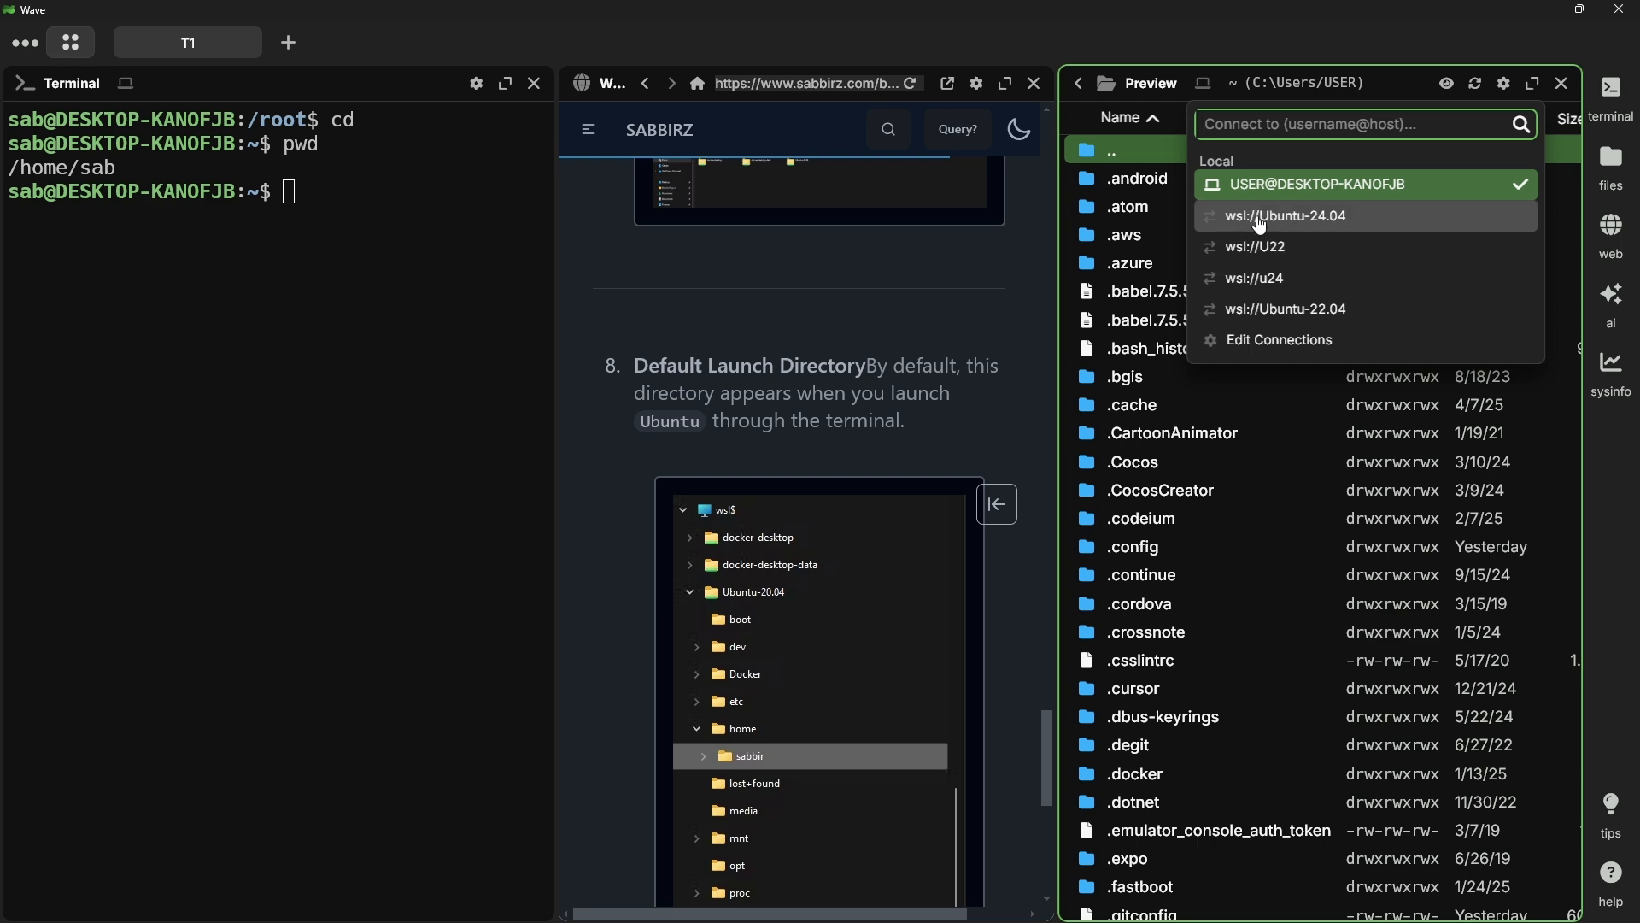
left_click(1286, 215)
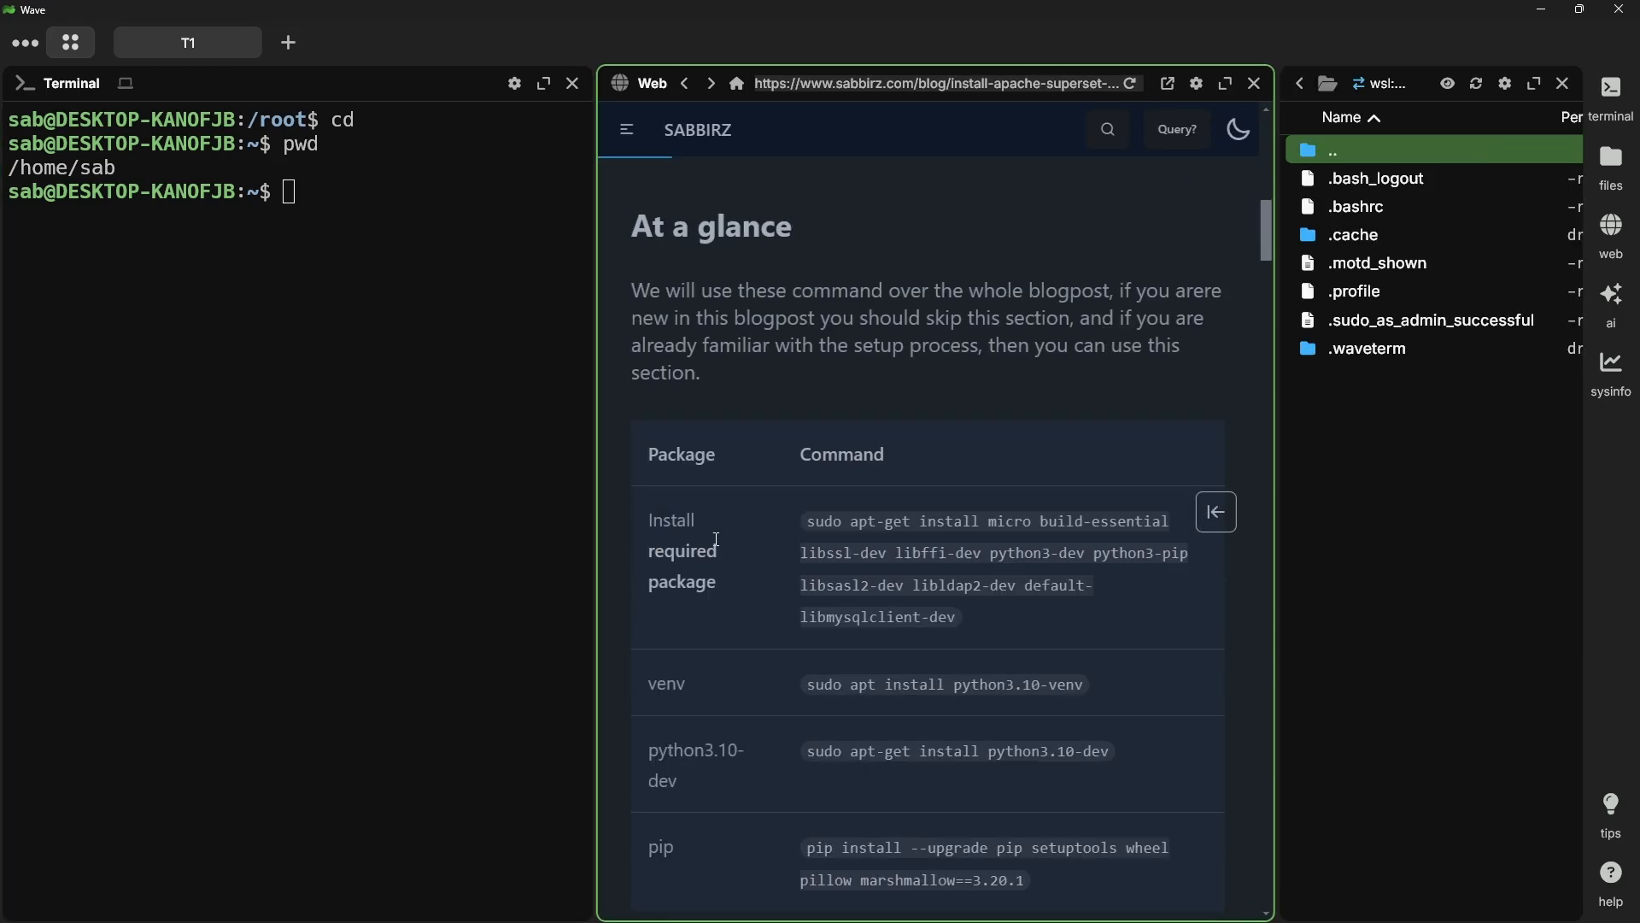
Step: Scroll the Superset guide to 'Step by Step Installing Process' and highlight the apt update/upgrade step
scroll("up", 3)
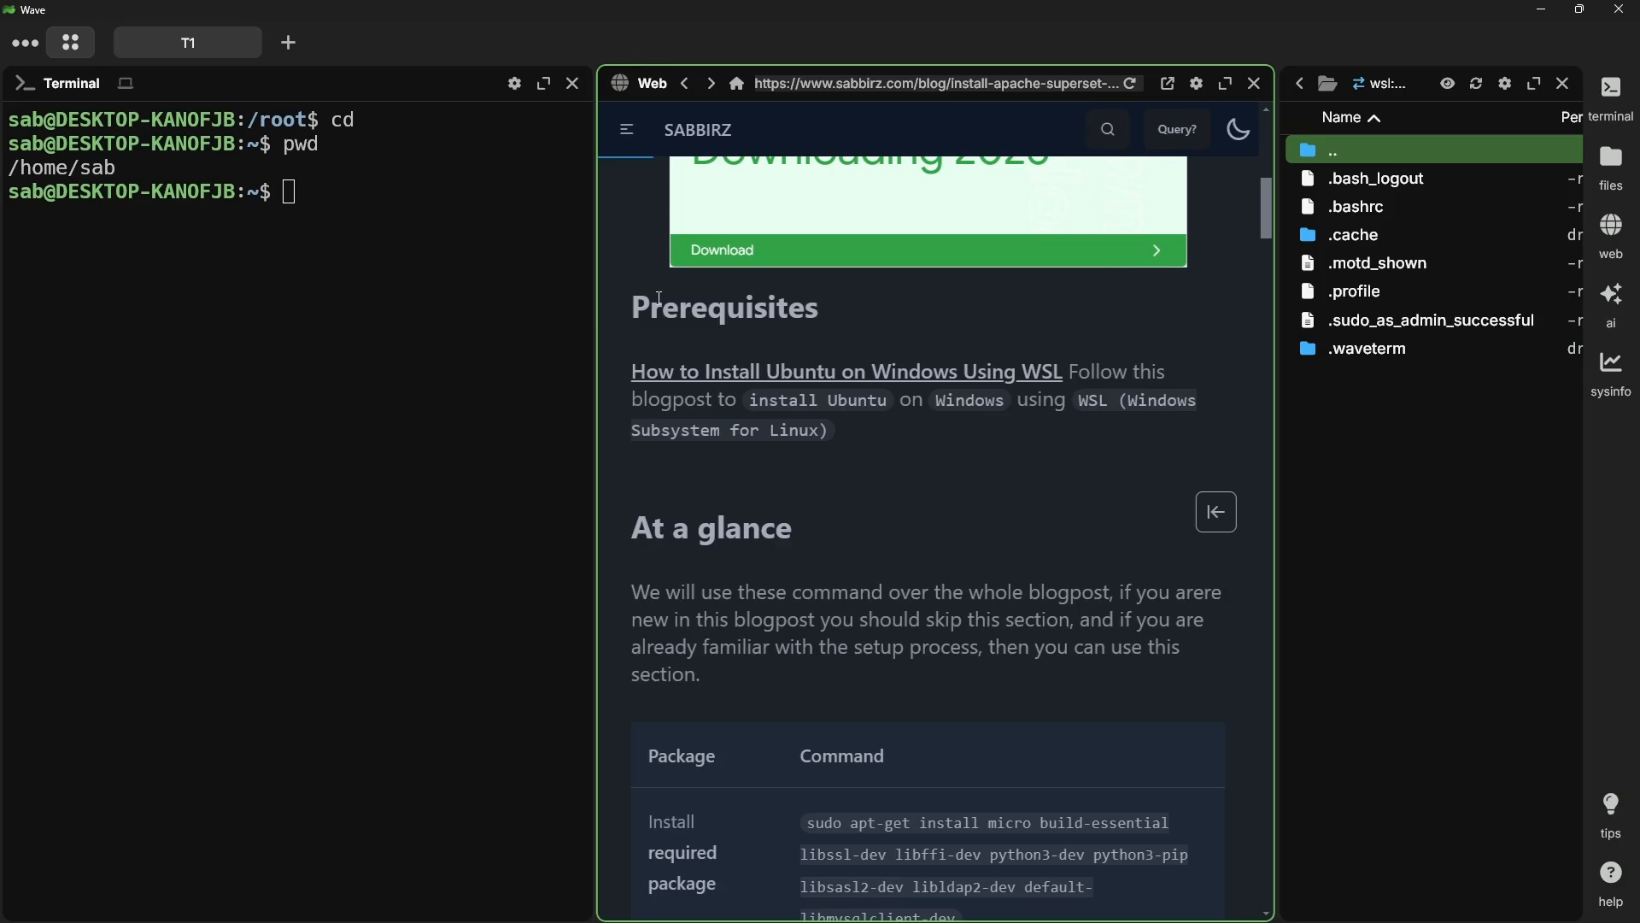
scroll("down", 3)
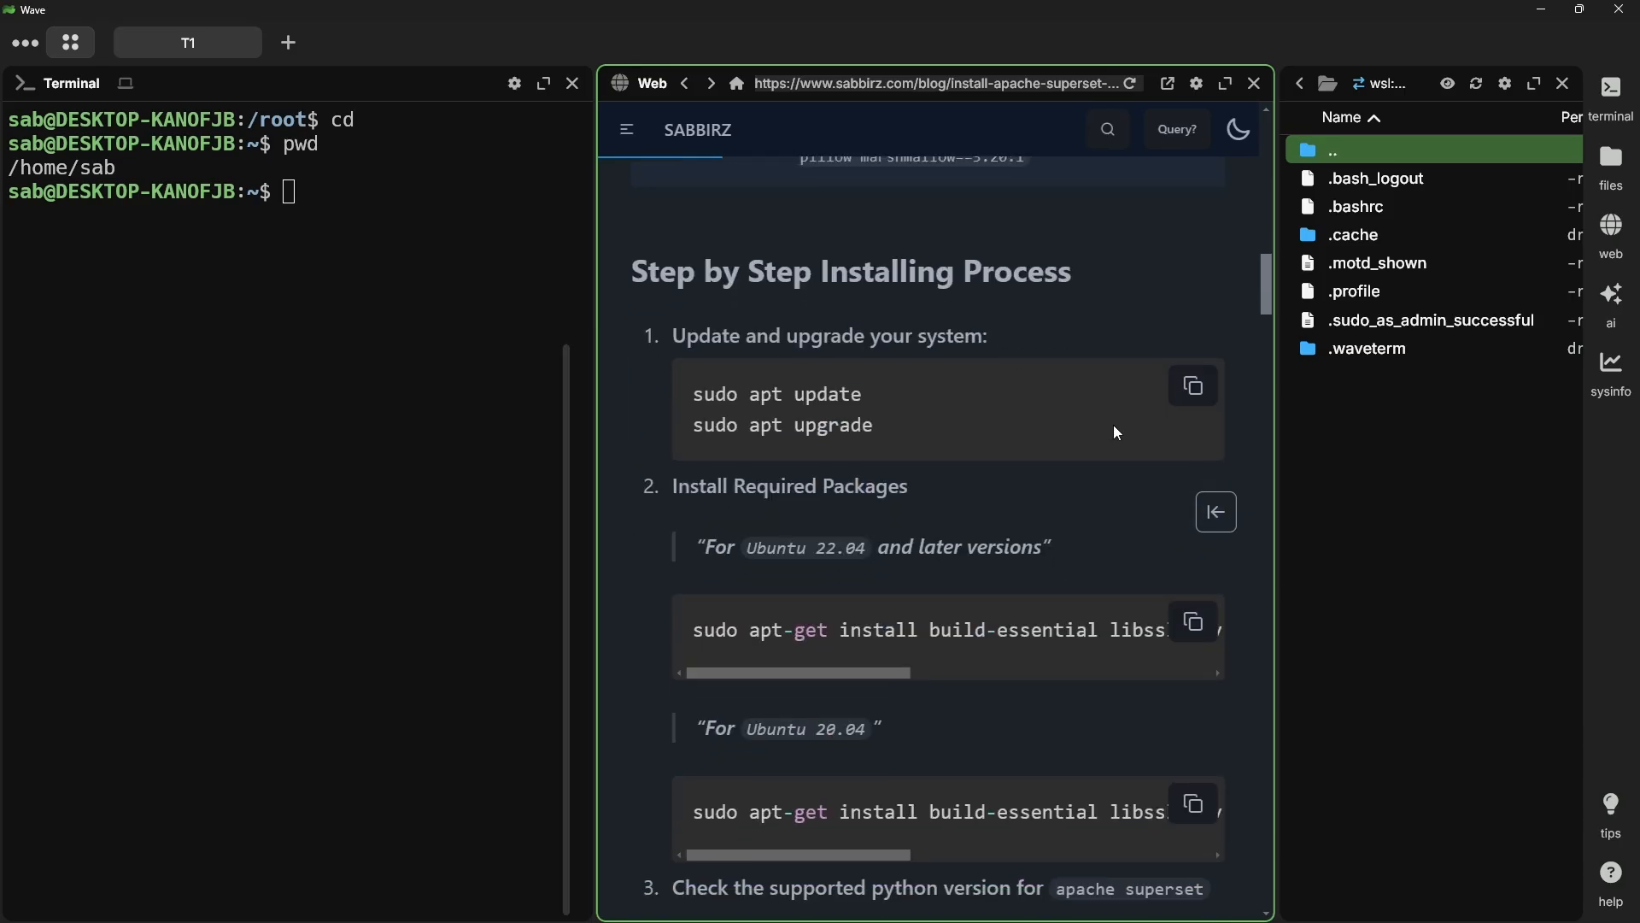
left_click_drag(722, 336, 918, 335)
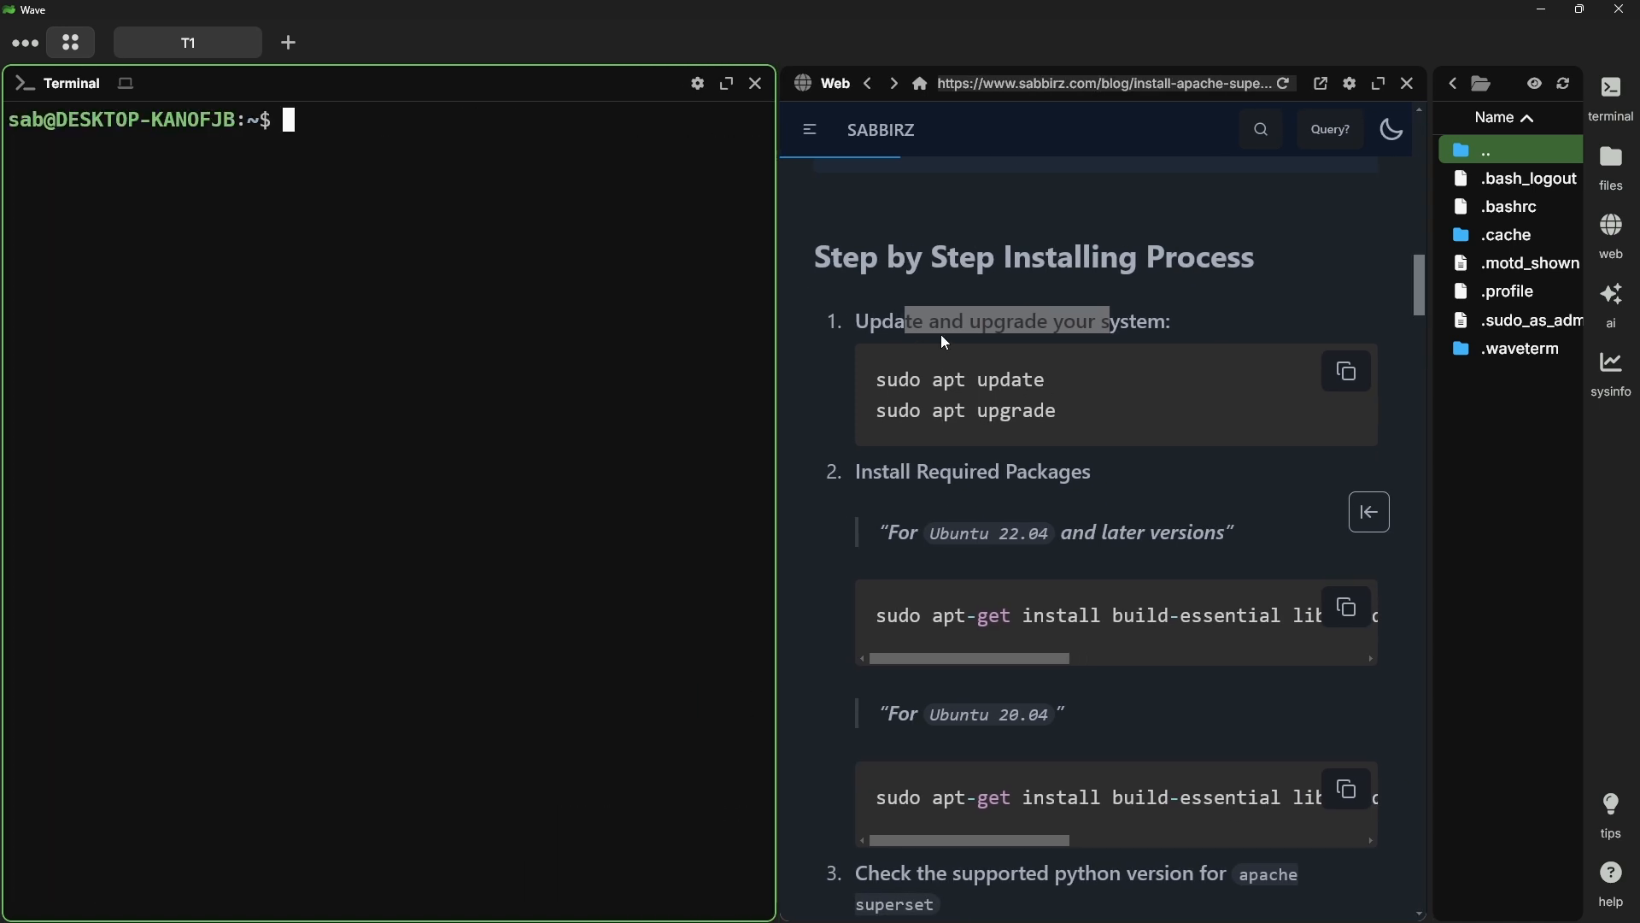
Step: Paste and run the Ubuntu 22.04 build-packages apt-get install command, answering y
scroll("down", 3)
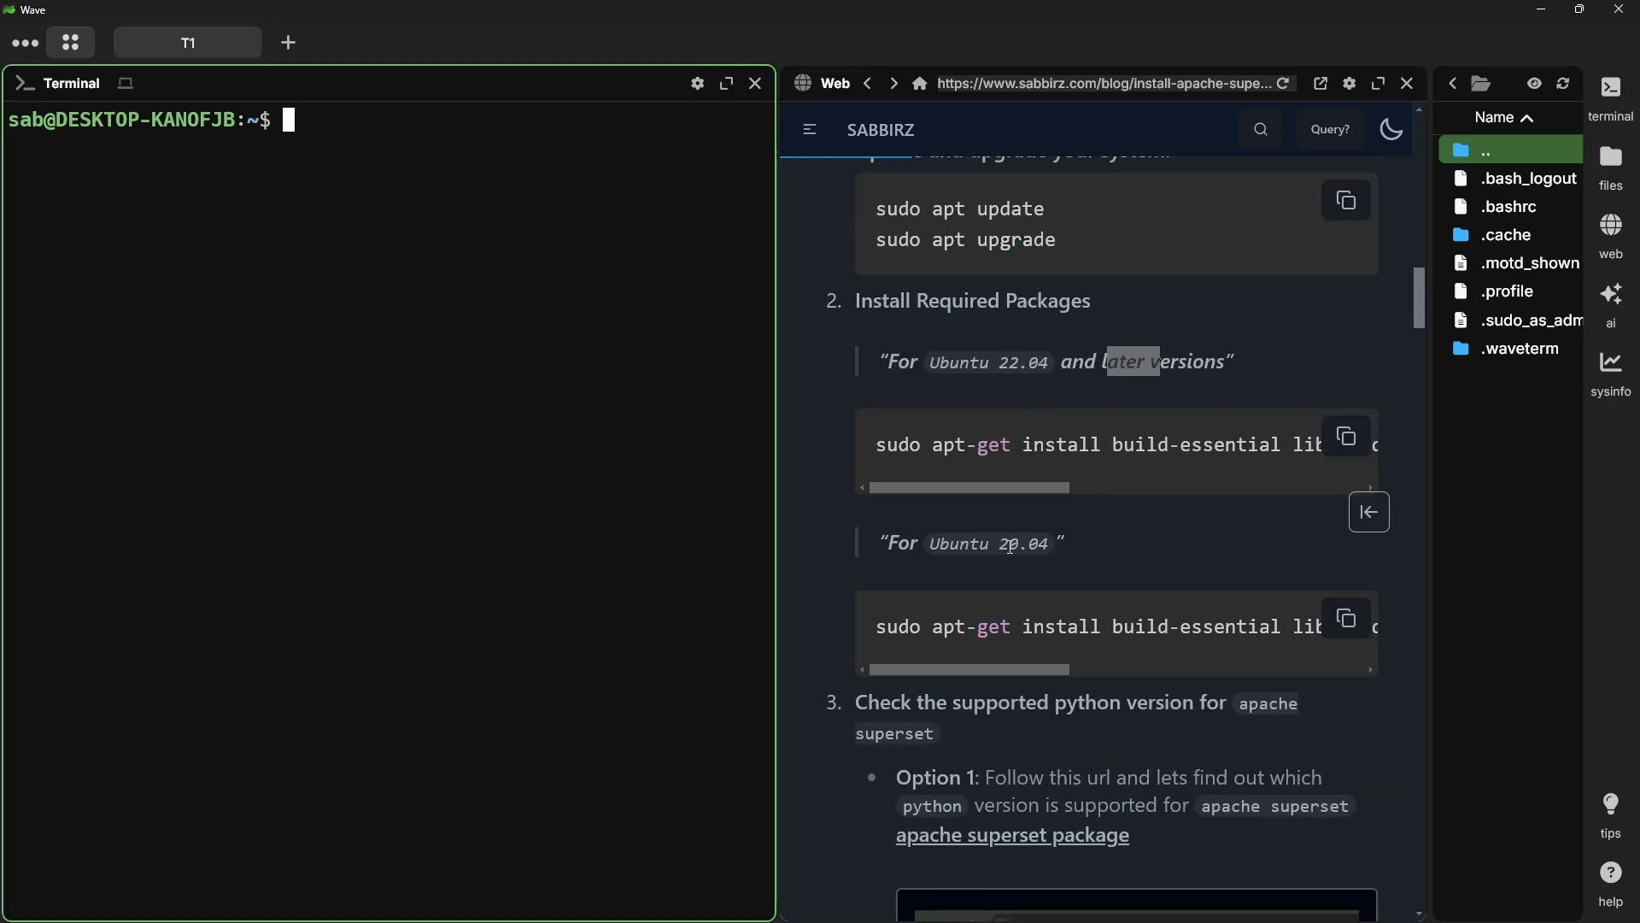
mouse_move(1005, 511)
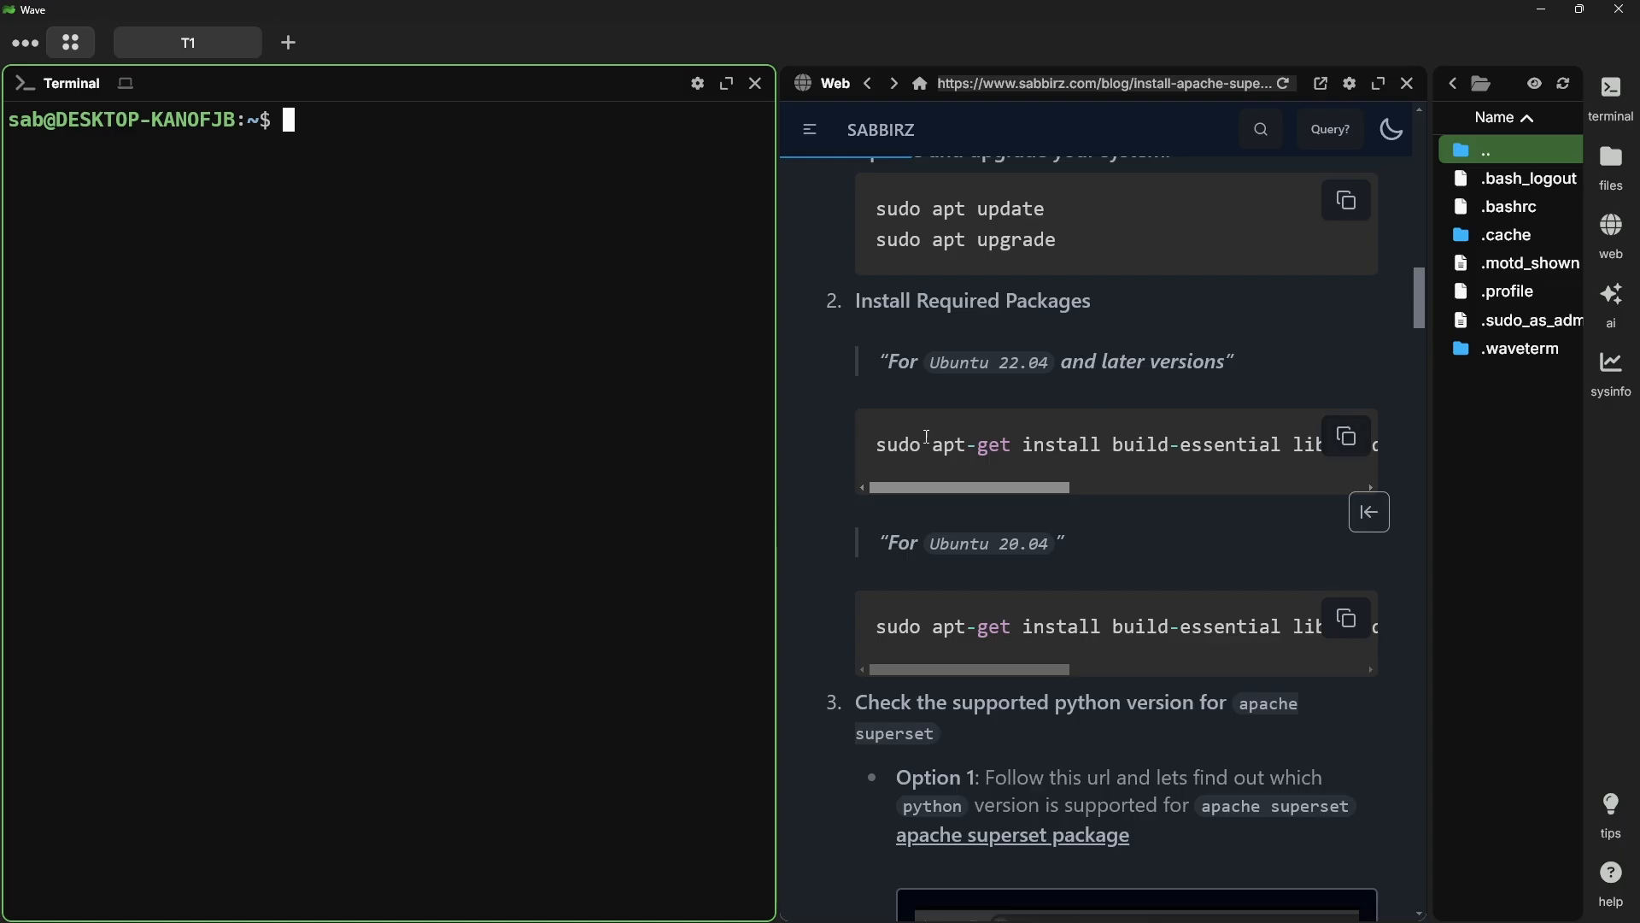
right_click(383, 356)
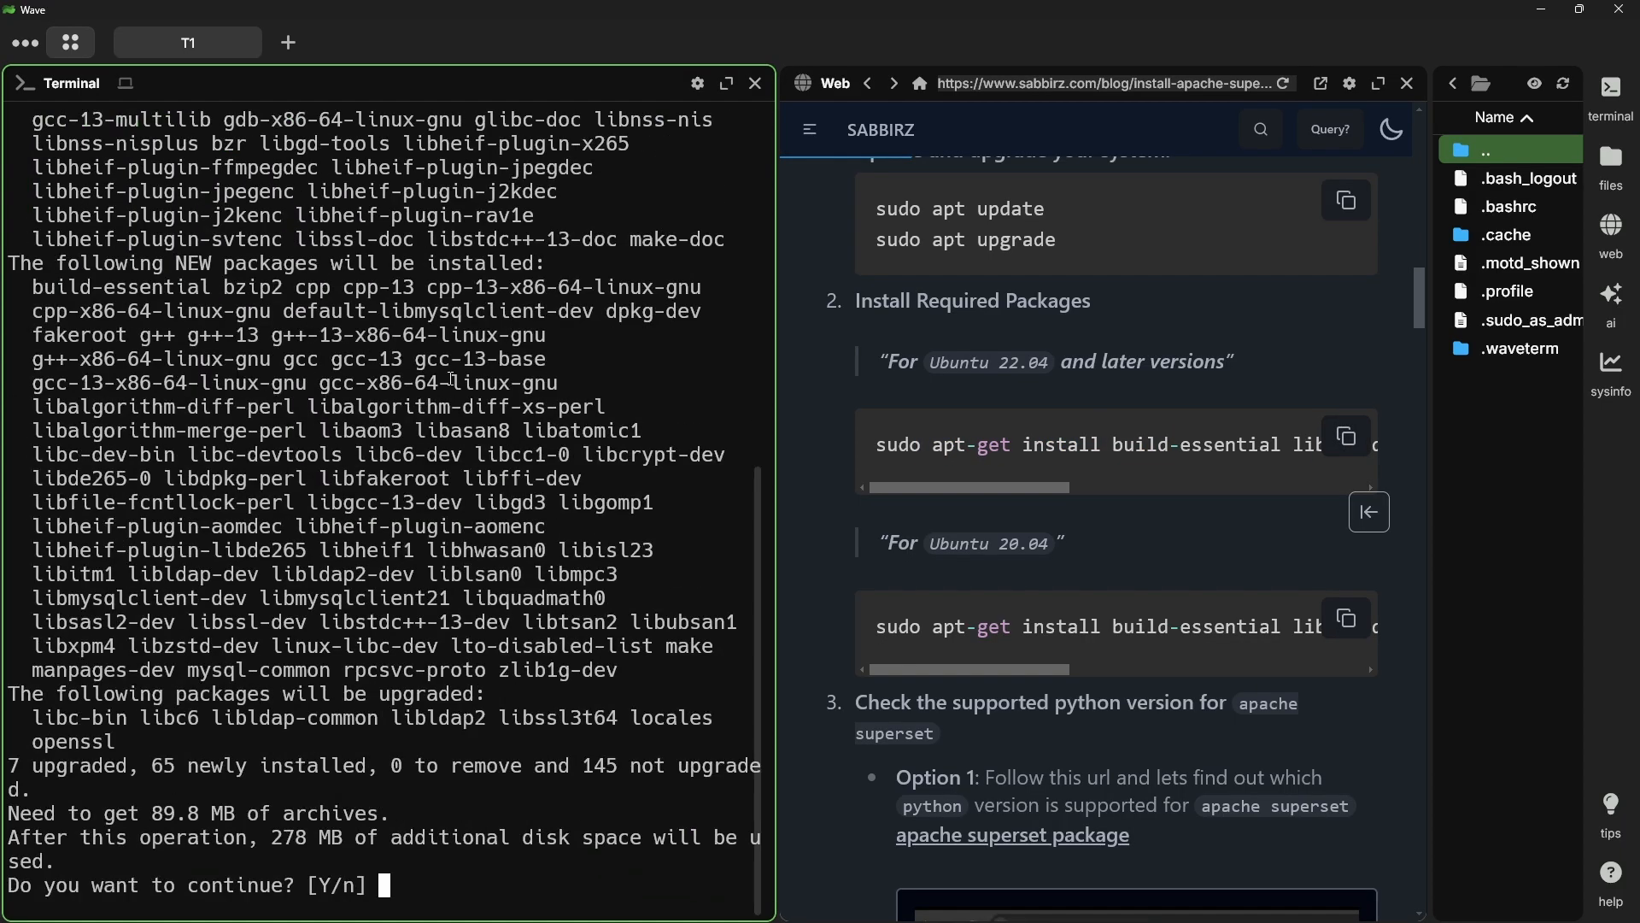
type("y")
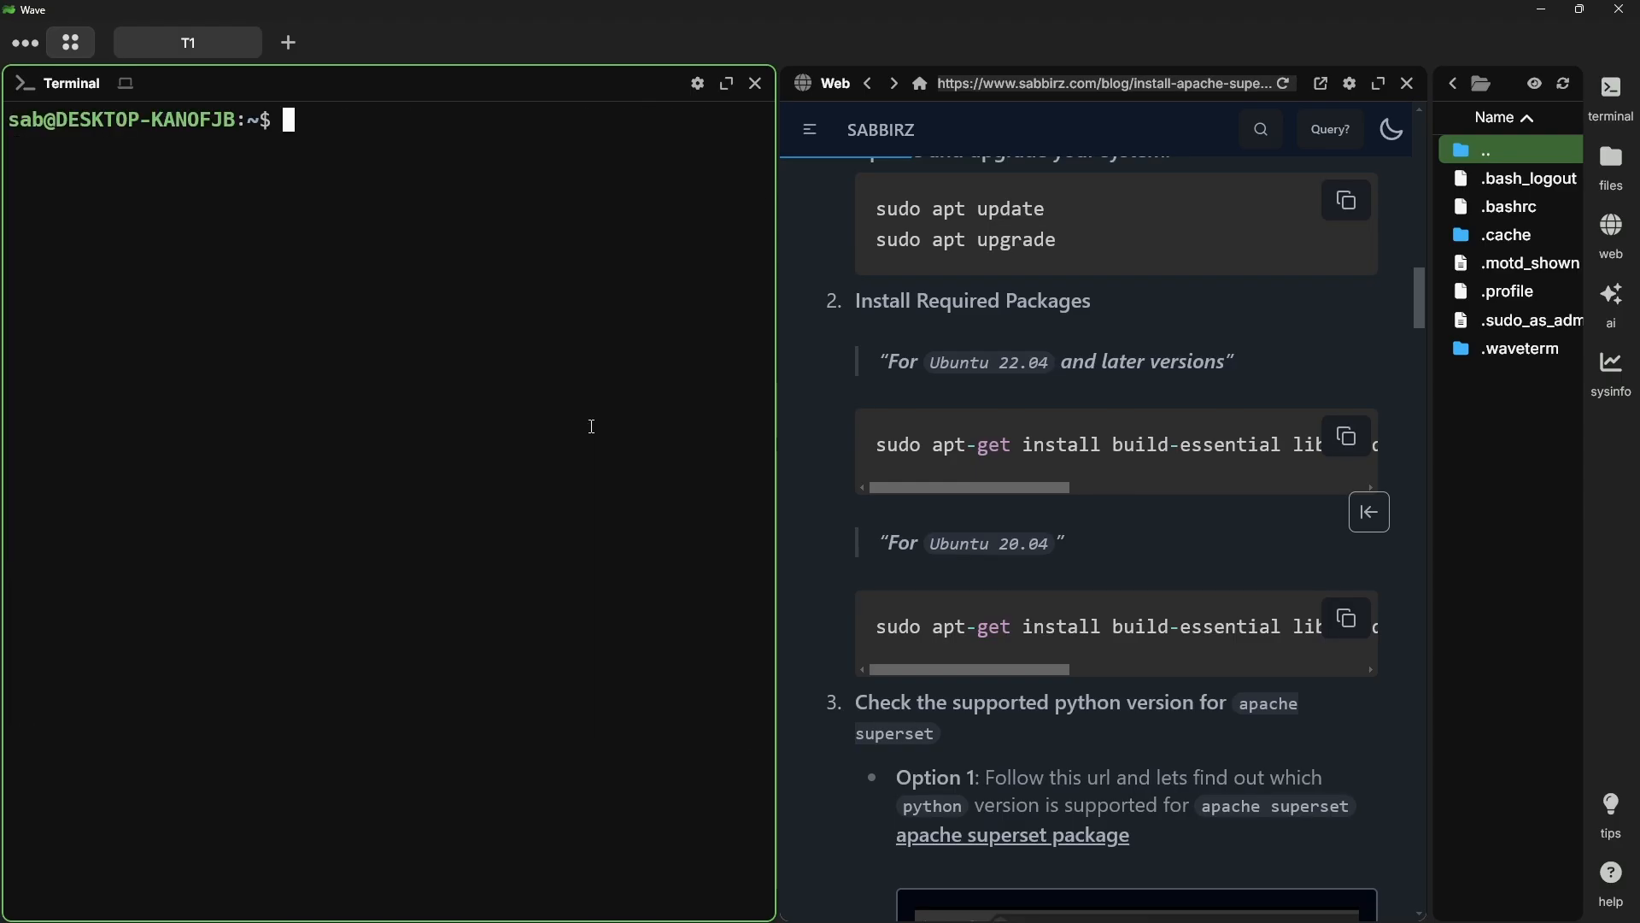
scroll("down", 3)
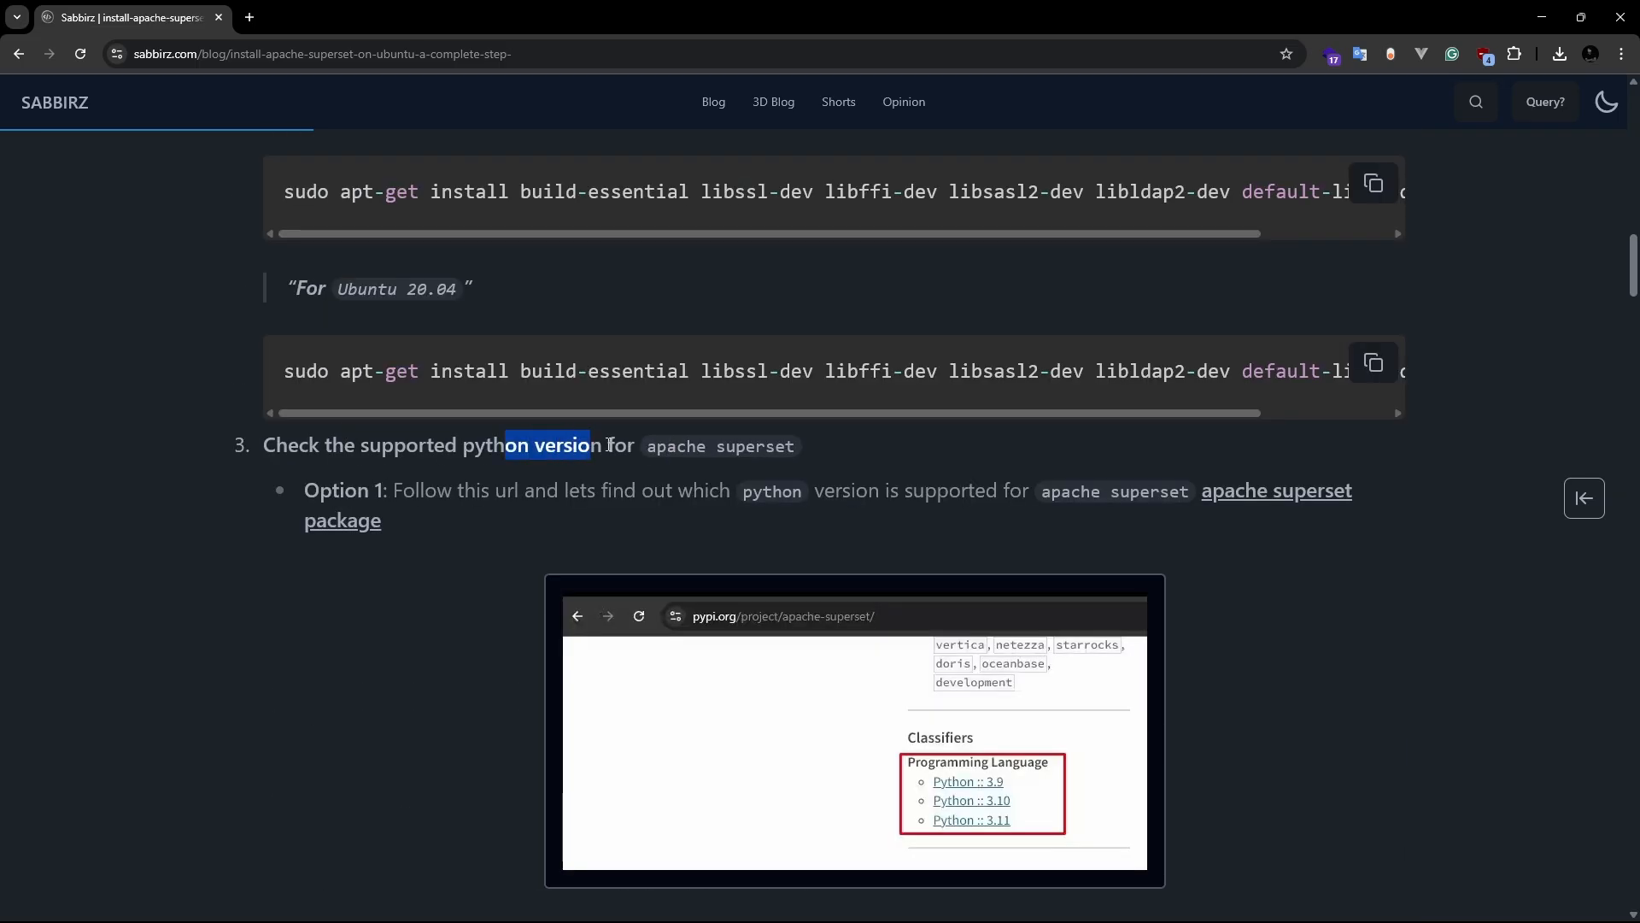
Step: Open the apache-superset PyPI page and scroll to its Classifiers listing Python 3.9–3.11
scroll("down", 3)
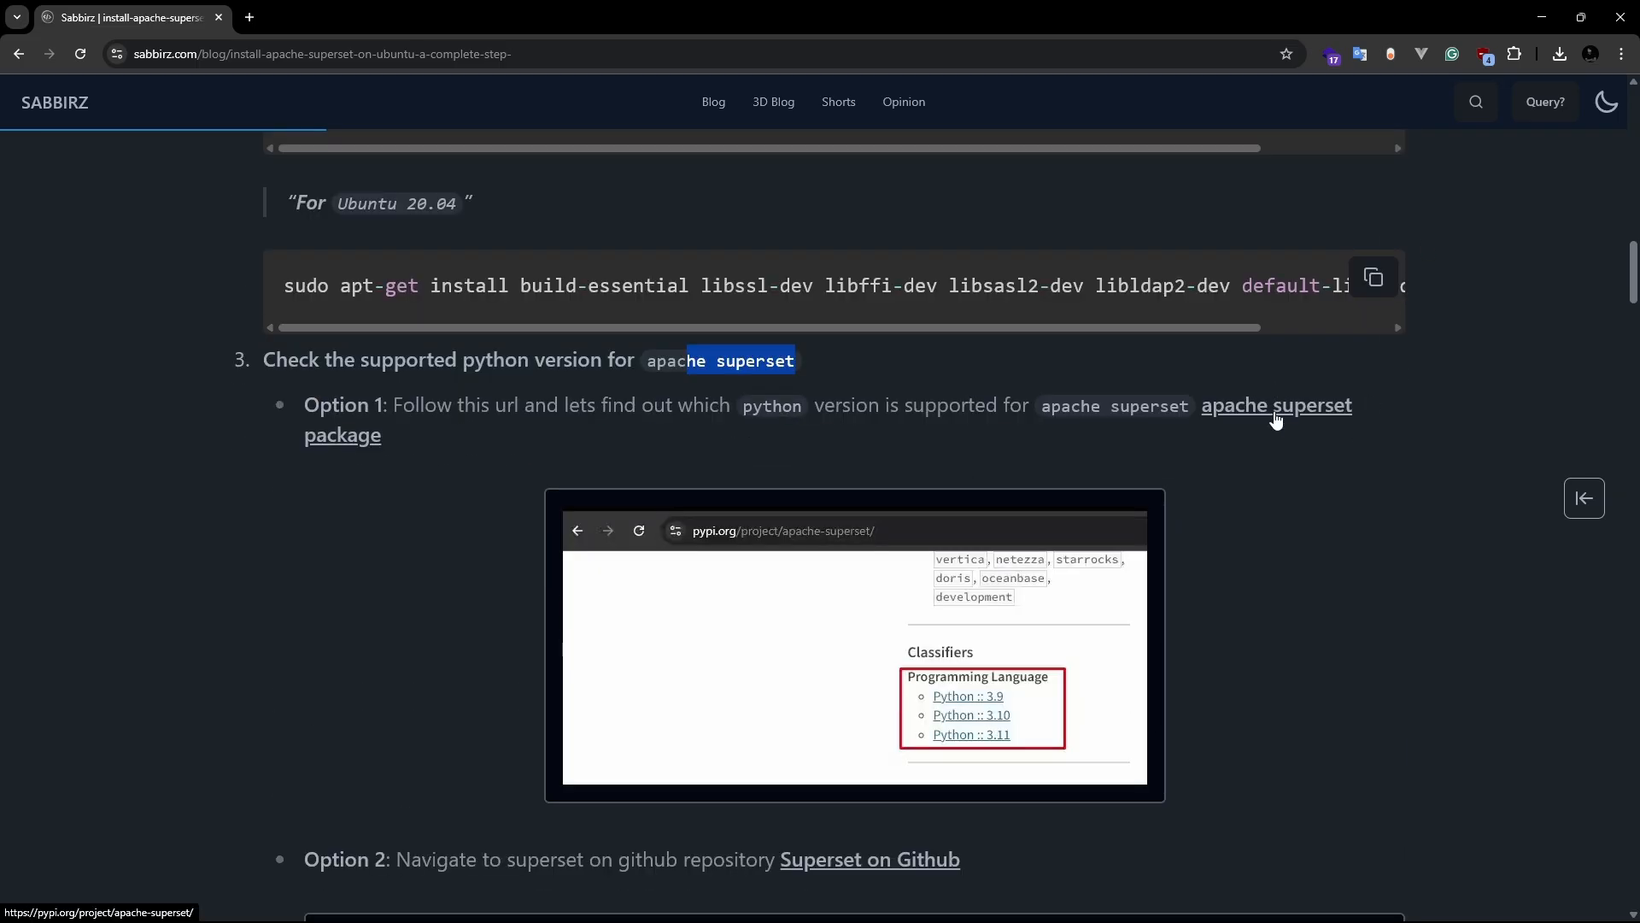
left_click(1276, 405)
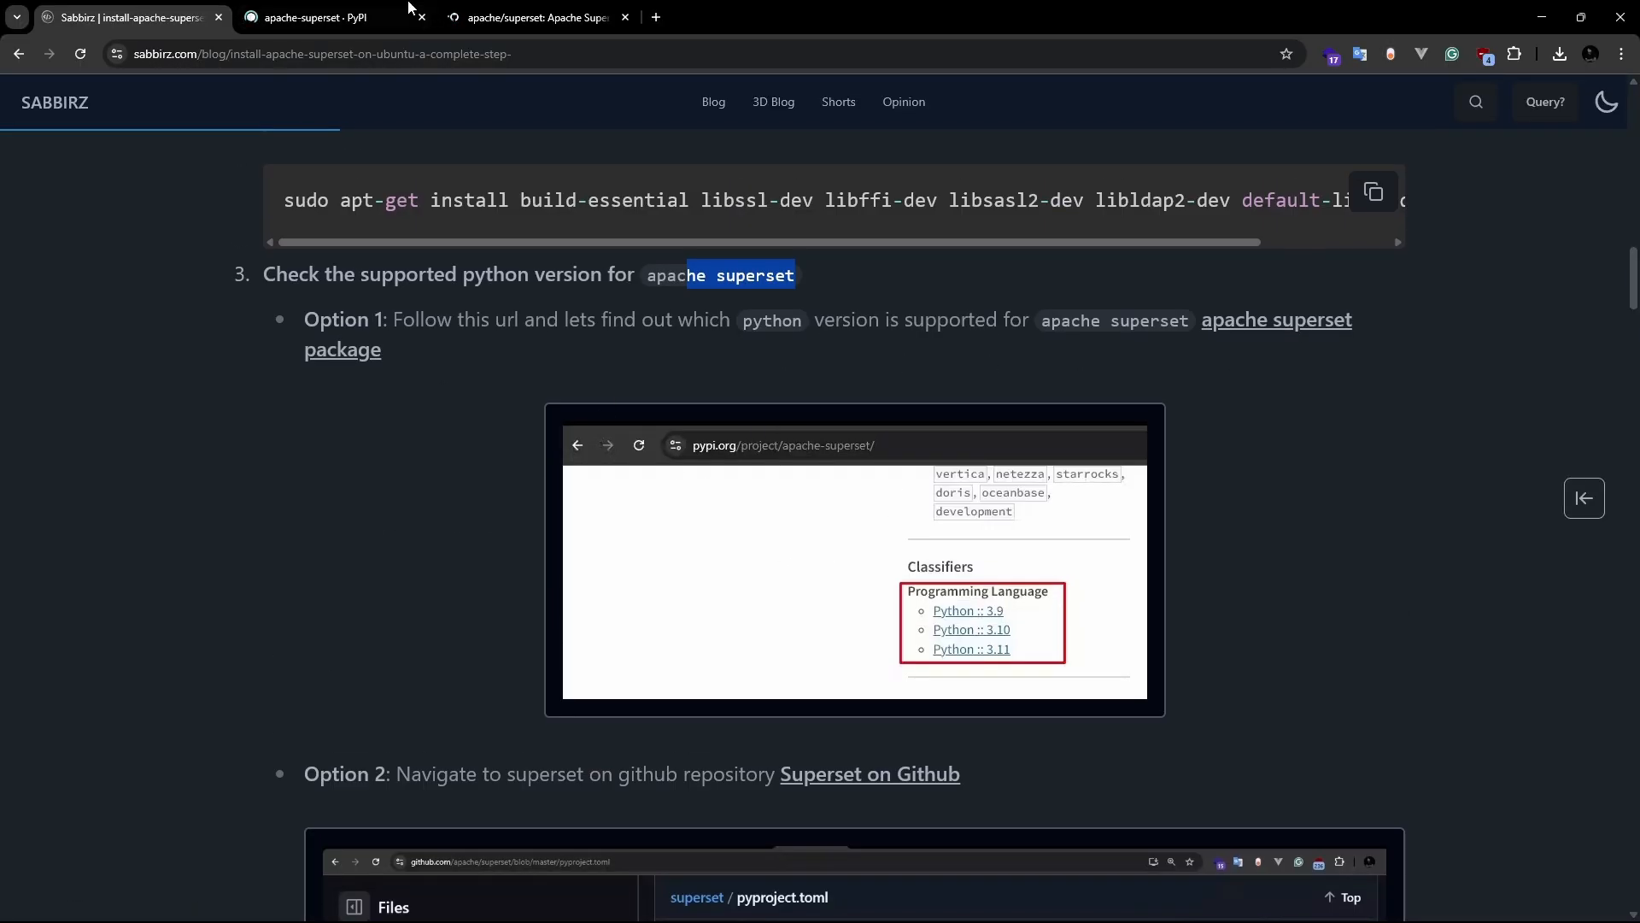
left_click(308, 18)
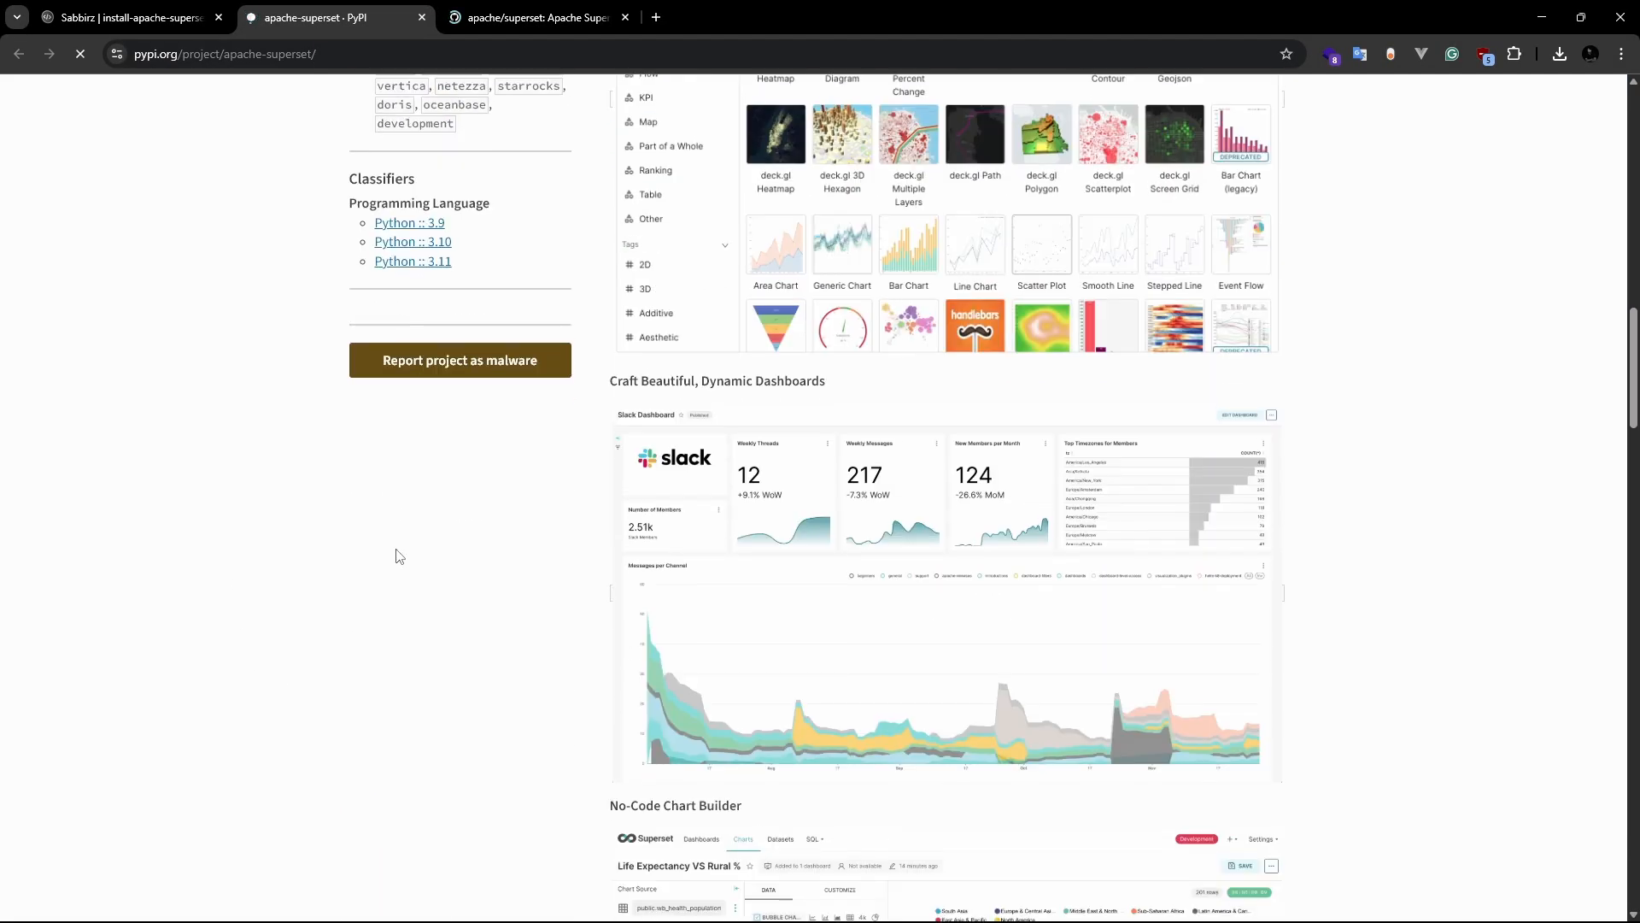
scroll("down", 3)
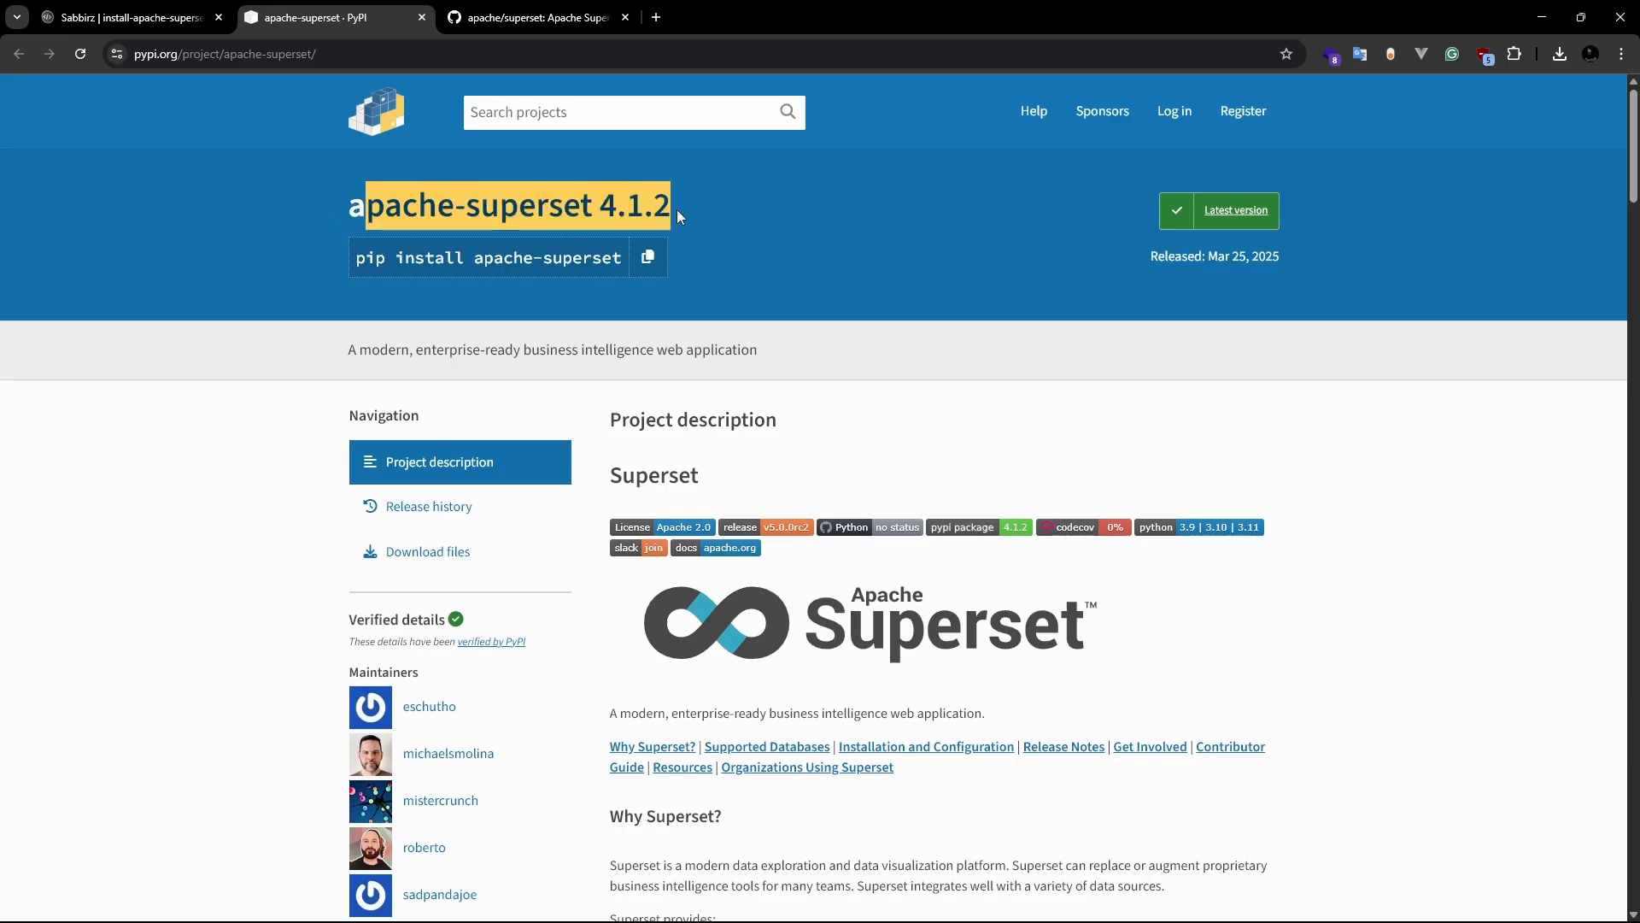
left_click(174, 53)
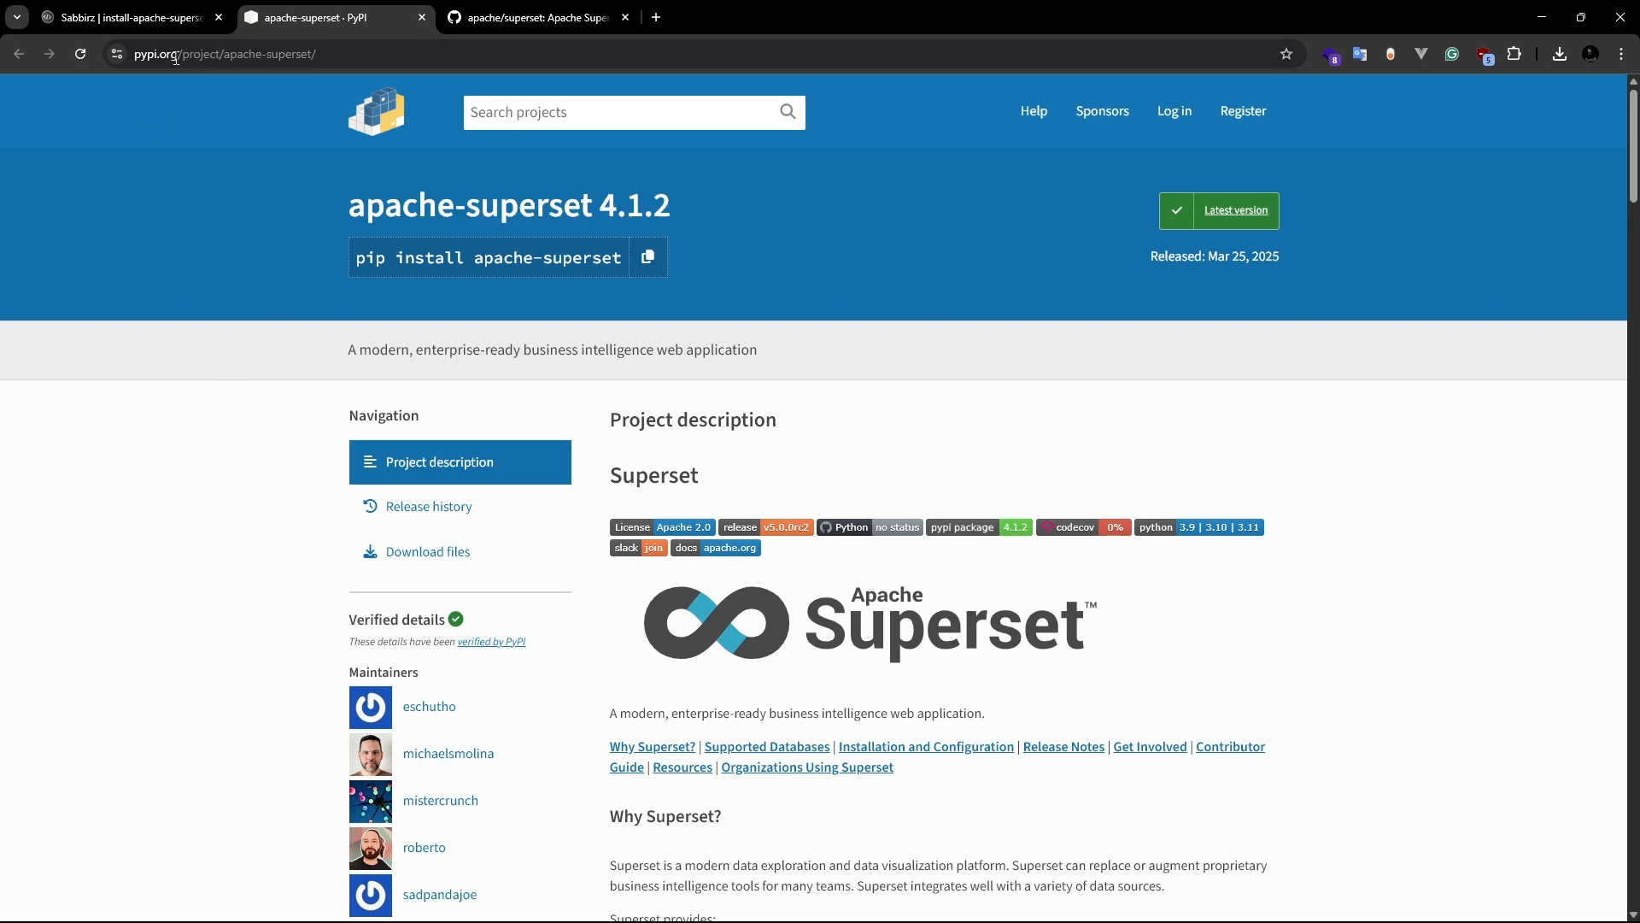
scroll("down", 3)
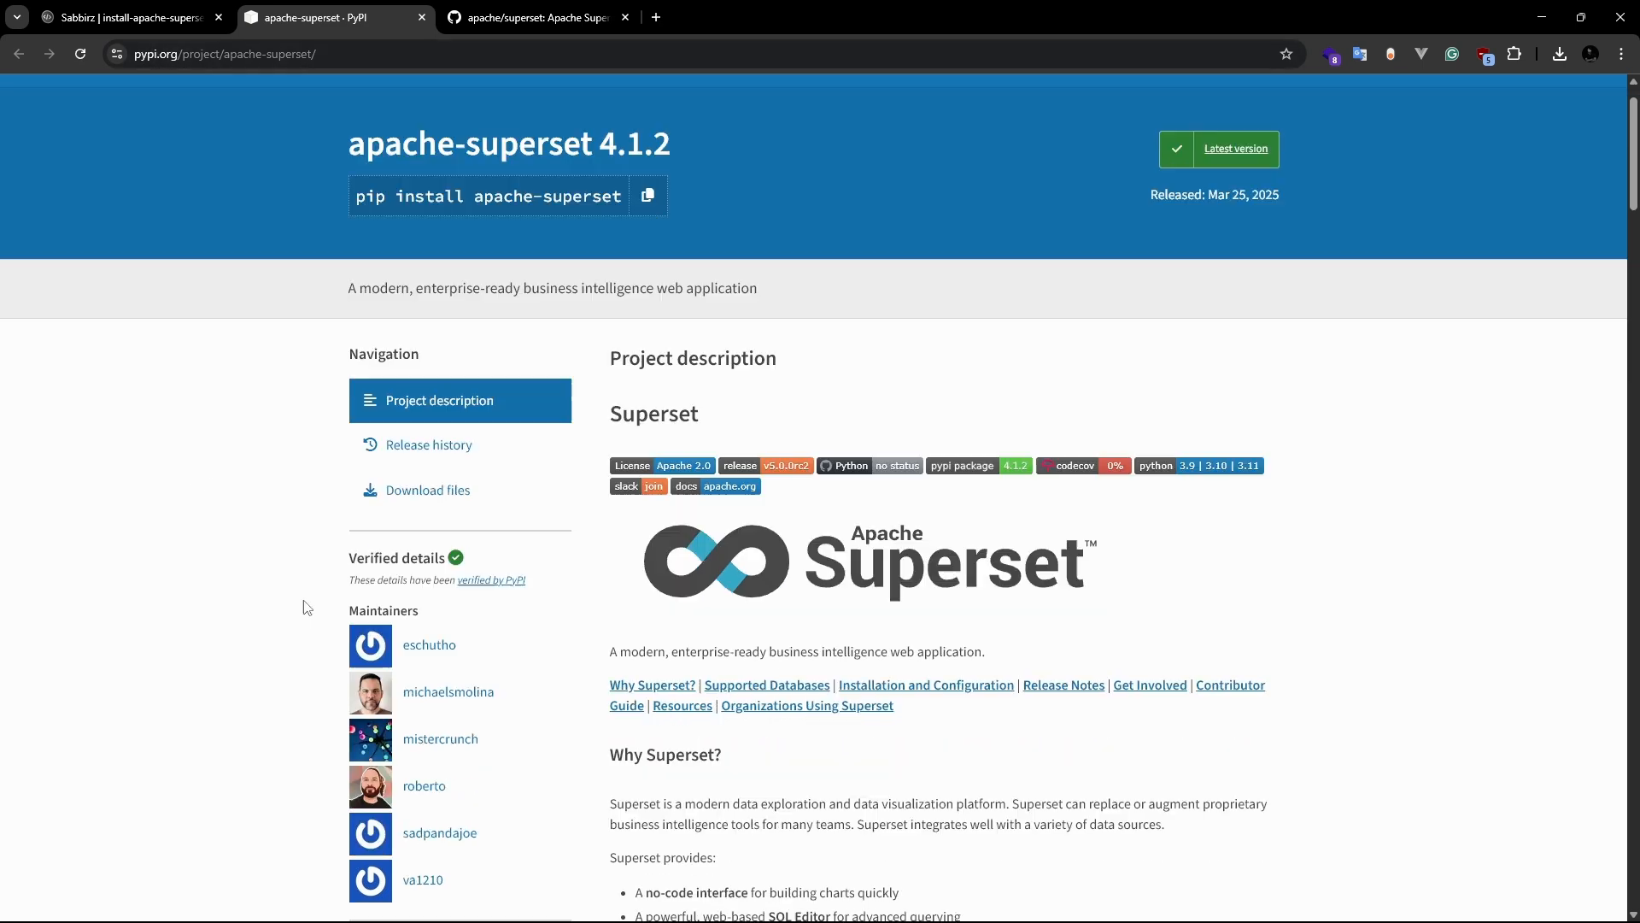
scroll("down", 3)
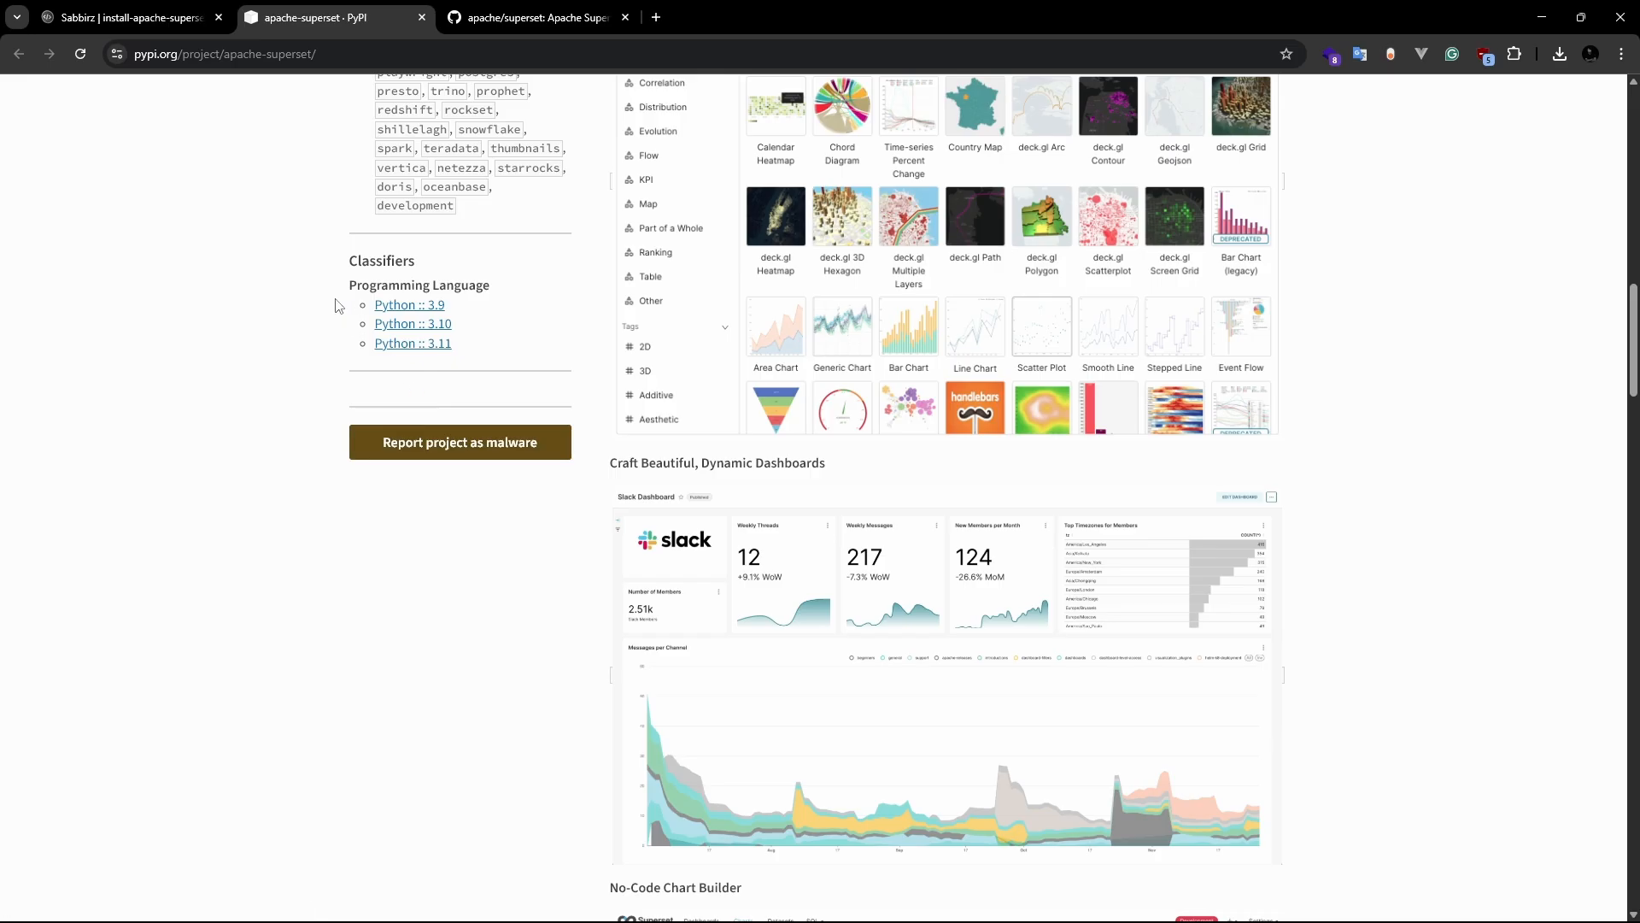
Step: Note the guide's GitHub option requiring Python >=3.10 and open Superset's GitHub repository
left_click_drag(373, 304, 439, 343)
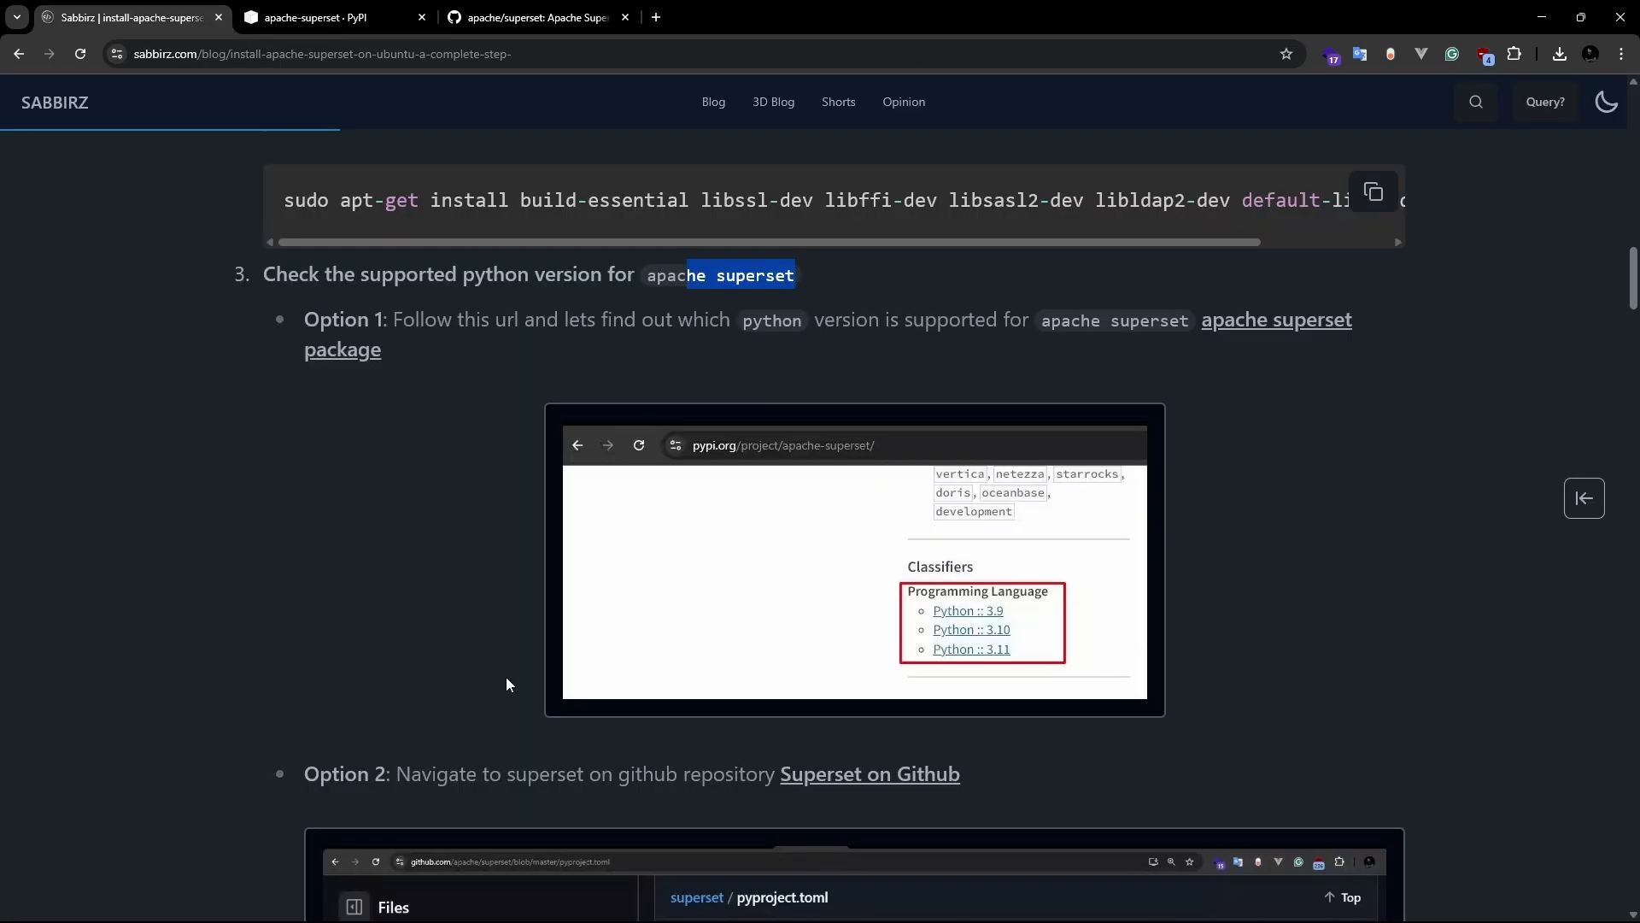
scroll("down", 3)
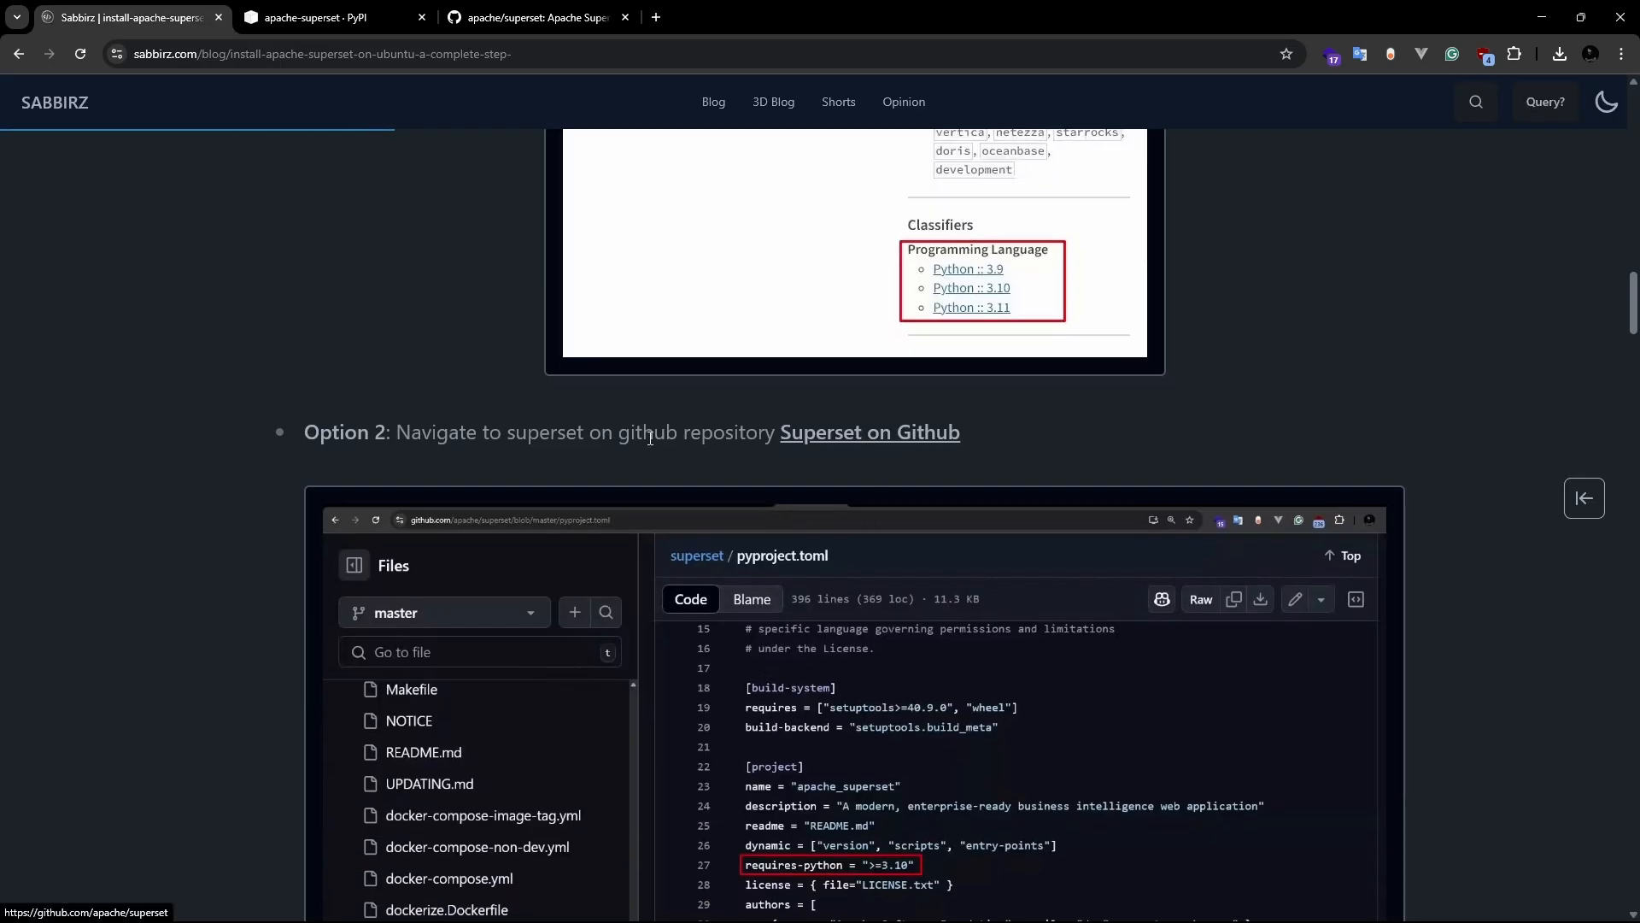
scroll("down", 3)
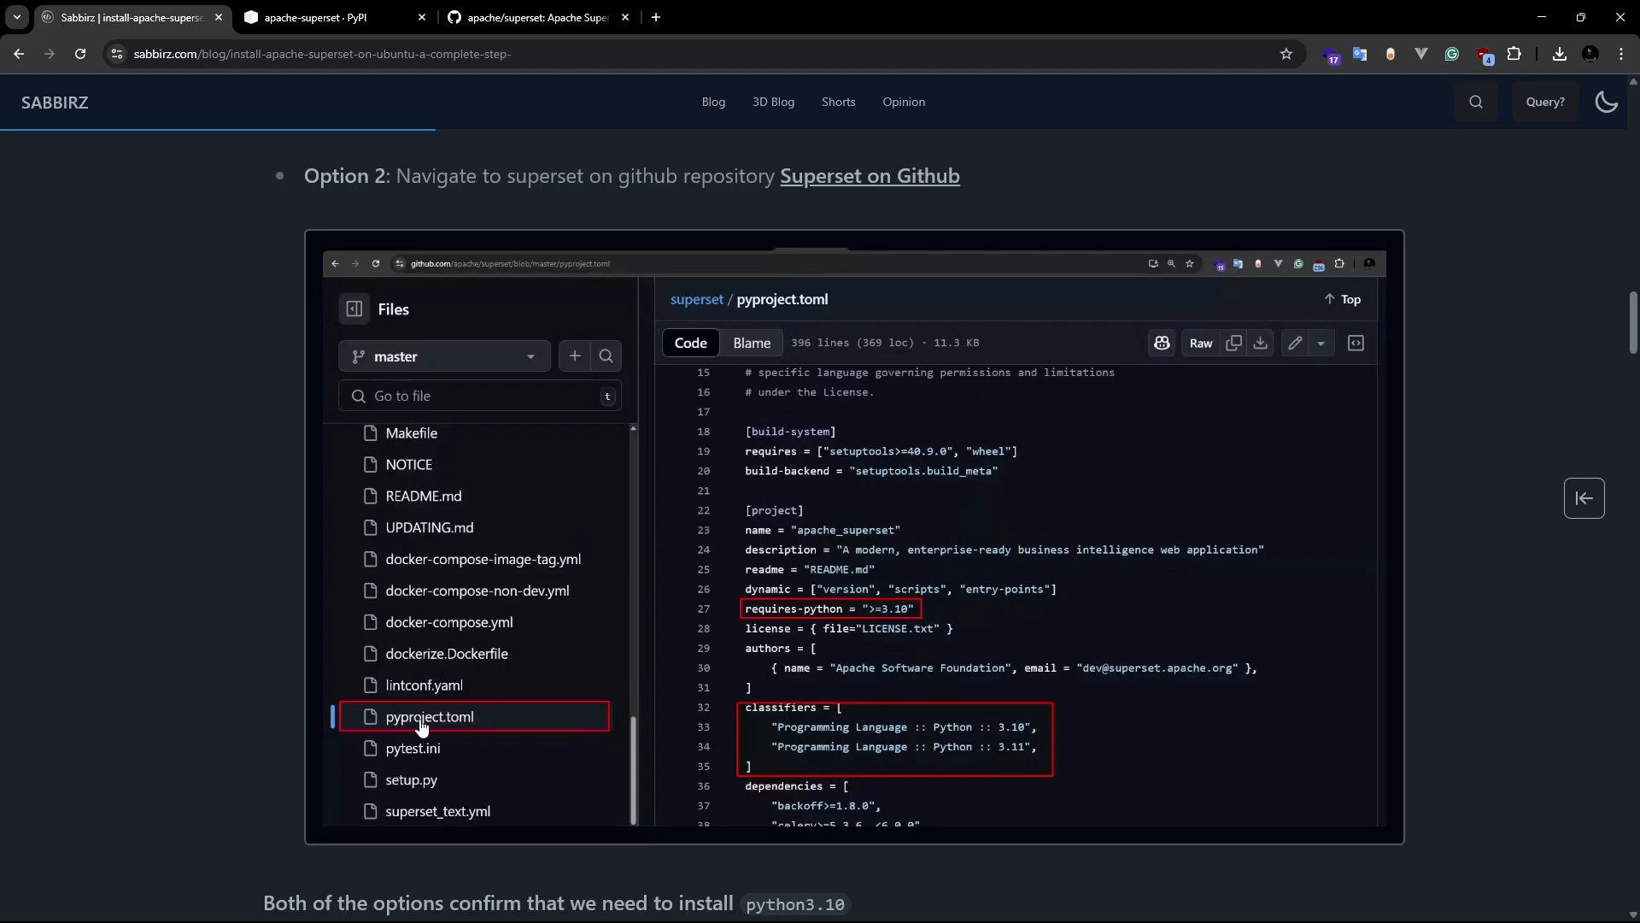
left_click(533, 17)
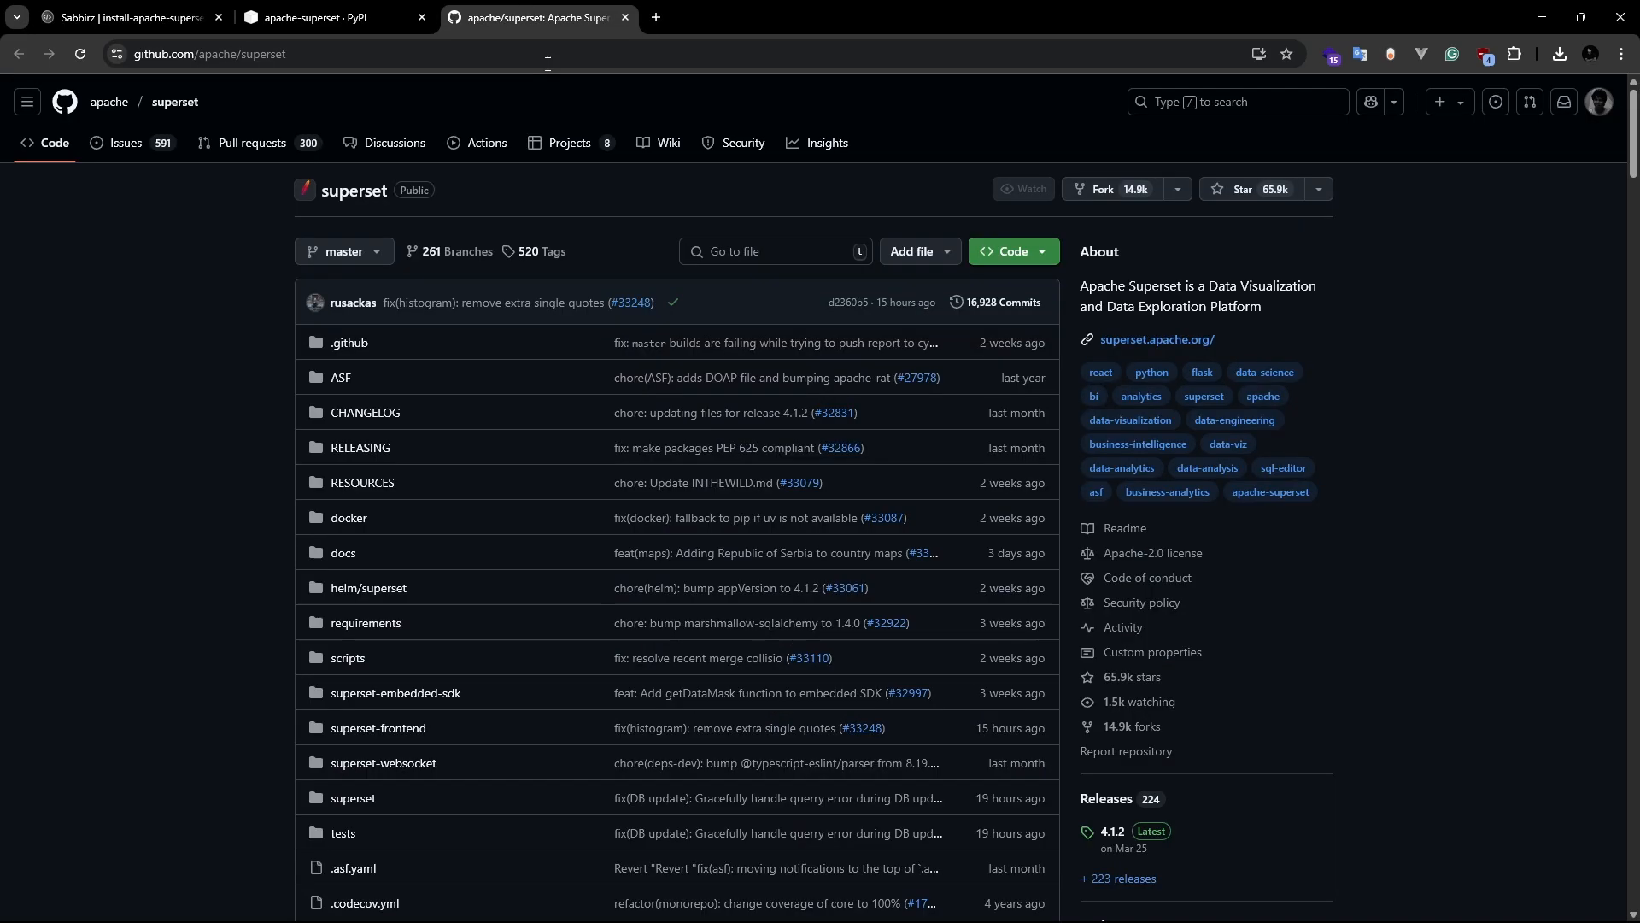
Step: Confirm pyproject.toml lists requires-python >=3.10 with 3.10 and 3.11 classifiers, then return to Wave
scroll("down", 3)
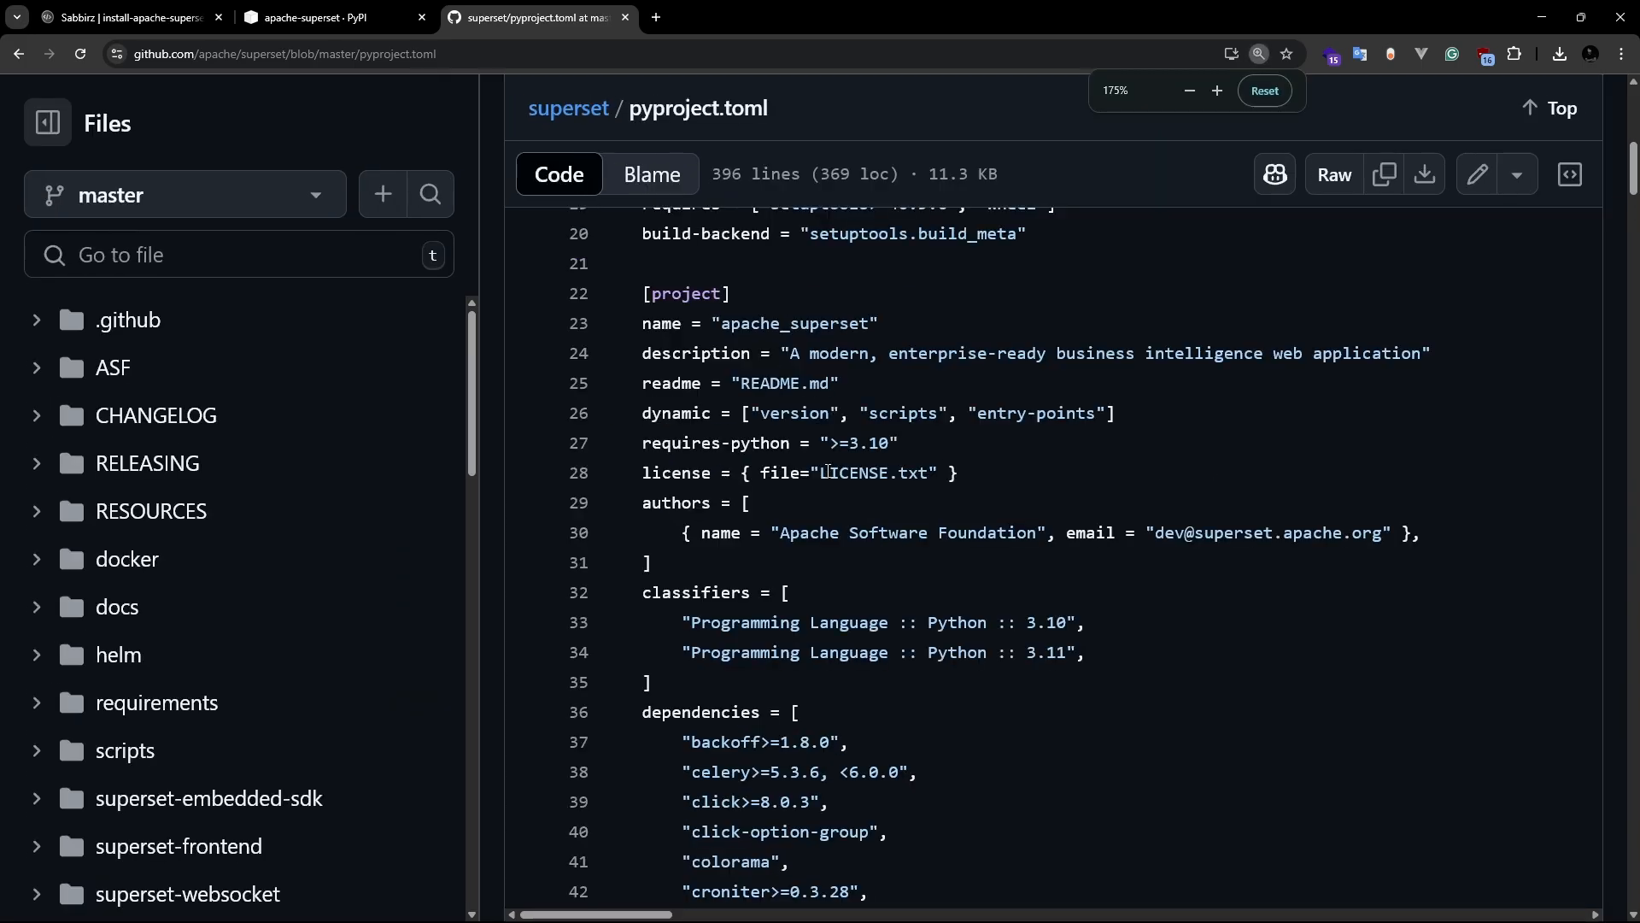
triple_click(764, 442)
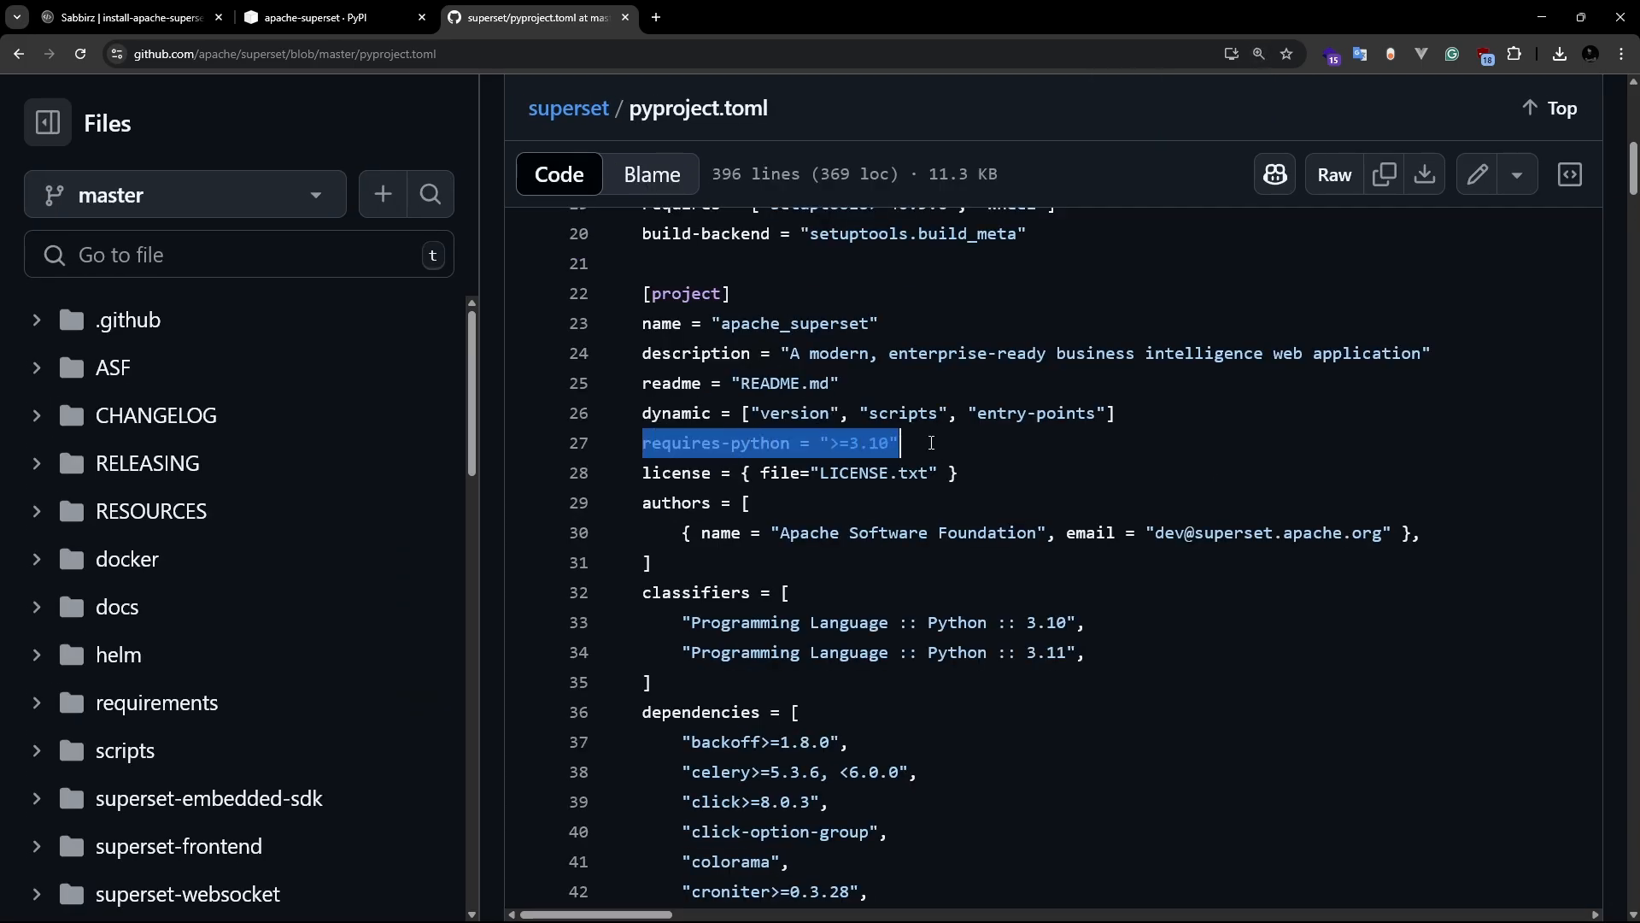
scroll("down", 3)
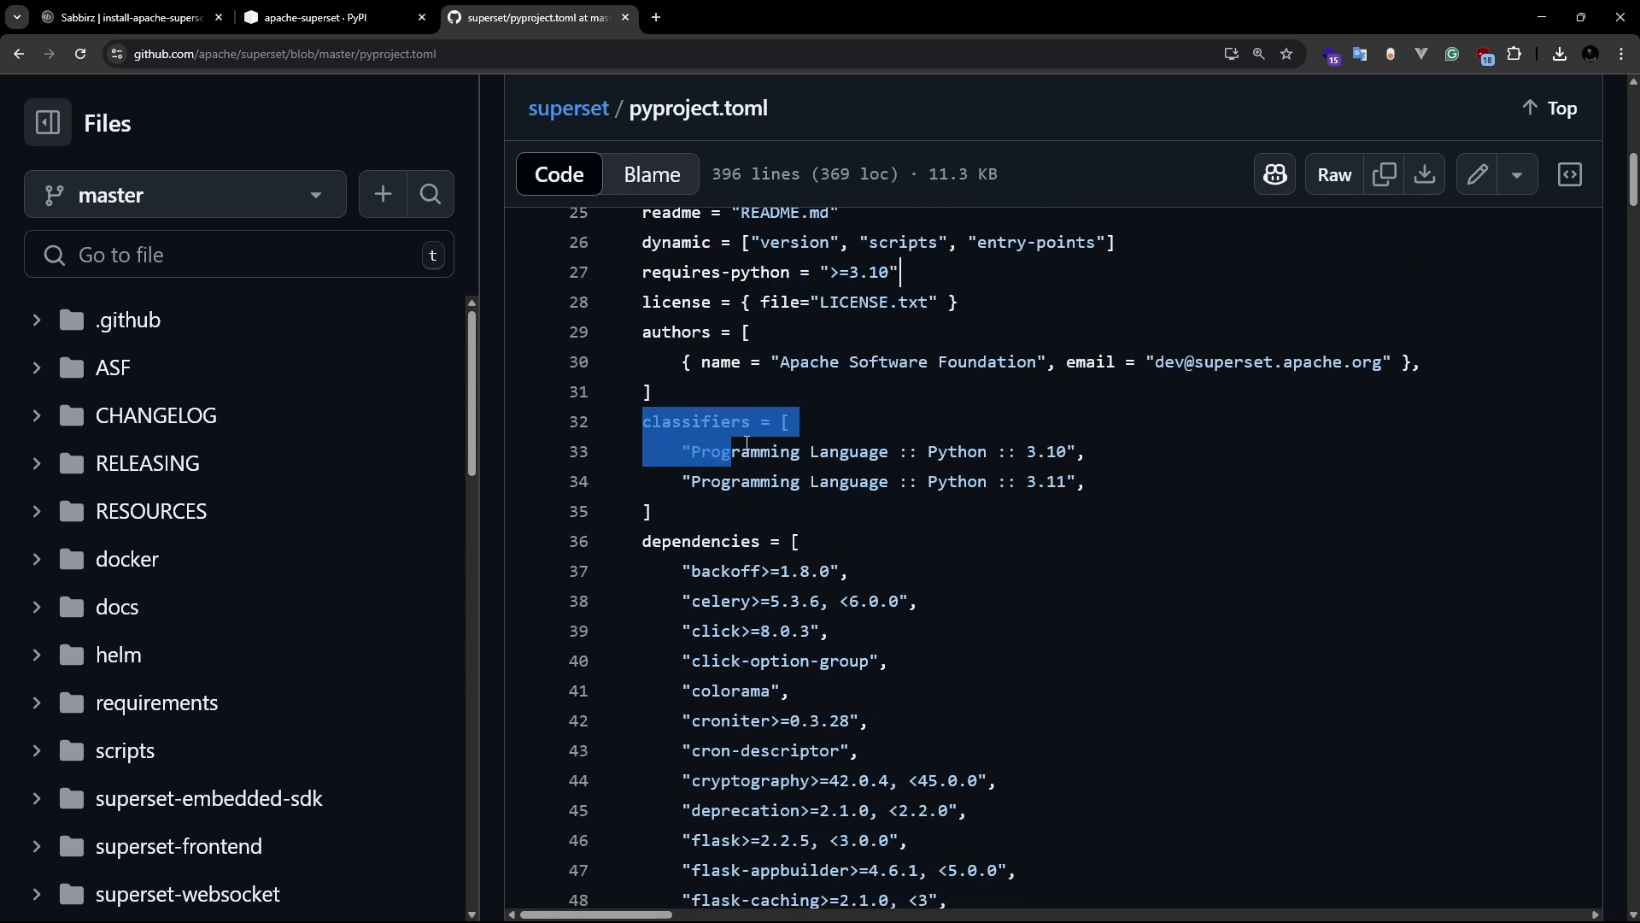
double_click(1044, 451)
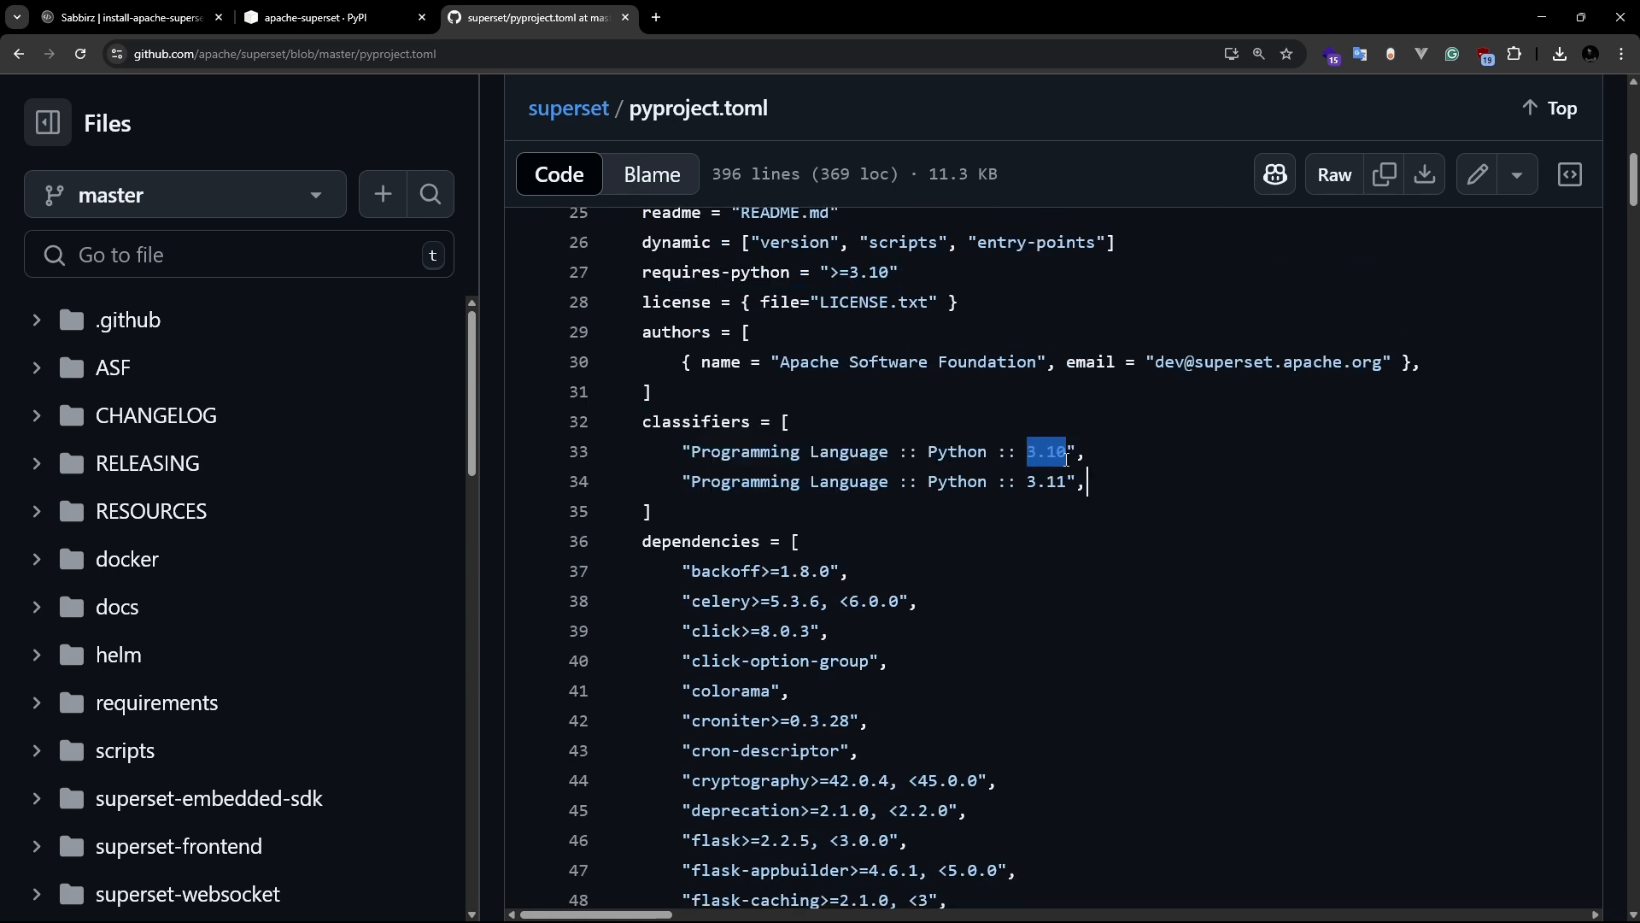
left_click(800, 540)
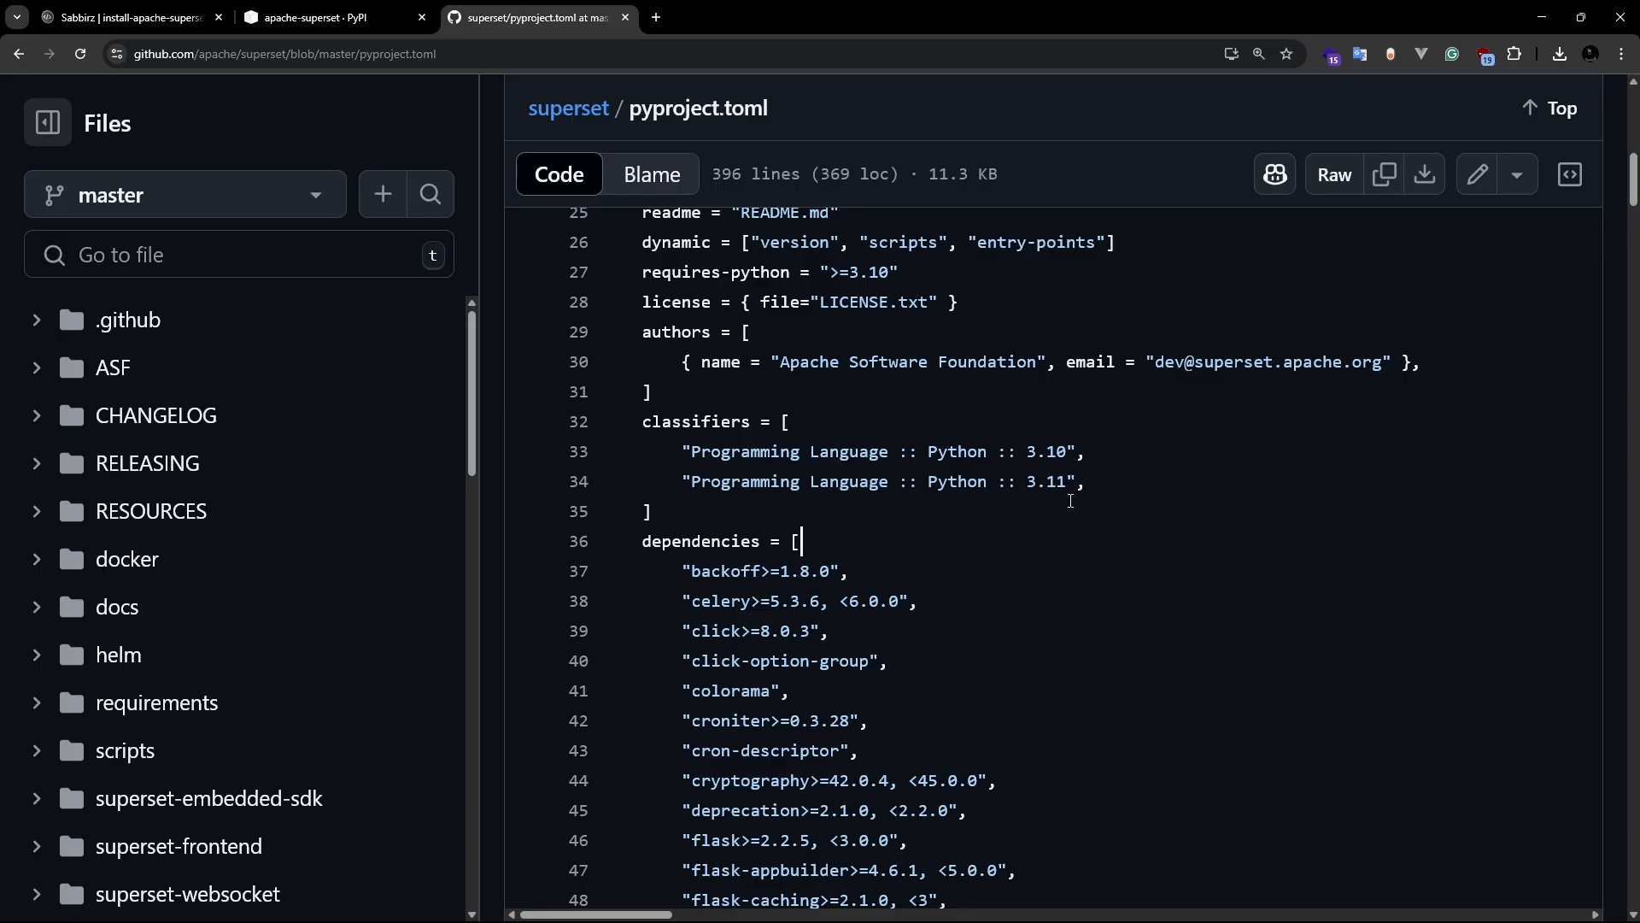
left_click_drag(642, 421, 651, 513)
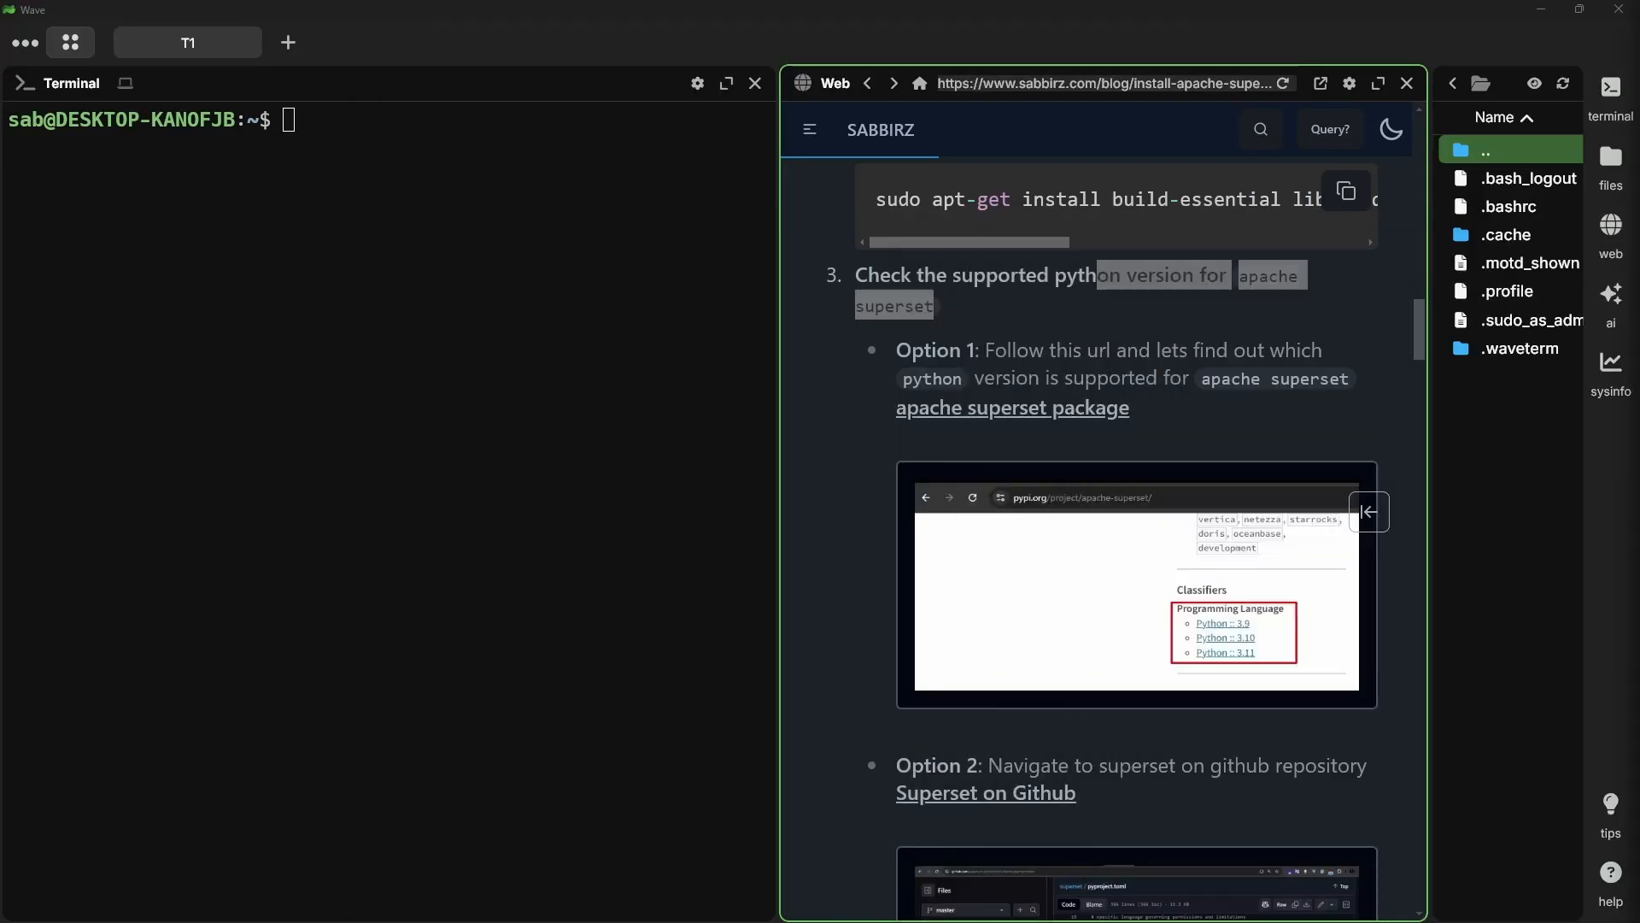
Step: Highlight the guide's 'Python 3.10 required' note and scroll down to the Python 3.10 install commands
scroll("down", 3)
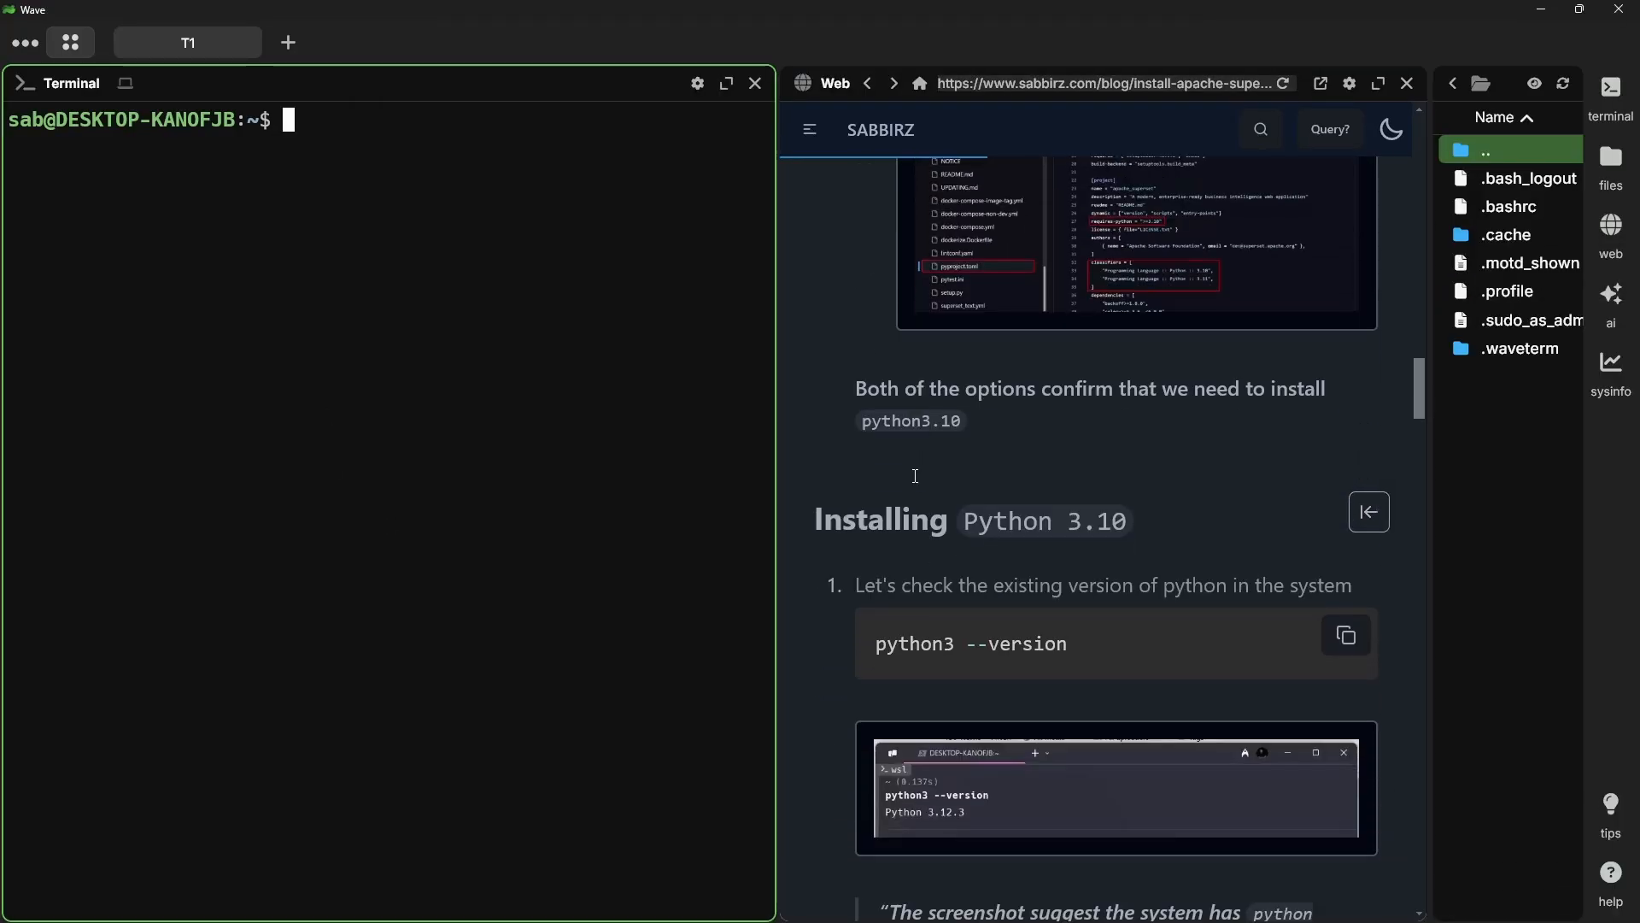
scroll("down", 3)
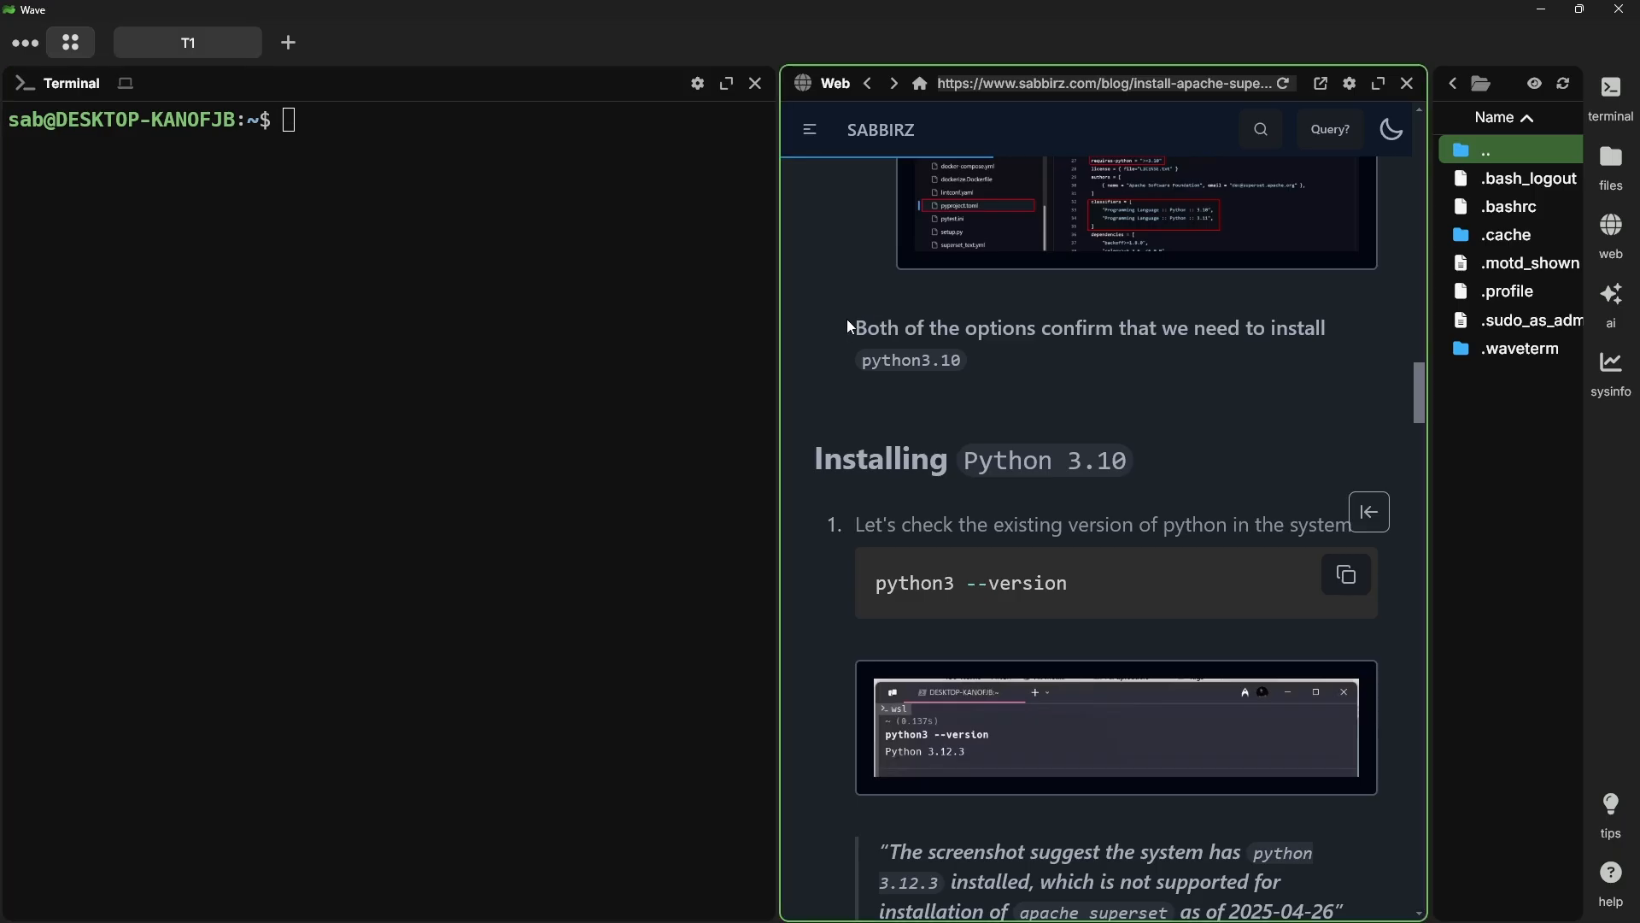
left_click_drag(848, 327, 968, 360)
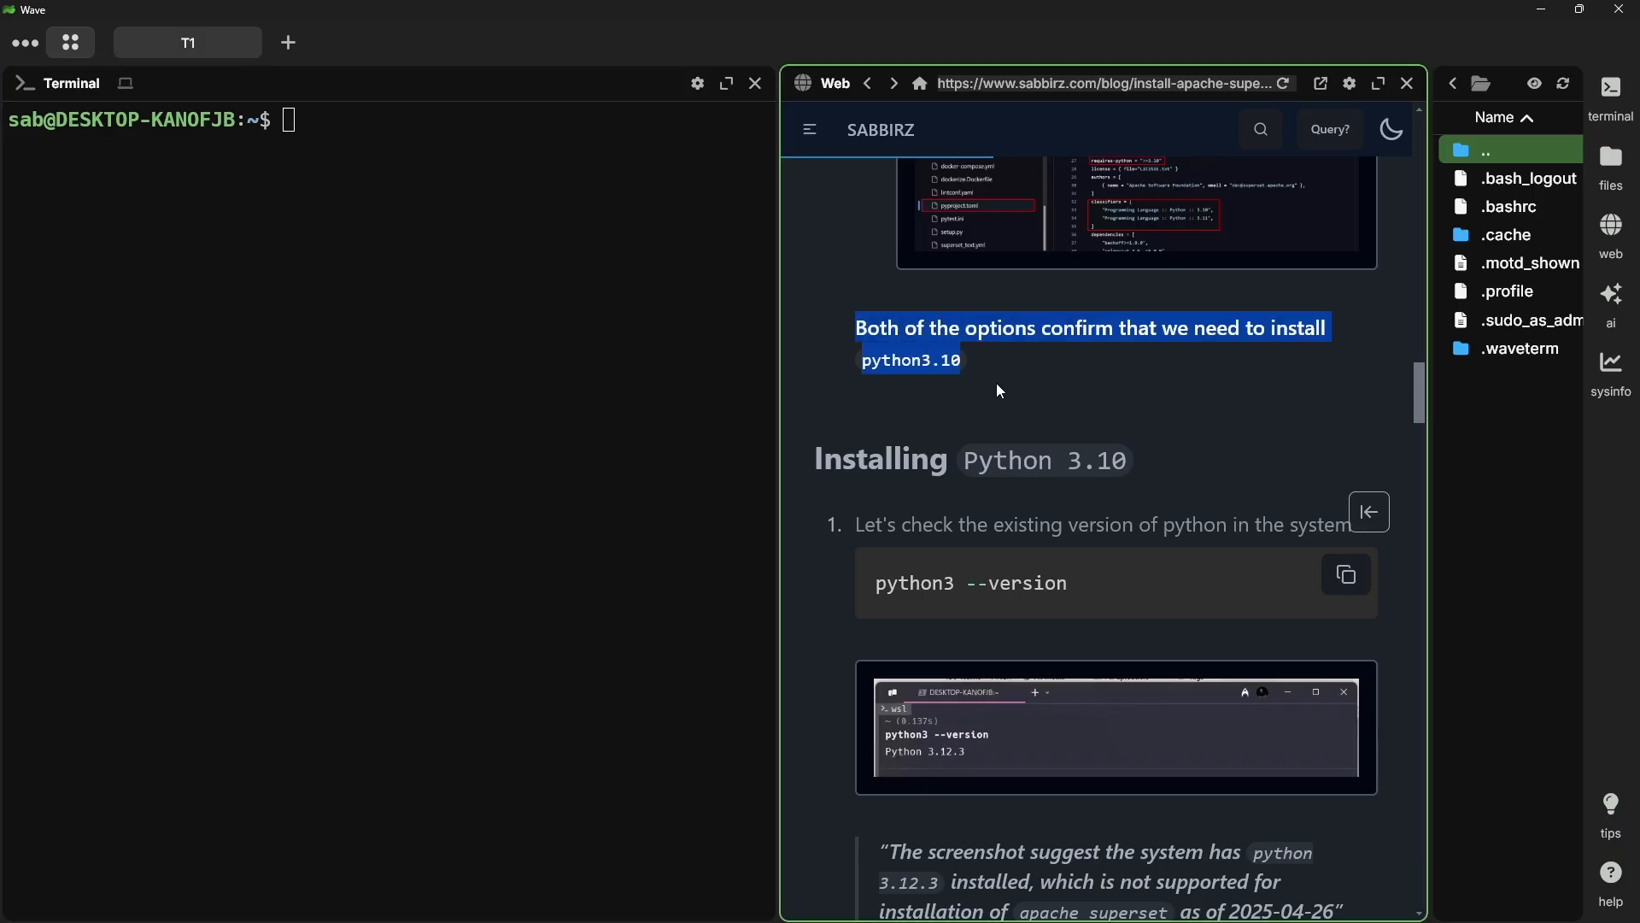
scroll("down", 3)
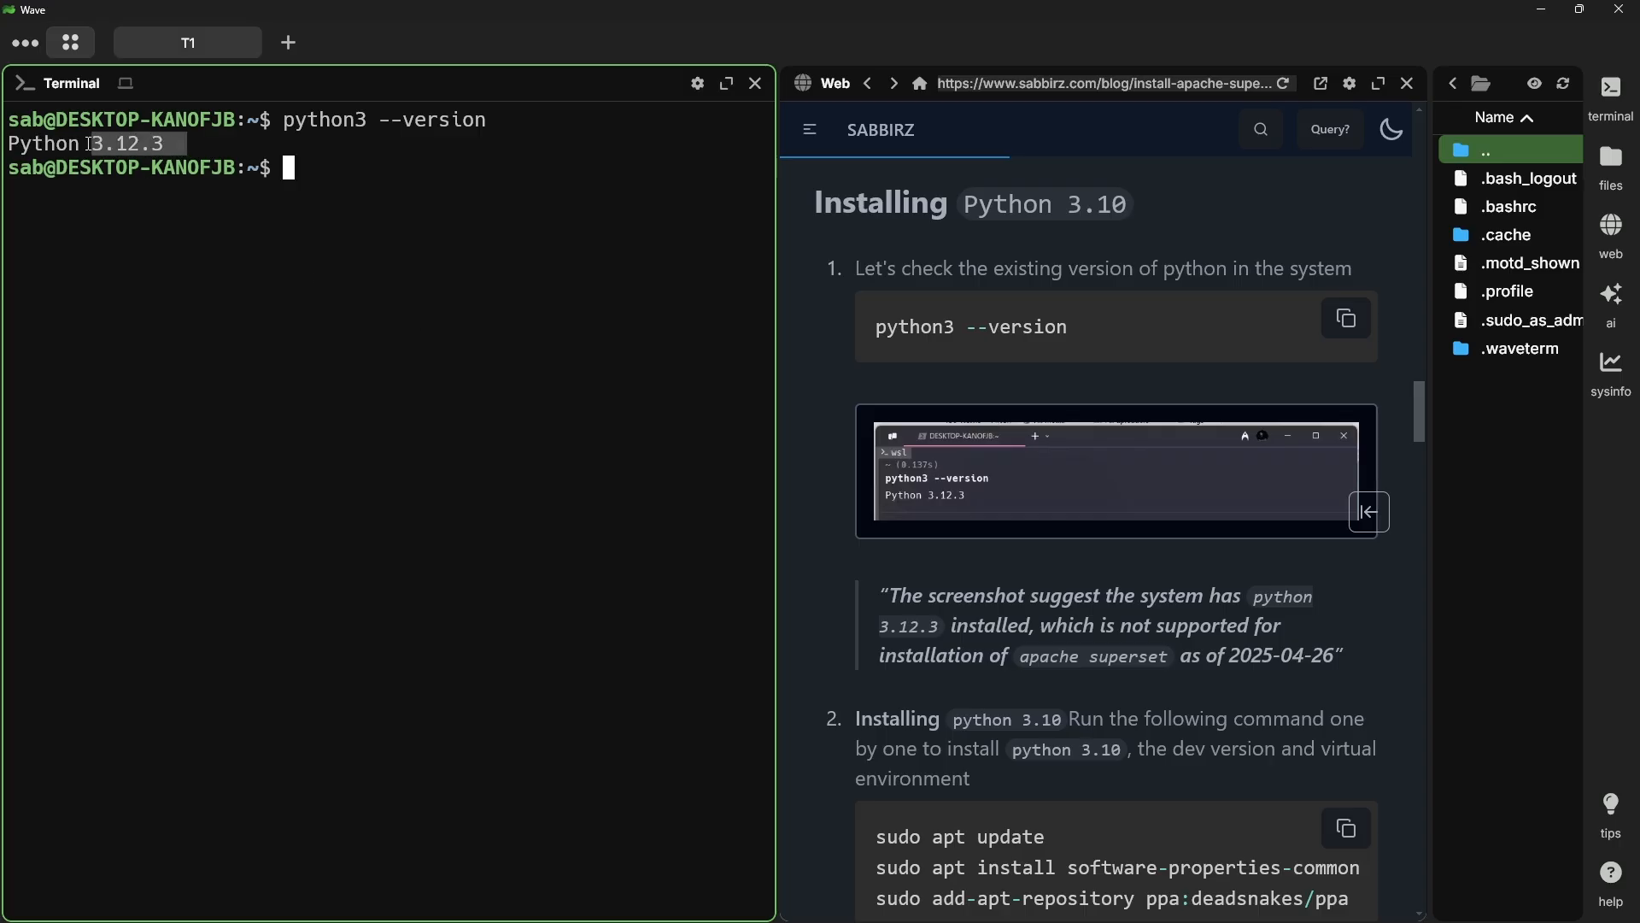
scroll("down", 3)
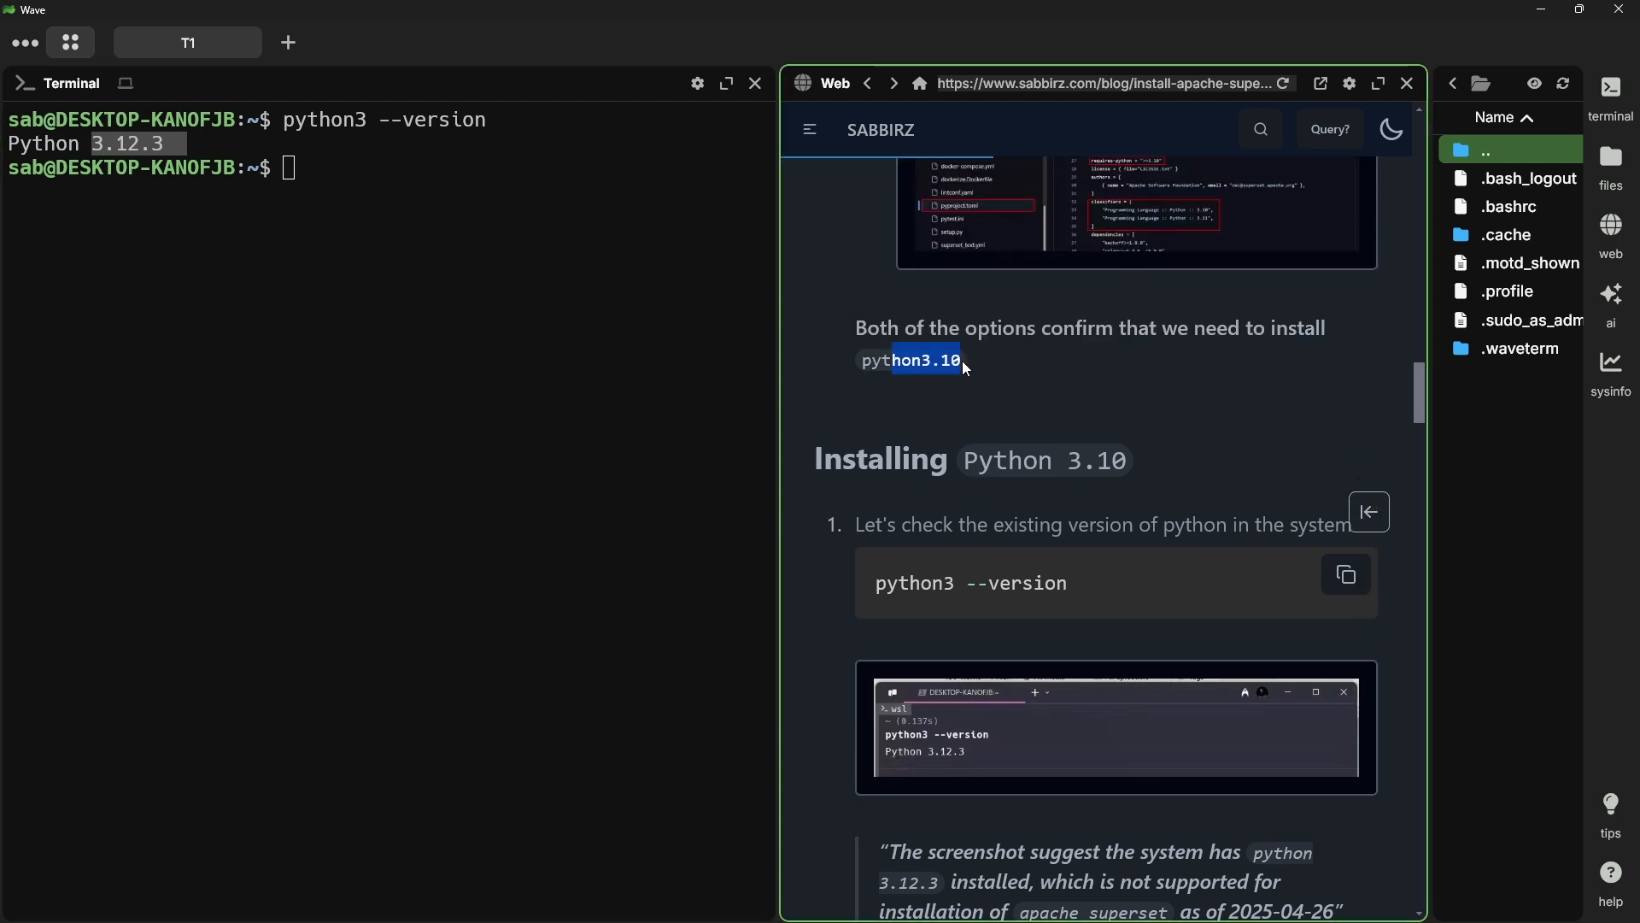
scroll("down", 3)
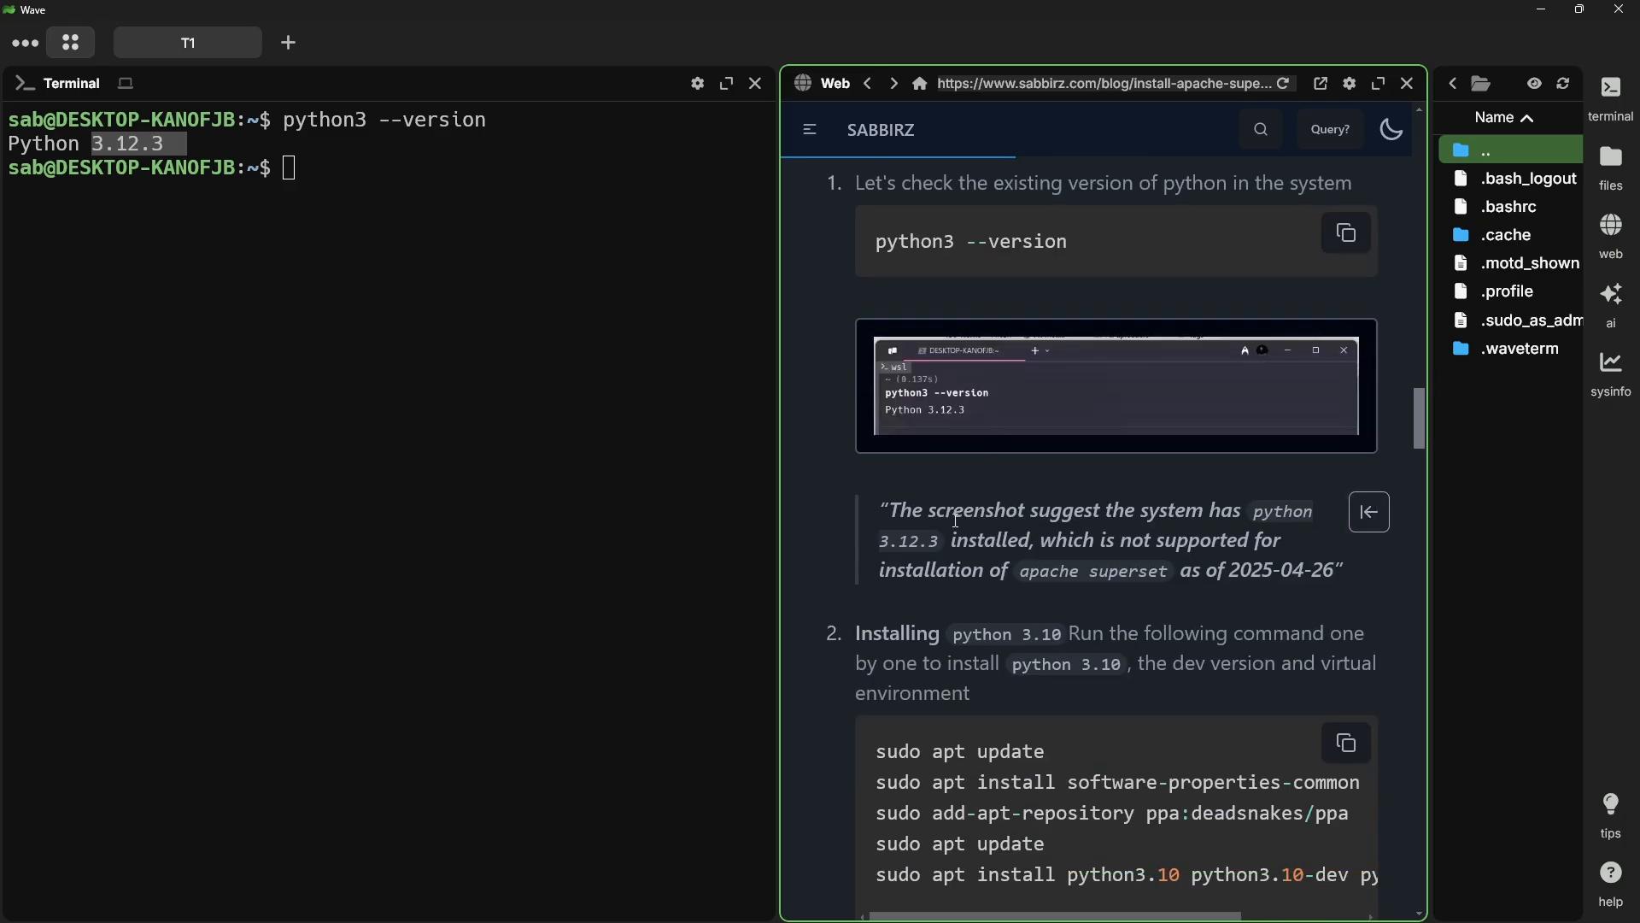
scroll("down", 3)
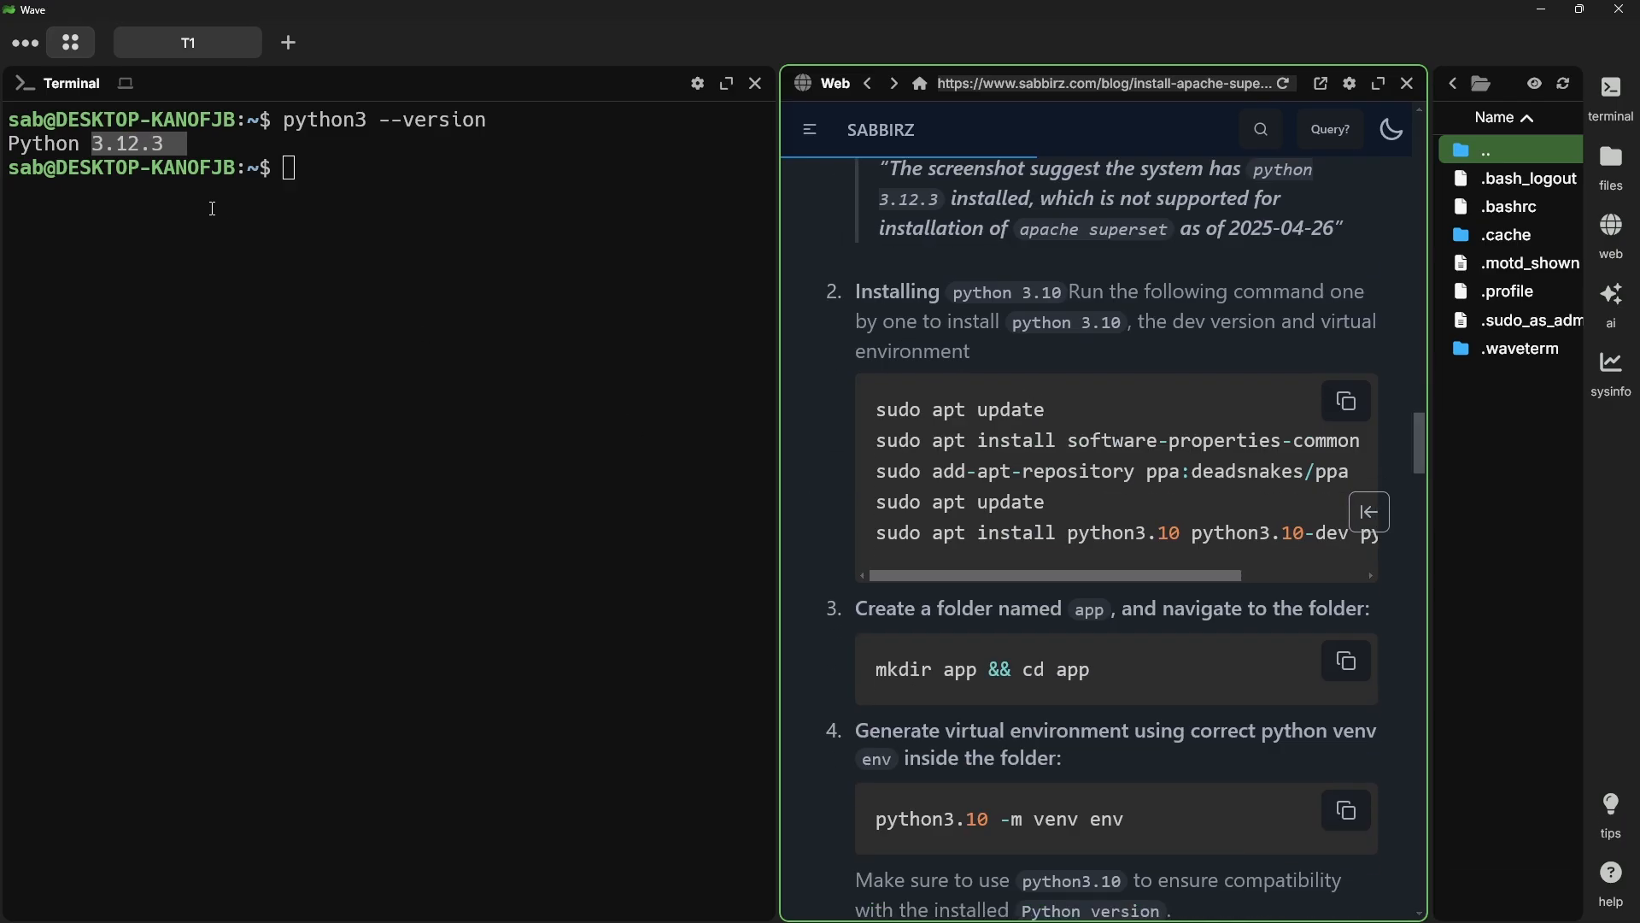
scroll("down", 3)
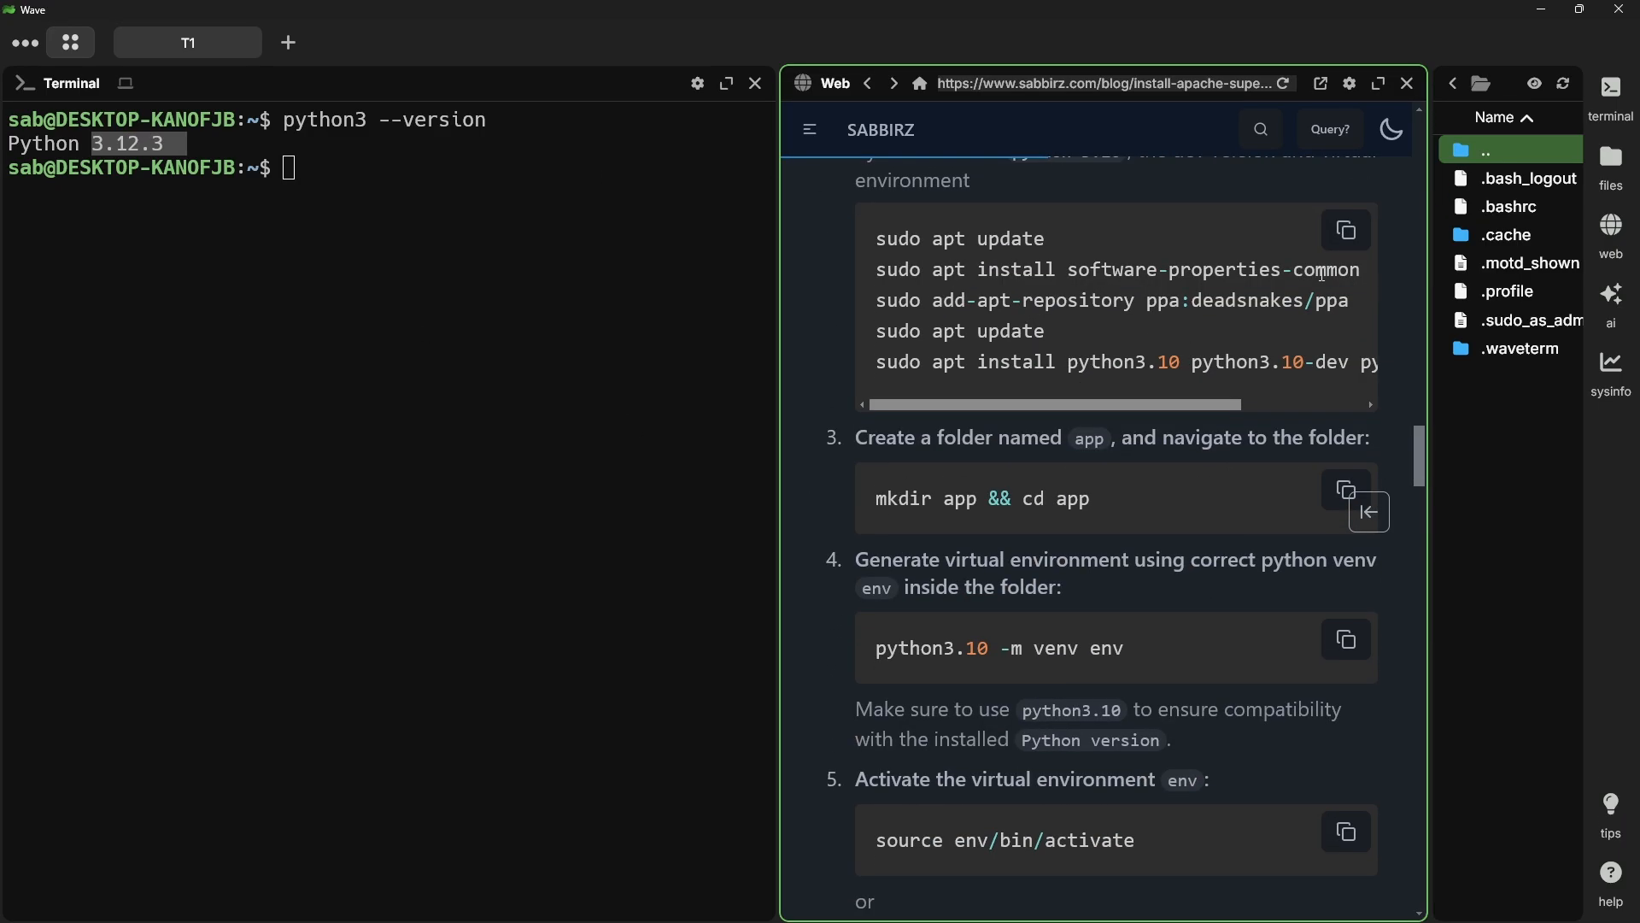
mouse_move(993, 285)
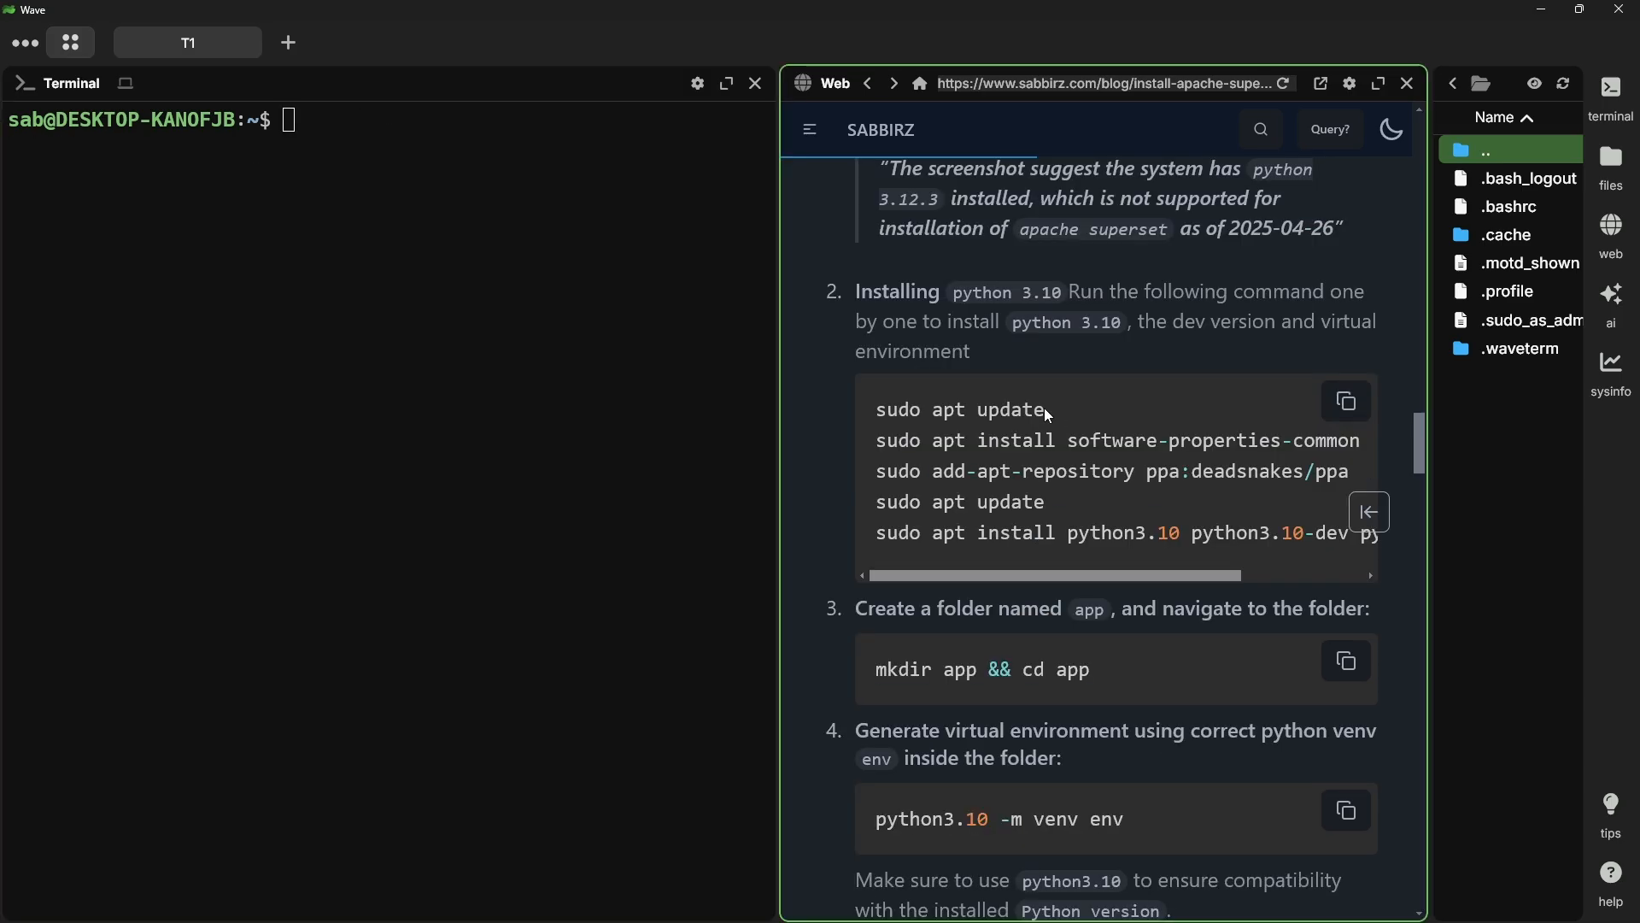
Step: Run the guide's Python 3.10 install commands in the terminal, confirming with y
left_click(1344, 401)
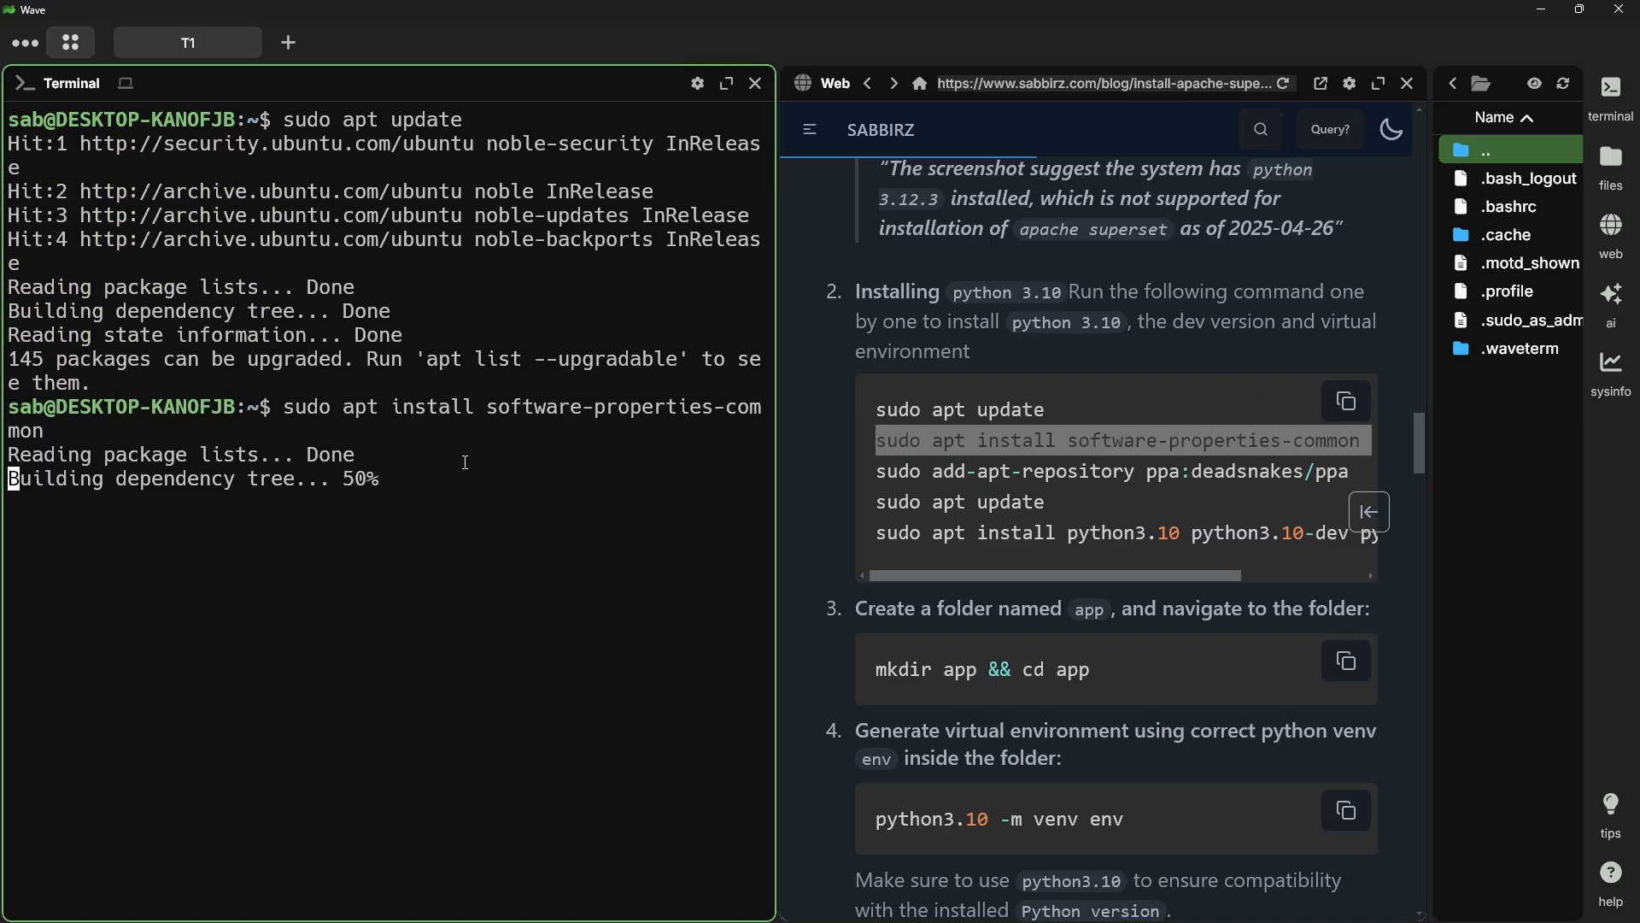
type("y")
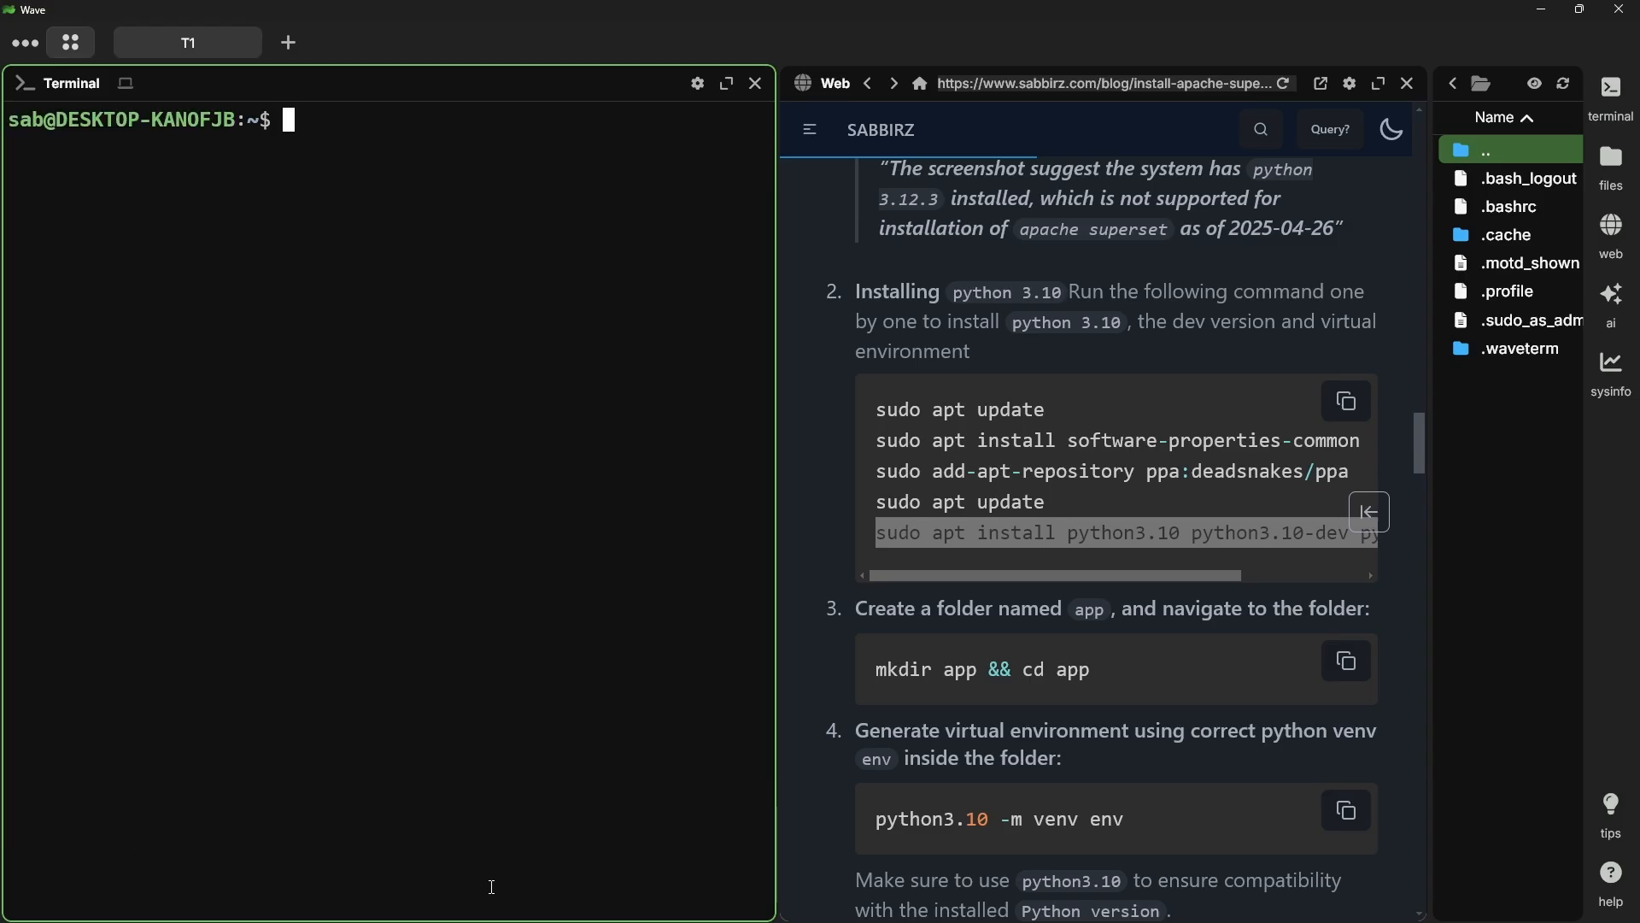
Step: Check python3 reports 3.12.3 and python3.10 reports 3.10.17, then locate python3 with whereis
type("python3")
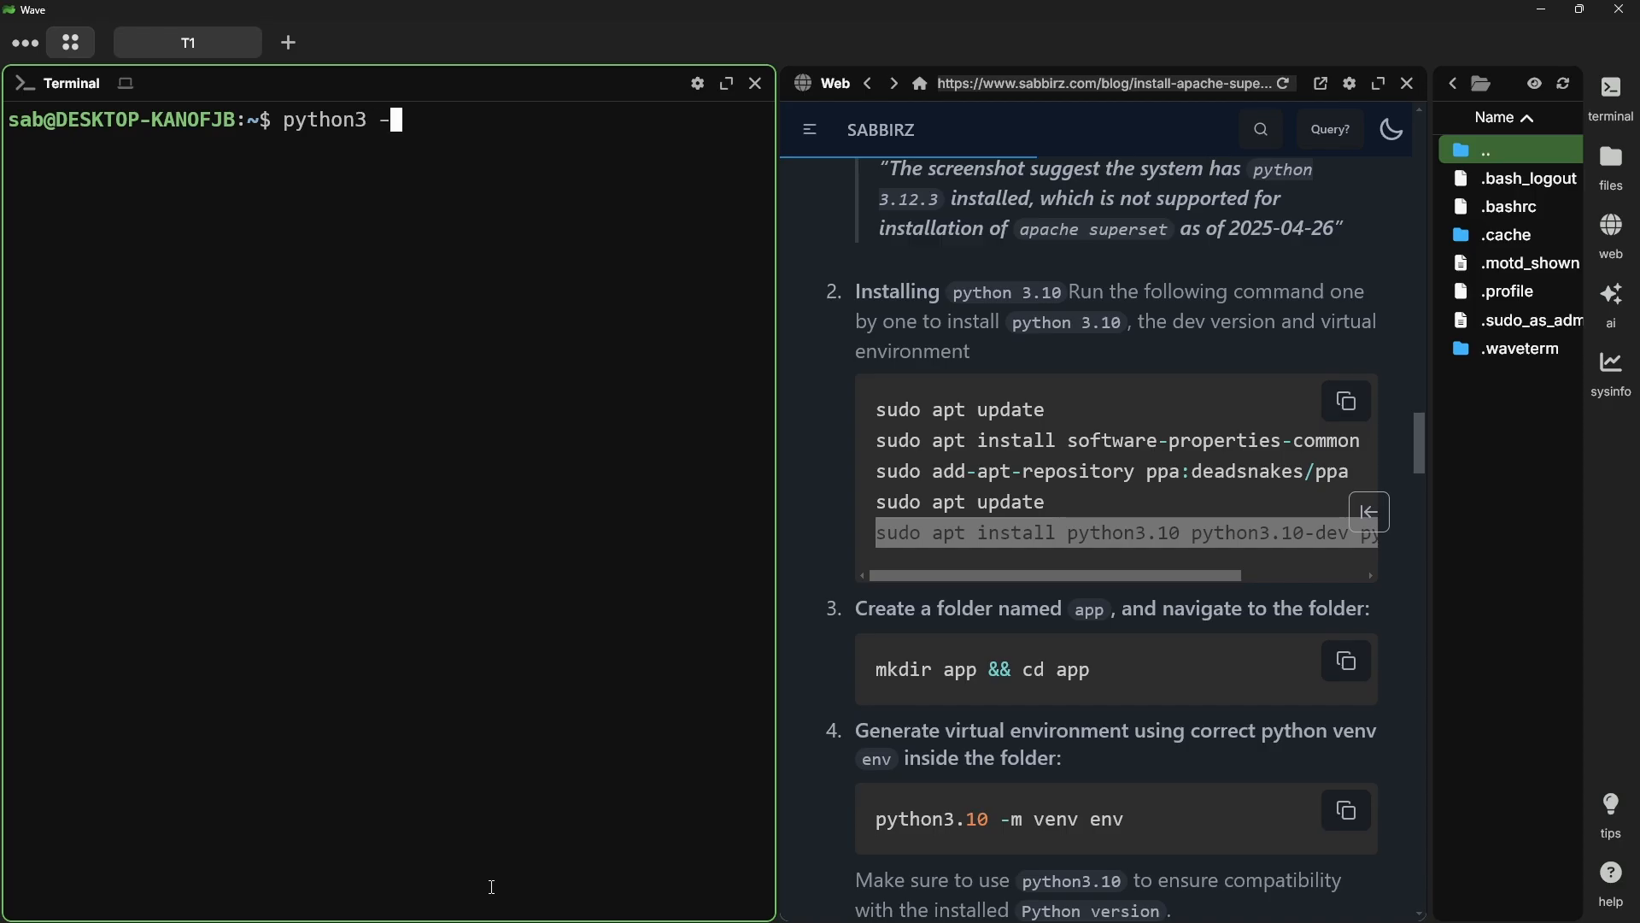
type("-version")
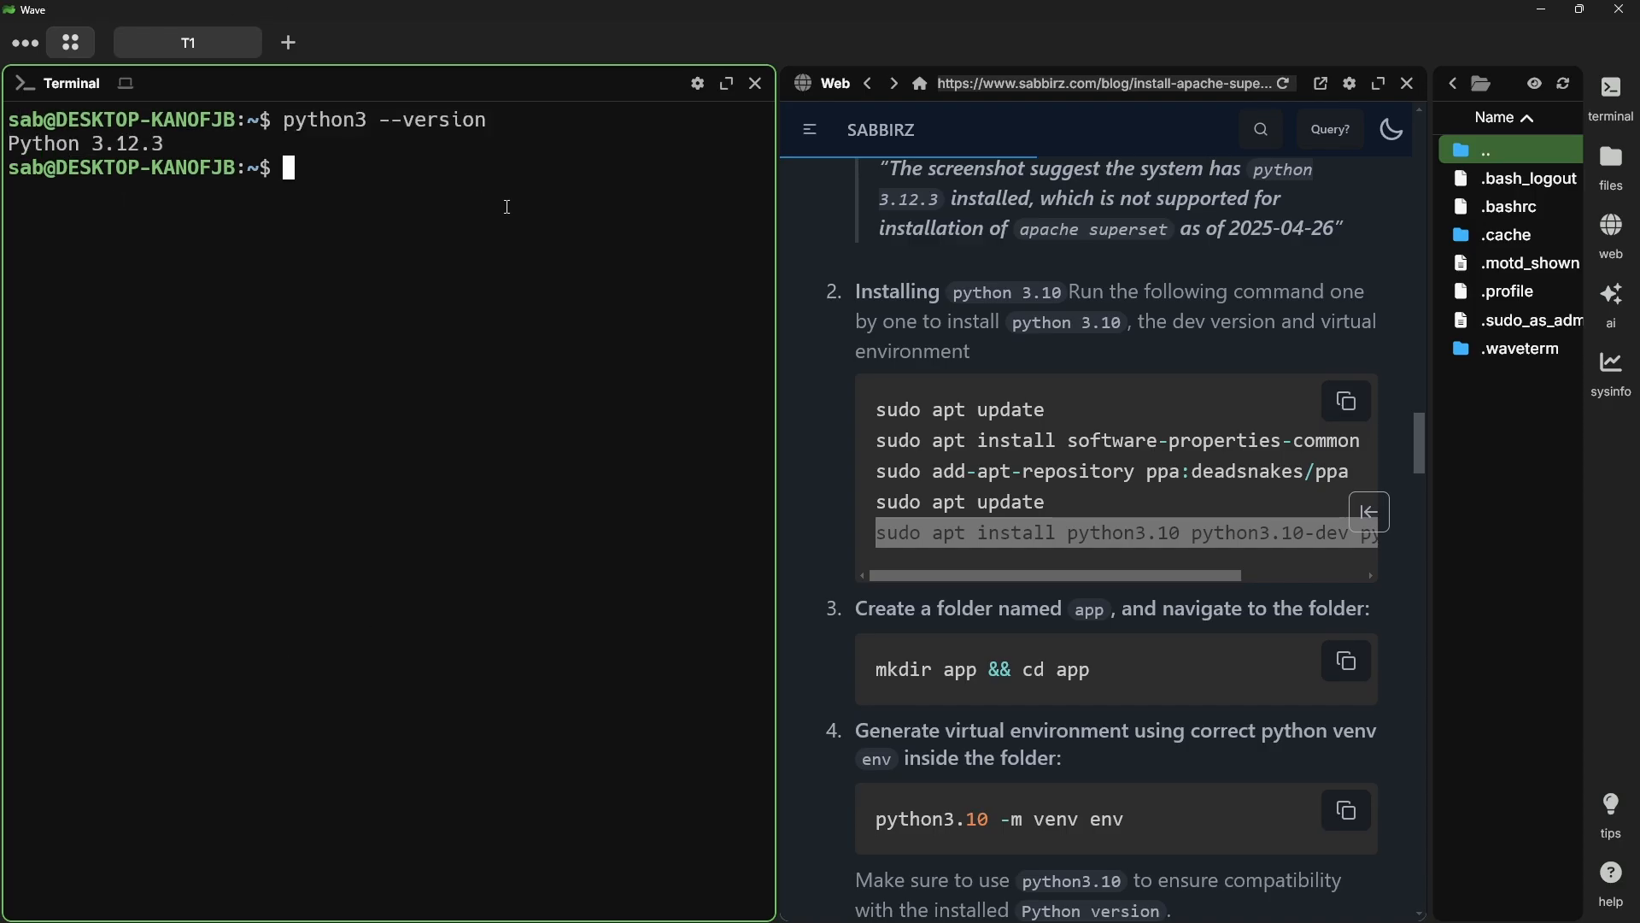
type("python3.10")
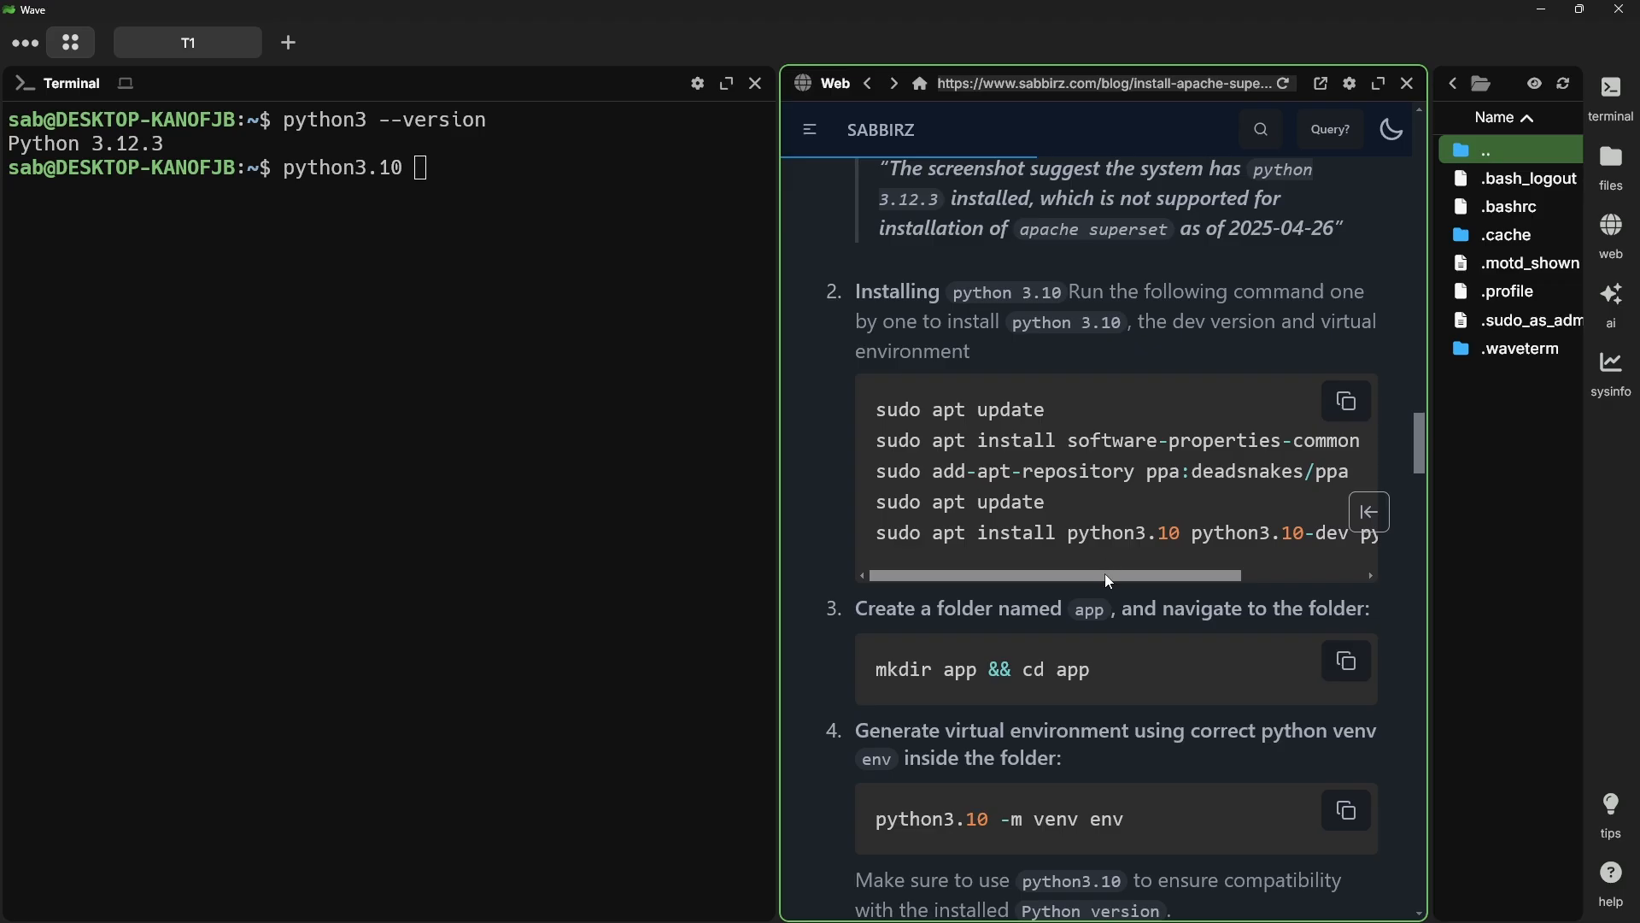
left_click_drag(941, 532, 1067, 532)
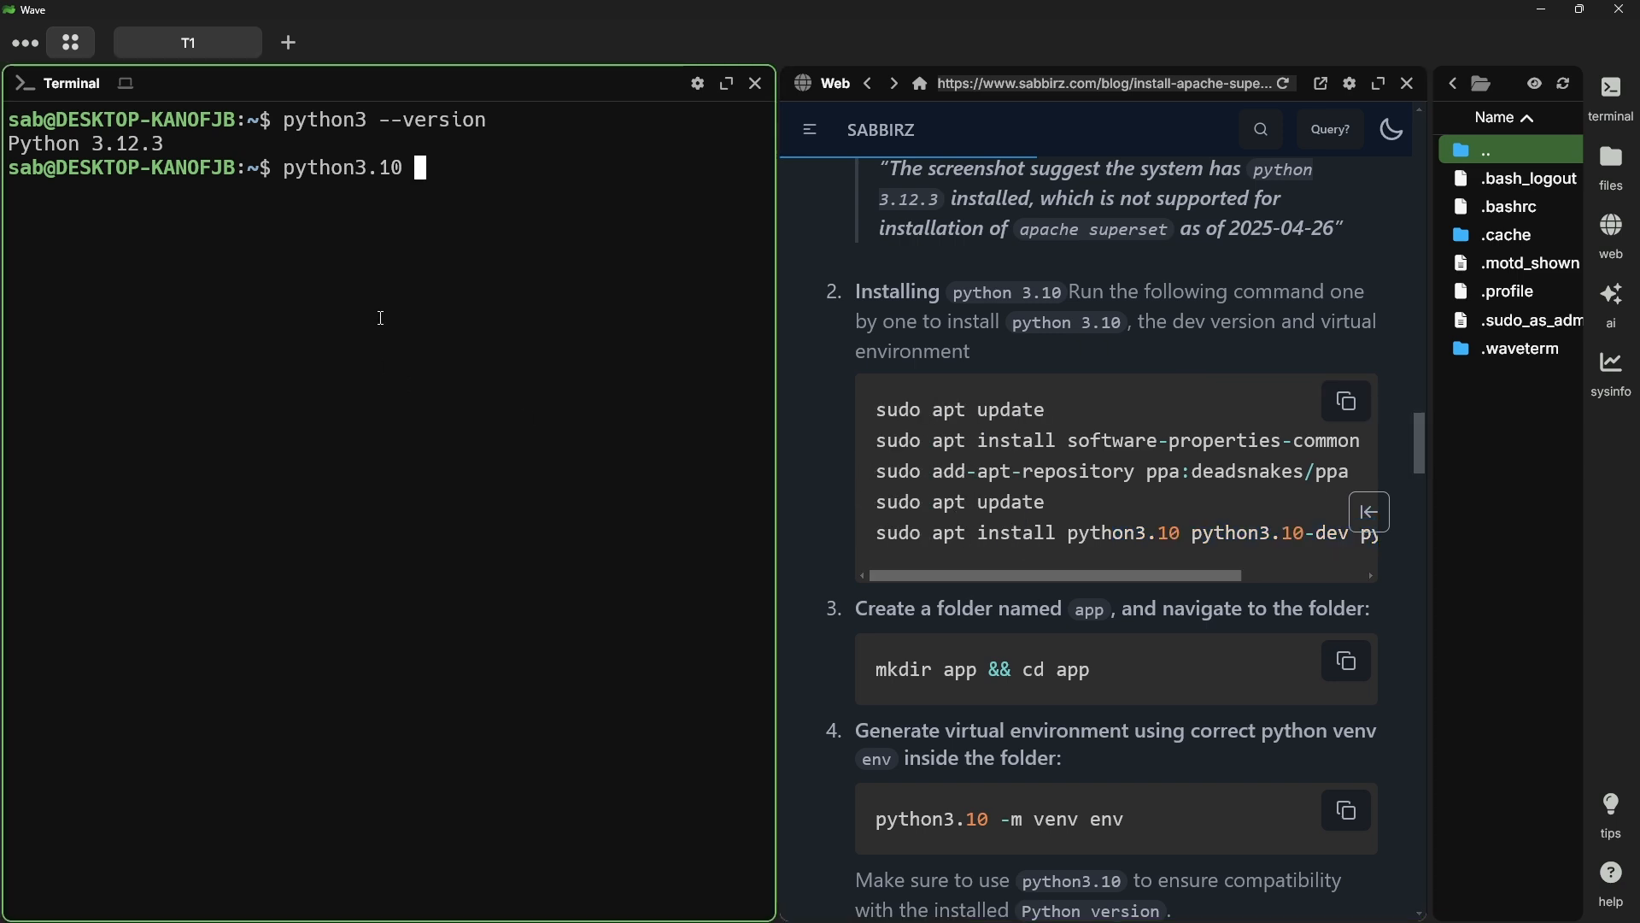
type("--version")
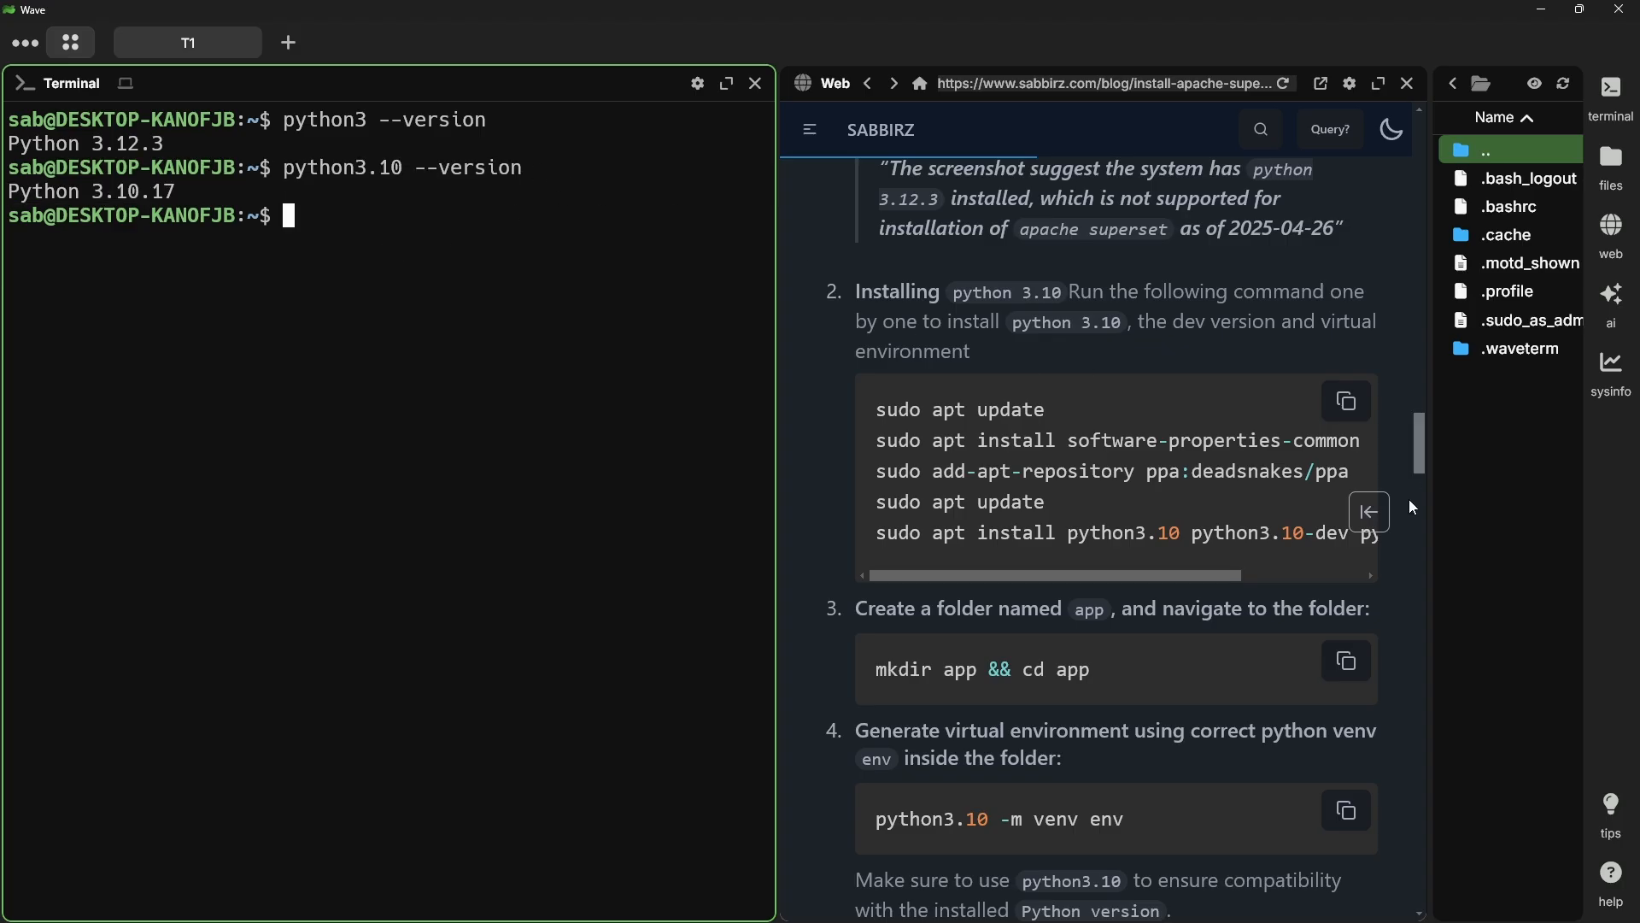
mouse_move(387, 277)
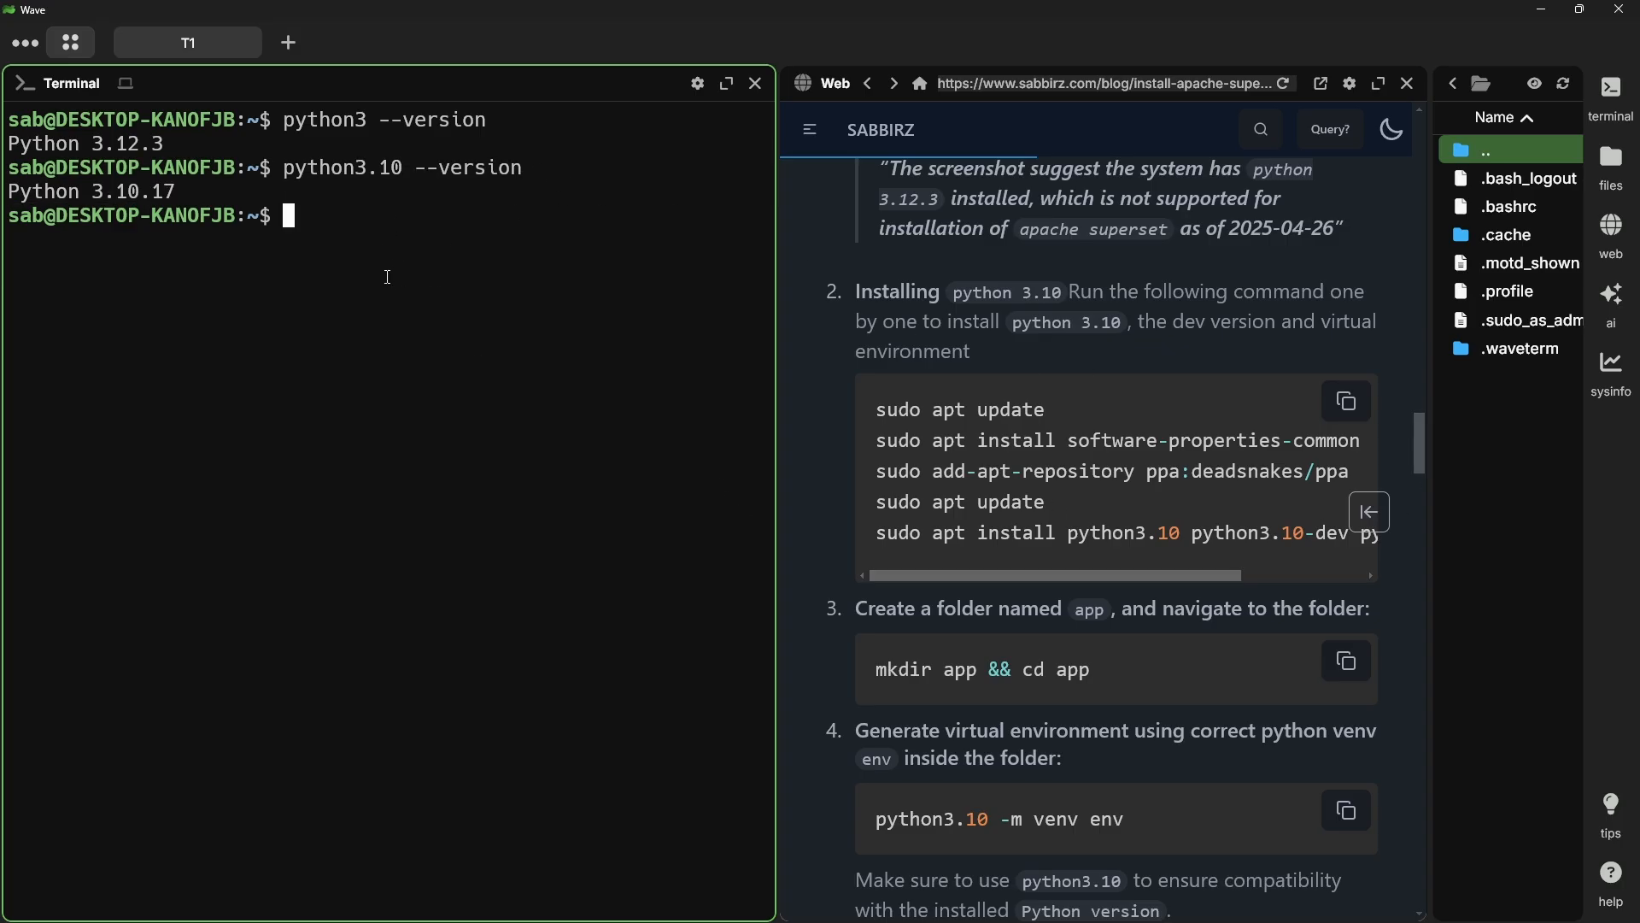
type("whereis")
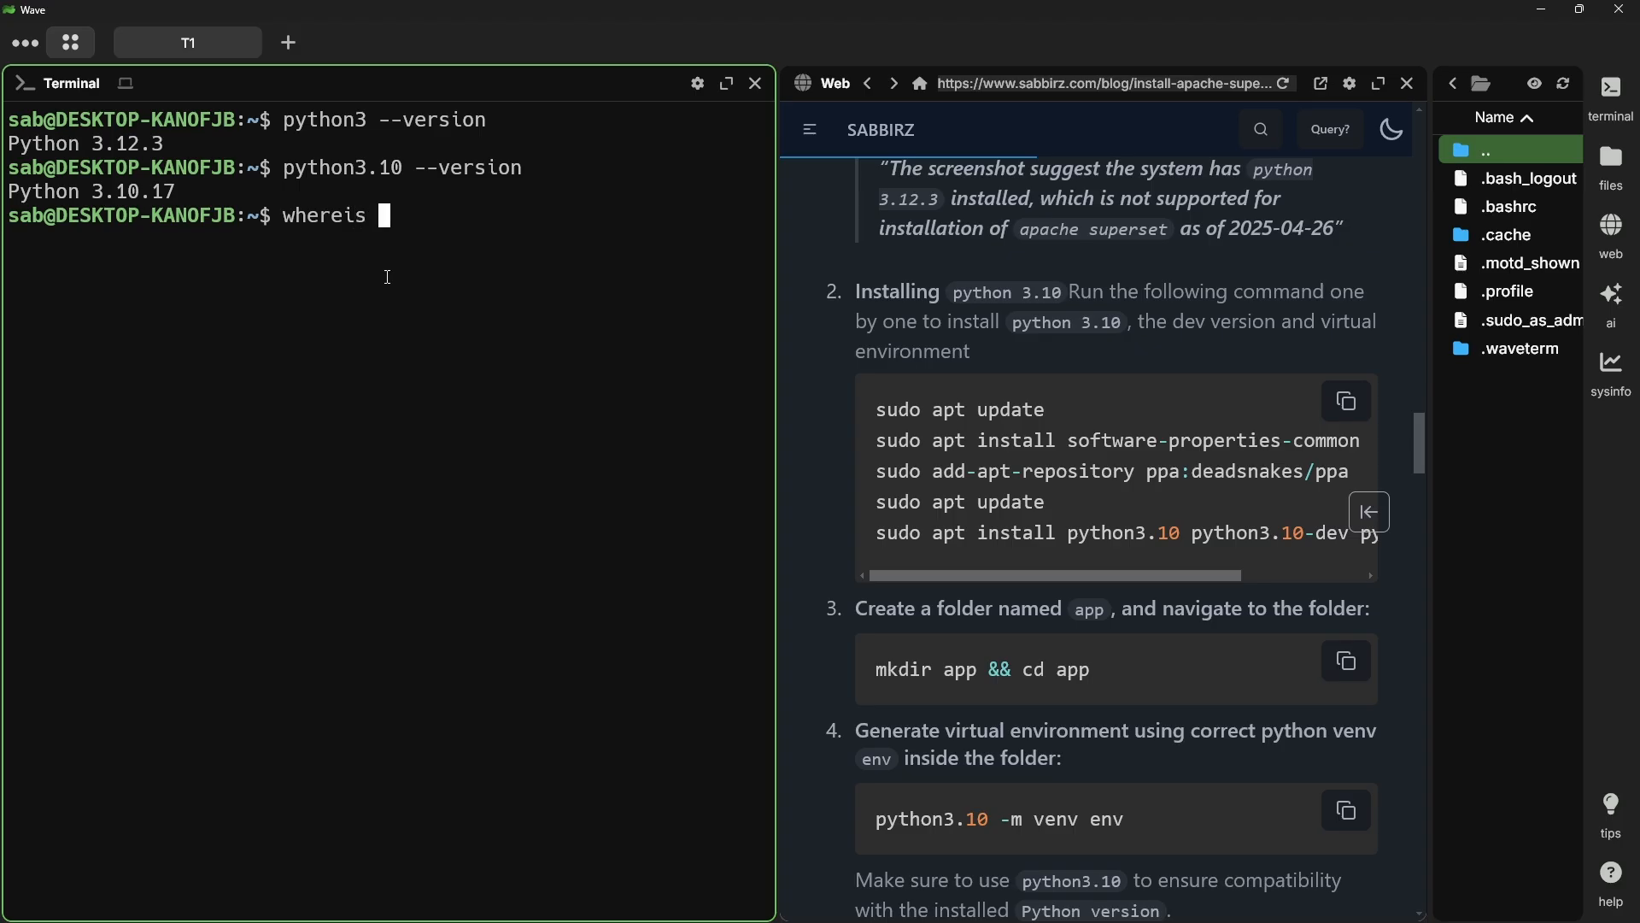
type("python3")
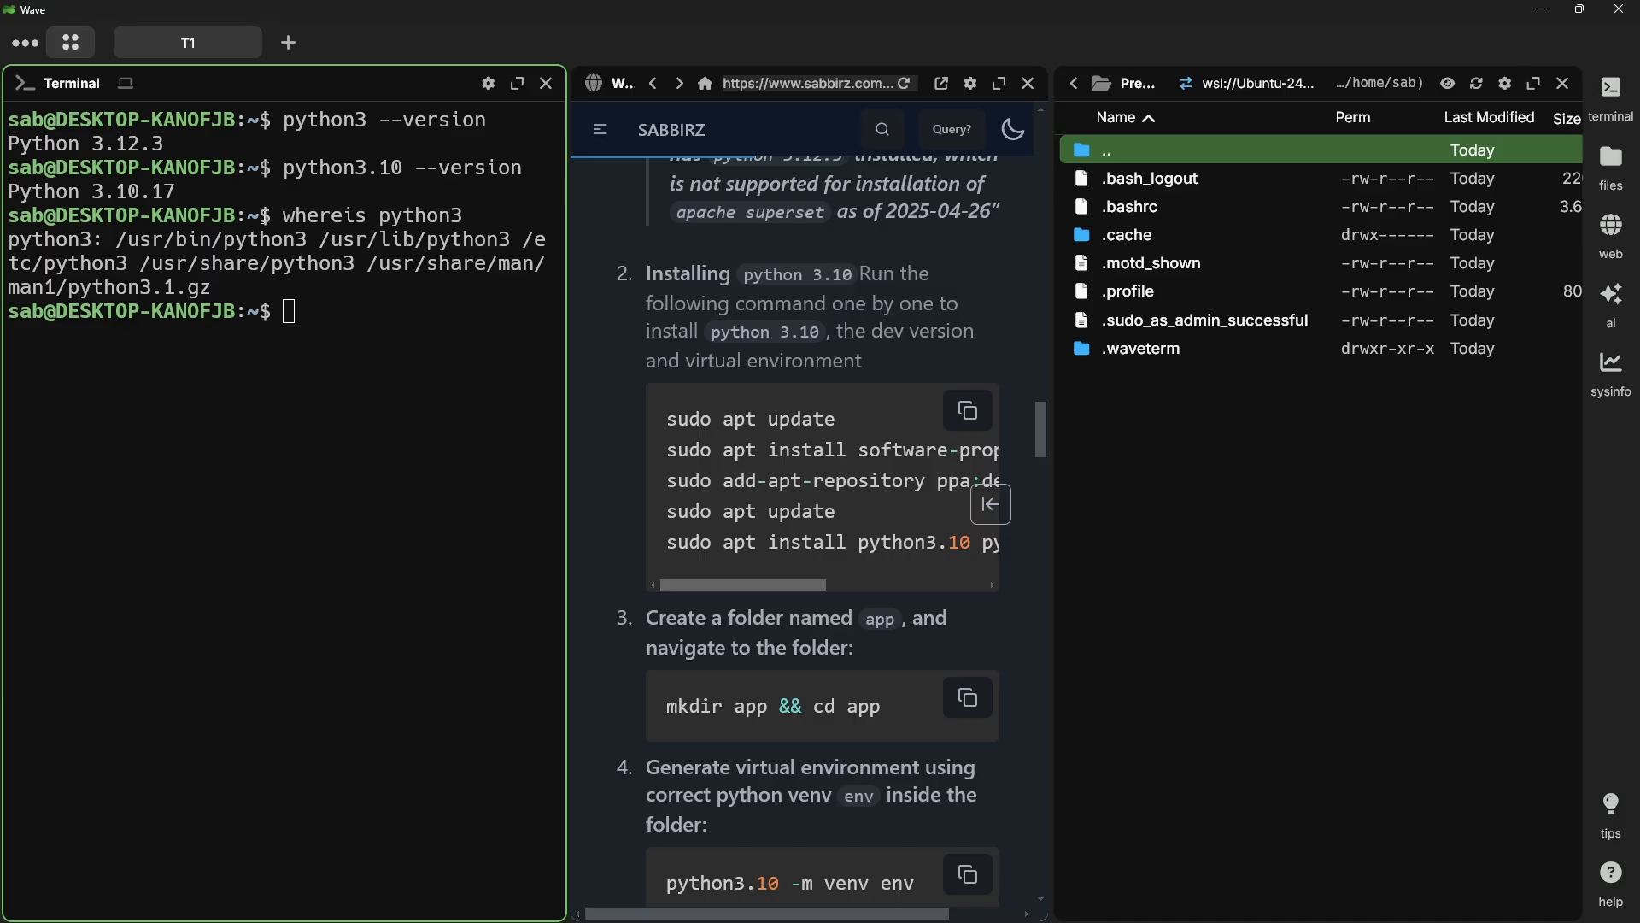
Step: Navigate the file browser from the home folder up to root and into /usr/bin
double_click(210, 239)
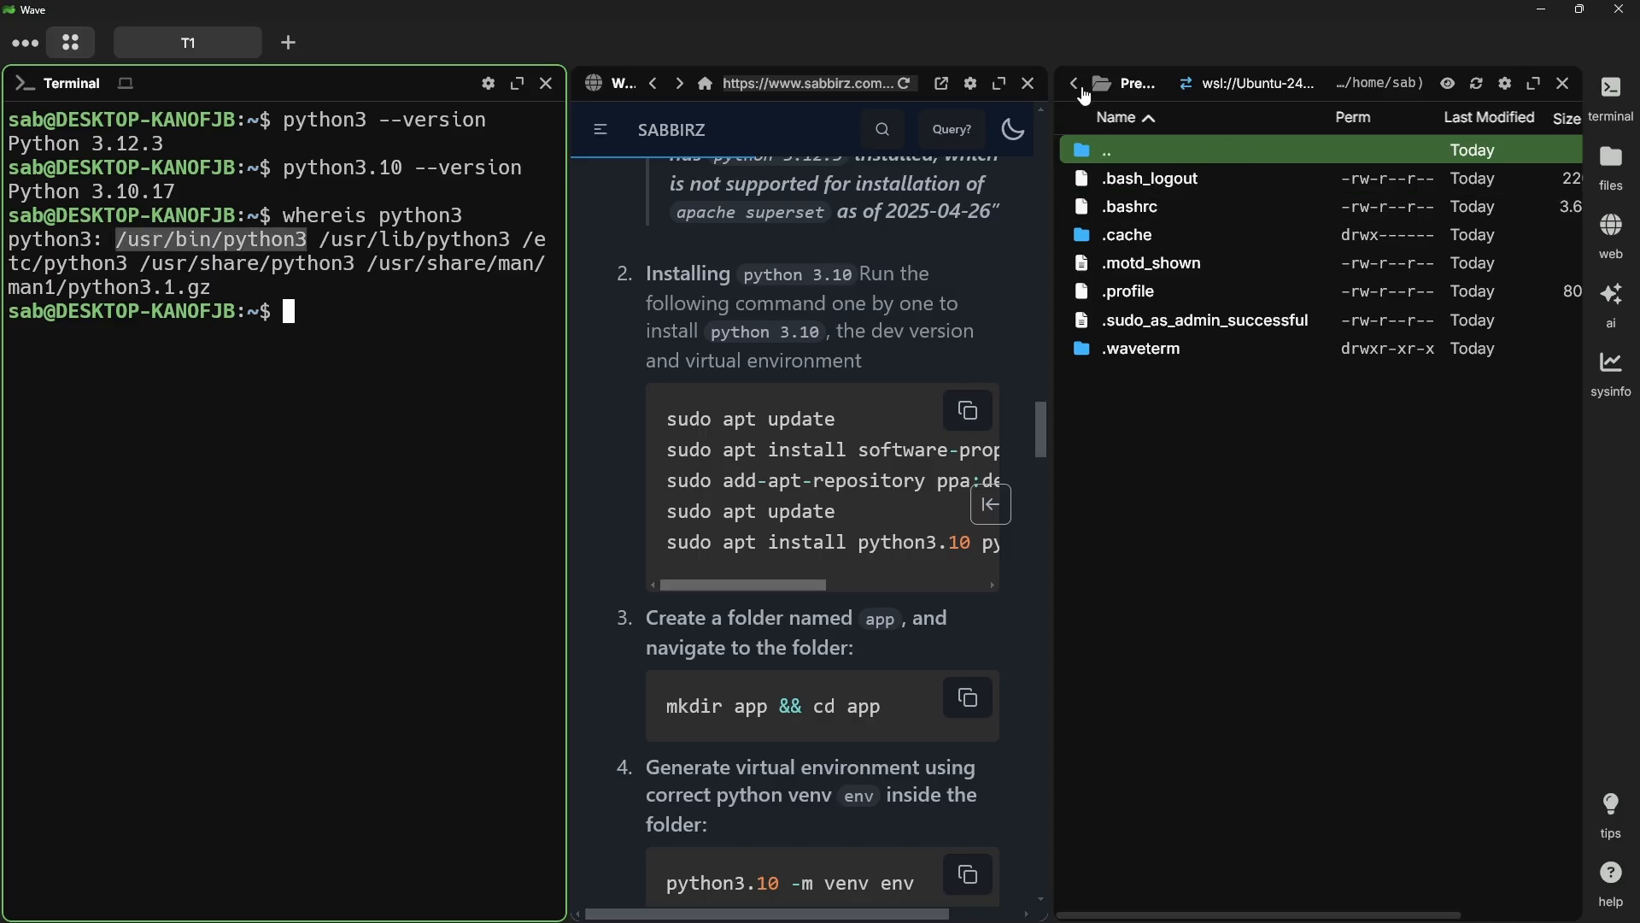
left_click(1072, 83)
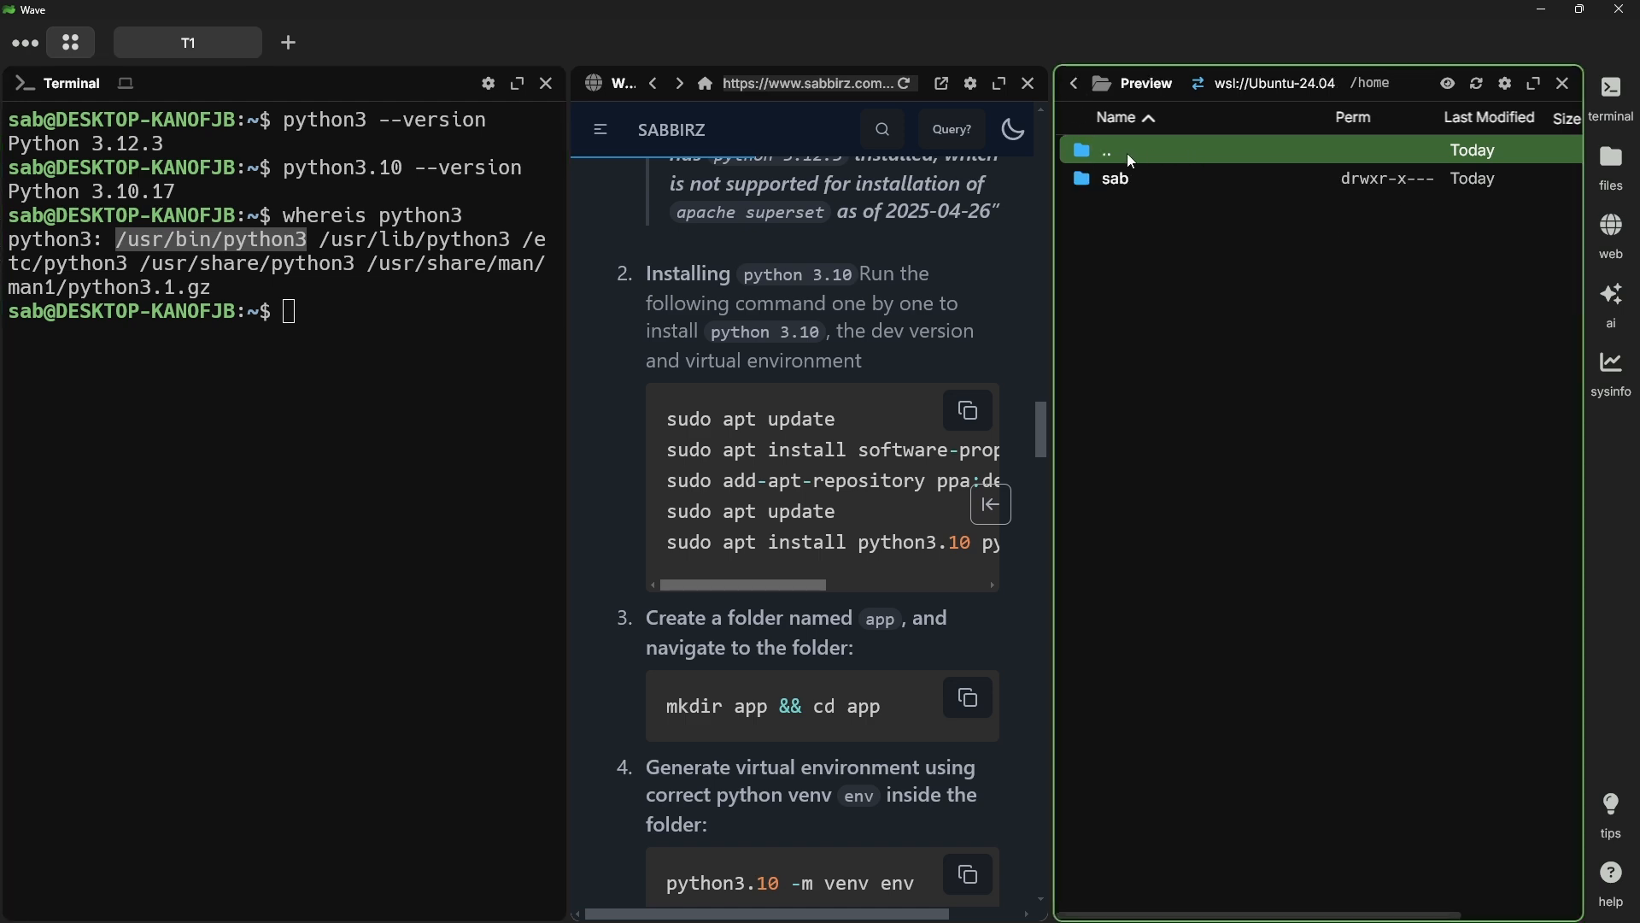
double_click(1107, 149)
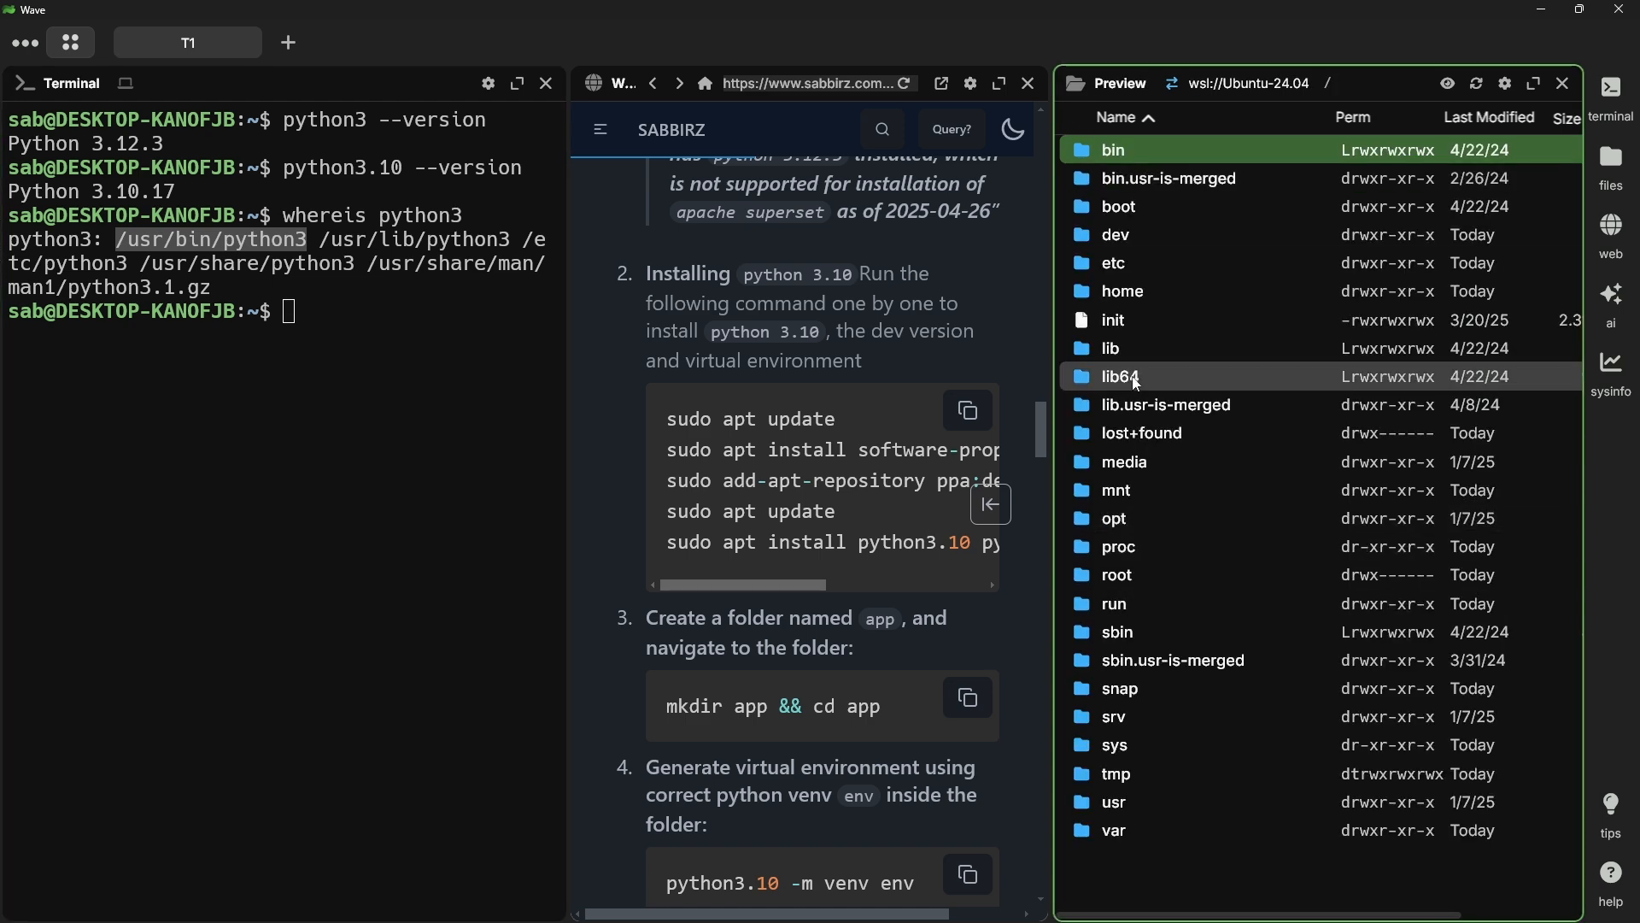
mouse_move(1128, 801)
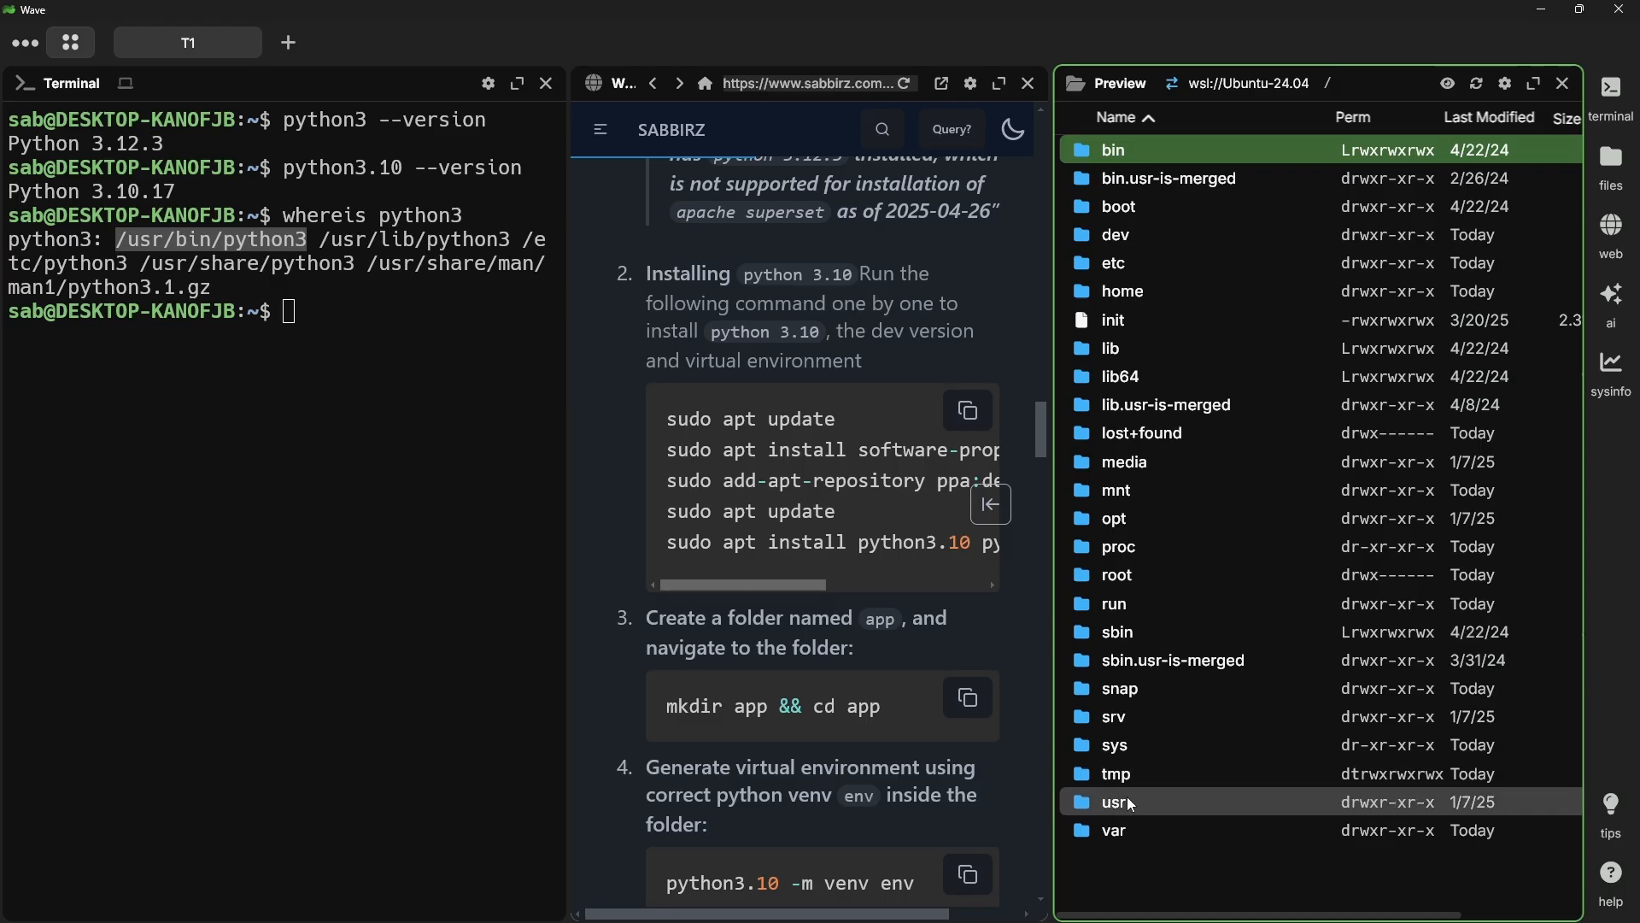
double_click(1117, 801)
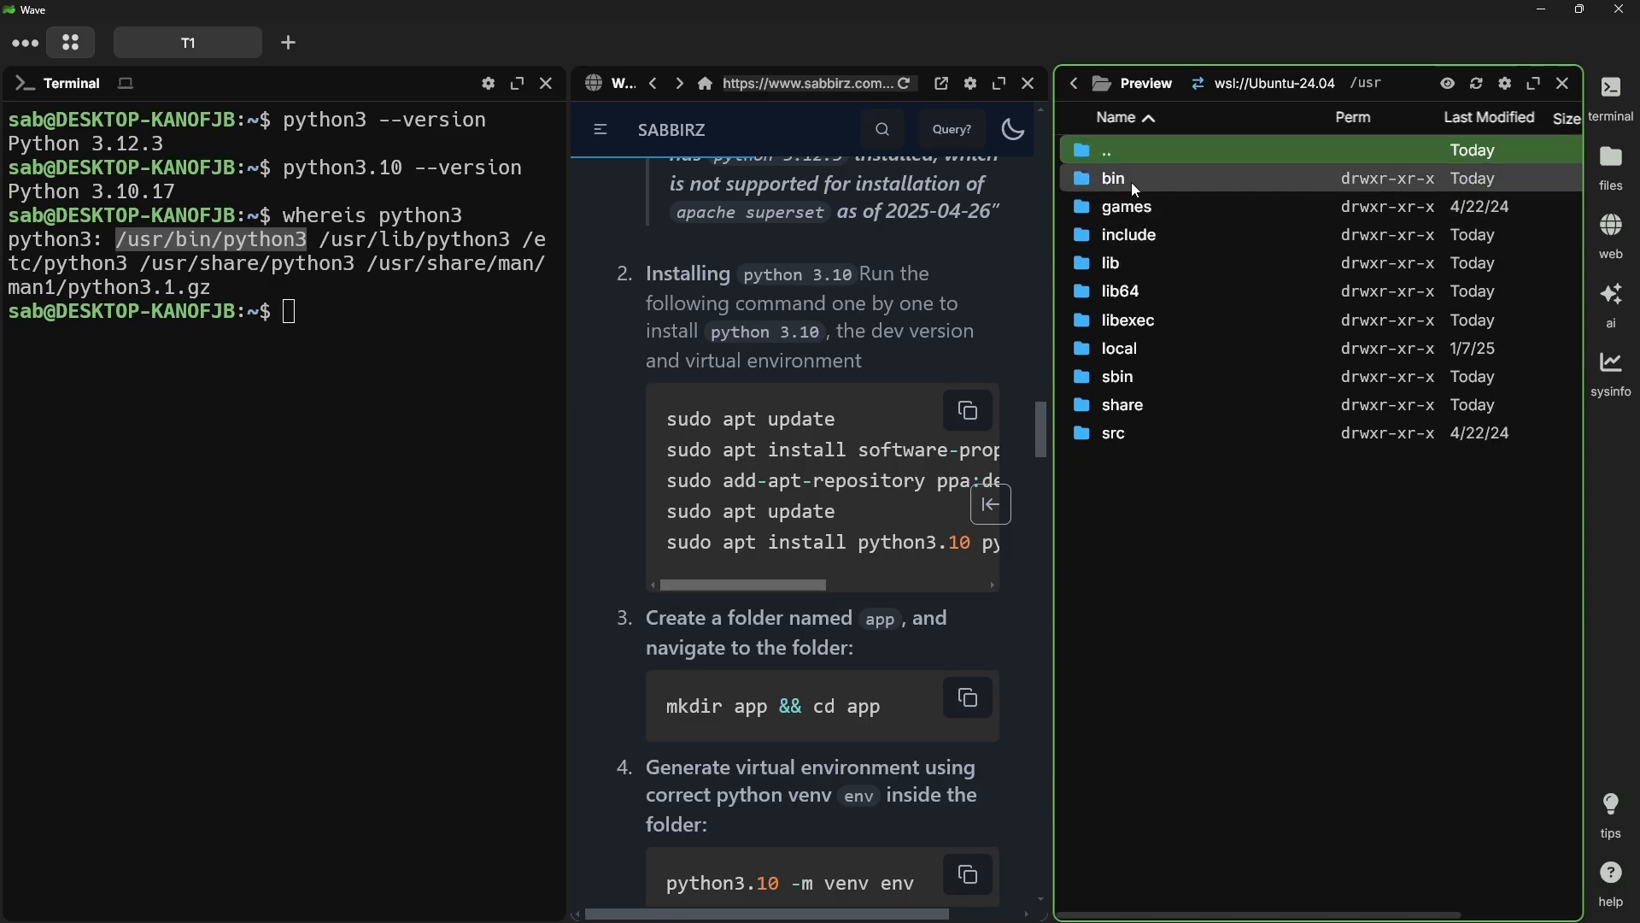
double_click(1113, 178)
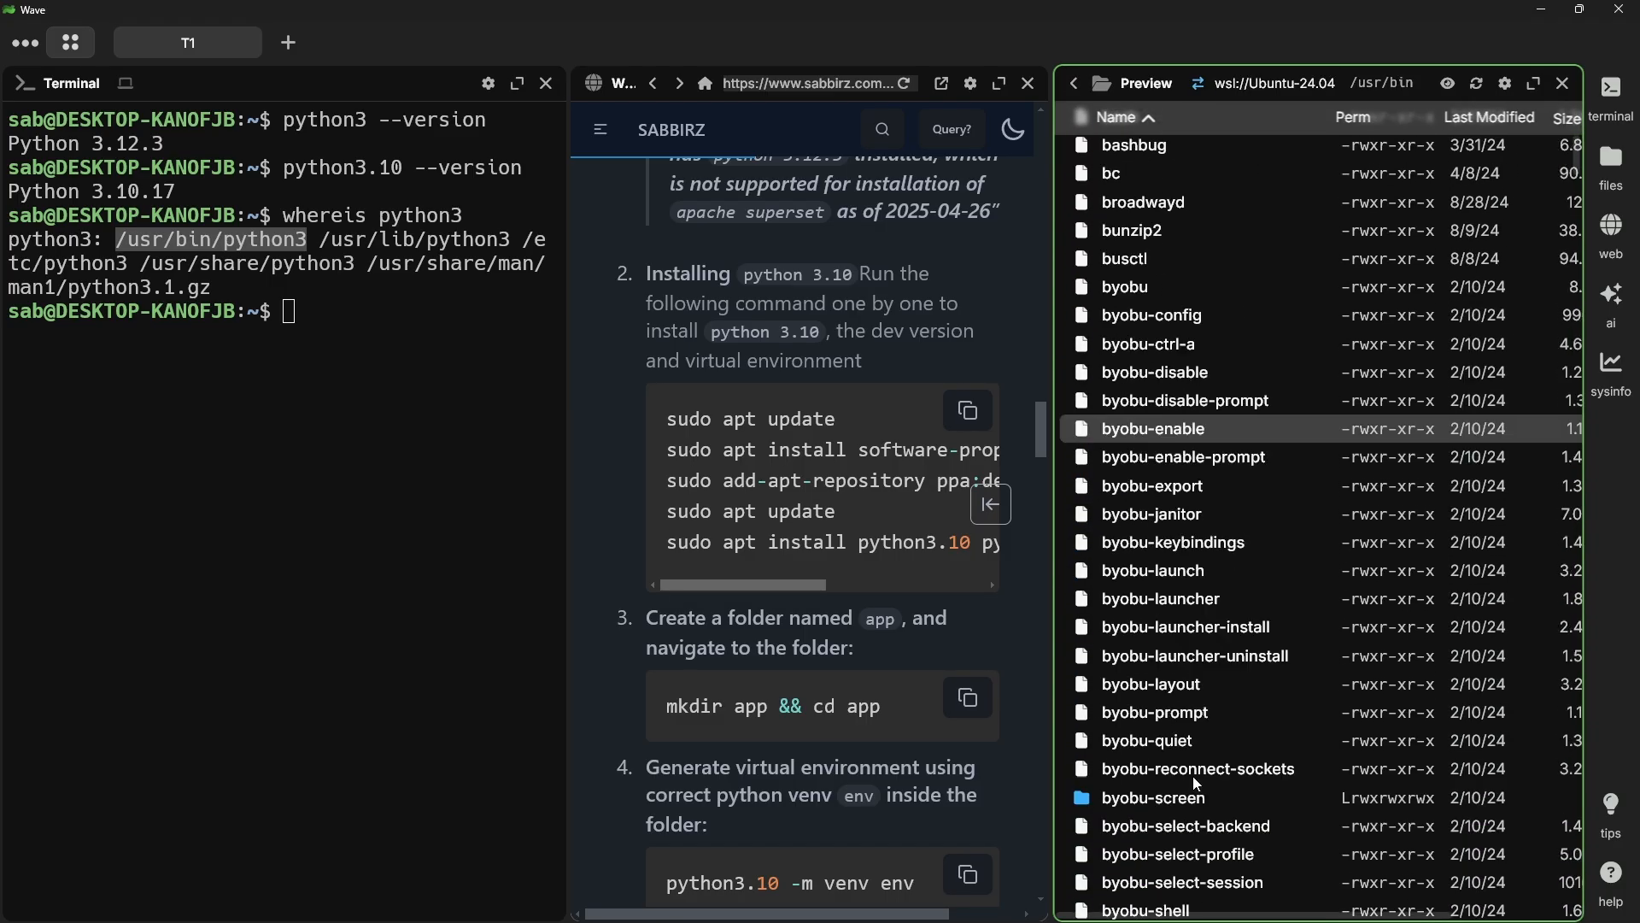
Step: Inspect the python3, python3.10 and python3.12 executables, then go back up to root
scroll("down", 3)
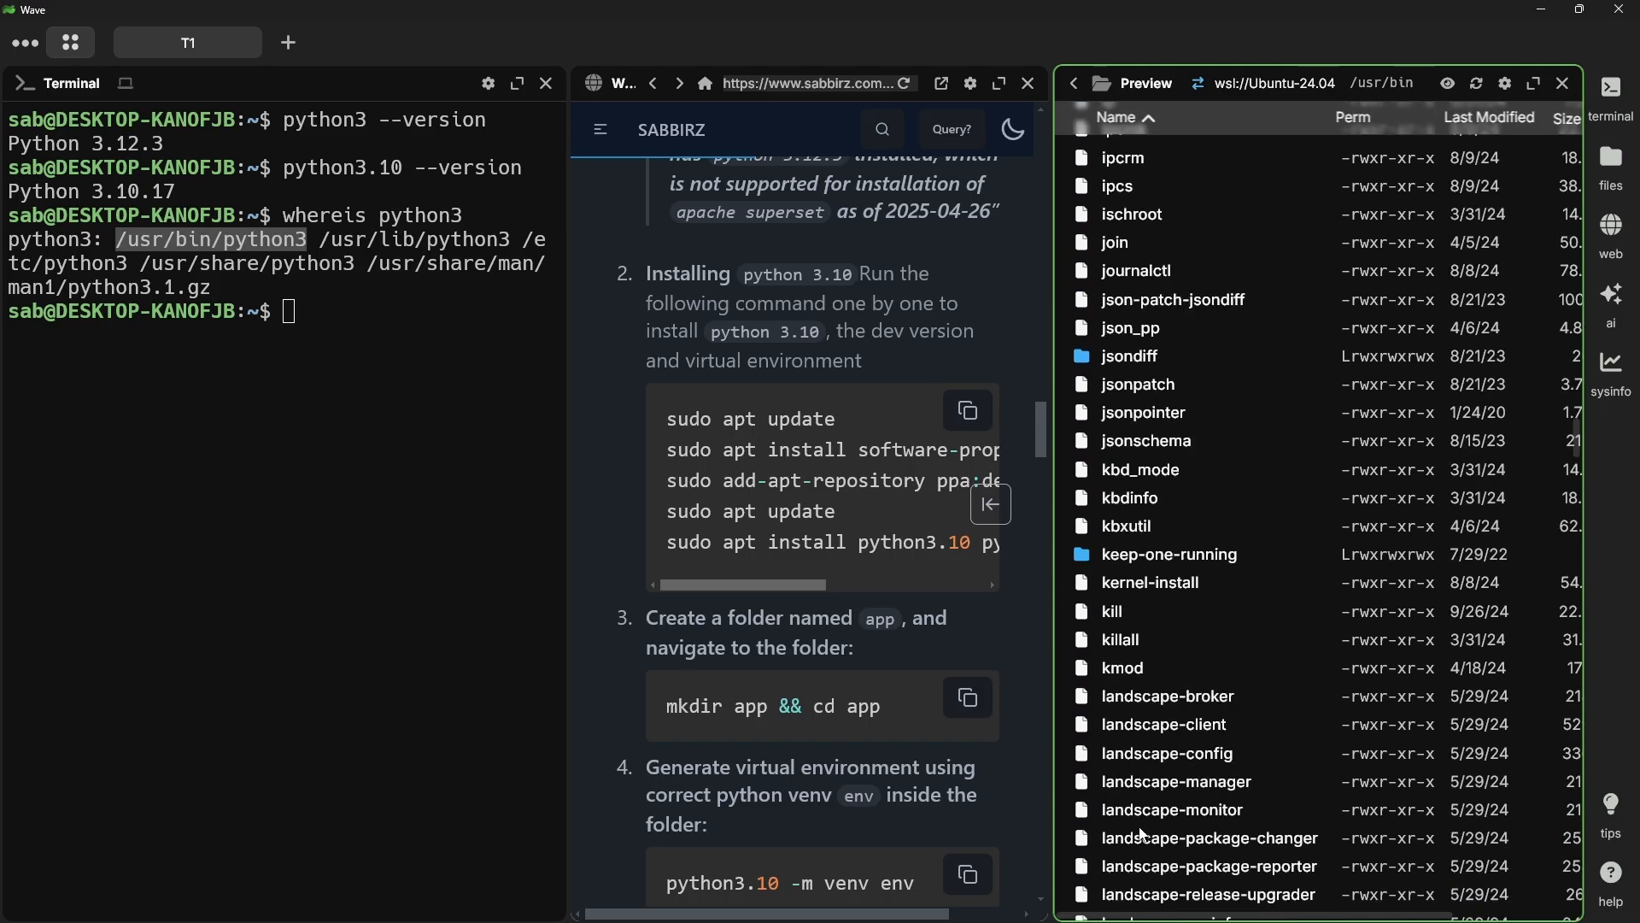
scroll("down", 3)
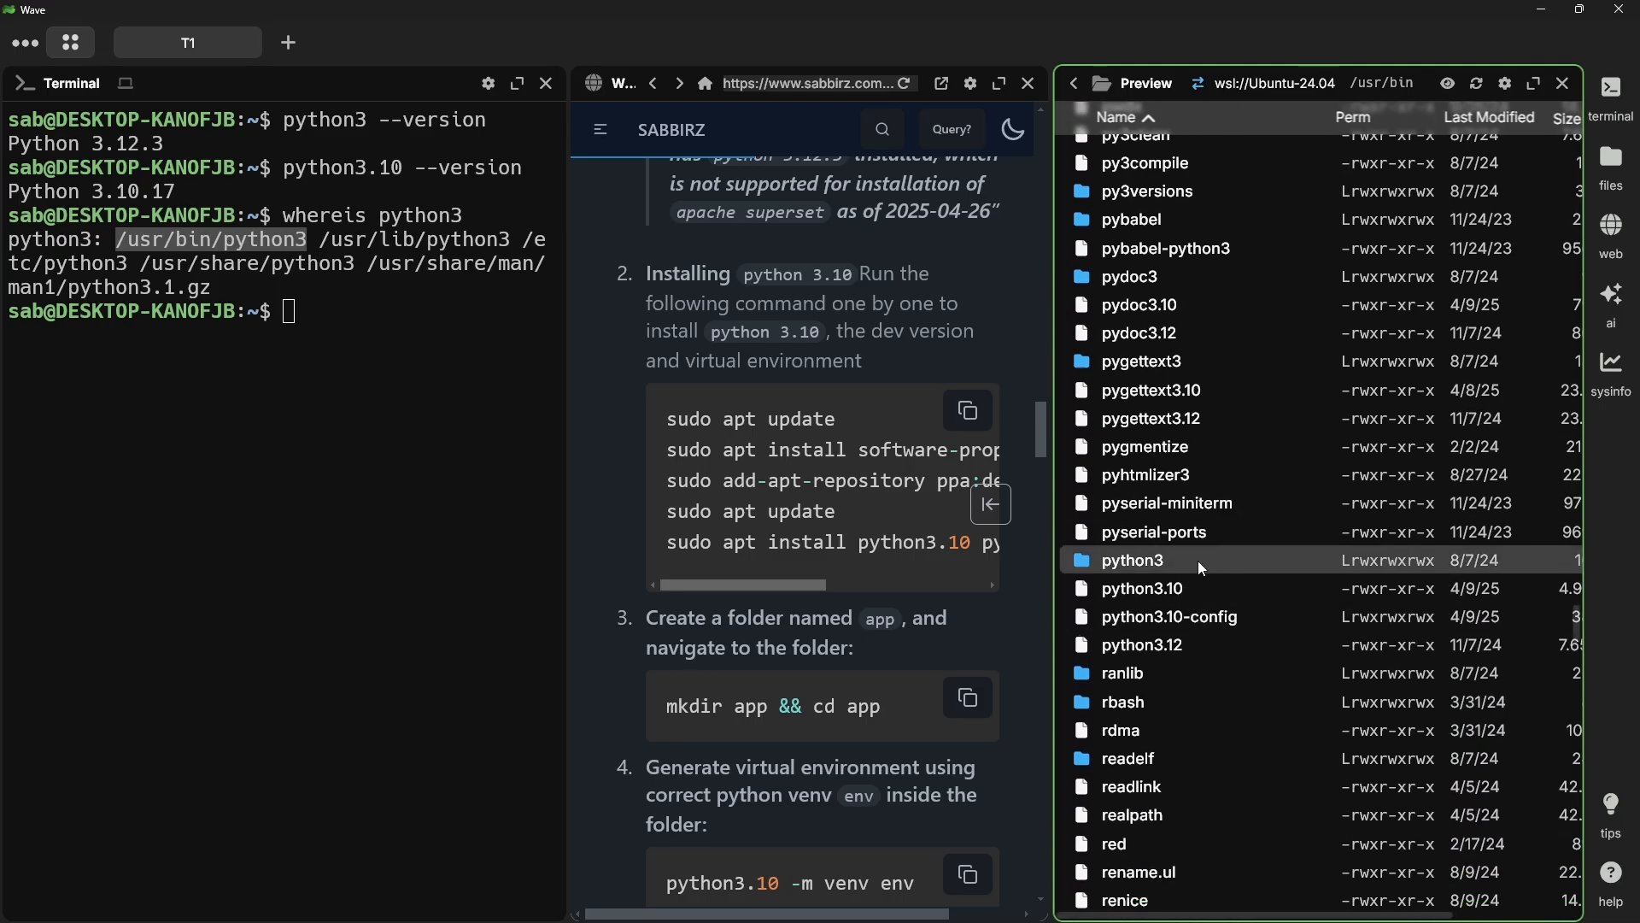
left_click(1142, 588)
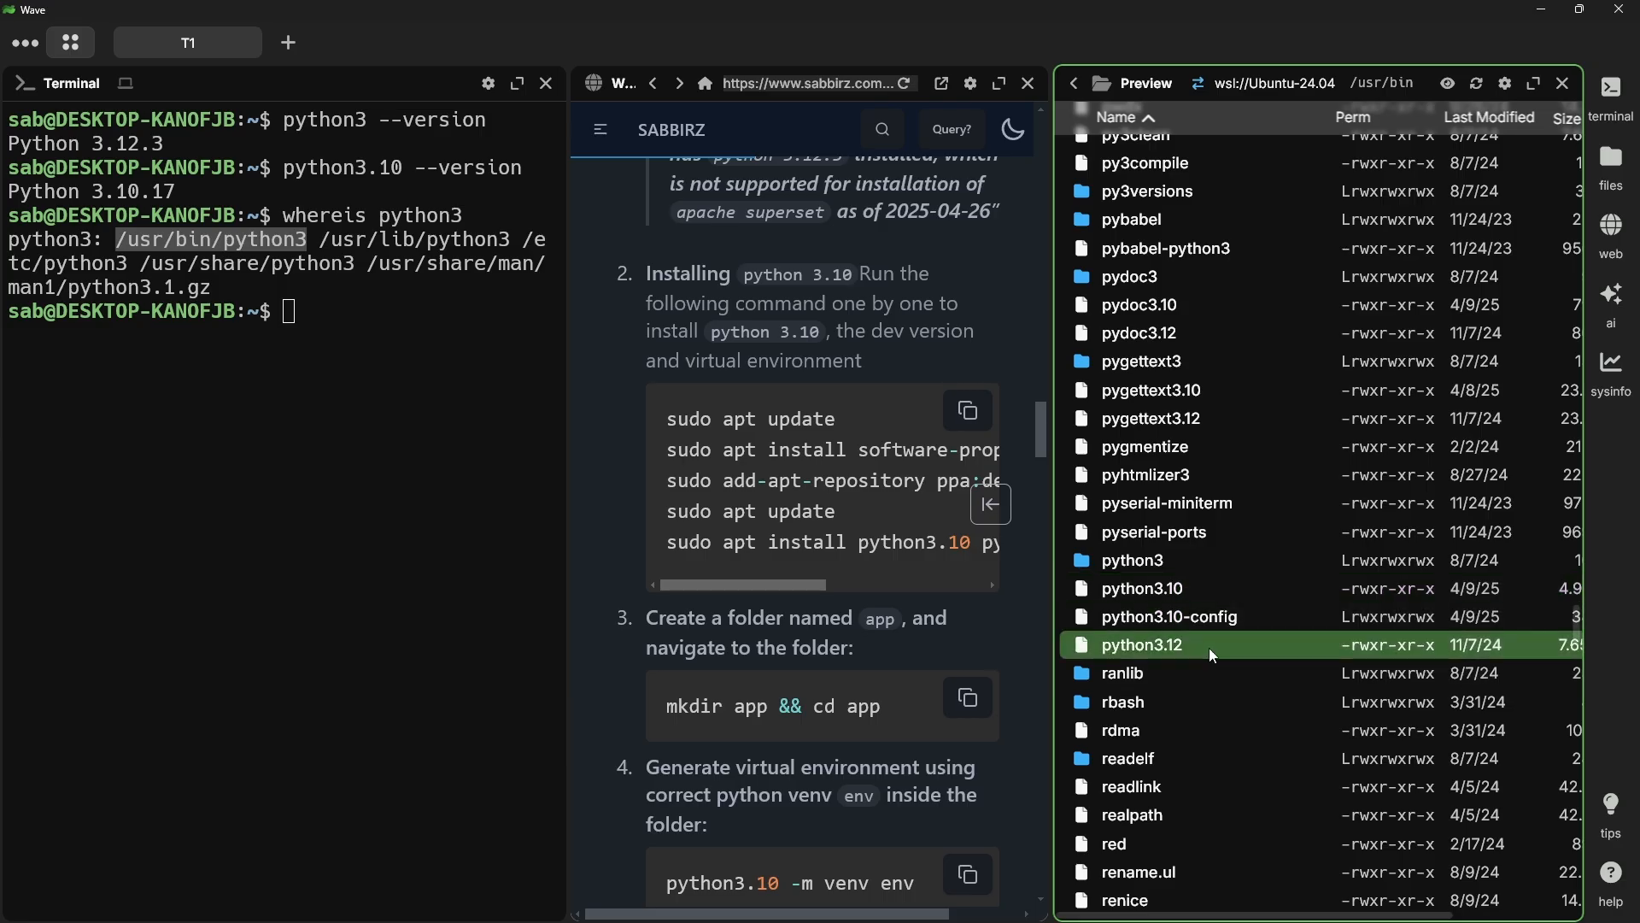
mouse_move(246, 296)
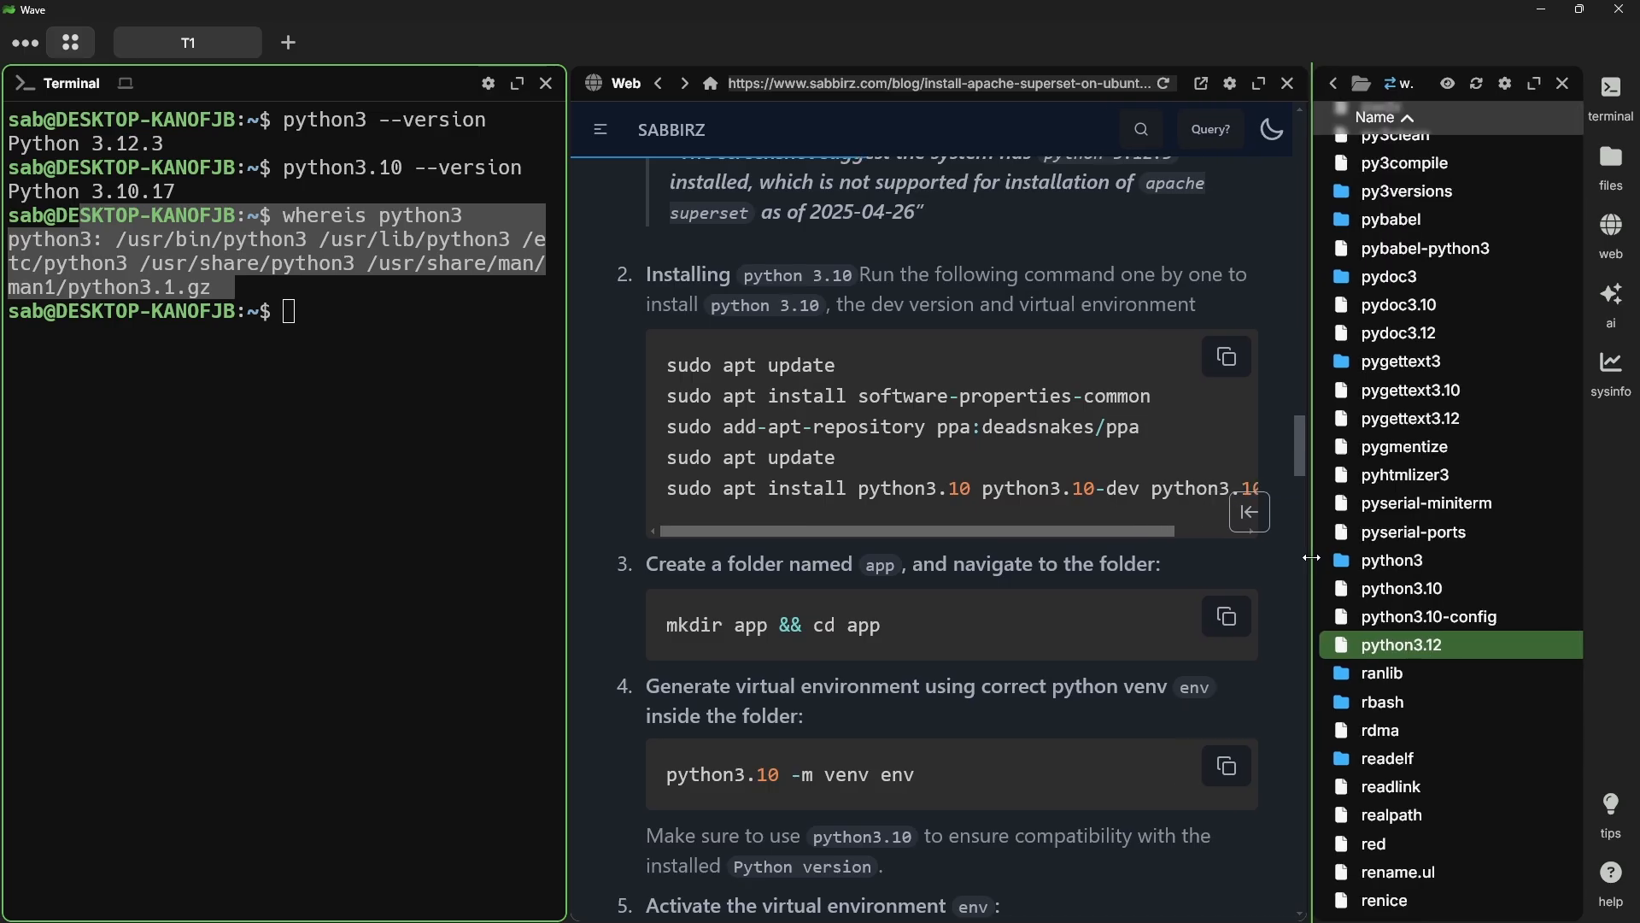
left_click(1333, 84)
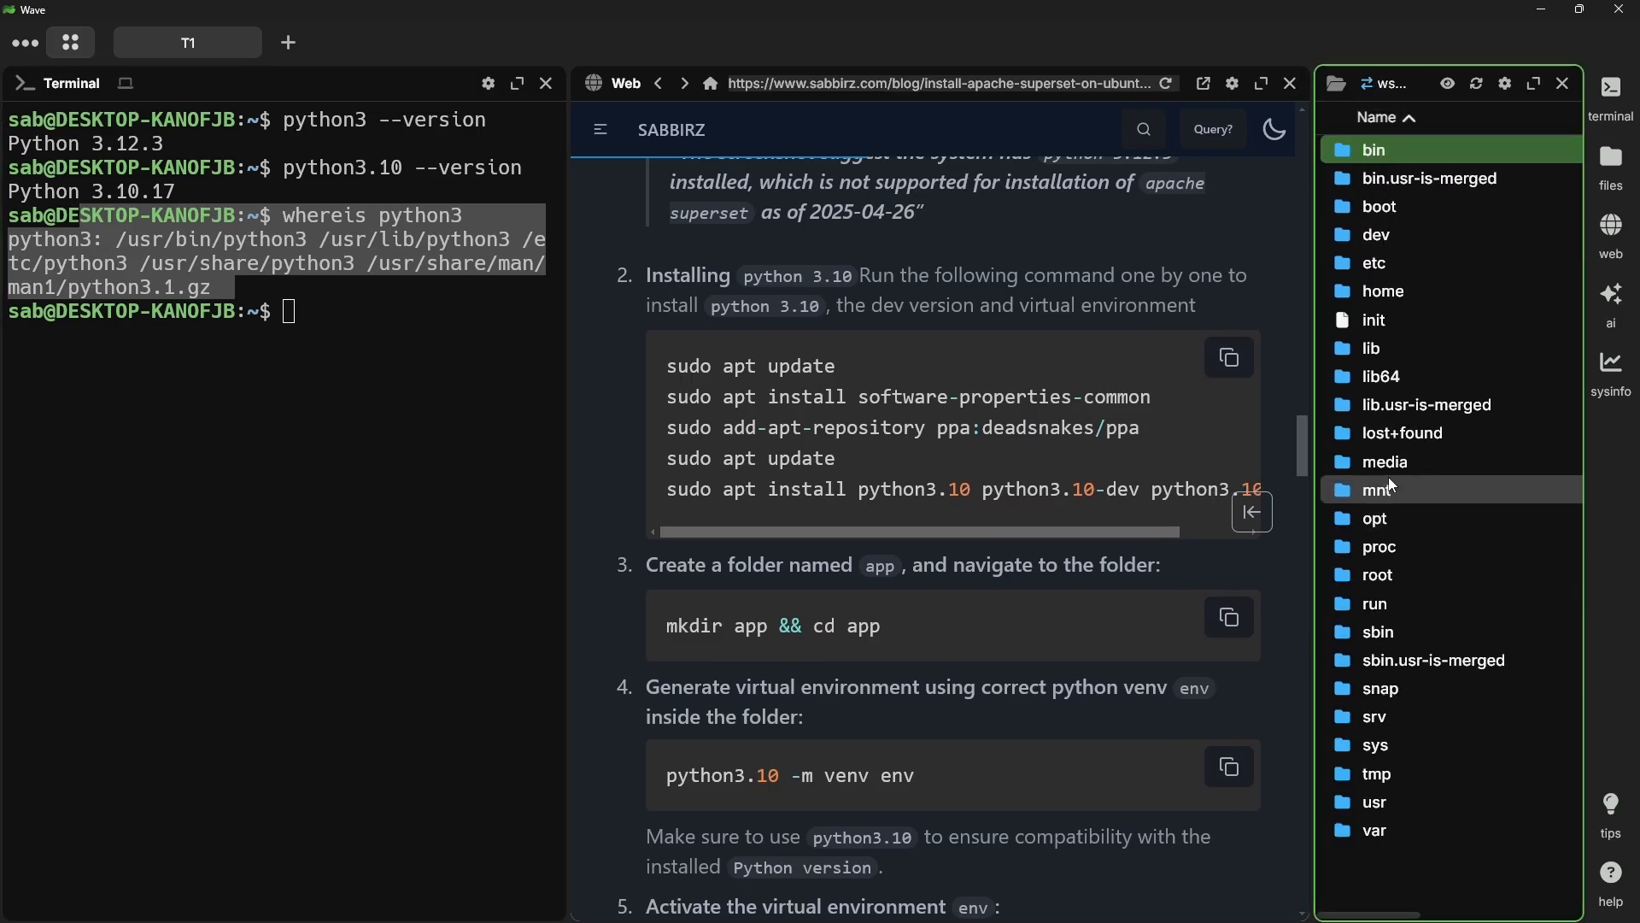
mouse_move(1400, 320)
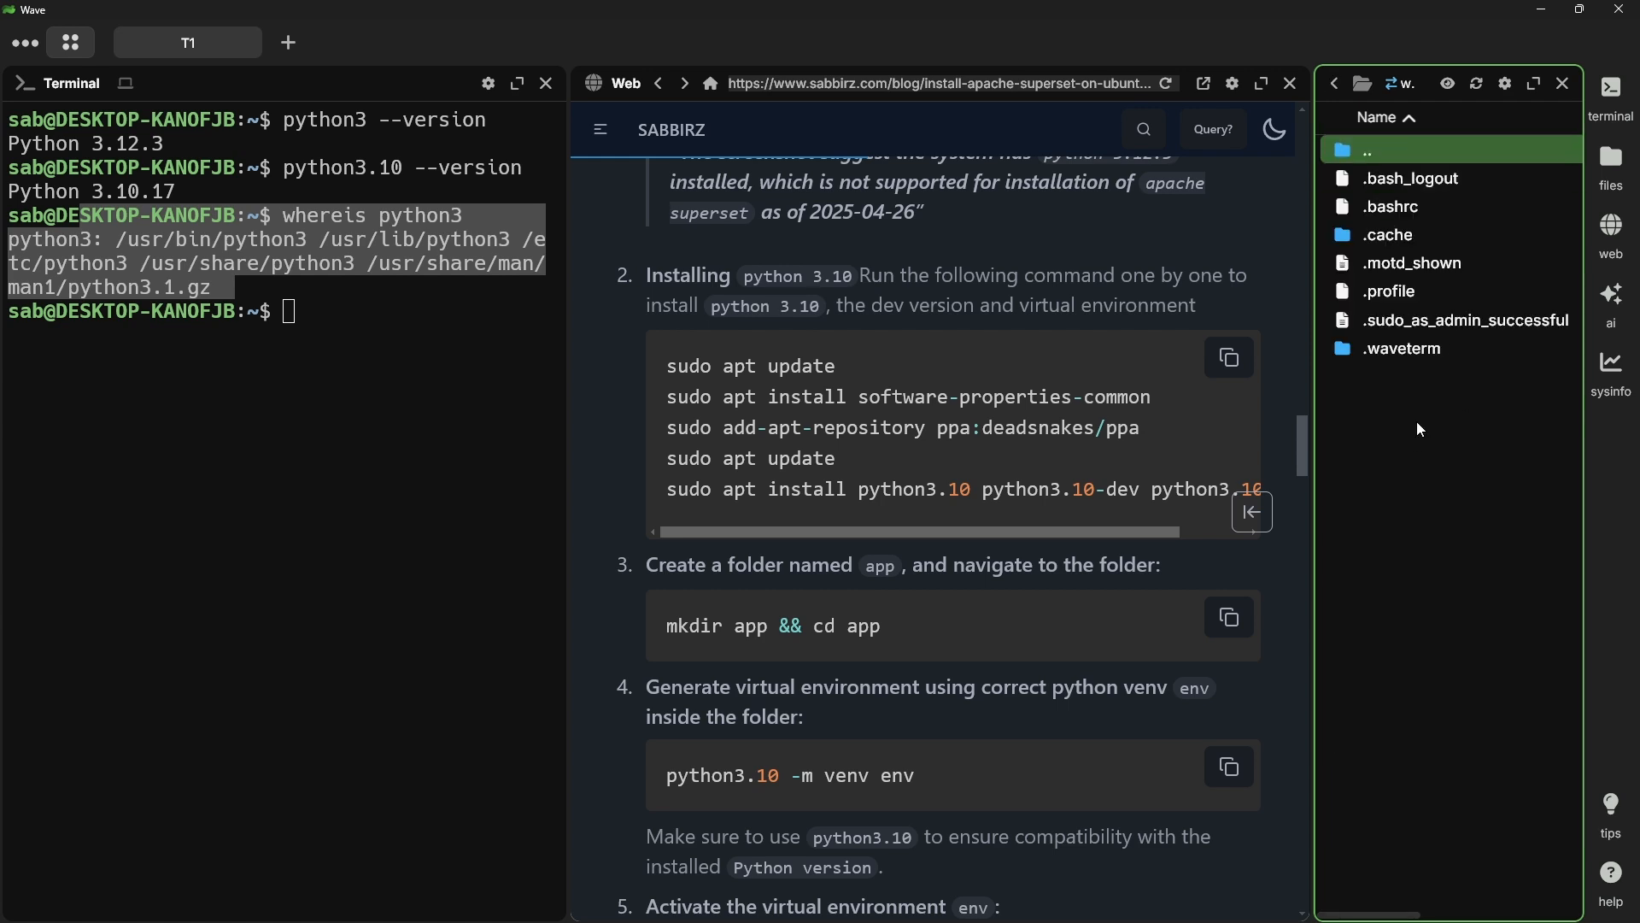
Step: Create an app folder in /home/sab and cd into it, narrowing the files block
type("pwd")
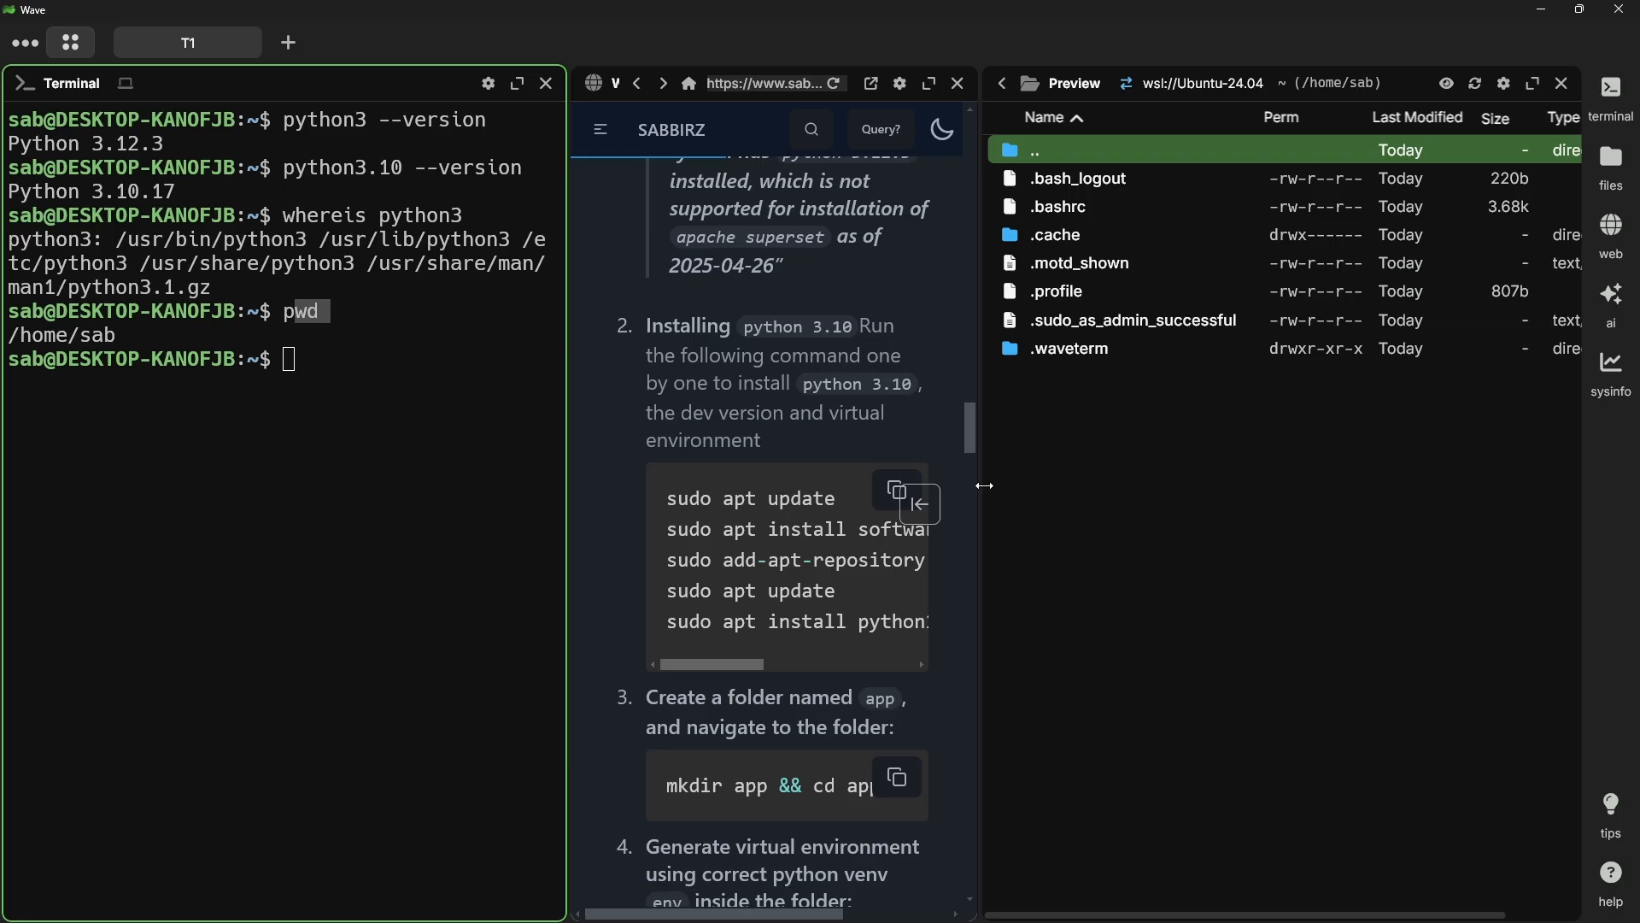
left_click_drag(983, 485, 1333, 465)
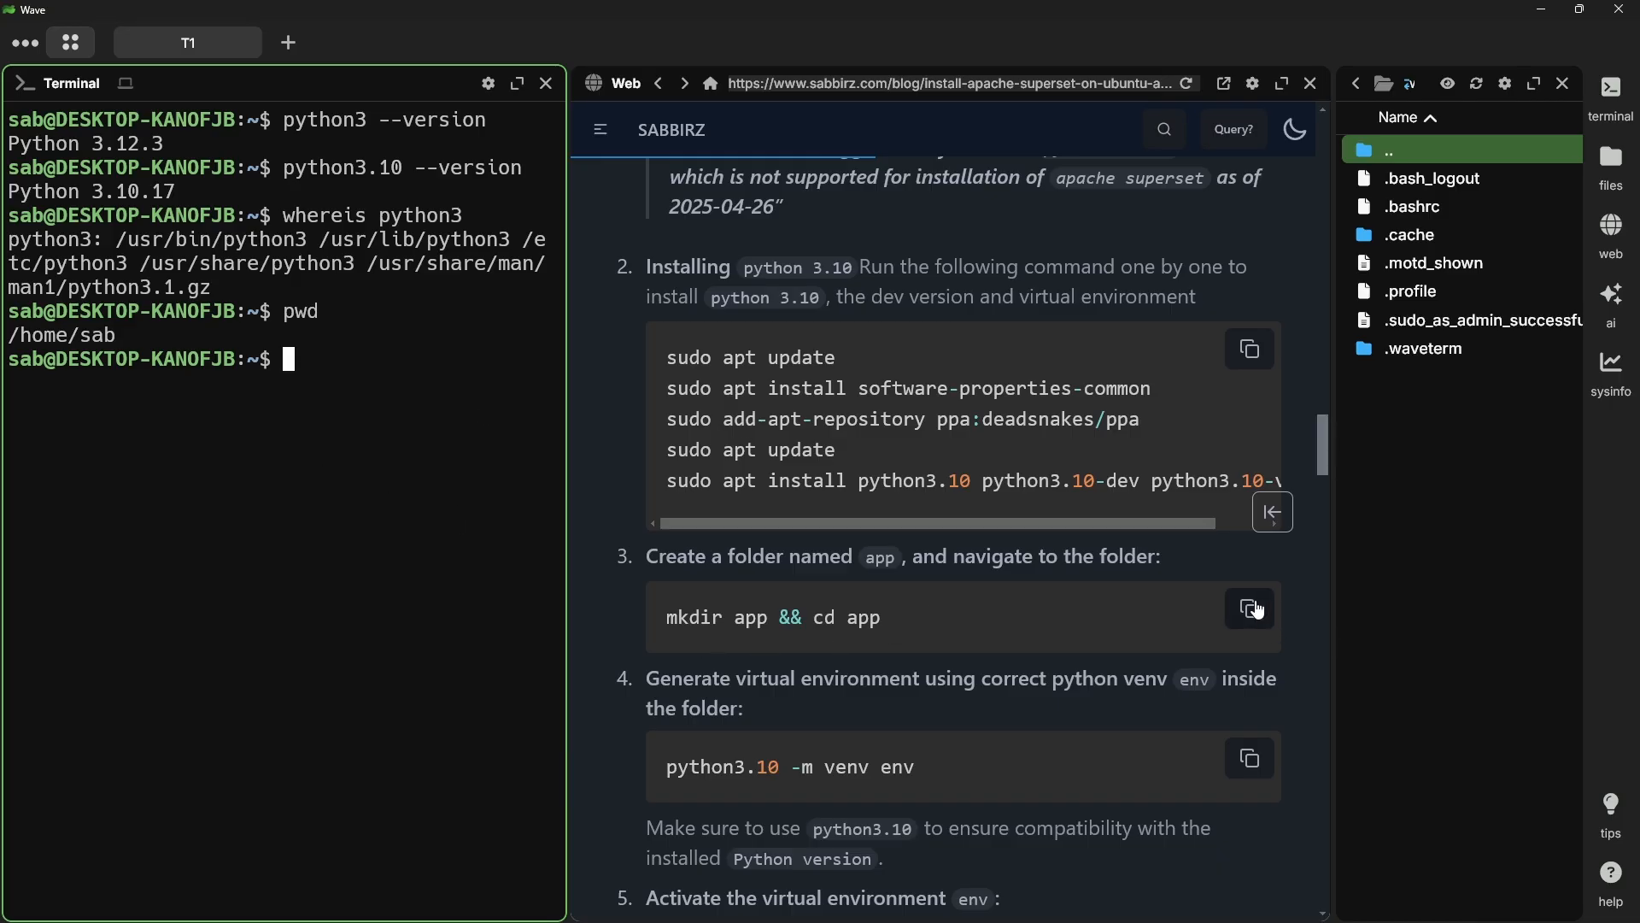
type("mkdir")
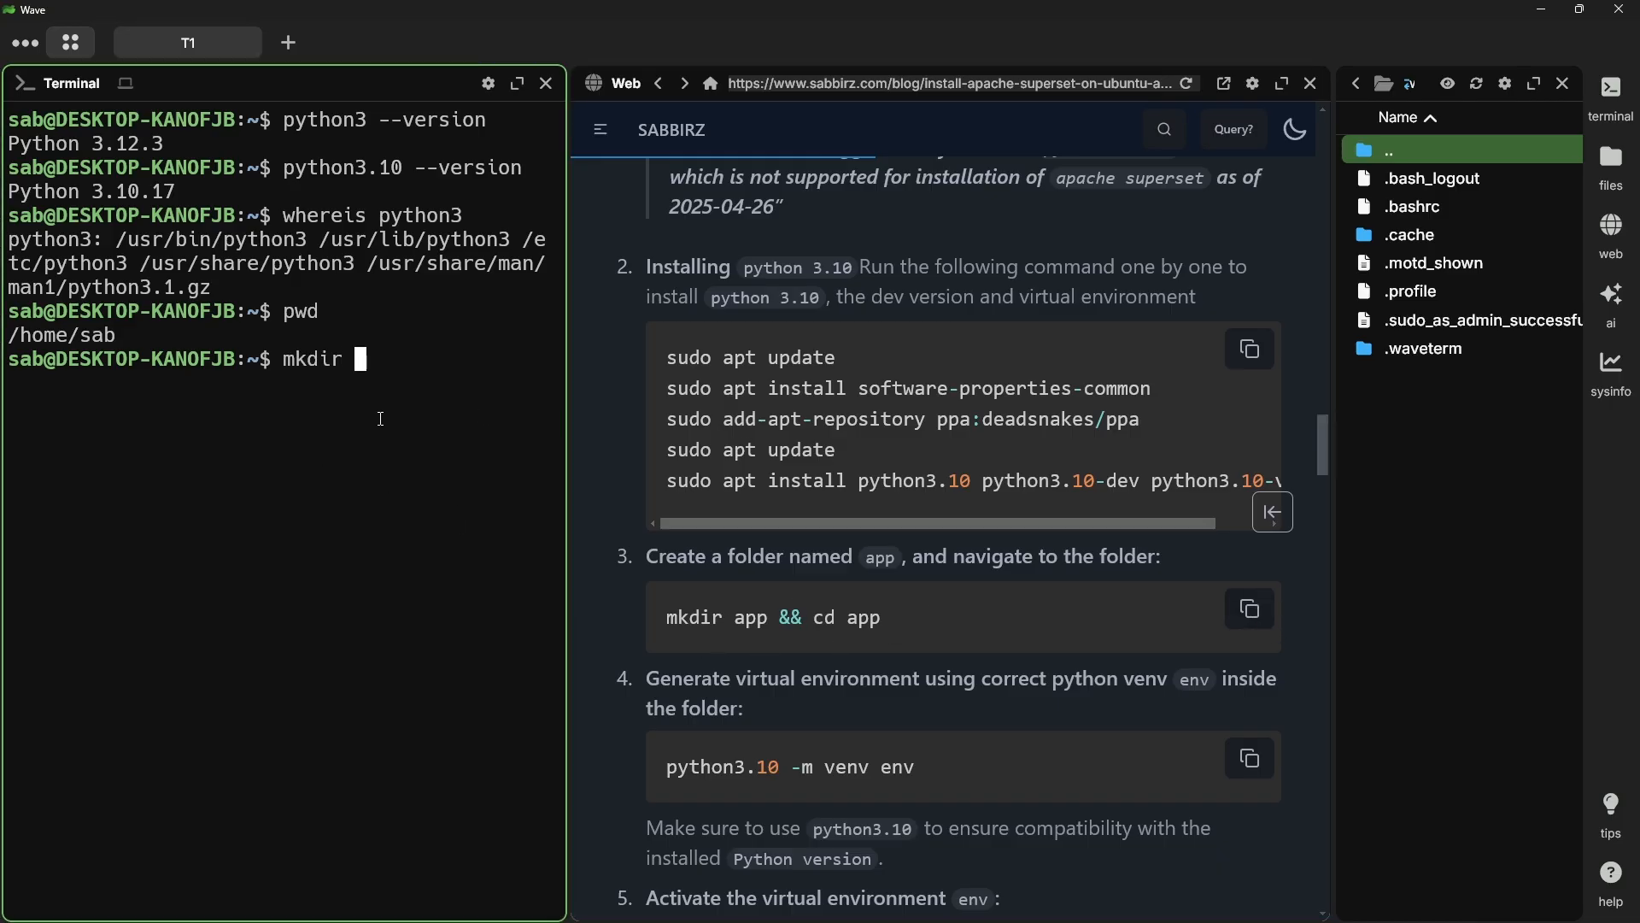
type("app")
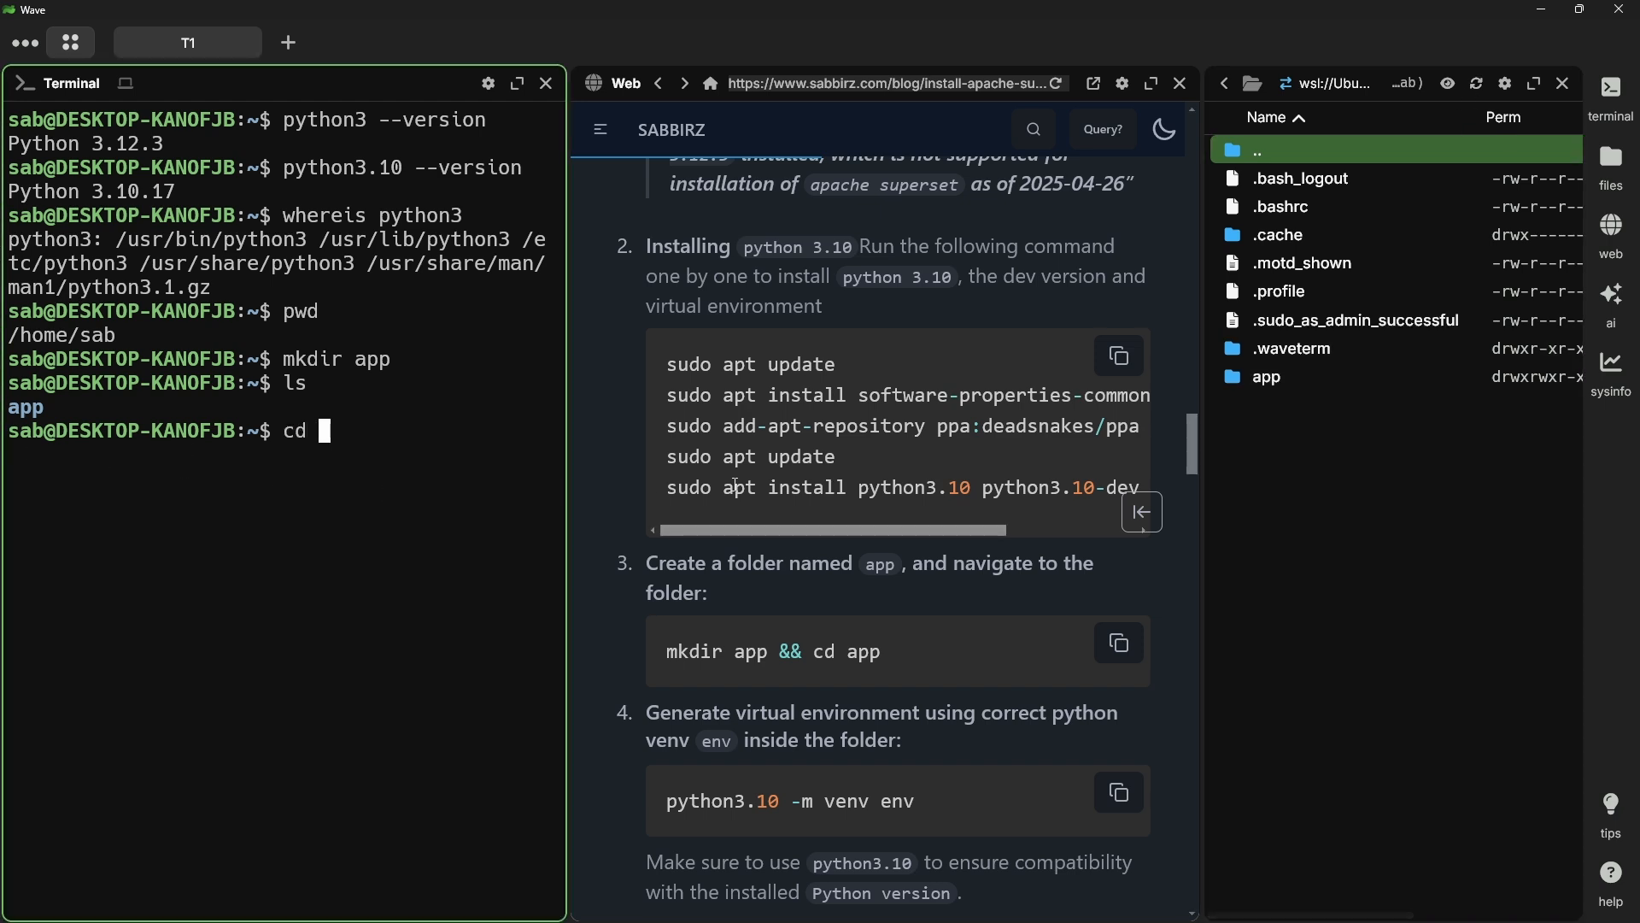
type("app/")
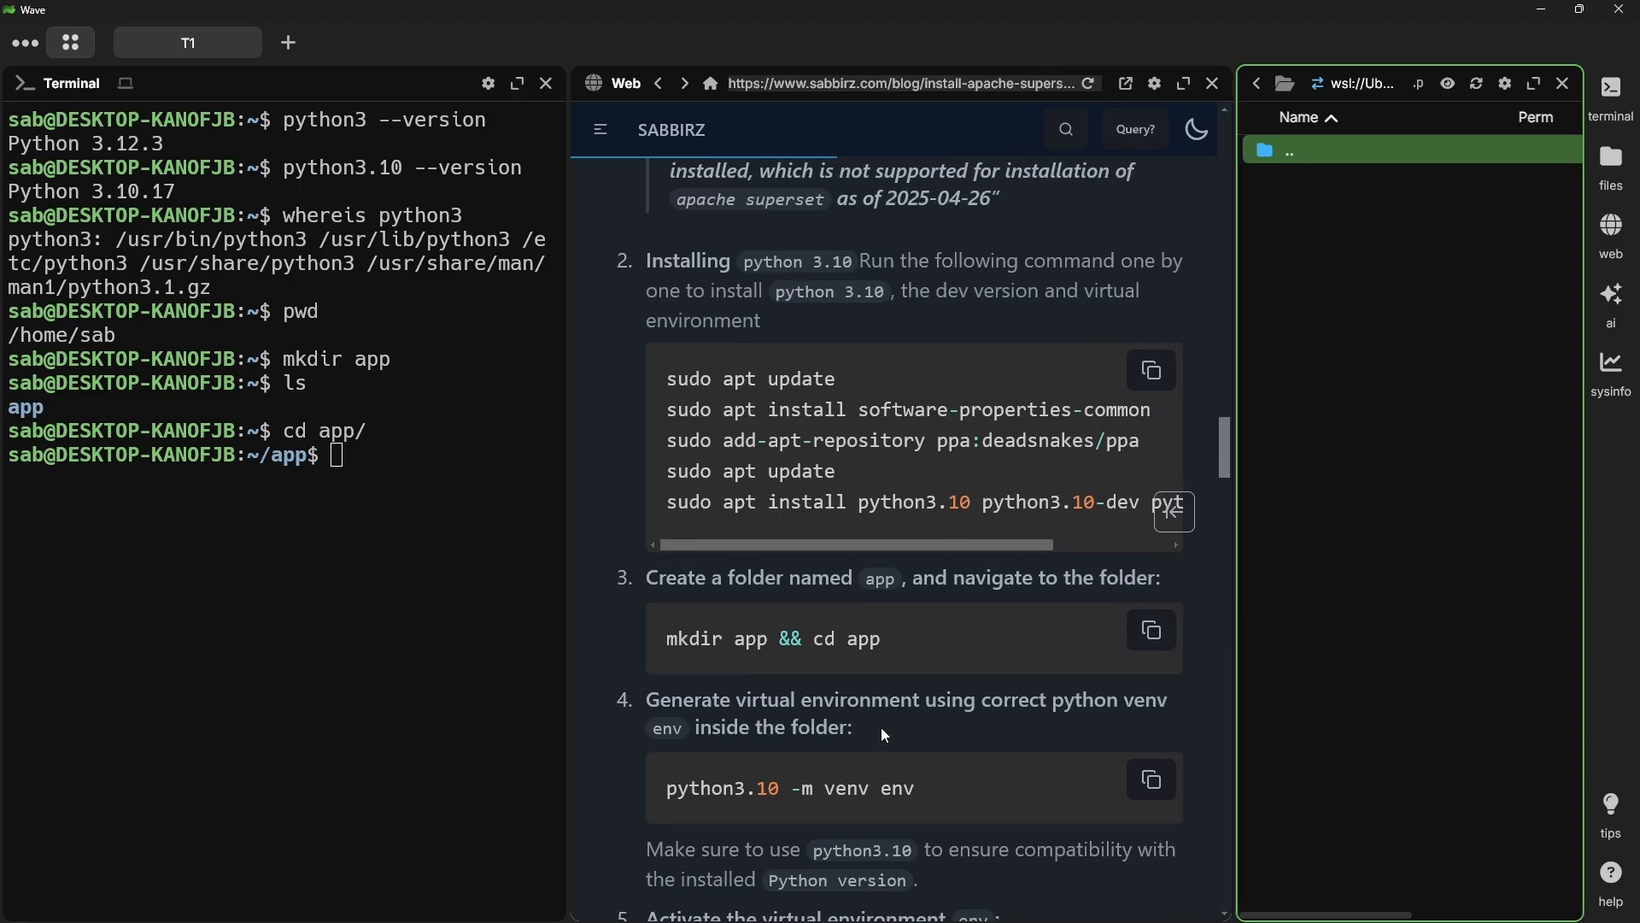
Step: Create a Python 3.10 virtual environment named env with python3.10 -m venv env
scroll("down", 3)
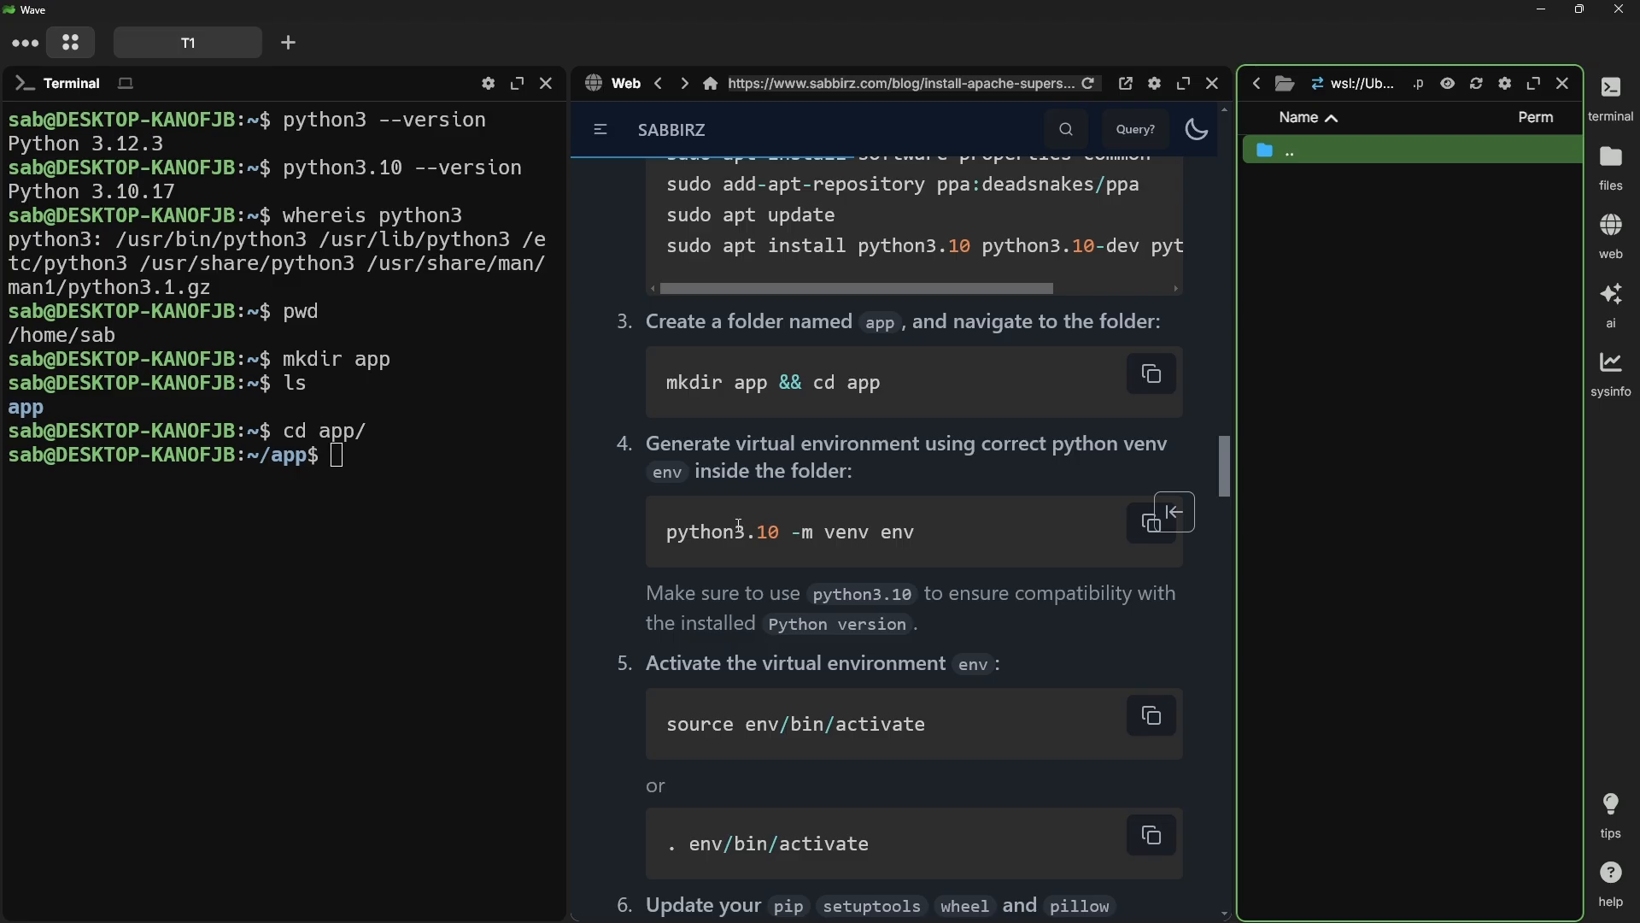
scroll("down", 3)
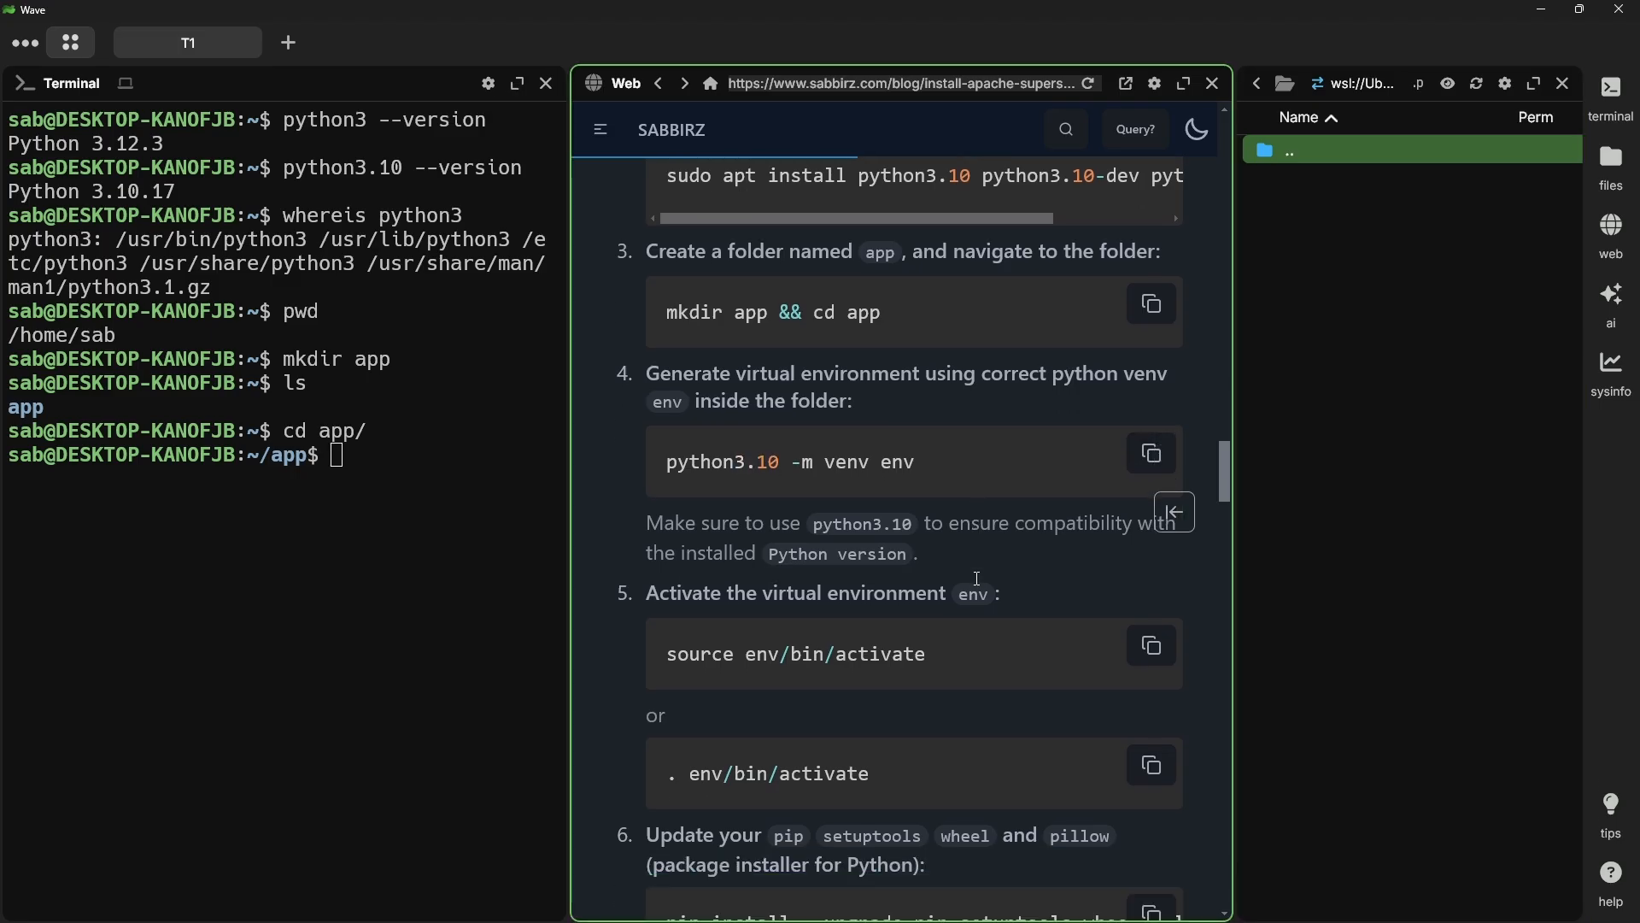
type("python3.10 -m venv env")
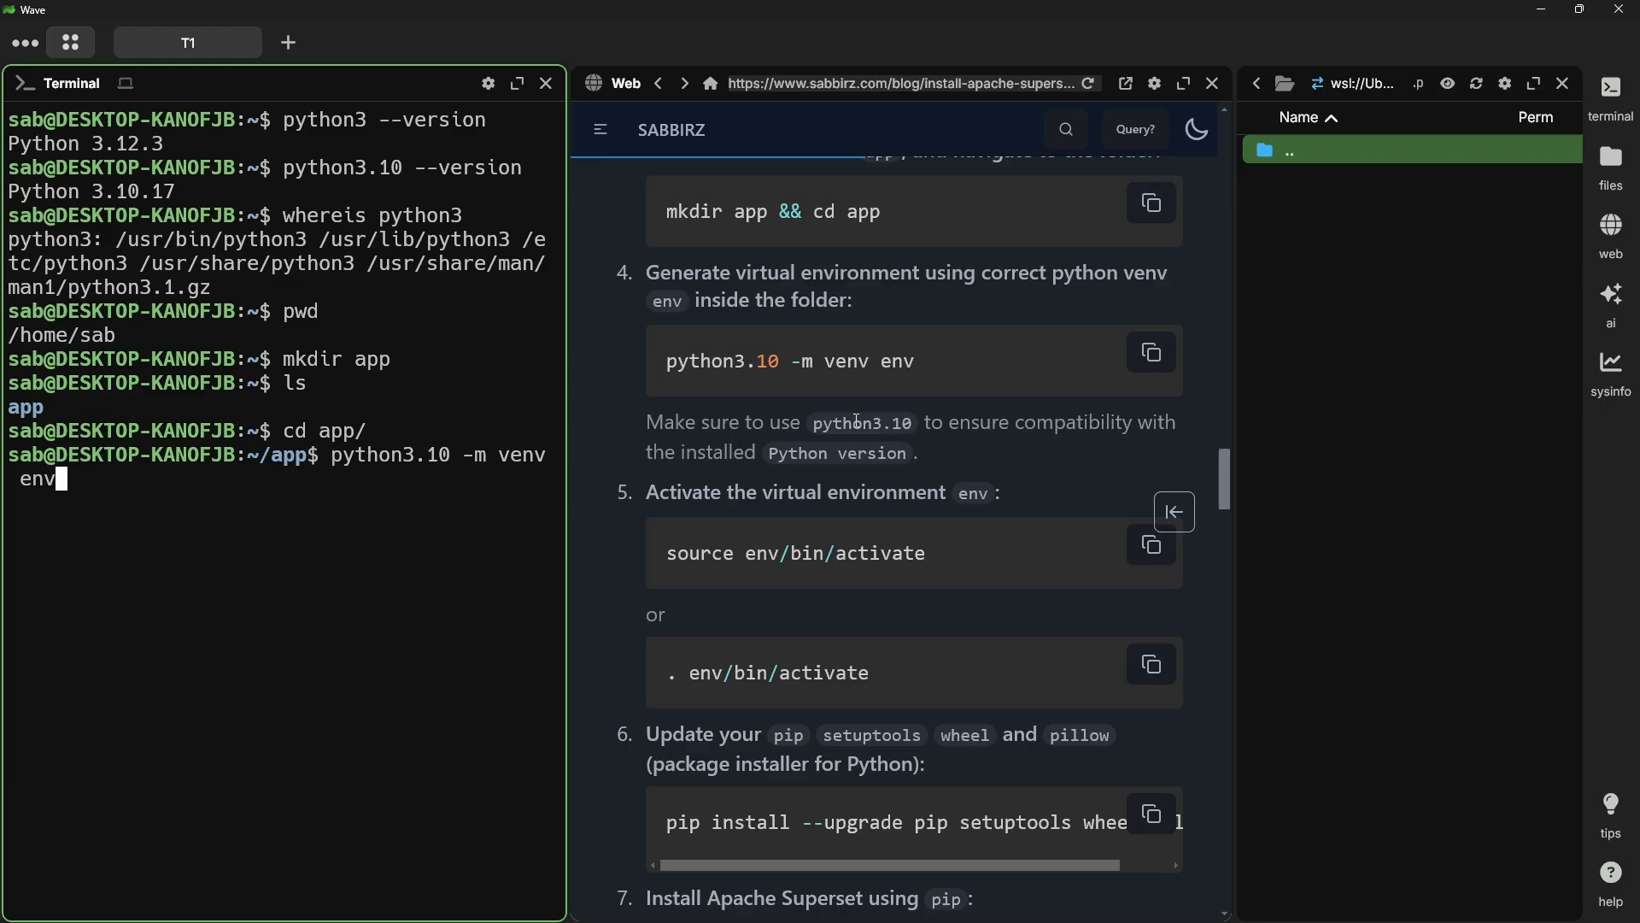
double_click(751, 361)
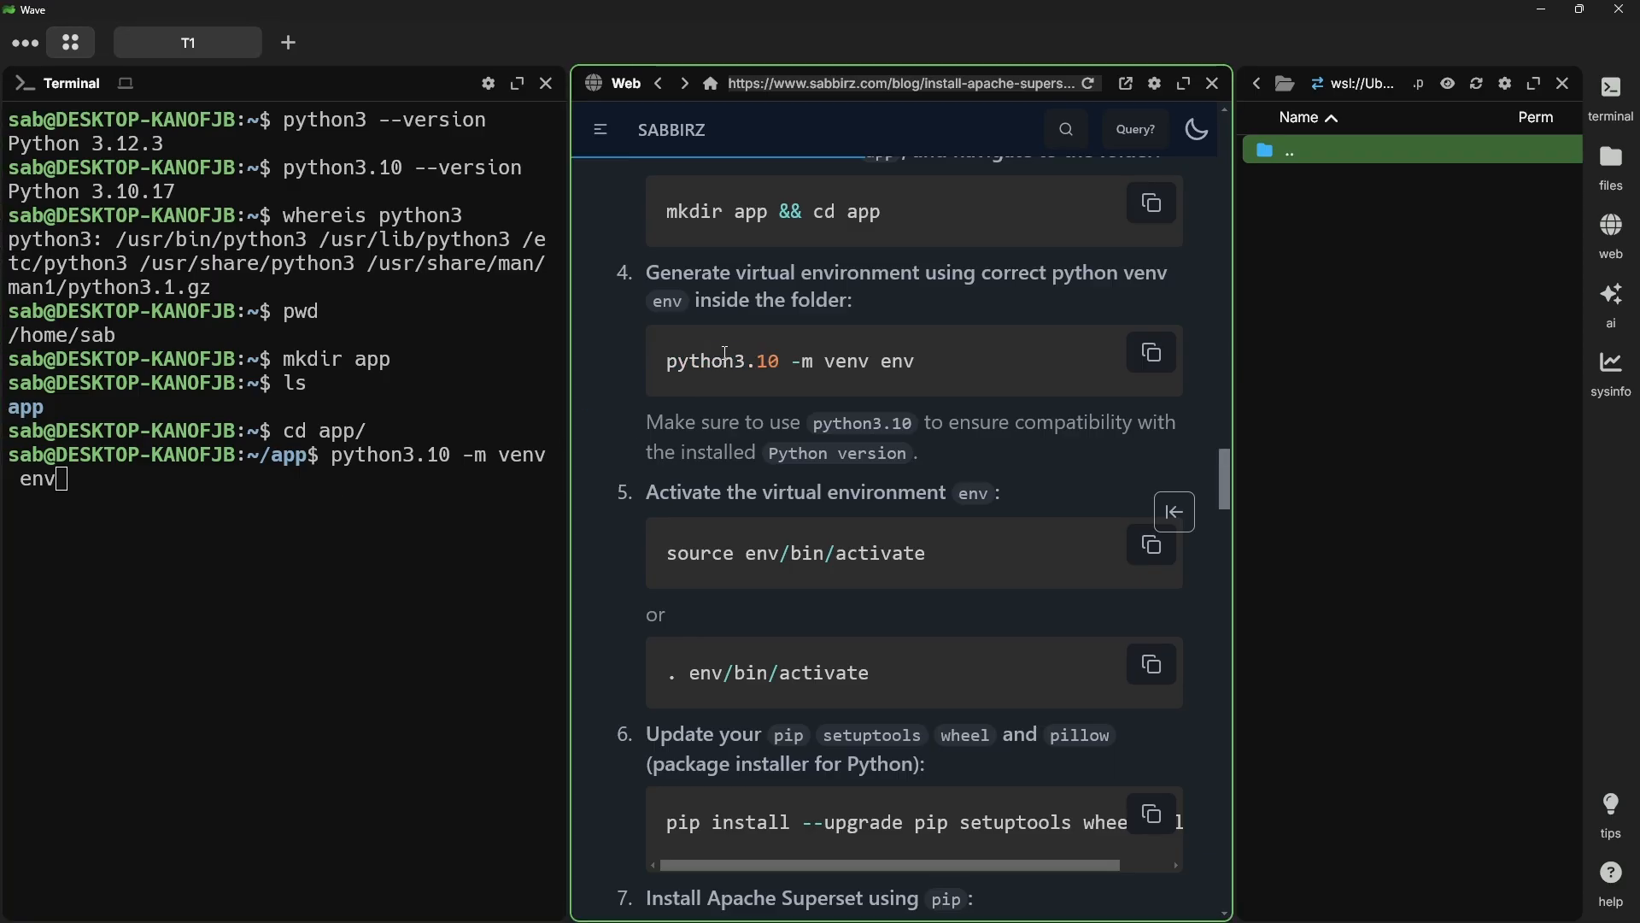
double_click(721, 361)
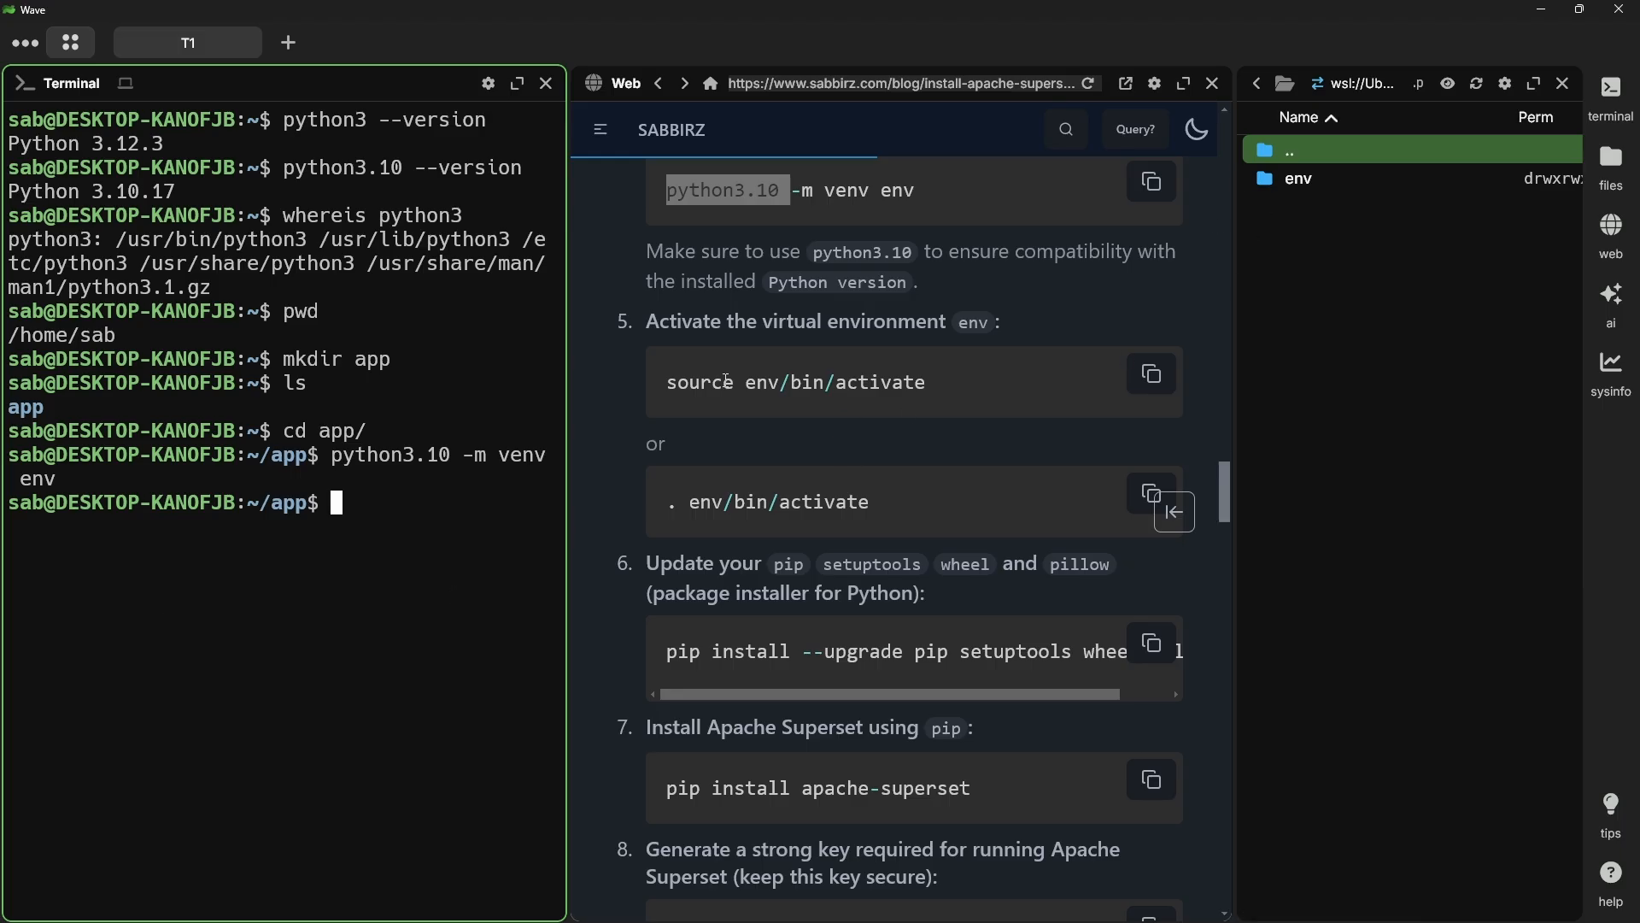
Step: Activate env and confirm python --version reports 3.10.17
left_click_drag(666, 382, 894, 382)
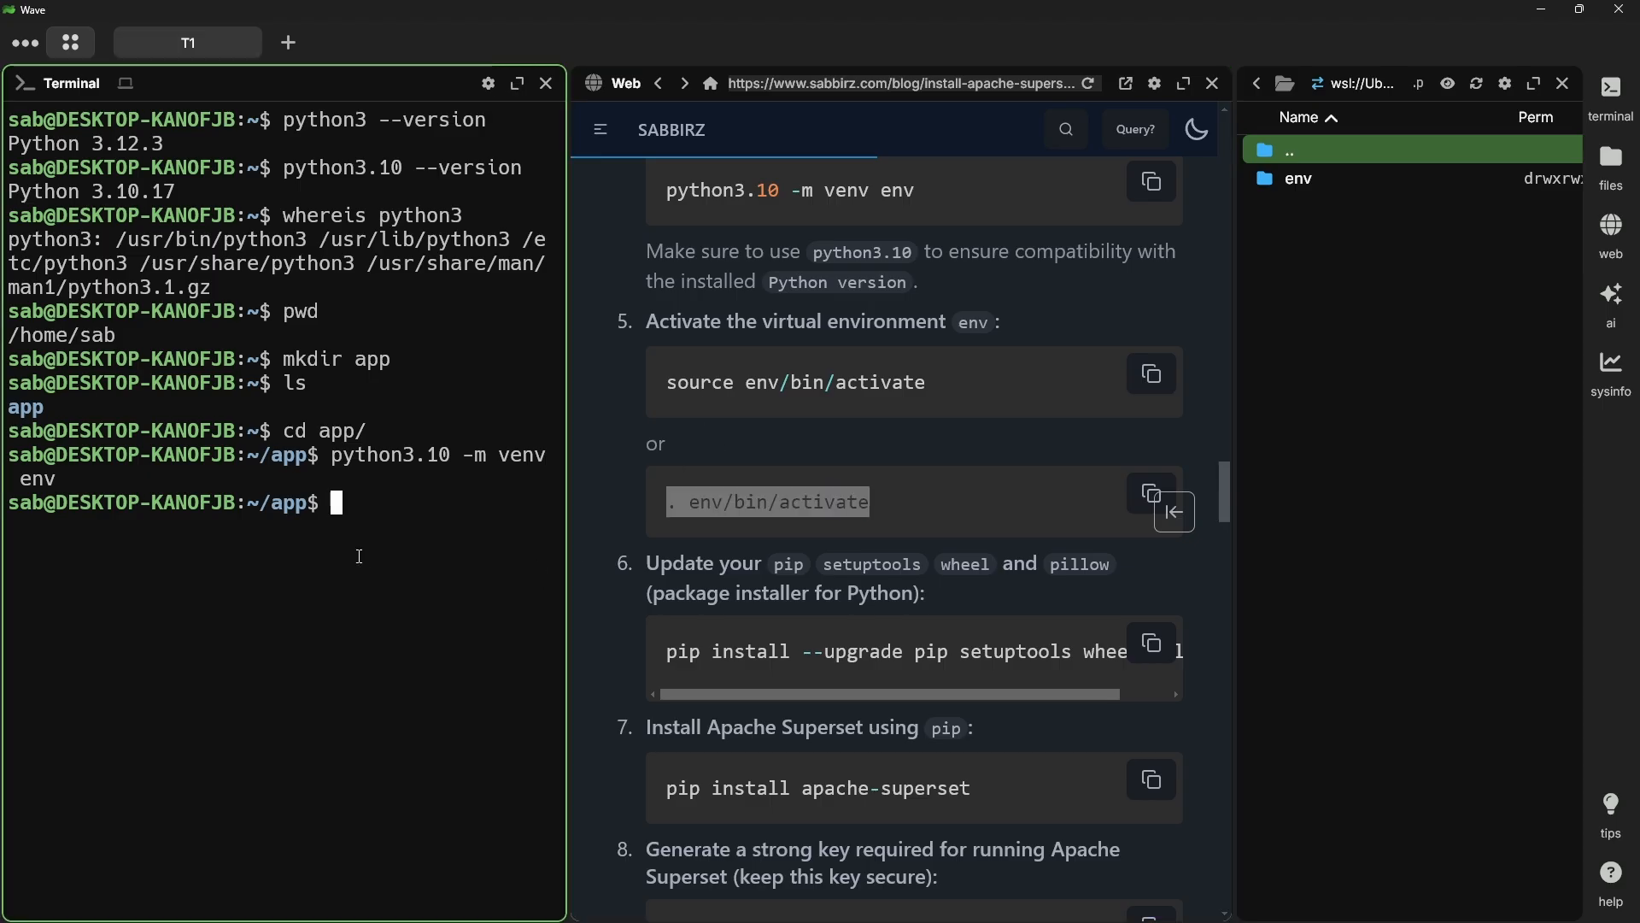
type(".")
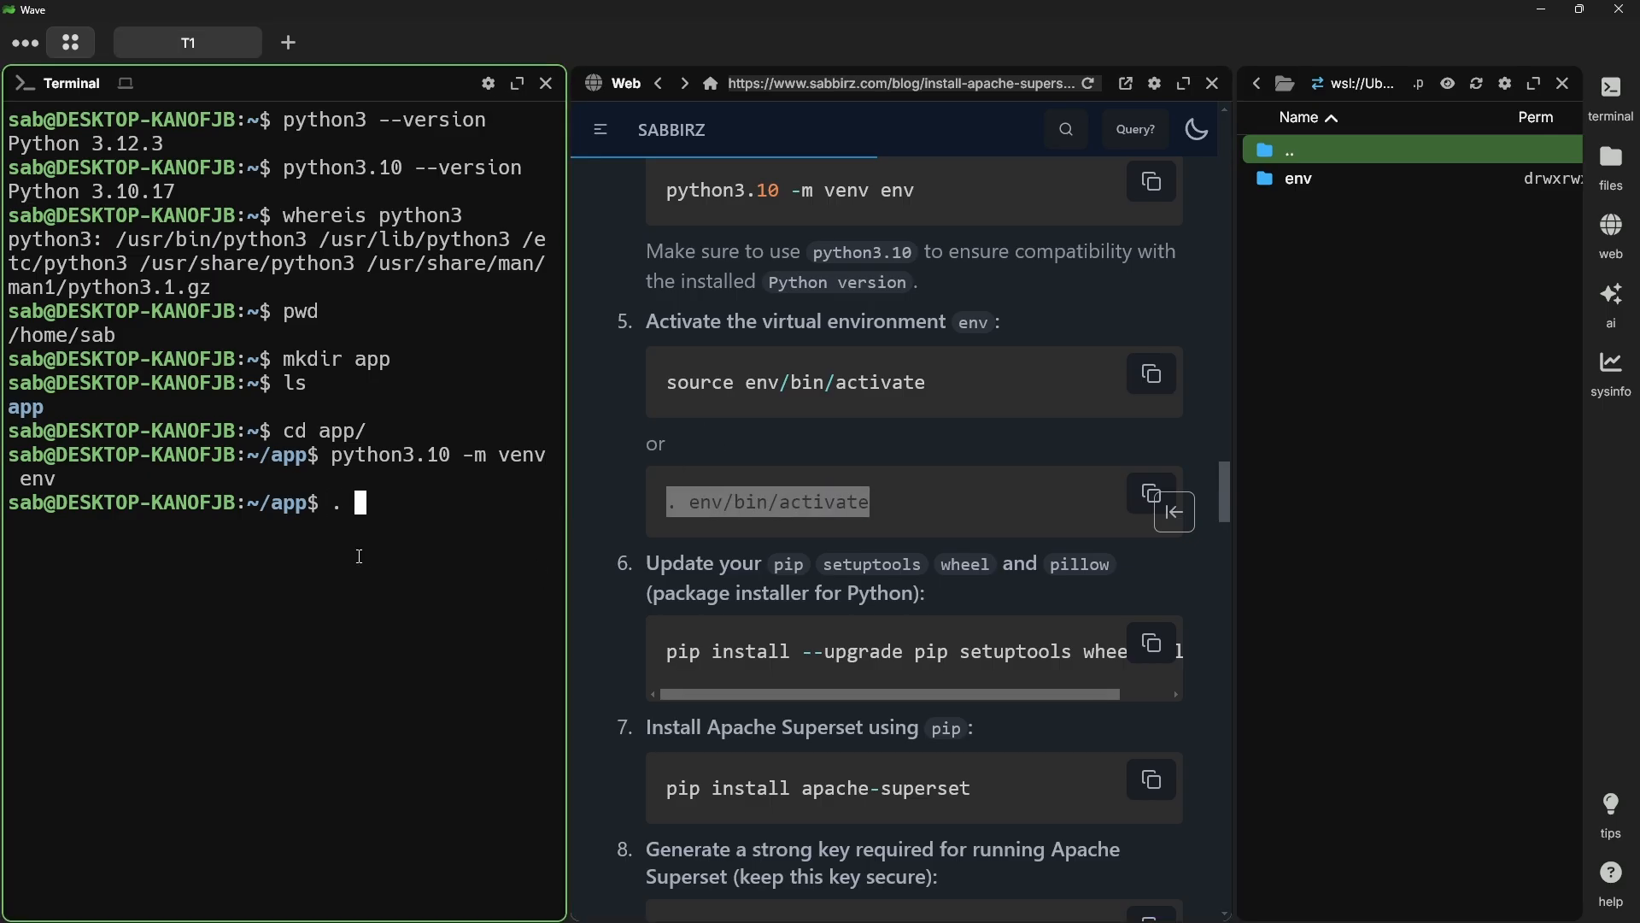
type("env/bin/activate")
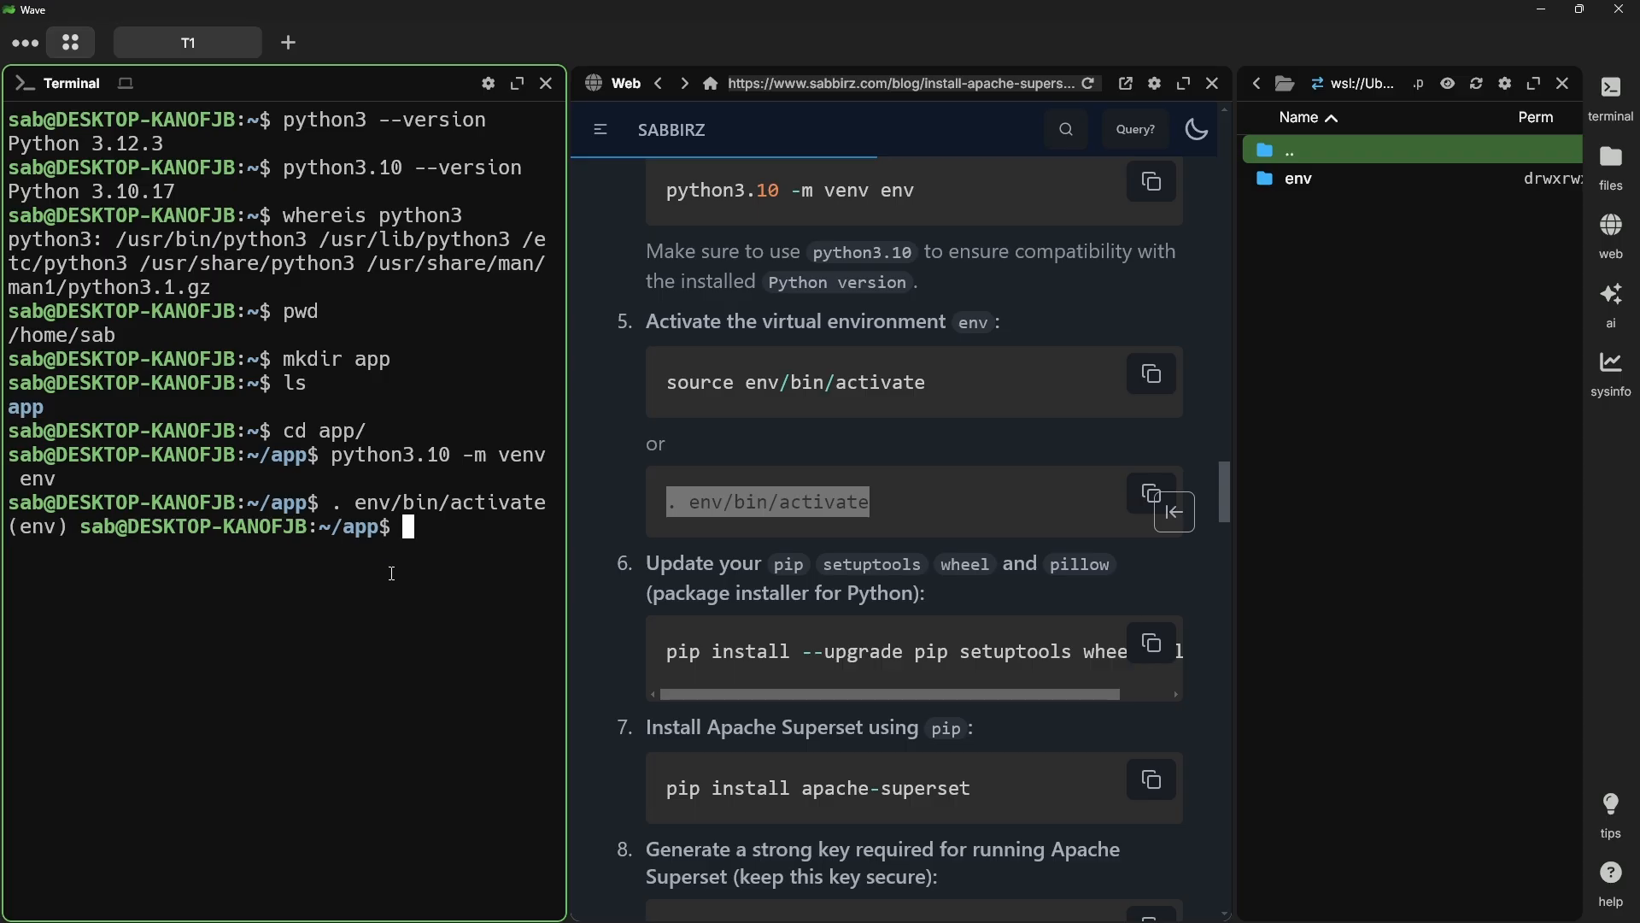
type("python --version")
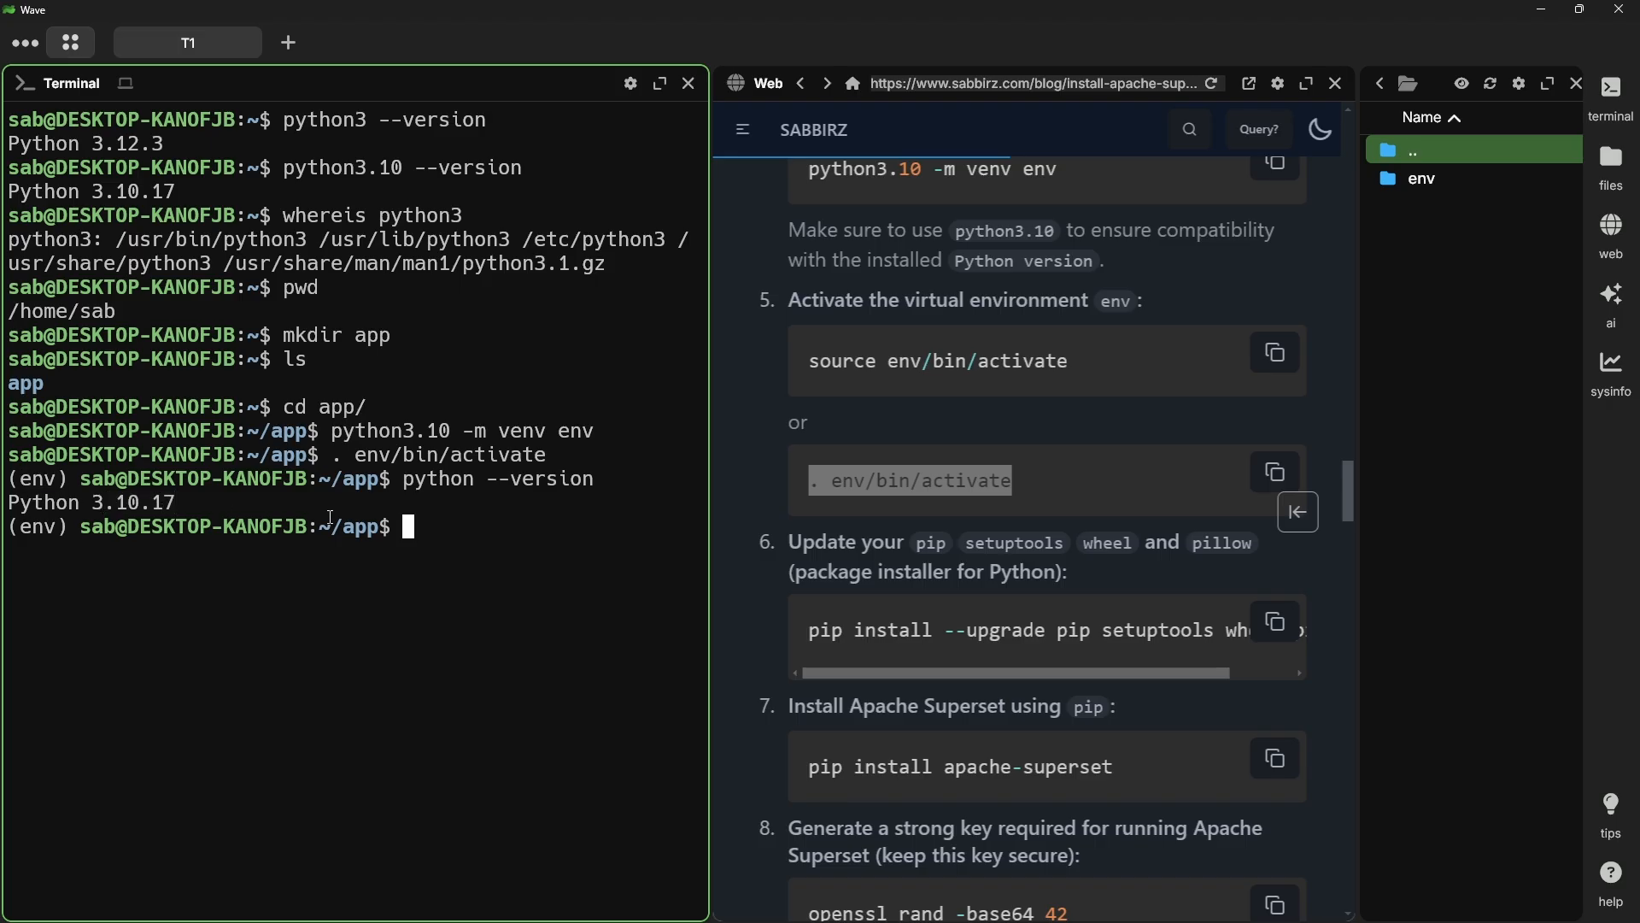
type("cela")
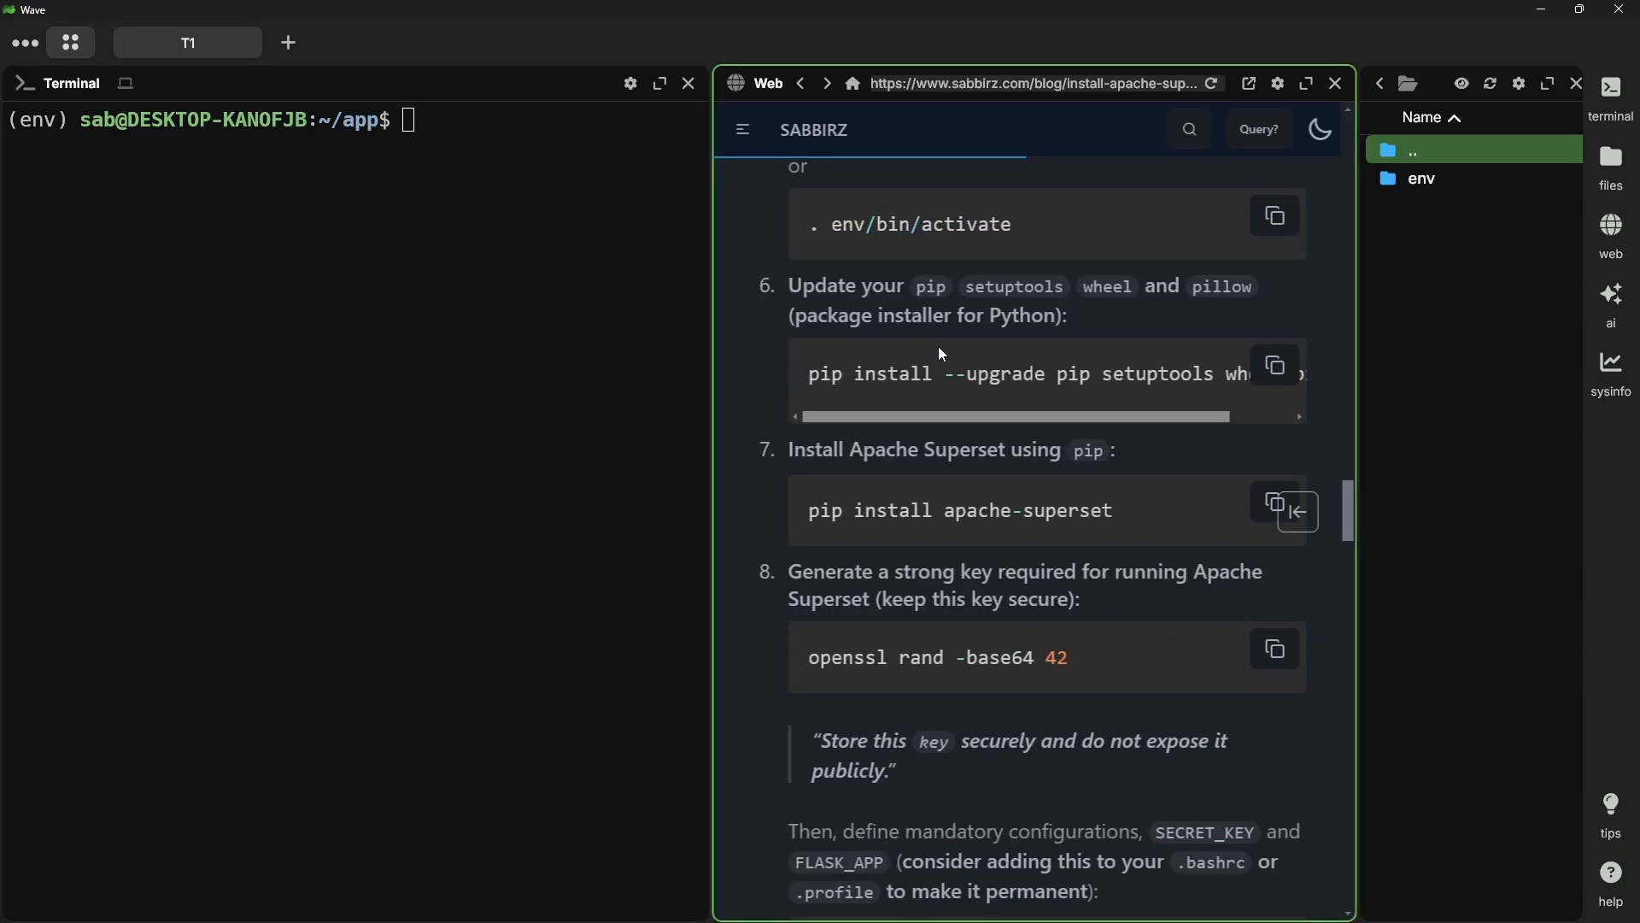
mouse_move(520, 228)
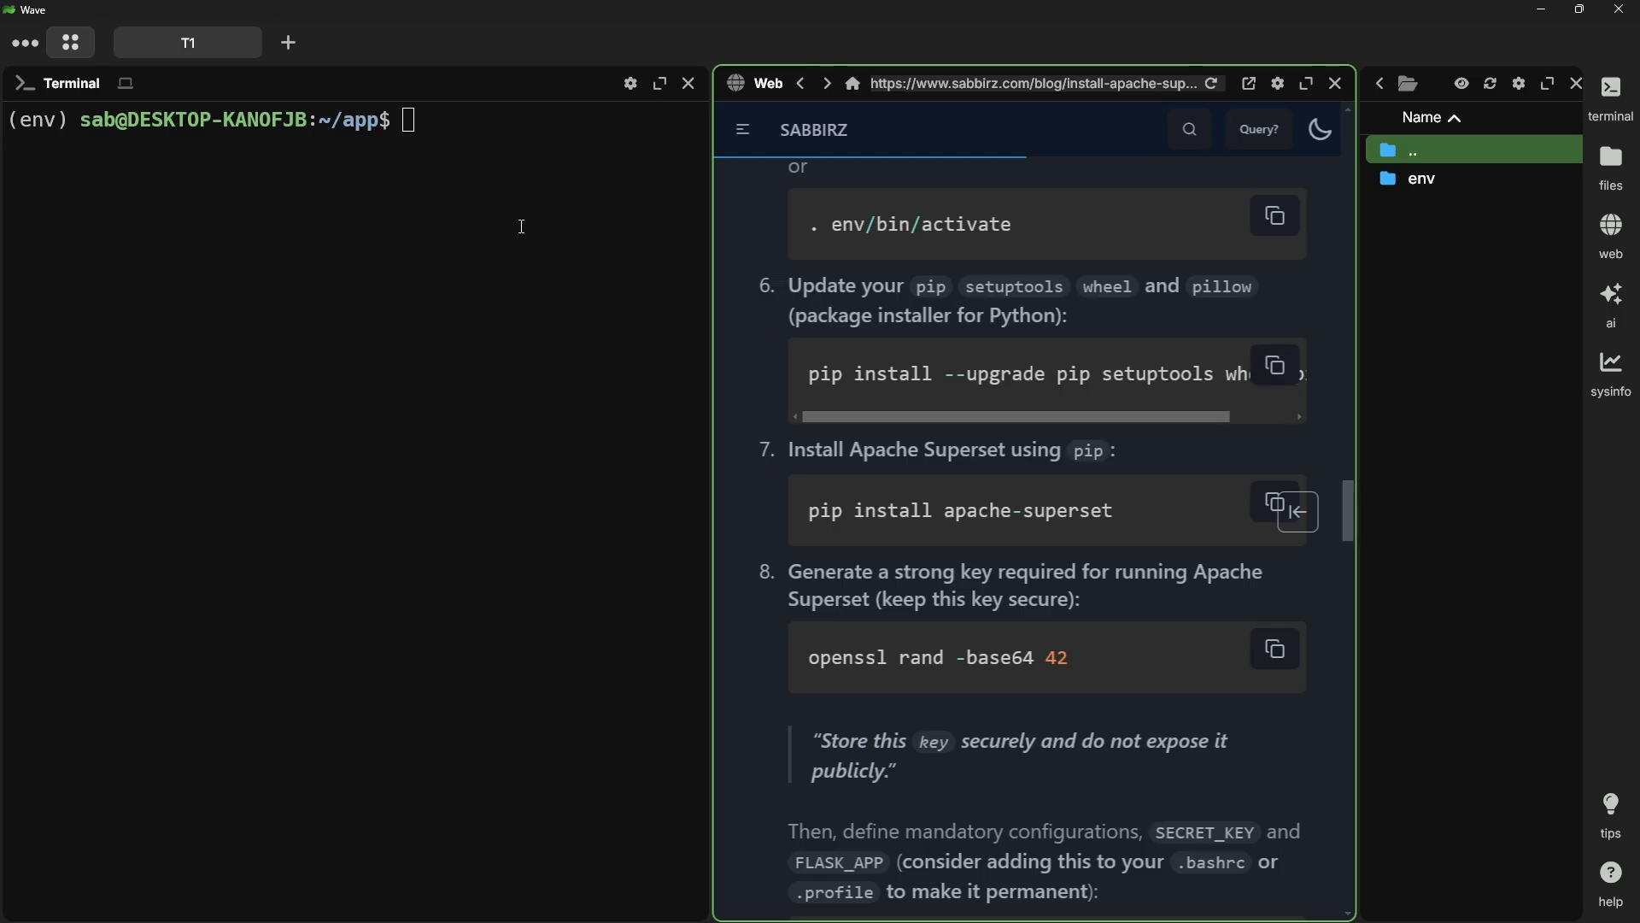
Step: Upgrade pip, setuptools, wheel and pillow in the env, then clear the terminal
type("pip install --upgrade pip setuptools wheel pillow")
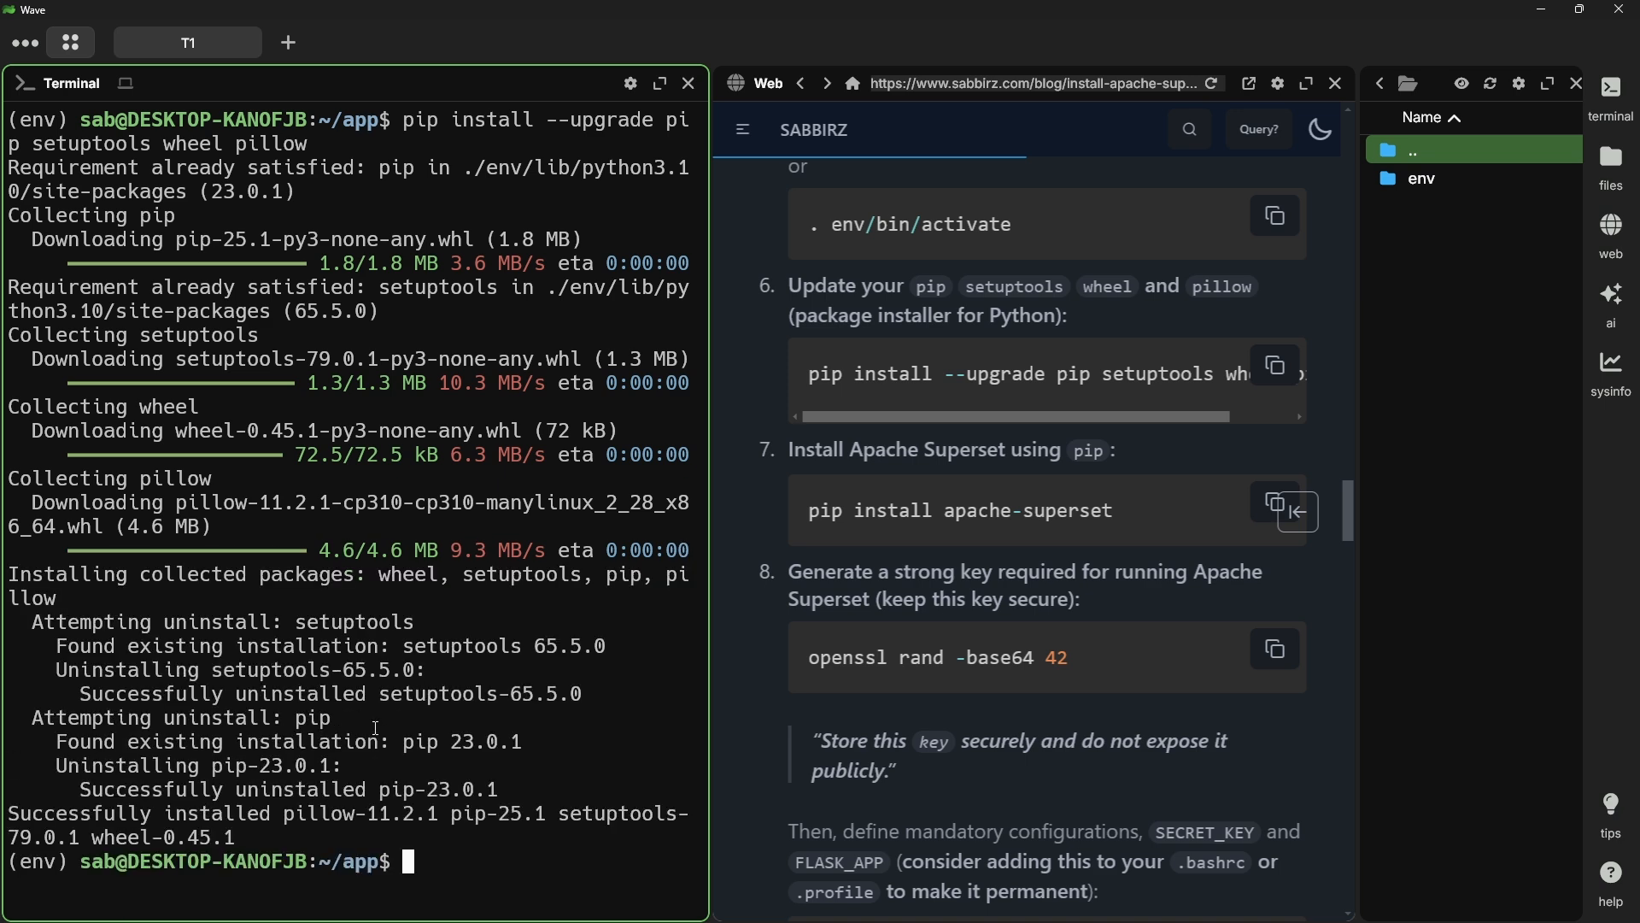
type("clear")
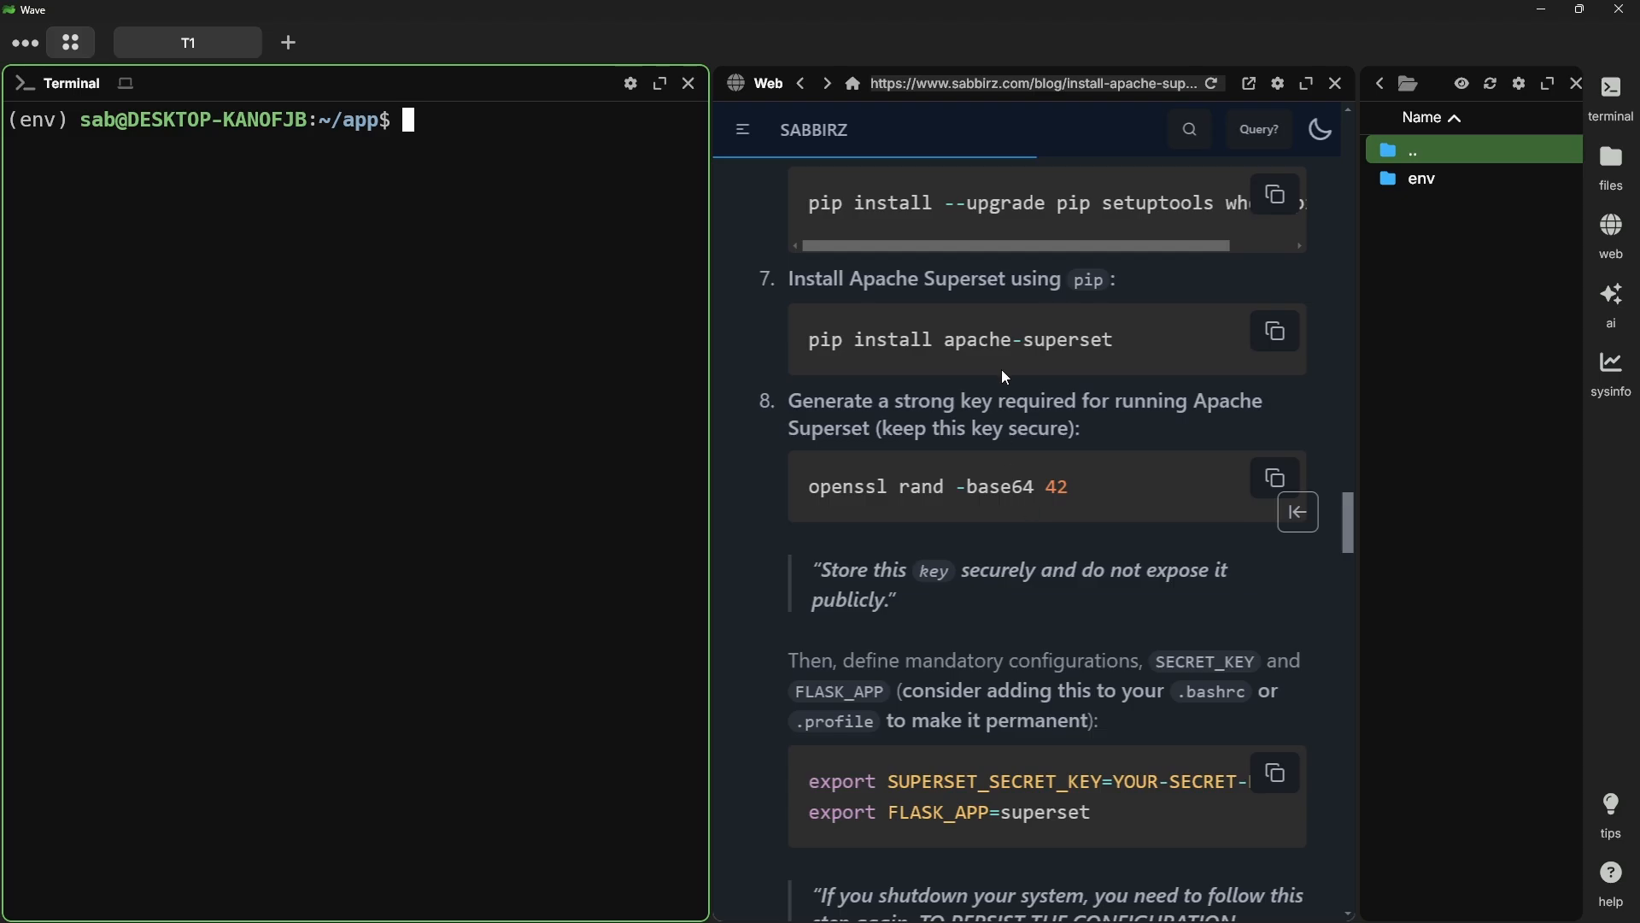
Step: Install apache-superset, briefly open the AI chat, and add a sysinfo CPU + Mem graph
double_click(973, 339)
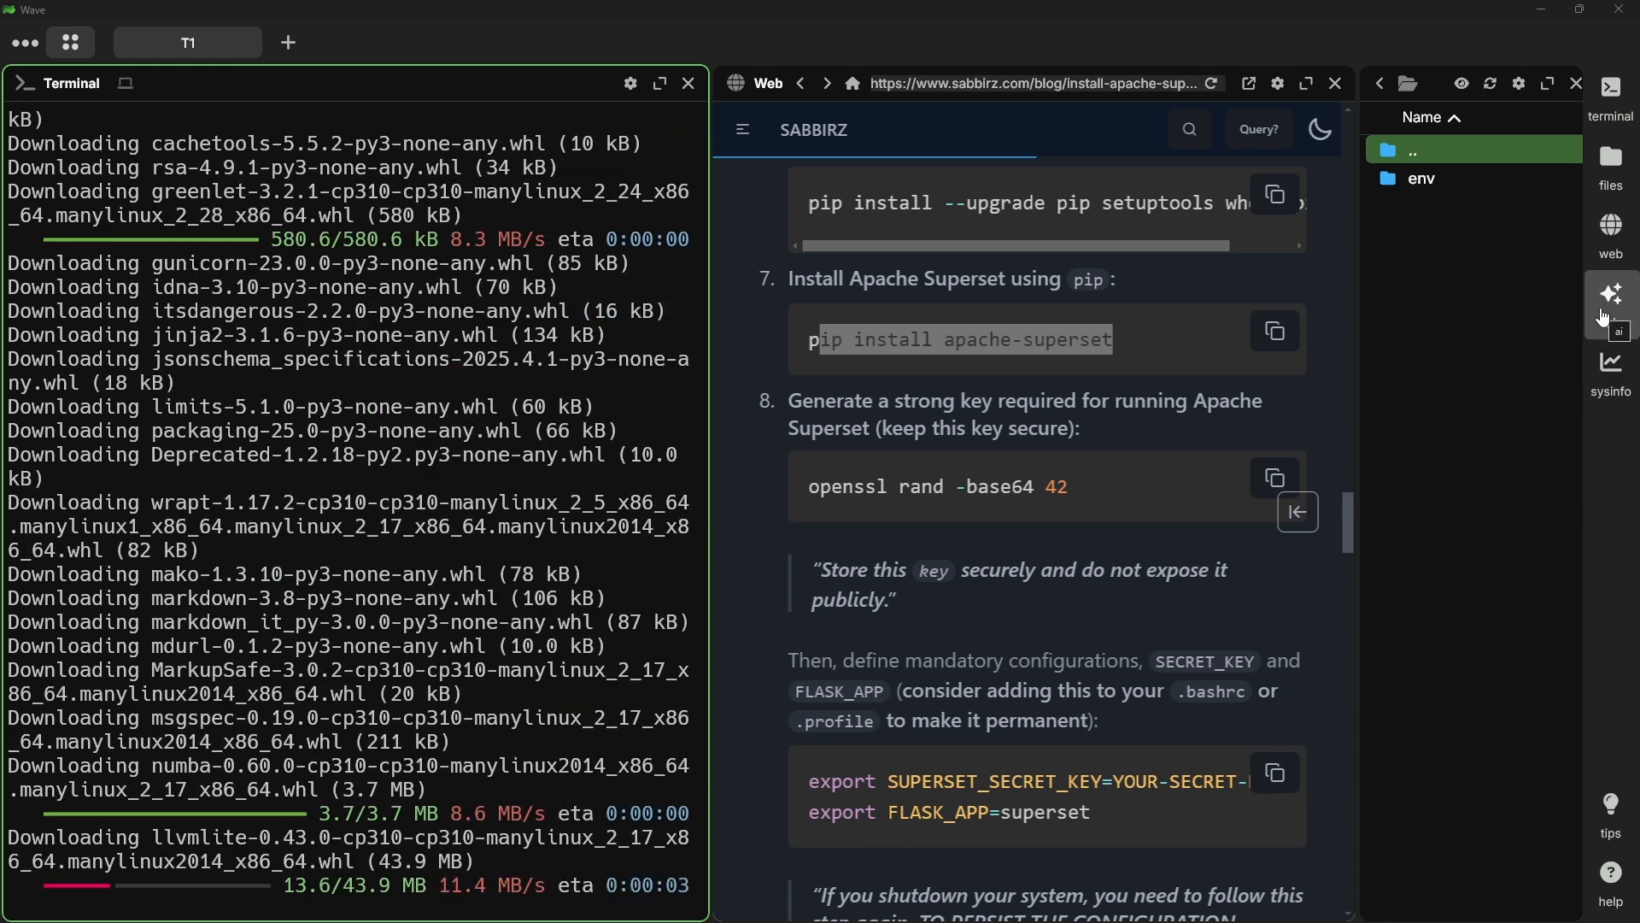
left_click(1609, 300)
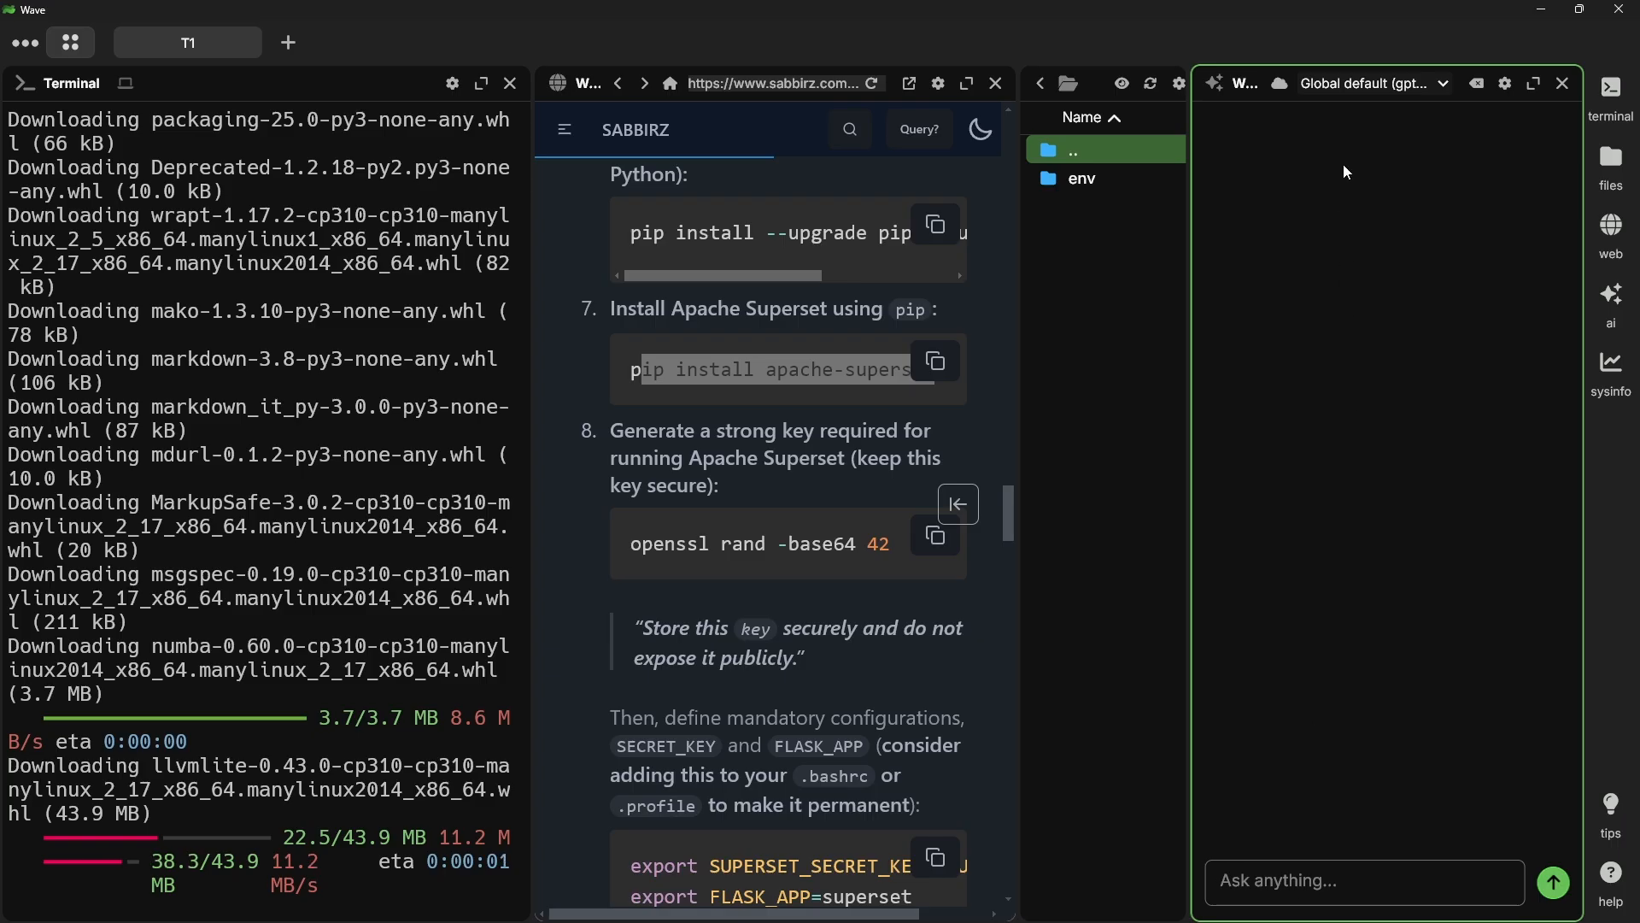
left_click(1372, 83)
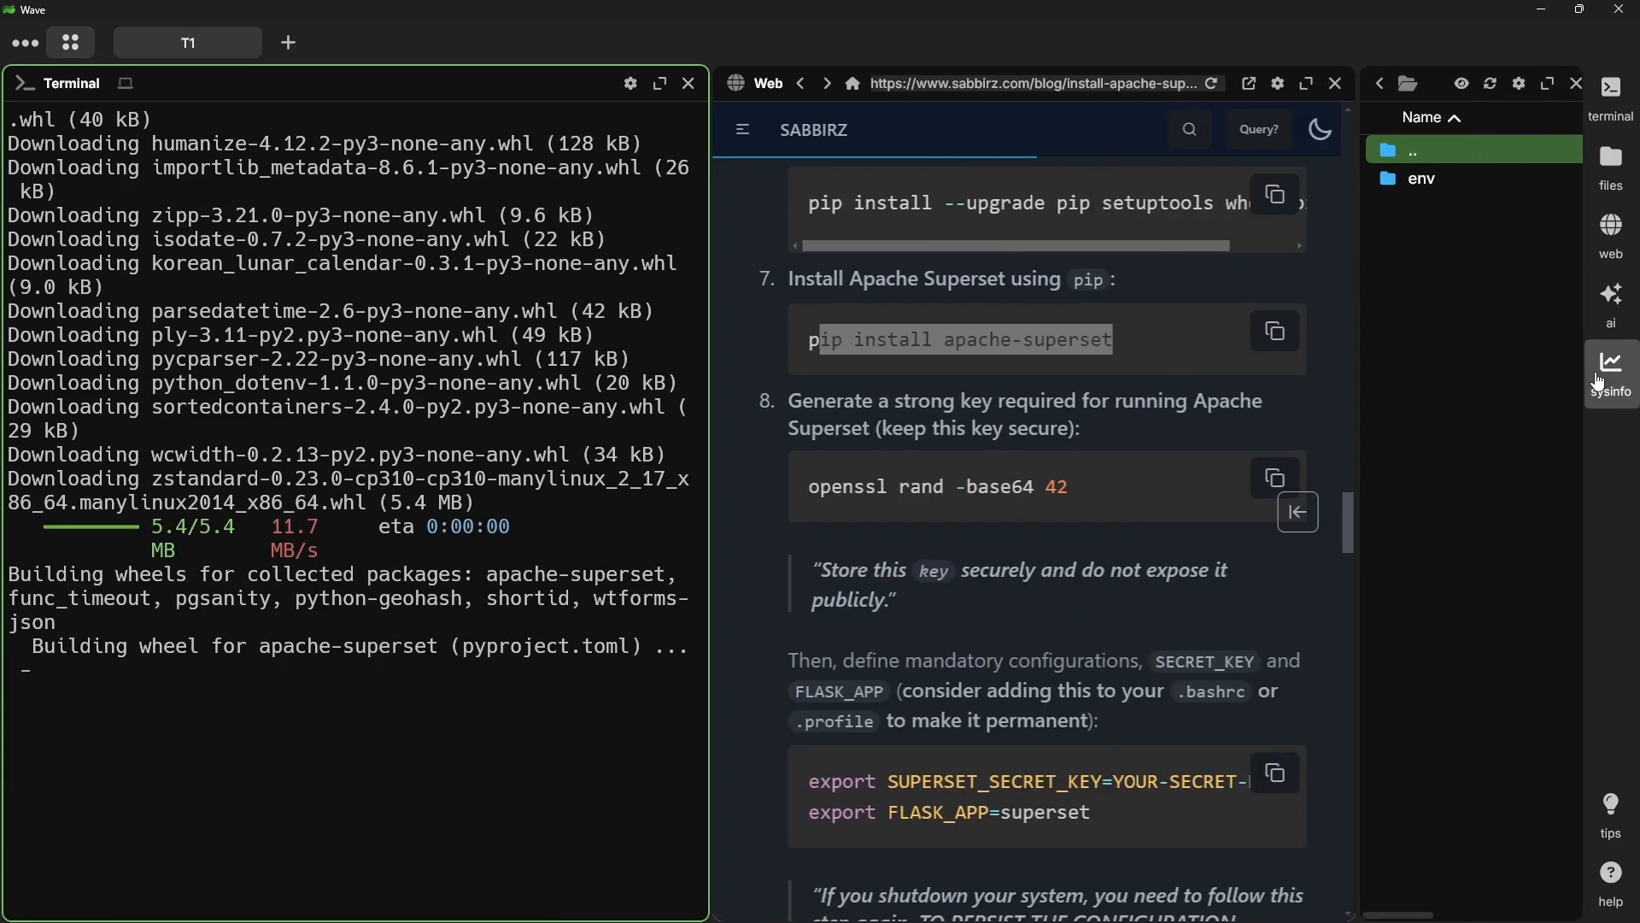
left_click(1608, 363)
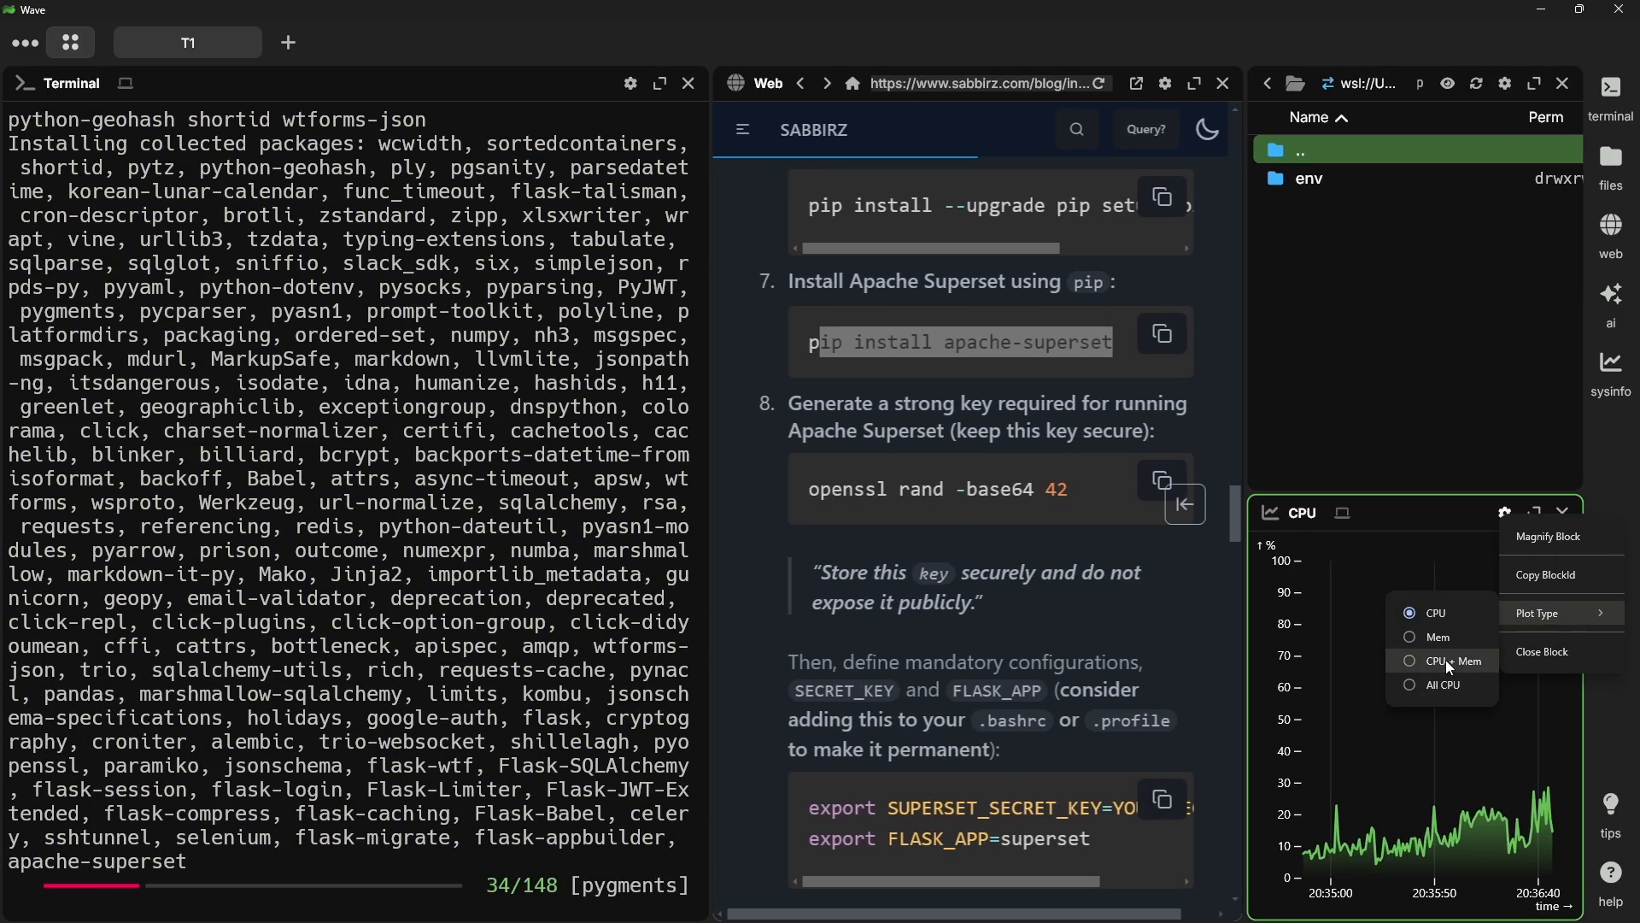
left_click(1453, 661)
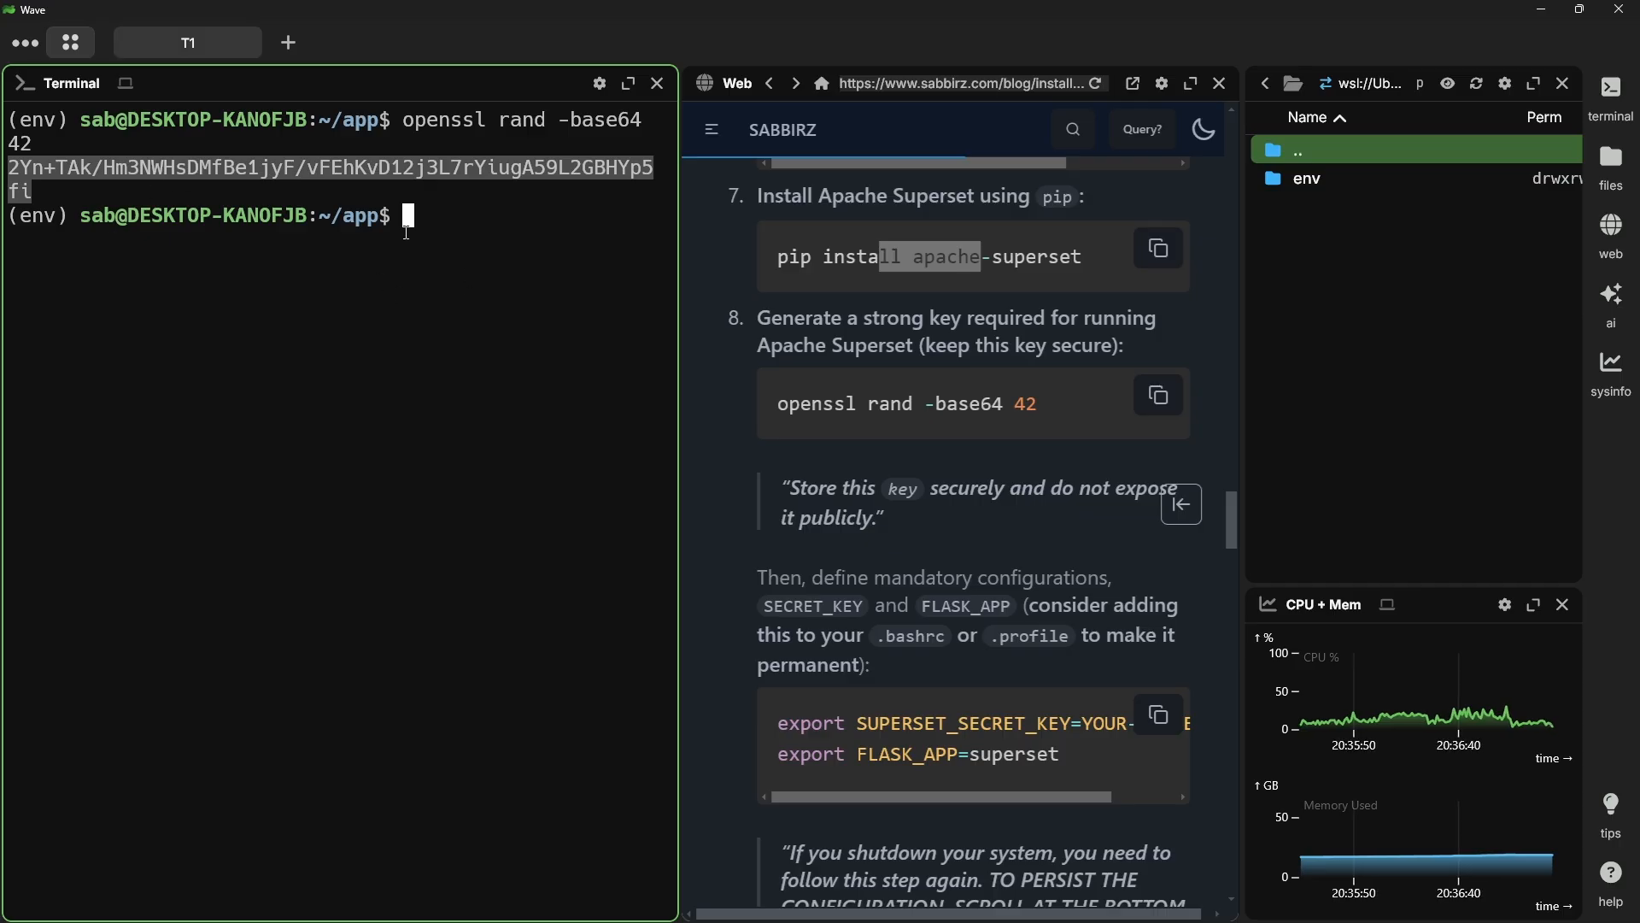
mouse_move(675, 421)
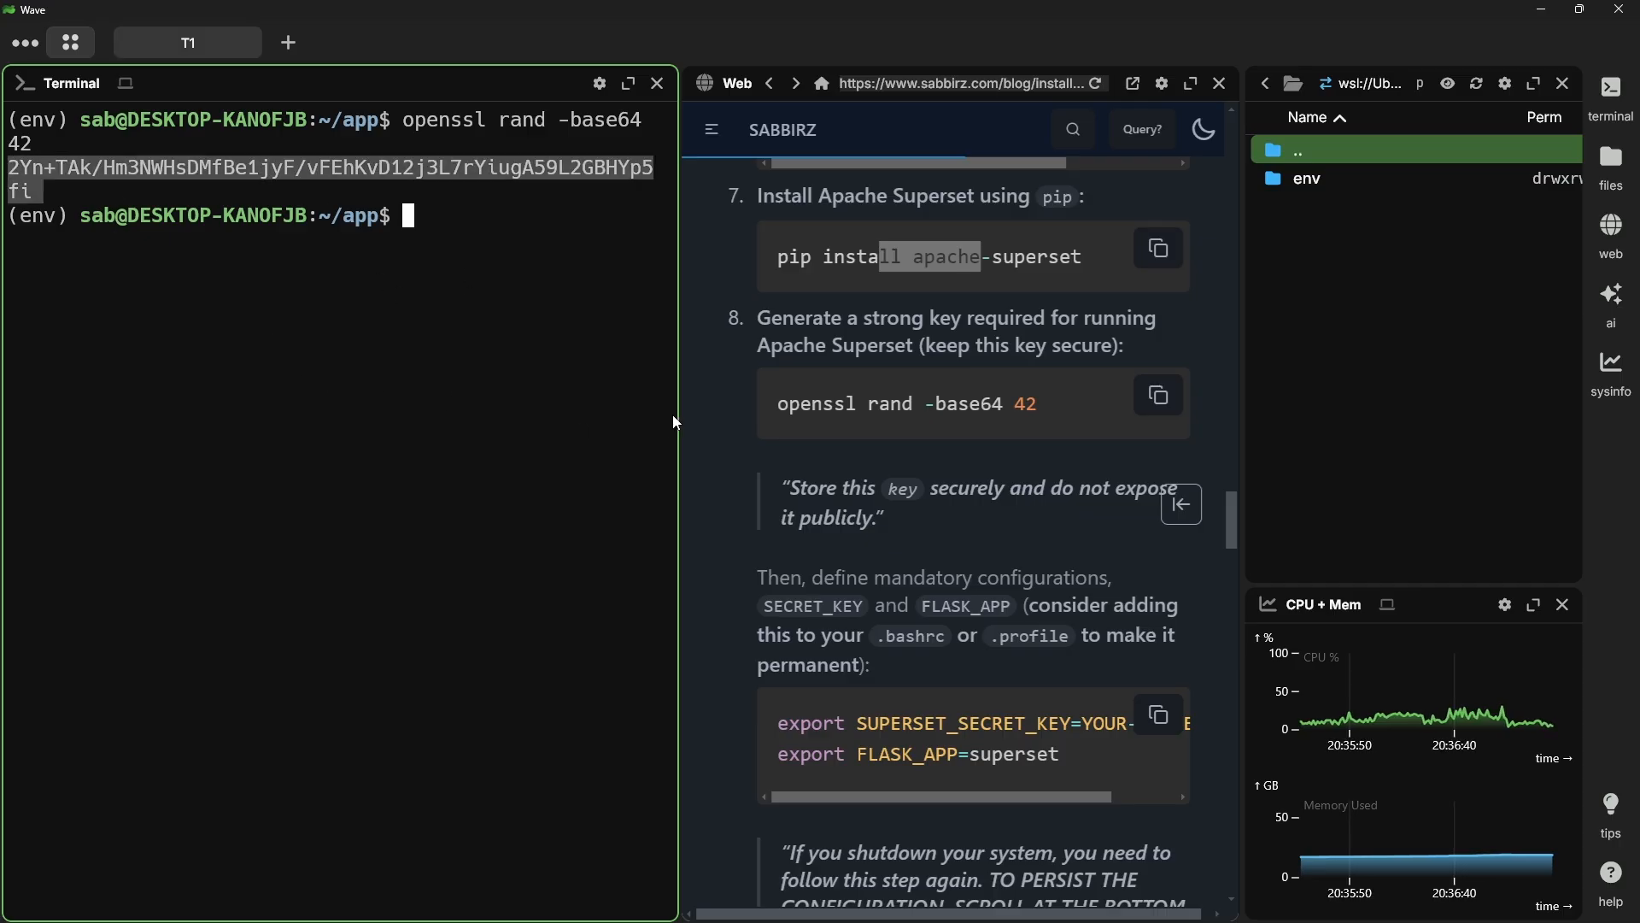
Step: Copy the export FLASK_APP=superset line and resize the tutorial and terminal panes
scroll("down", 3)
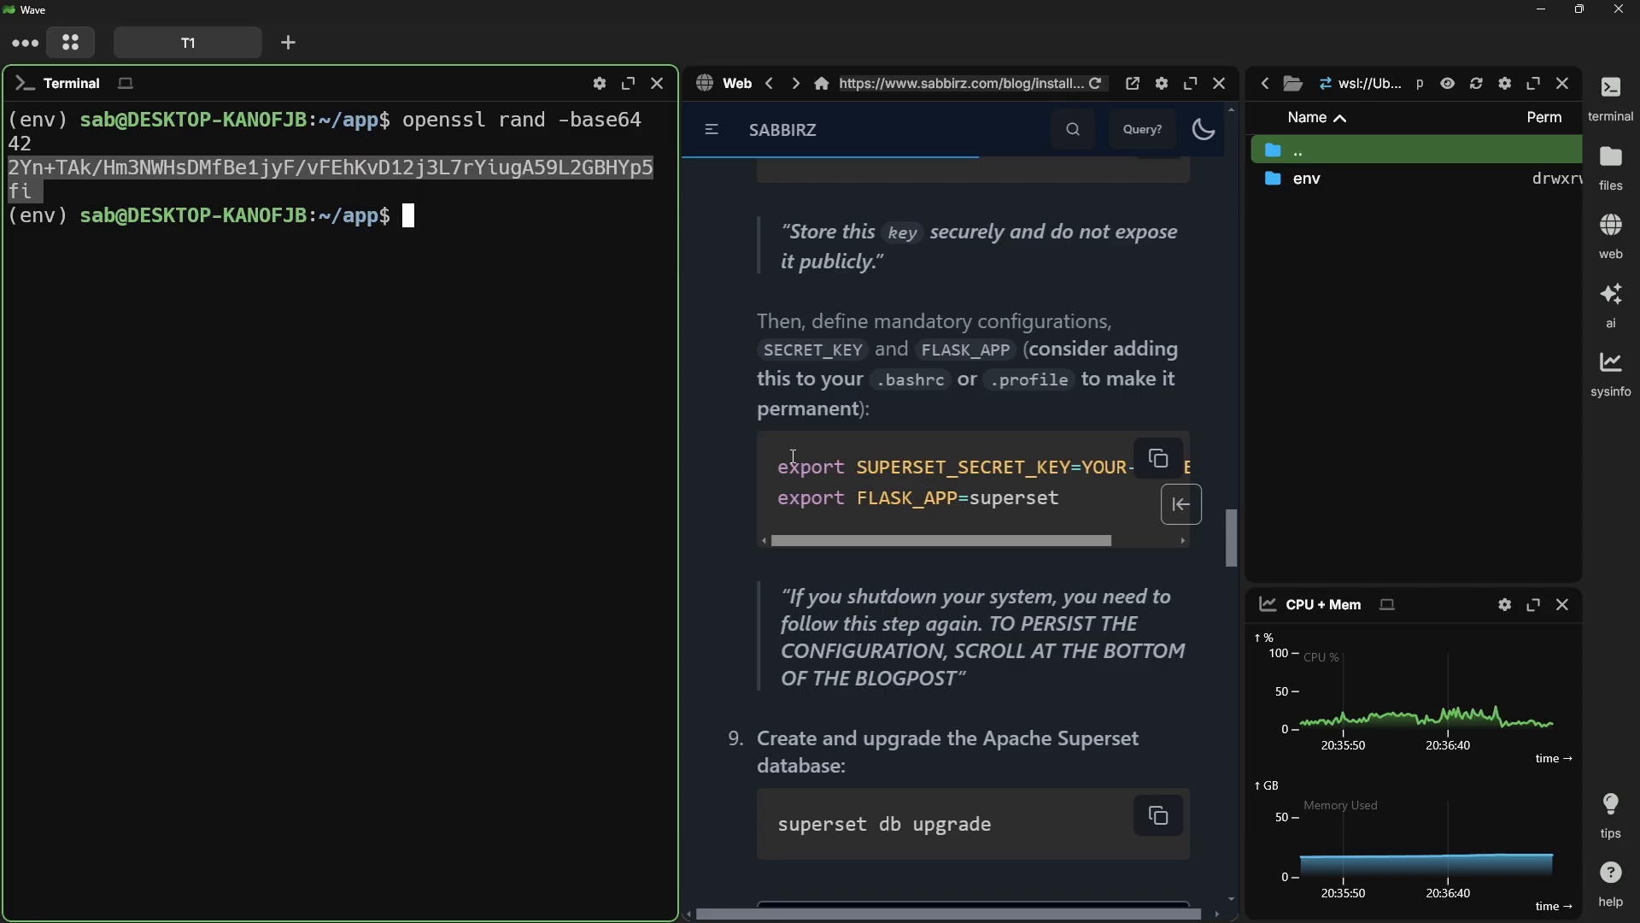
left_click_drag(779, 466, 1052, 467)
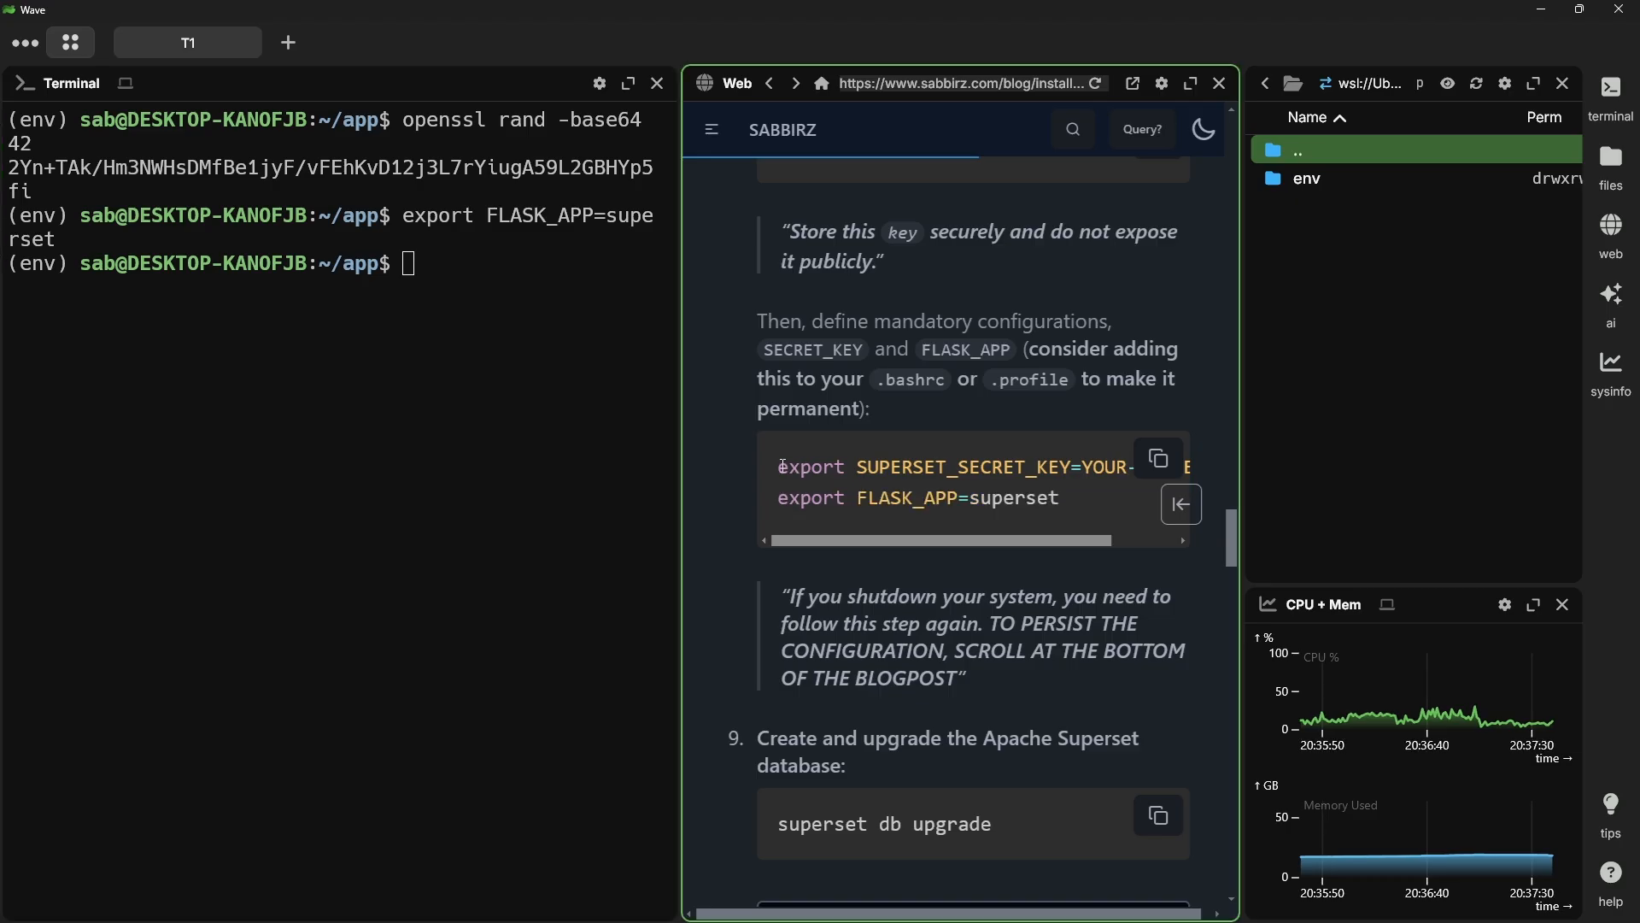
left_click_drag(779, 466, 1052, 466)
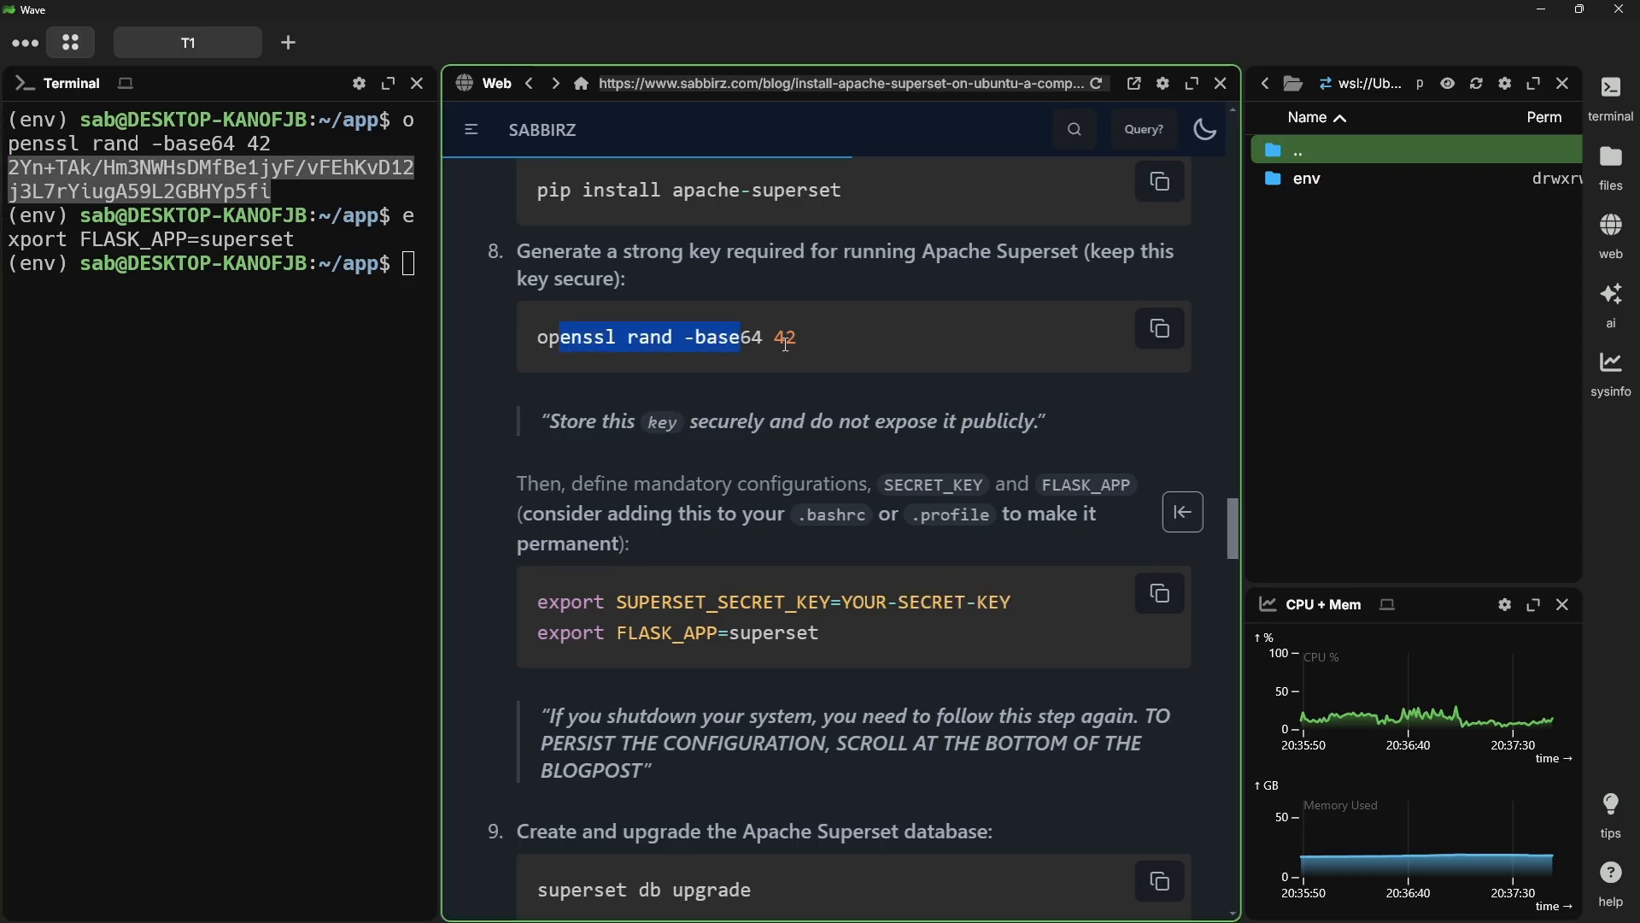
scroll("down", 3)
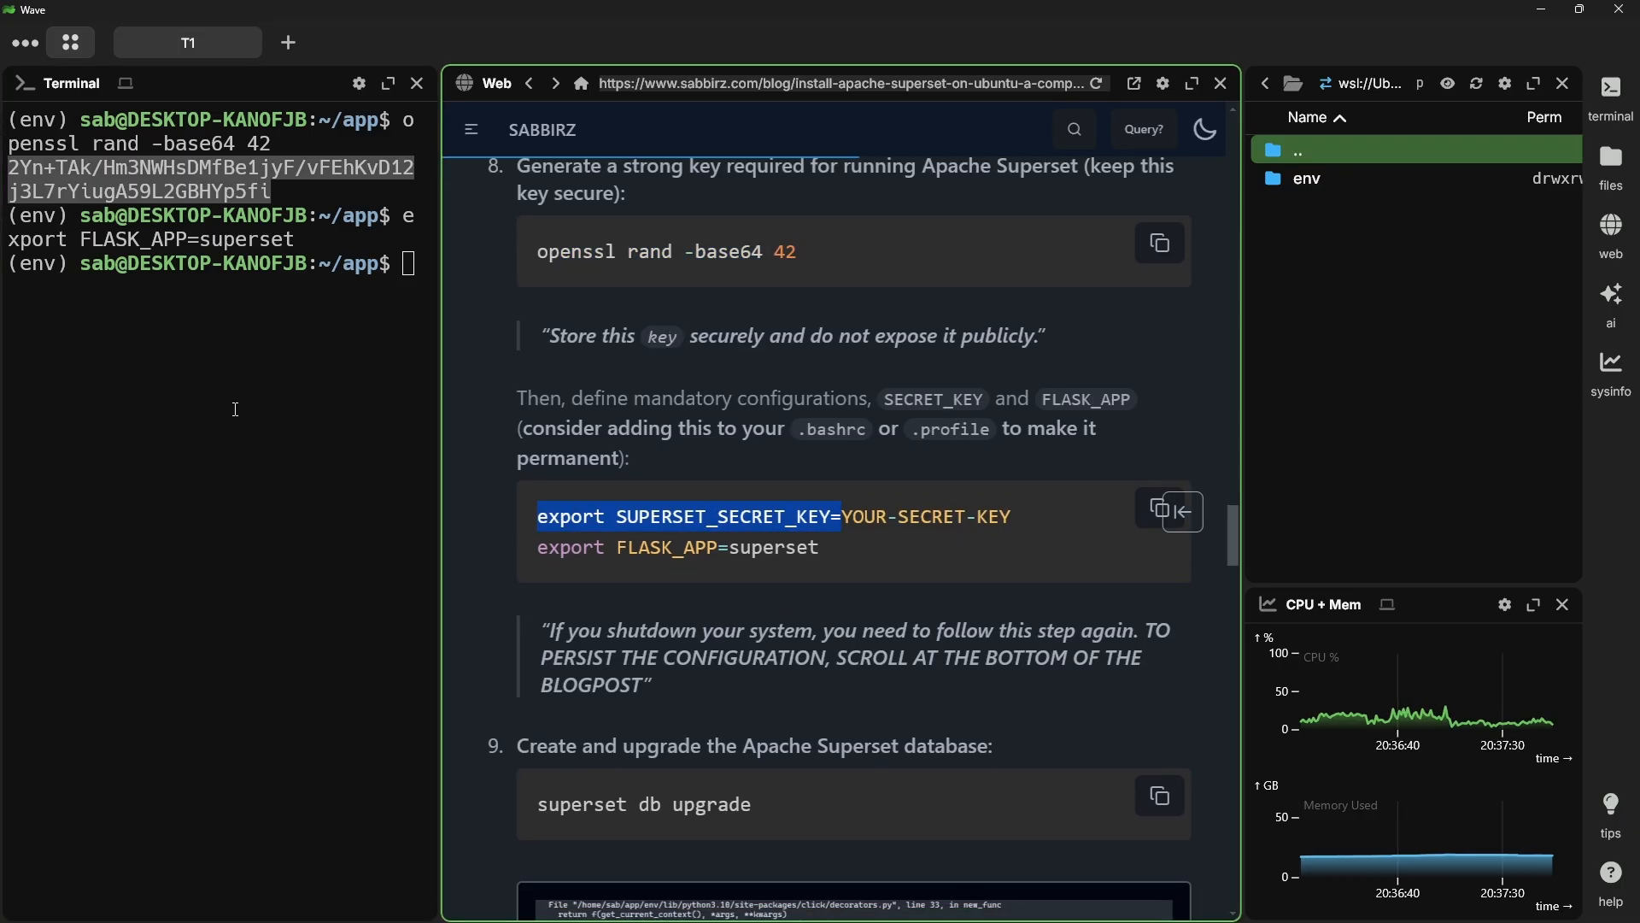
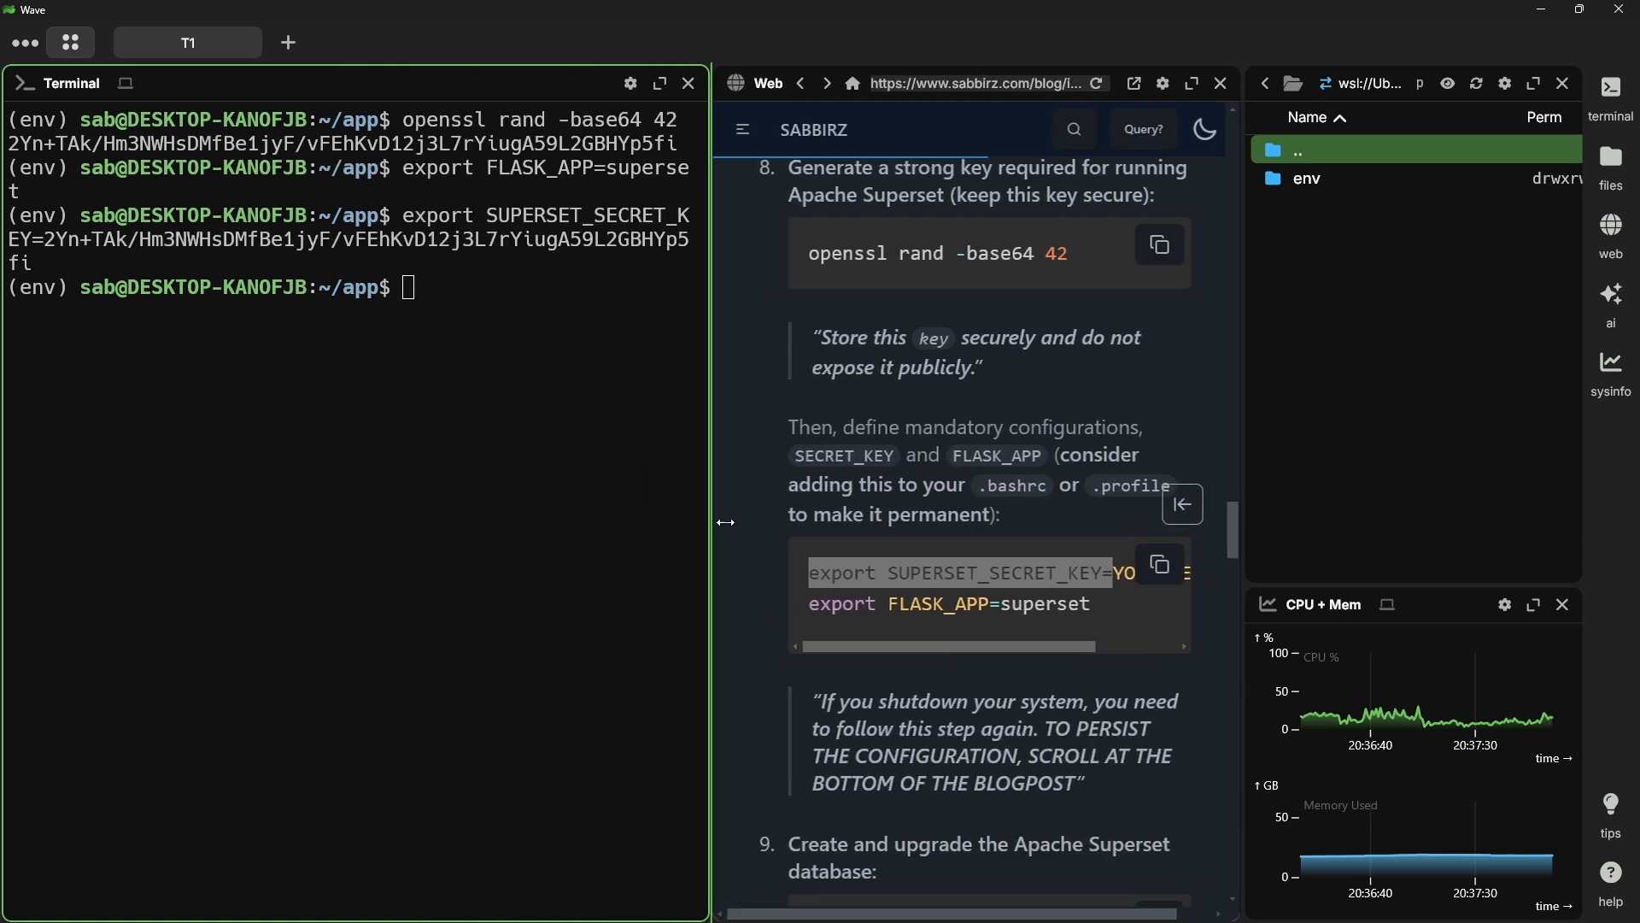
Step: Export SUPERSET_SECRET_KEY set to the generated key and note the repeat-after-shutdown reminder
scroll("down", 3)
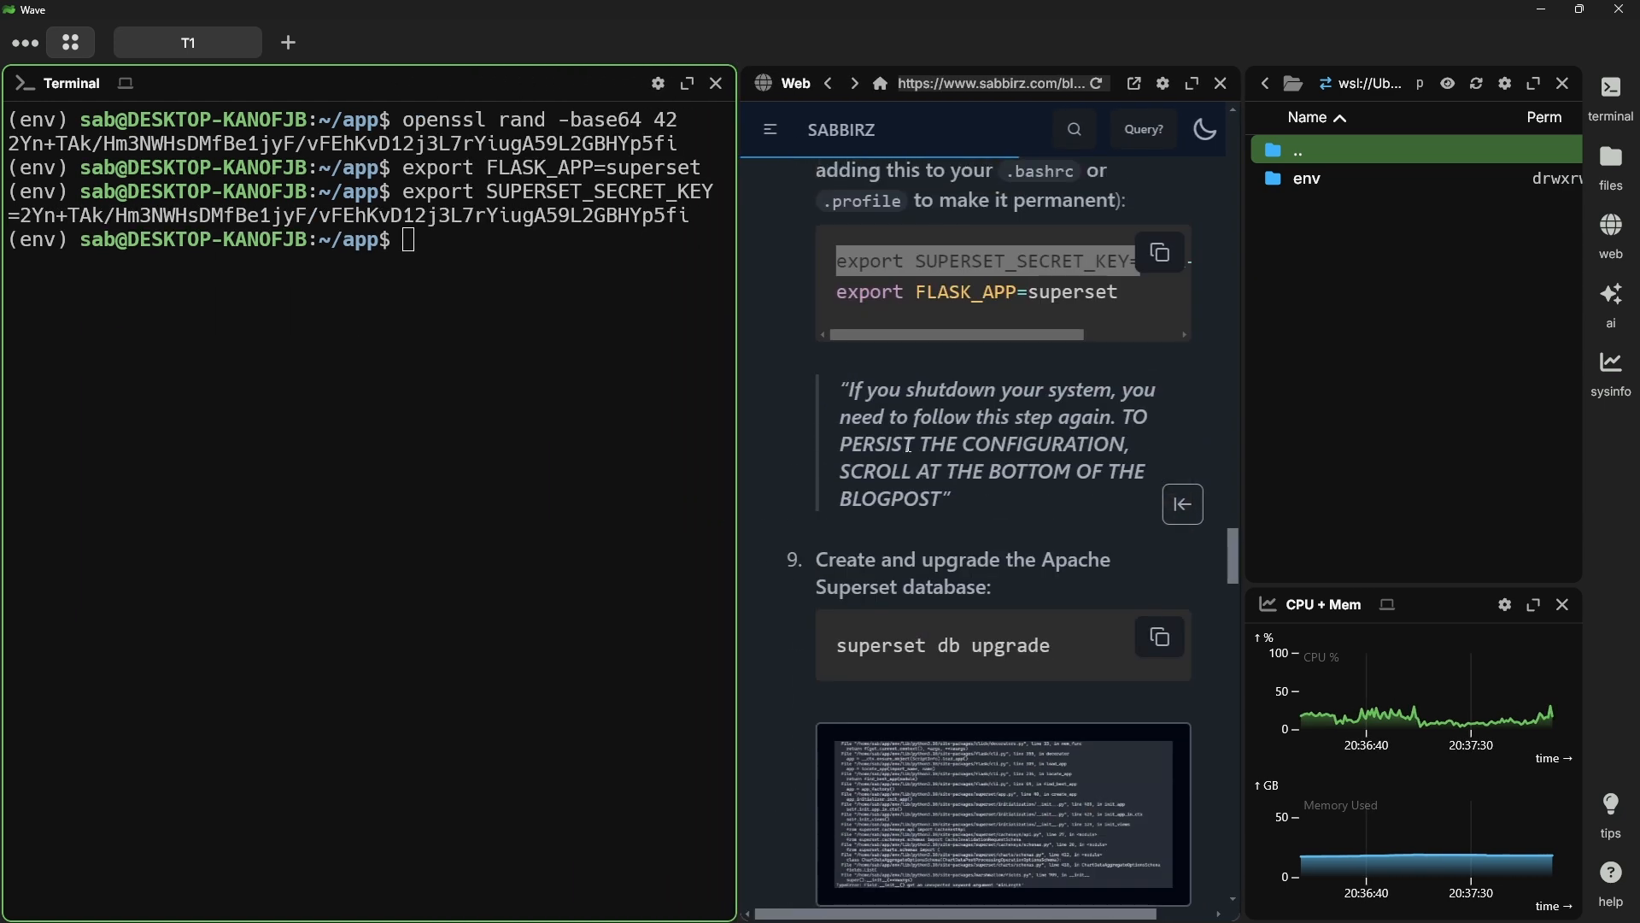
left_click_drag(847, 389, 917, 393)
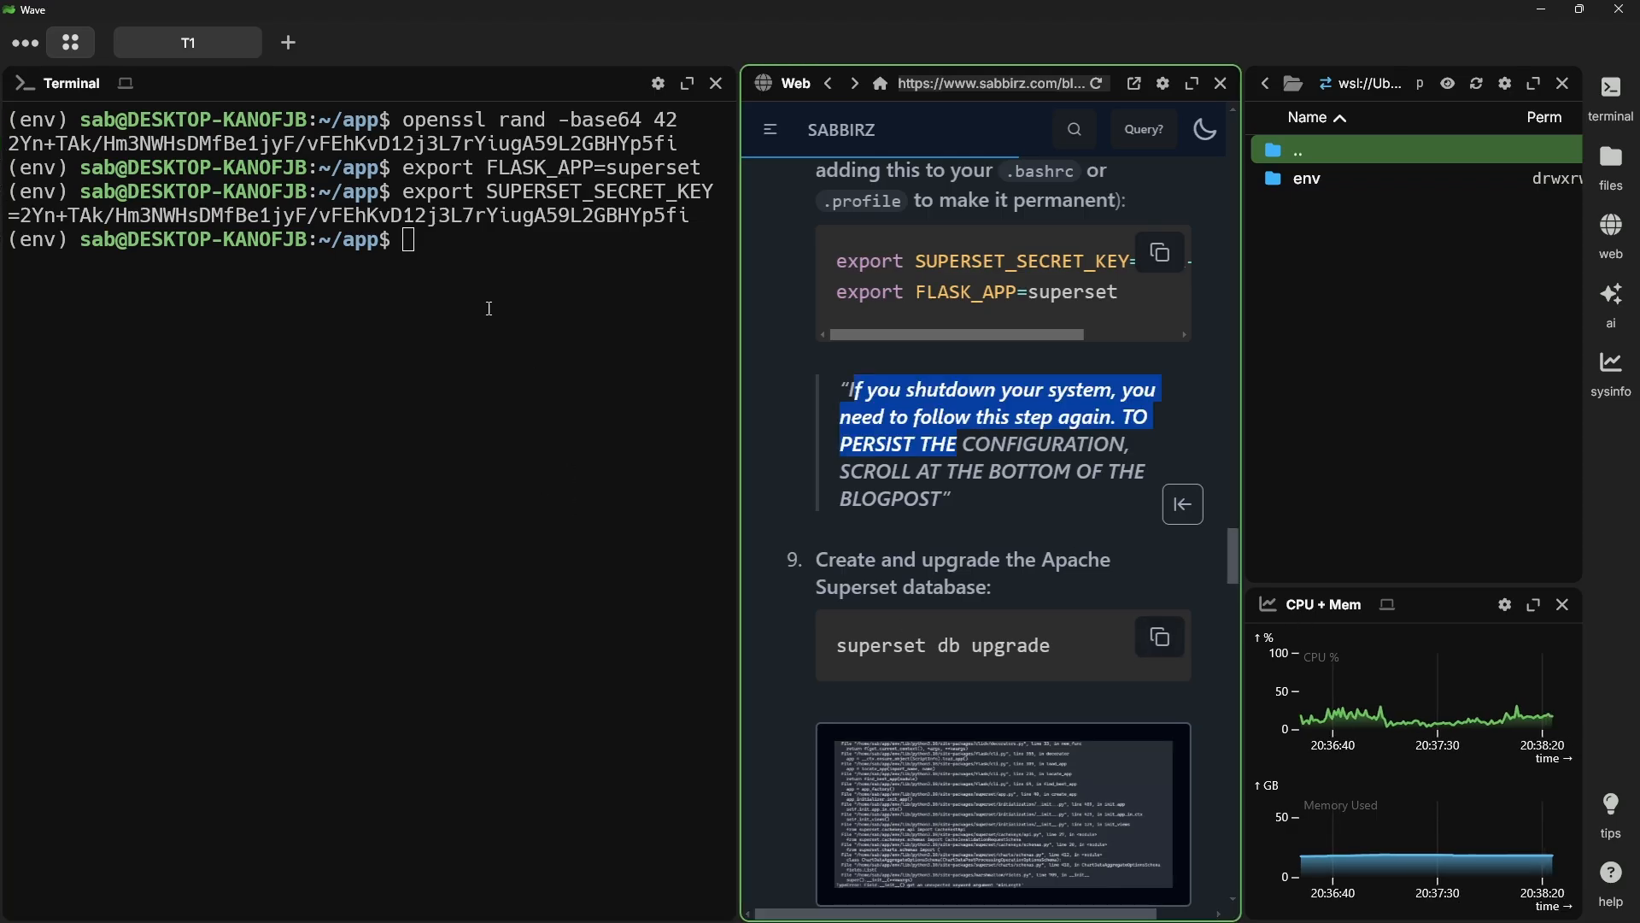
Step: Run superset db upgrade, hit the marshmallow minLength TypeError, and confirm marshmallow 4.0.0 is installed
type("superset db upgrade")
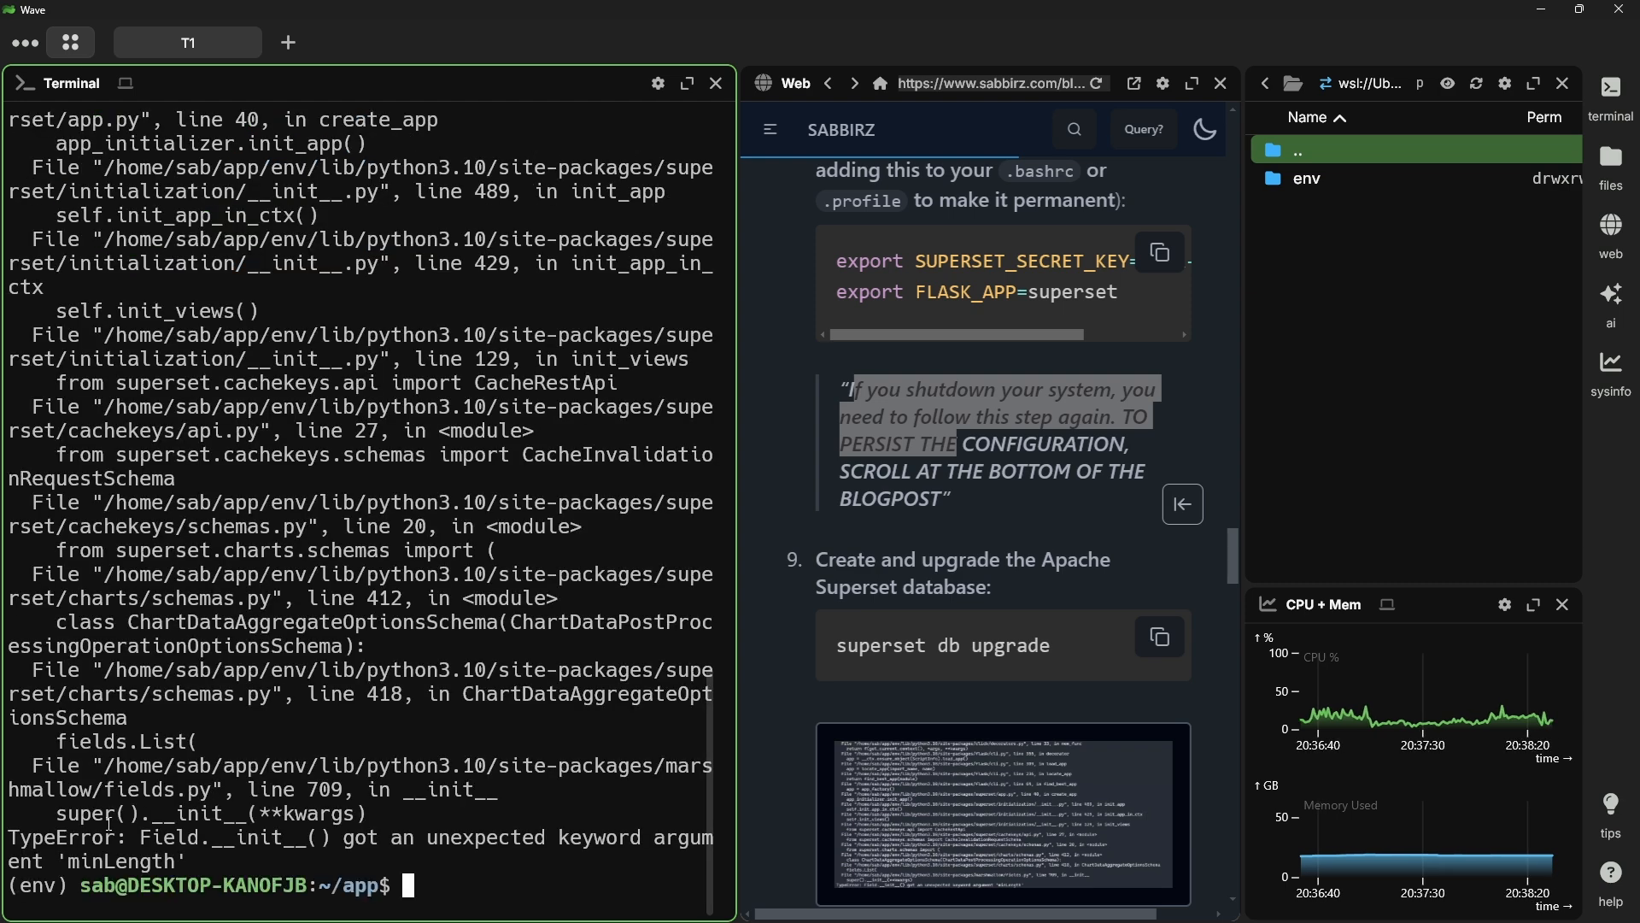
scroll("down", 3)
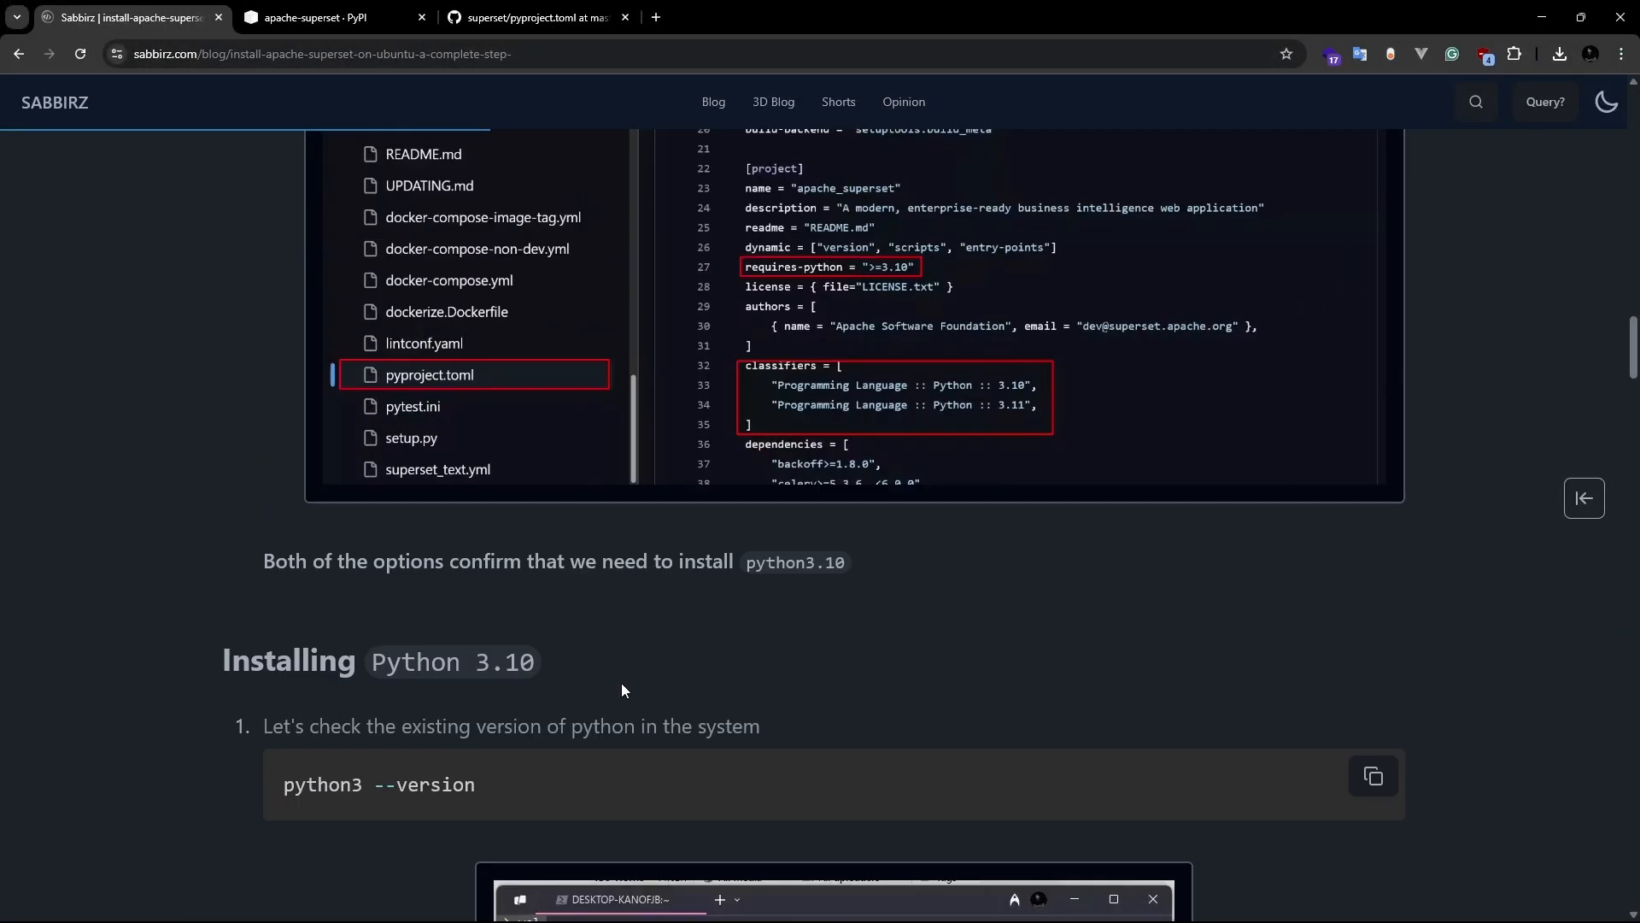
scroll("down", 3)
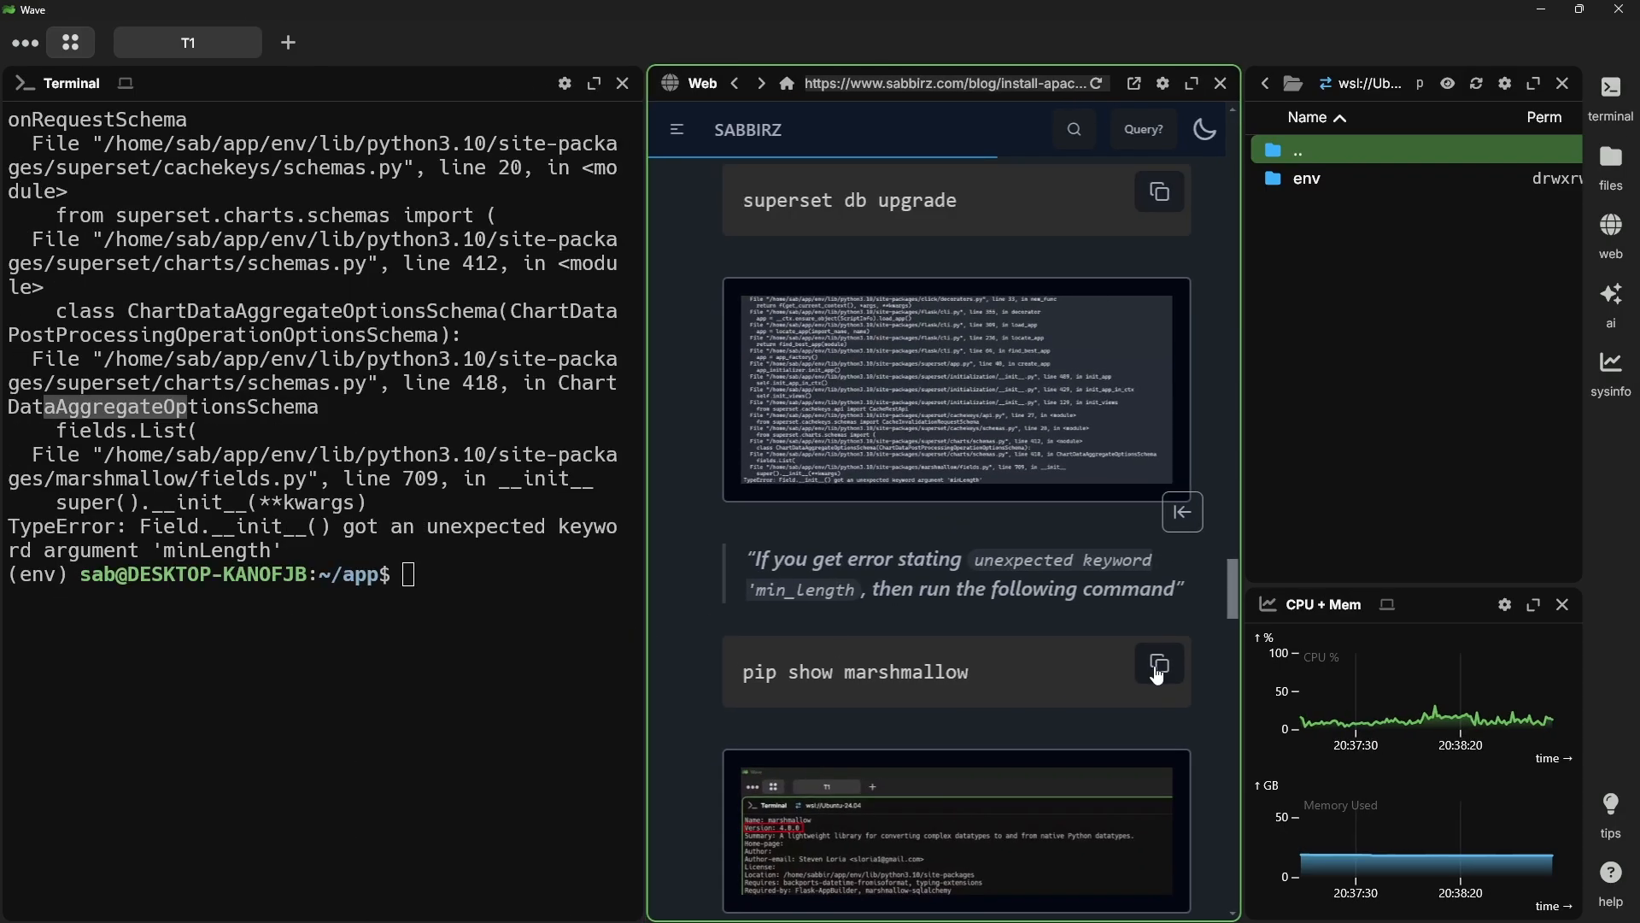
type("pip show marshmallow")
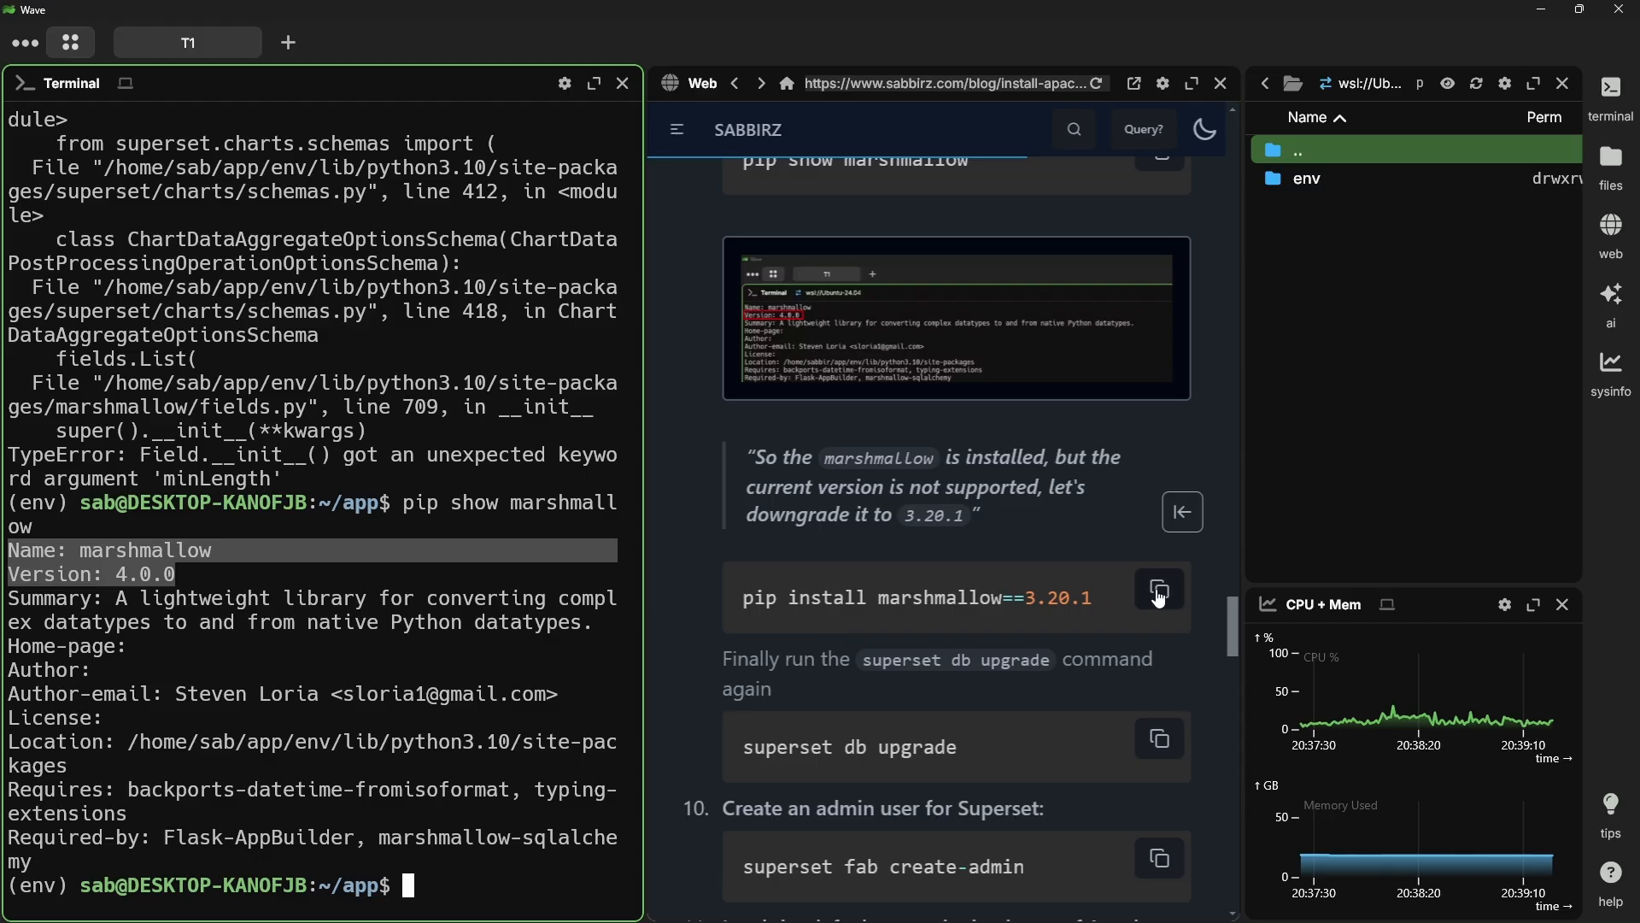
Step: Downgrade marshmallow to 3.20.1 and verify the installed version
type("clar")
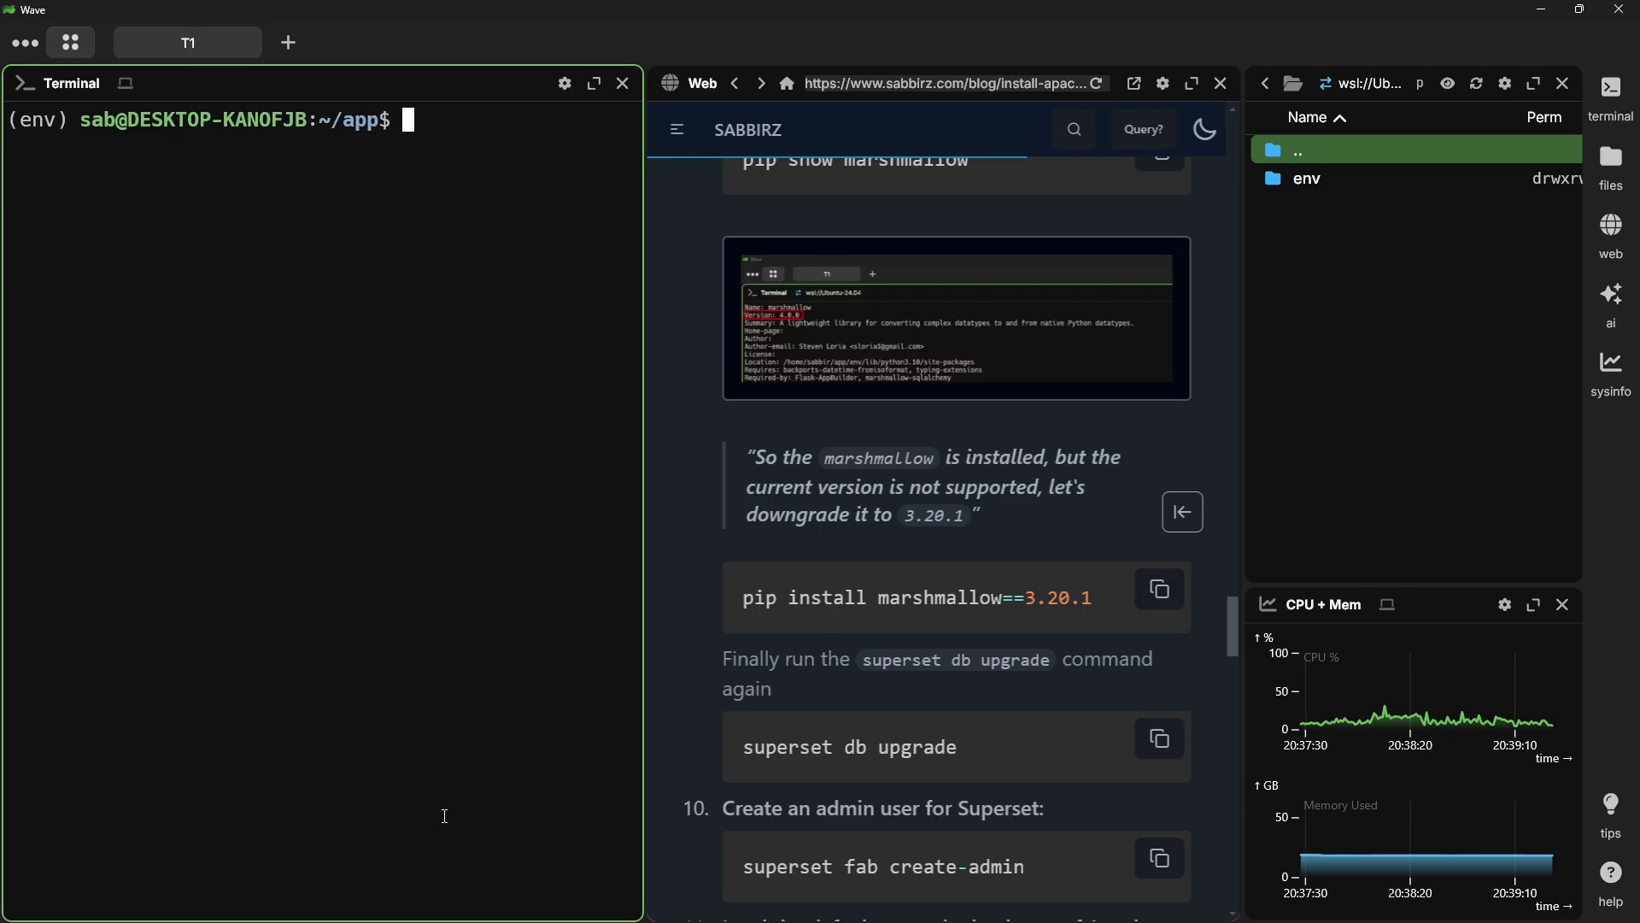
type("pip install marshmallow==3.20.1")
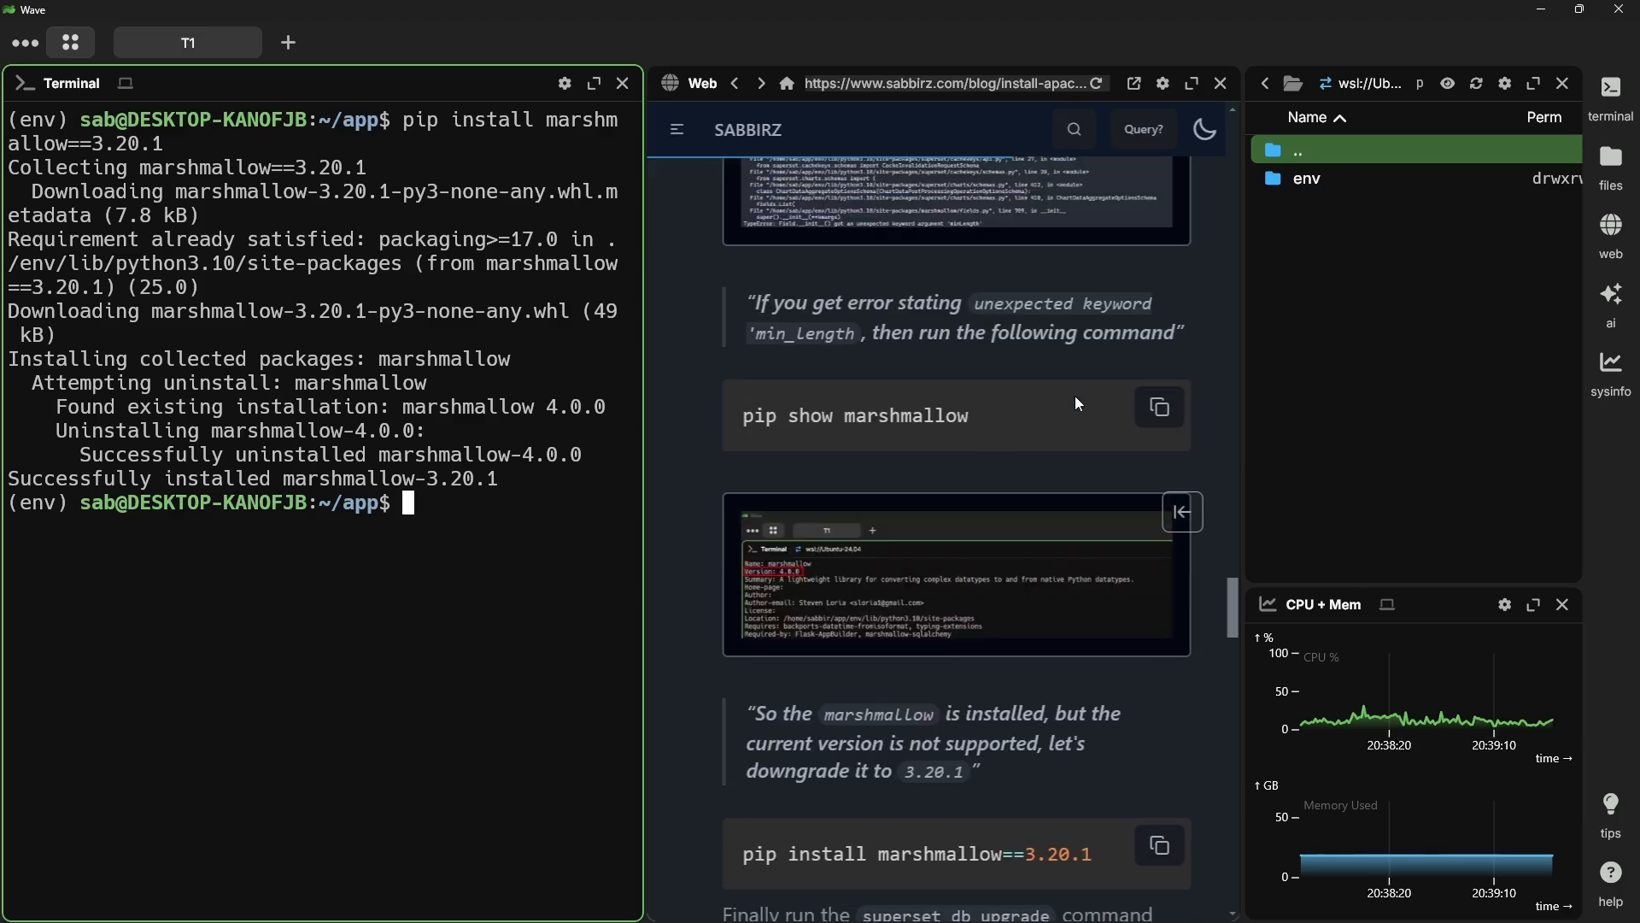
type("pip show marshmallow")
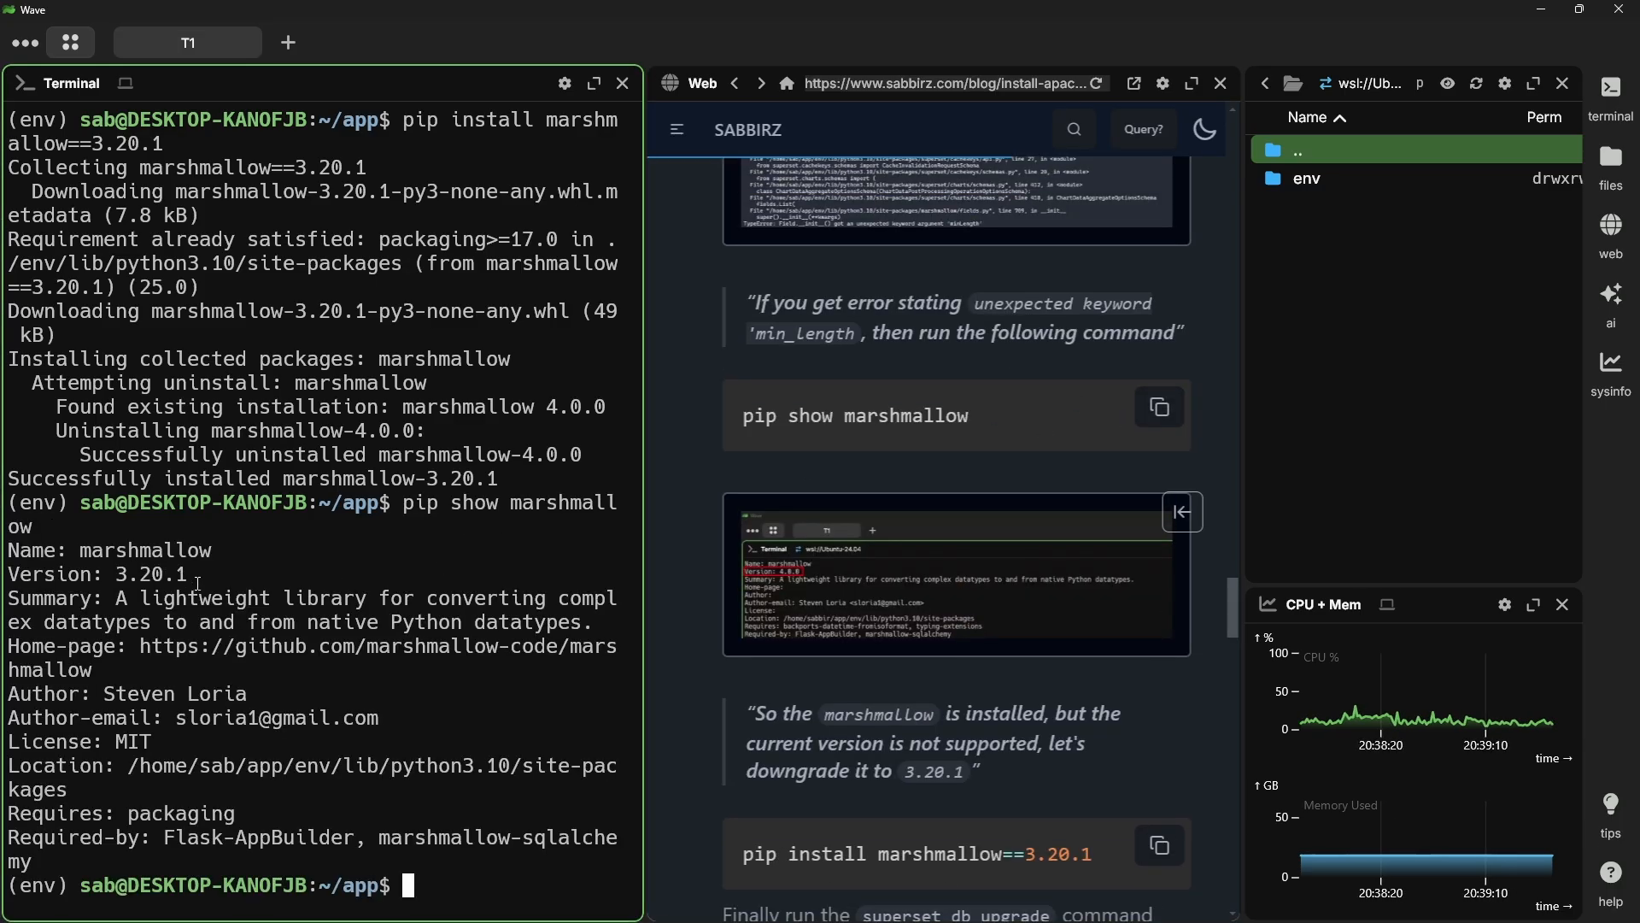
Step: Clear the shell and rerun superset db upgrade until all migrations complete
type("clear")
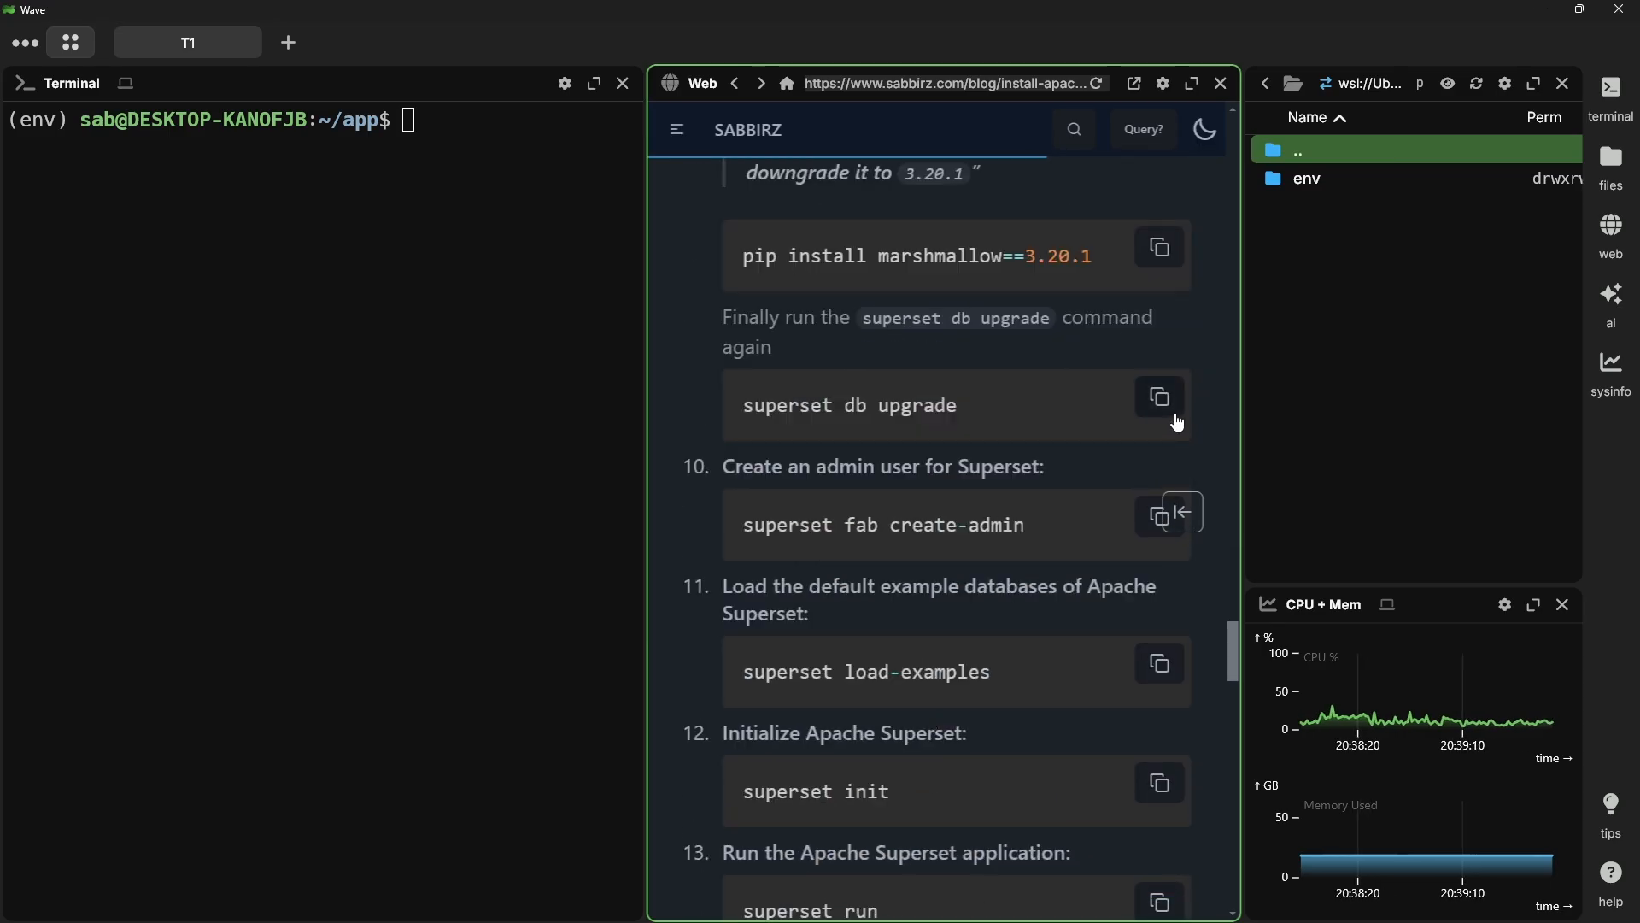
type("superset db upgrade")
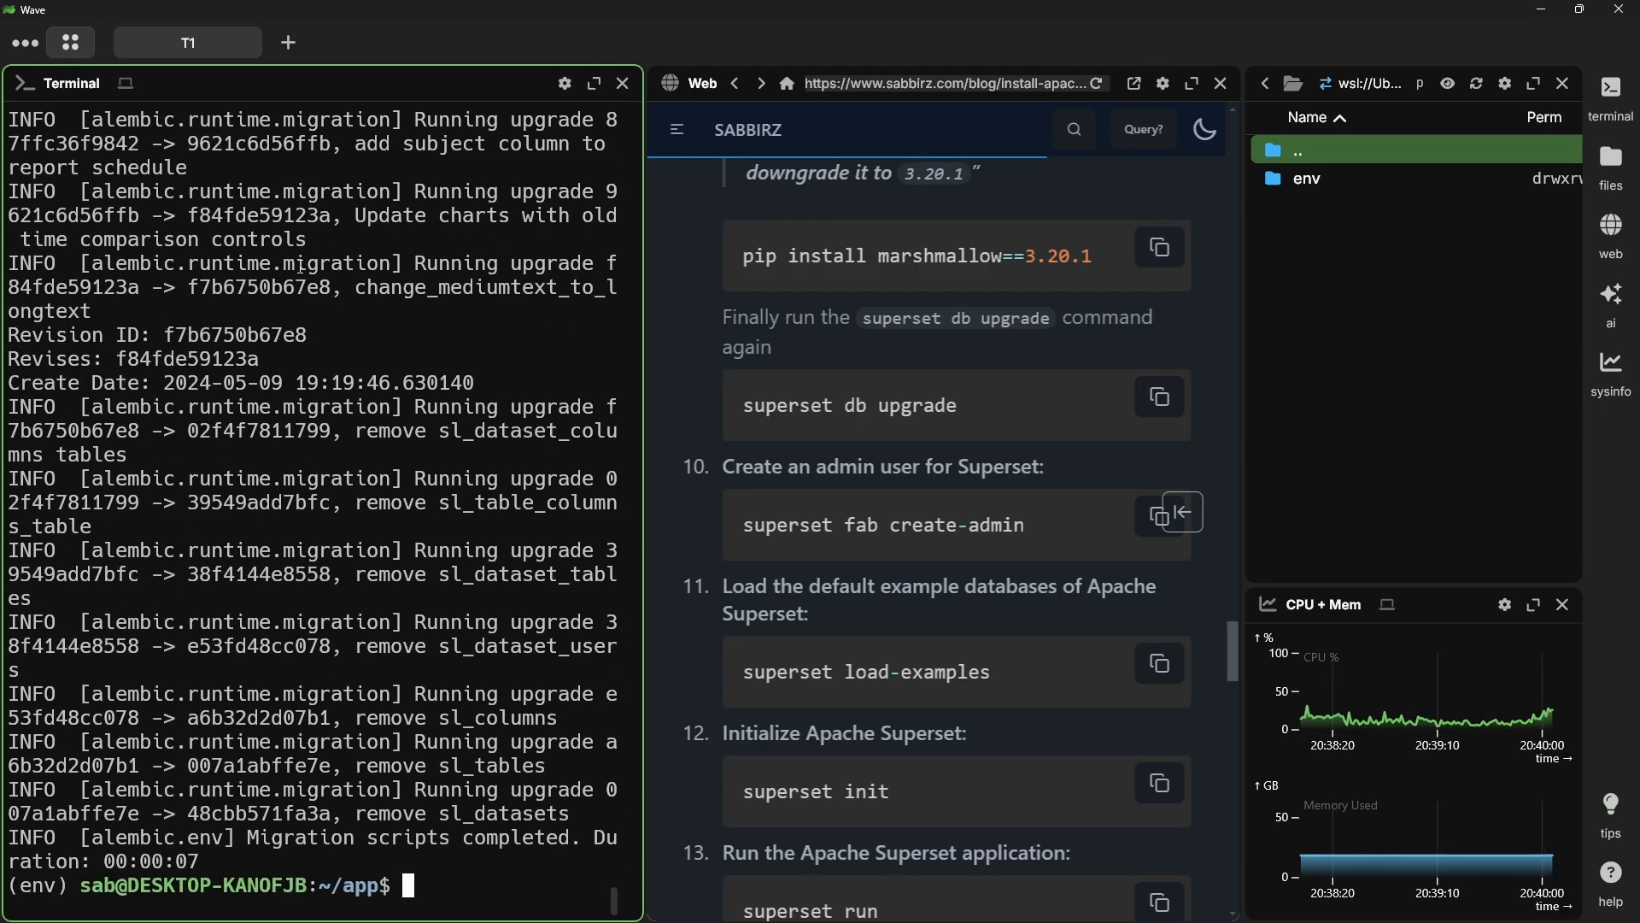
type("ce")
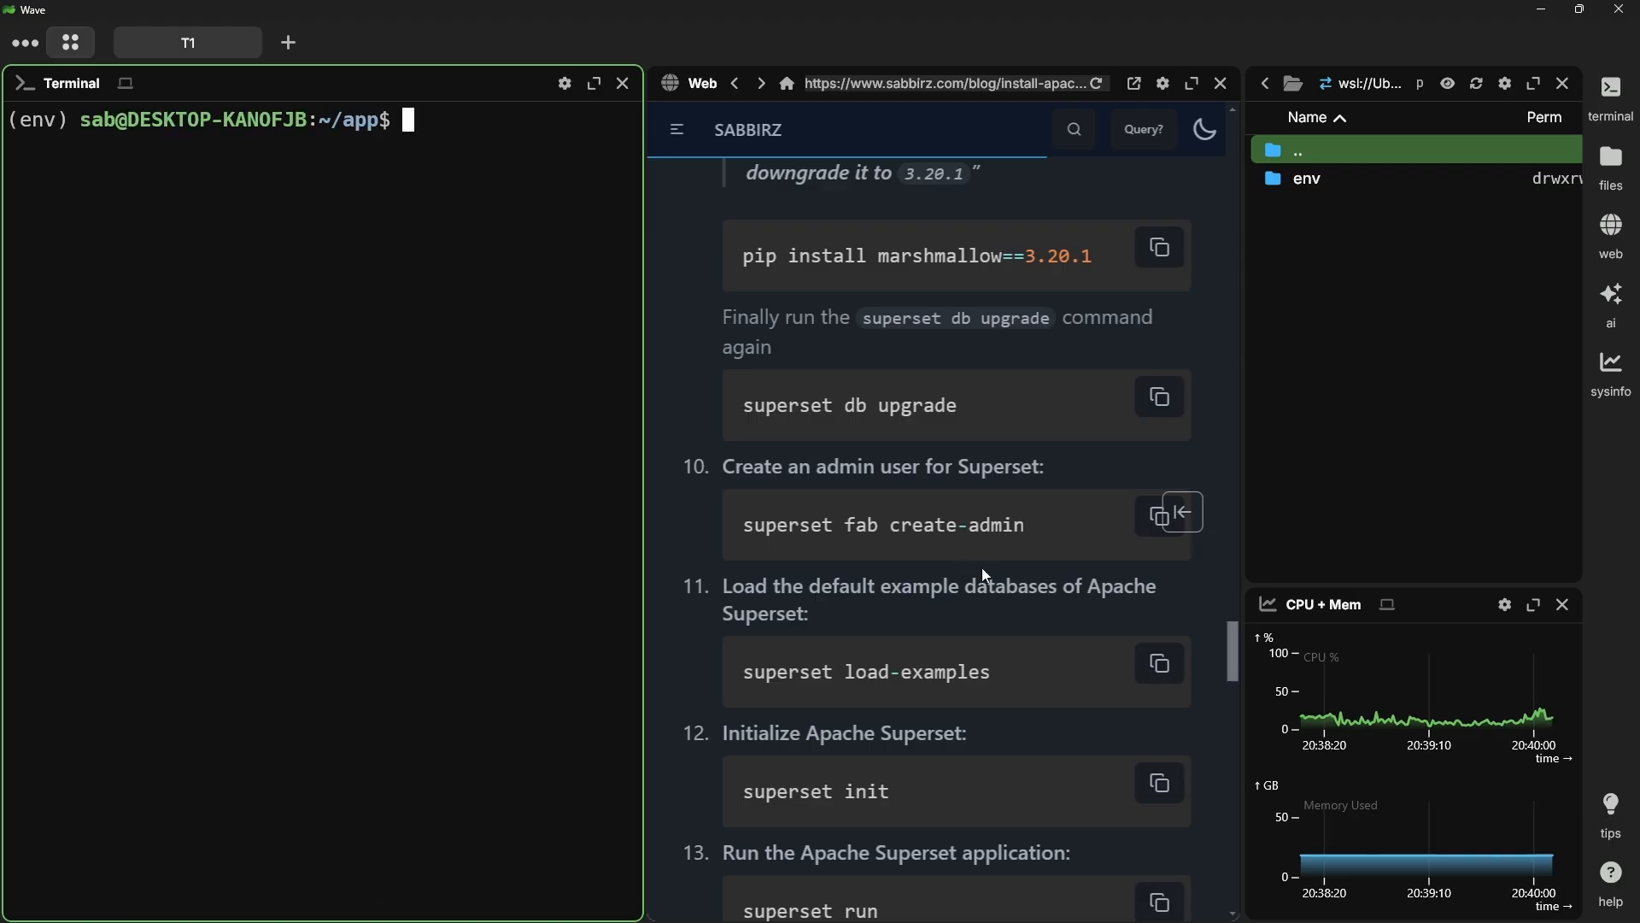
Step: Run superset fab create-admin and answer the prompts to create admin user sab
scroll("down", 3)
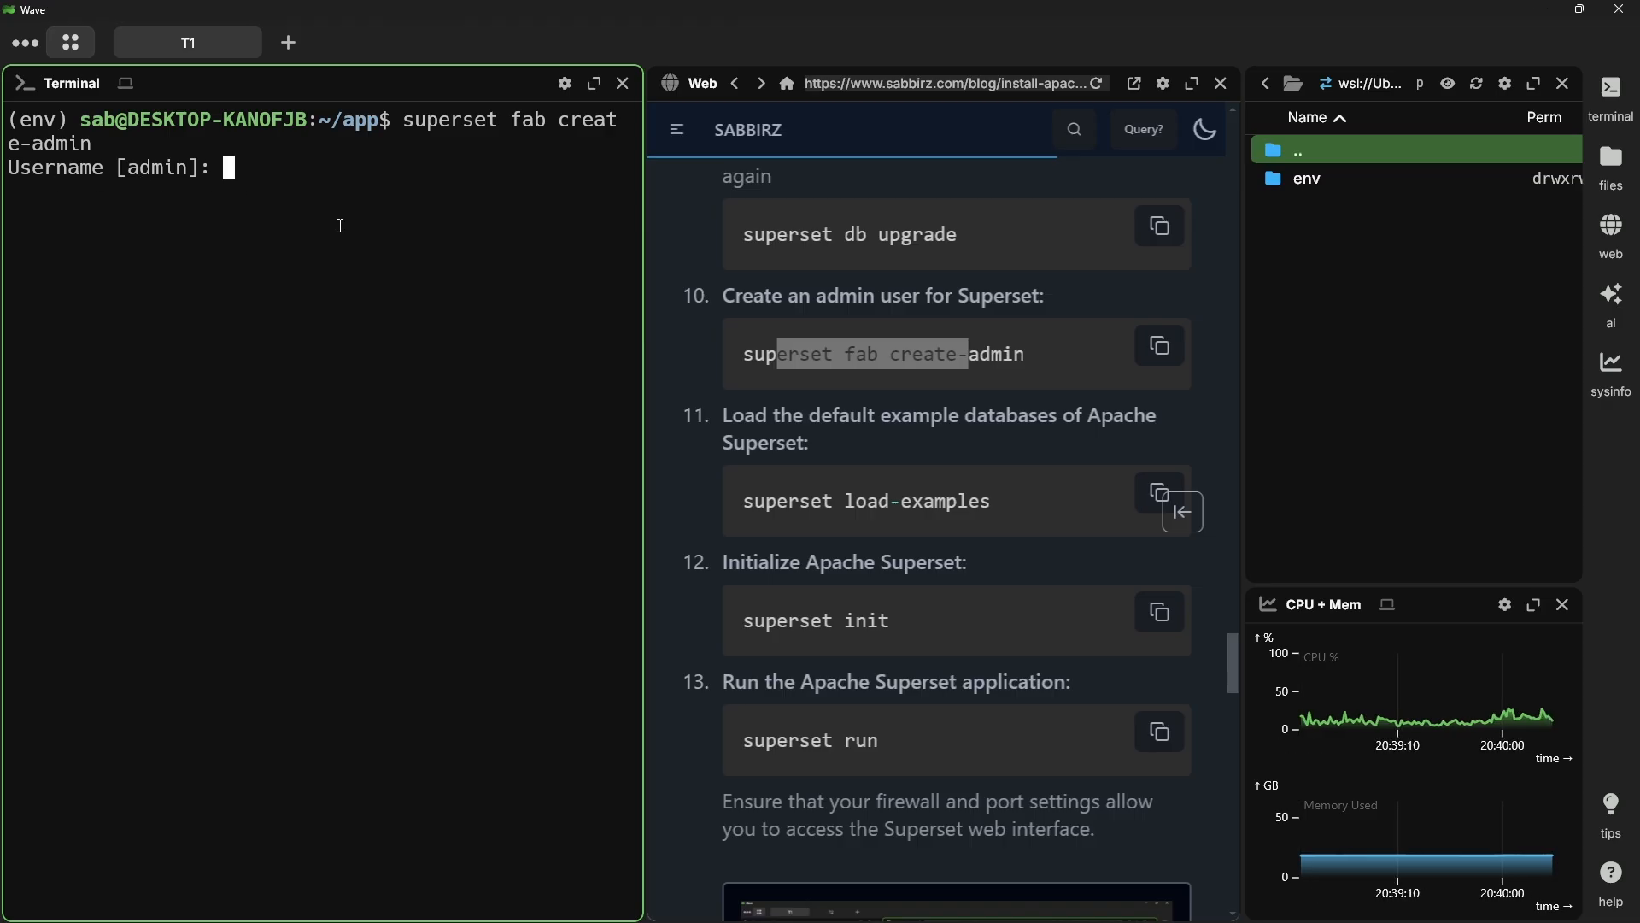
mouse_move(299, 178)
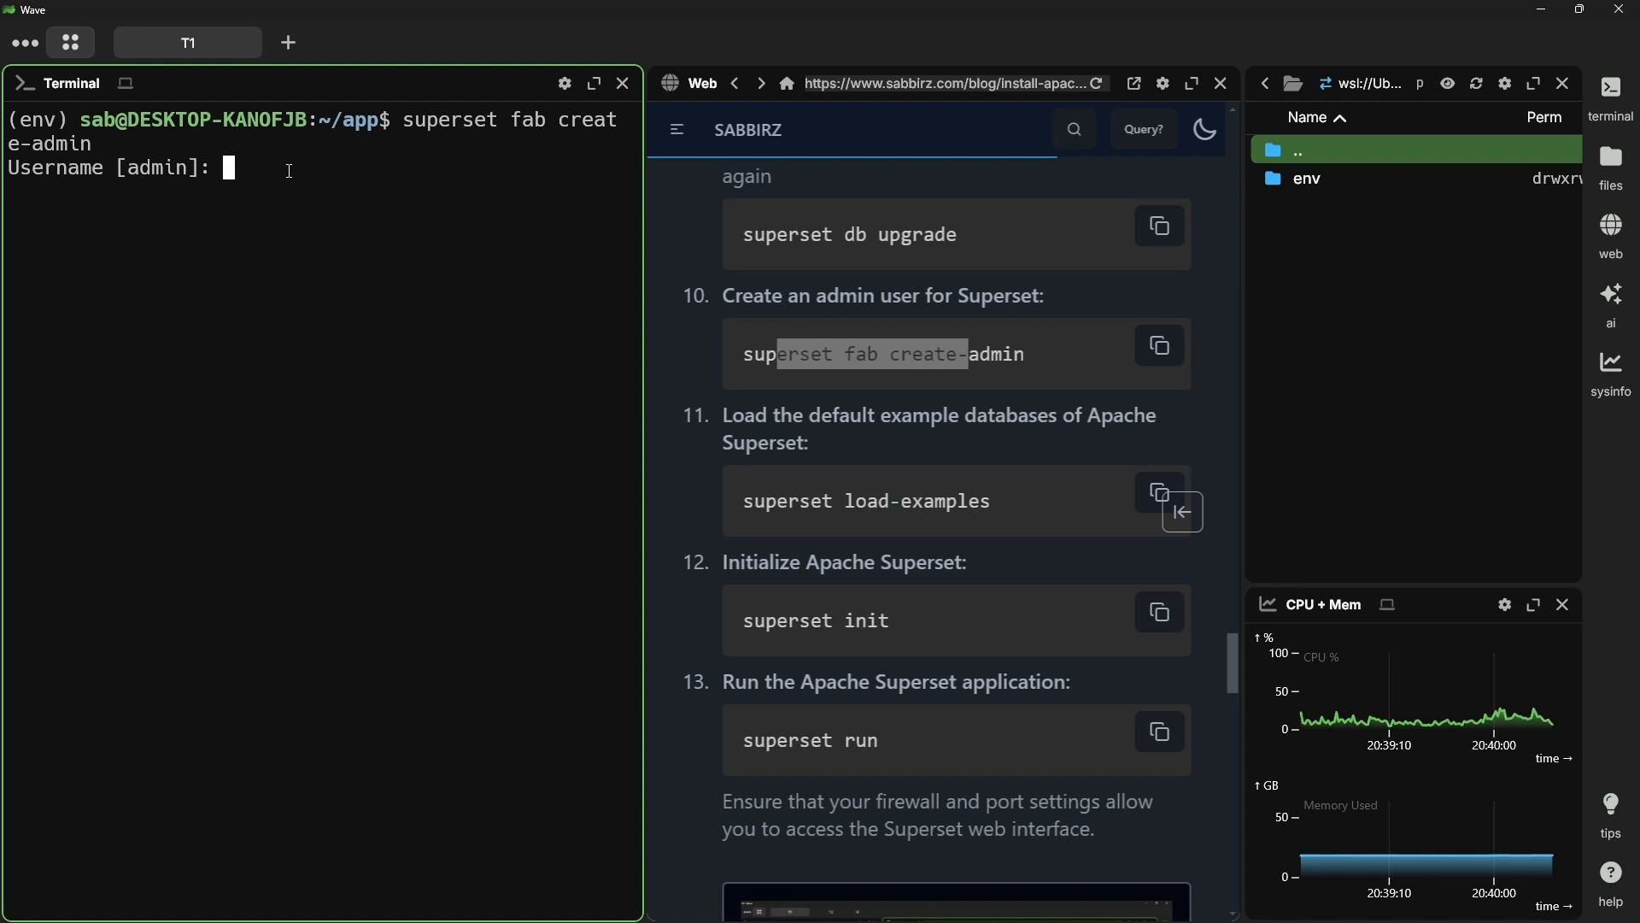
type("sab")
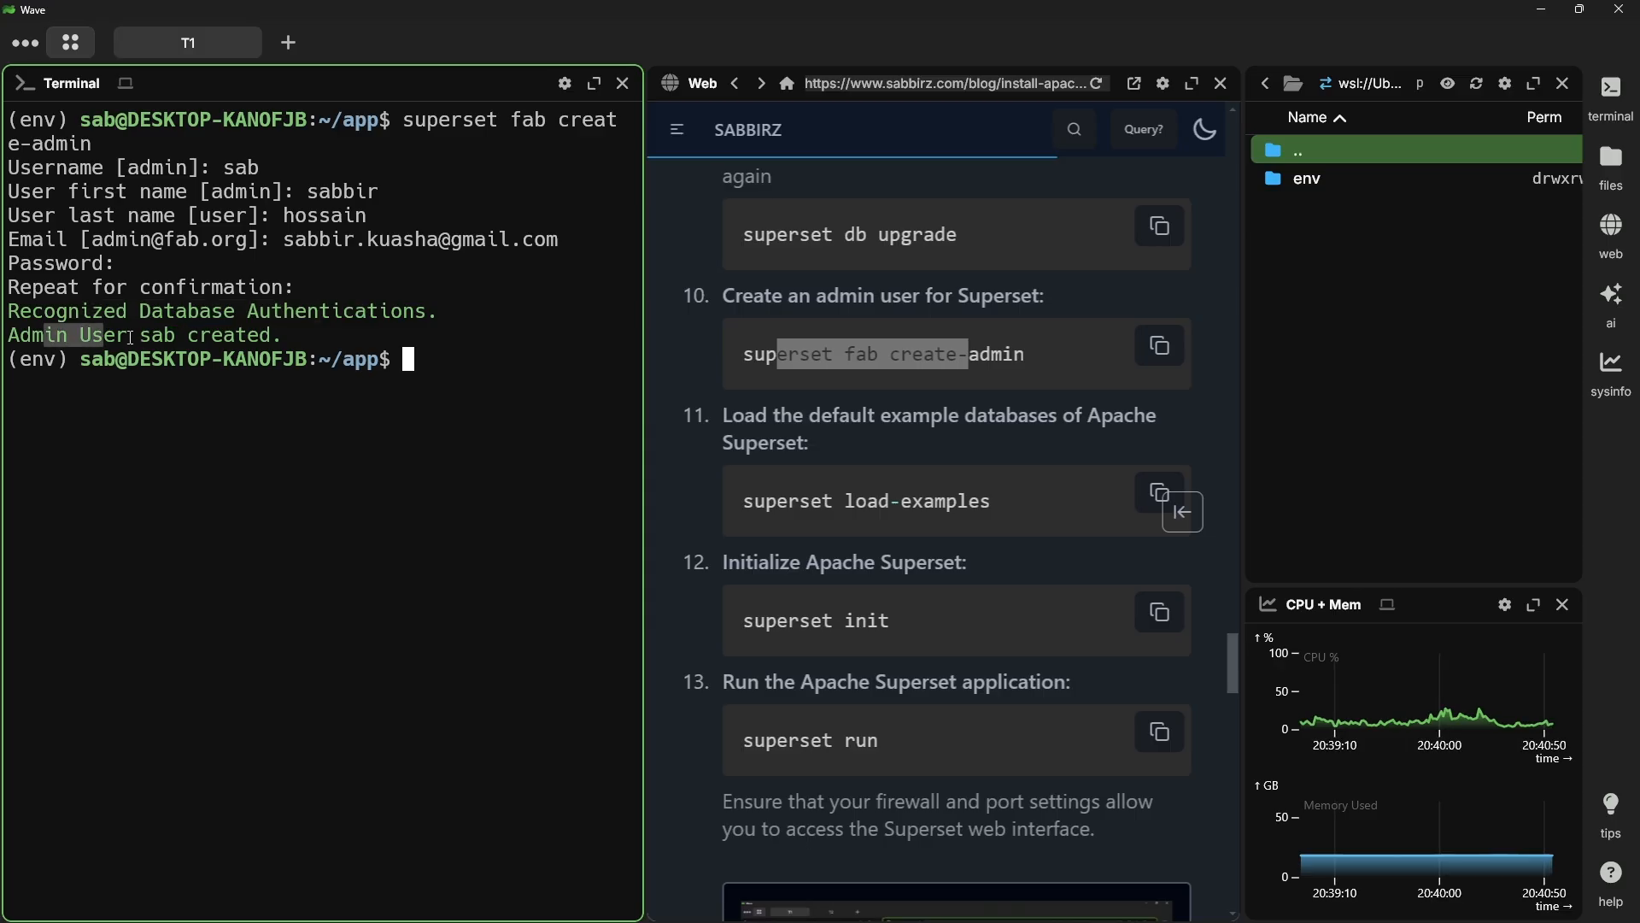
scroll("down", 3)
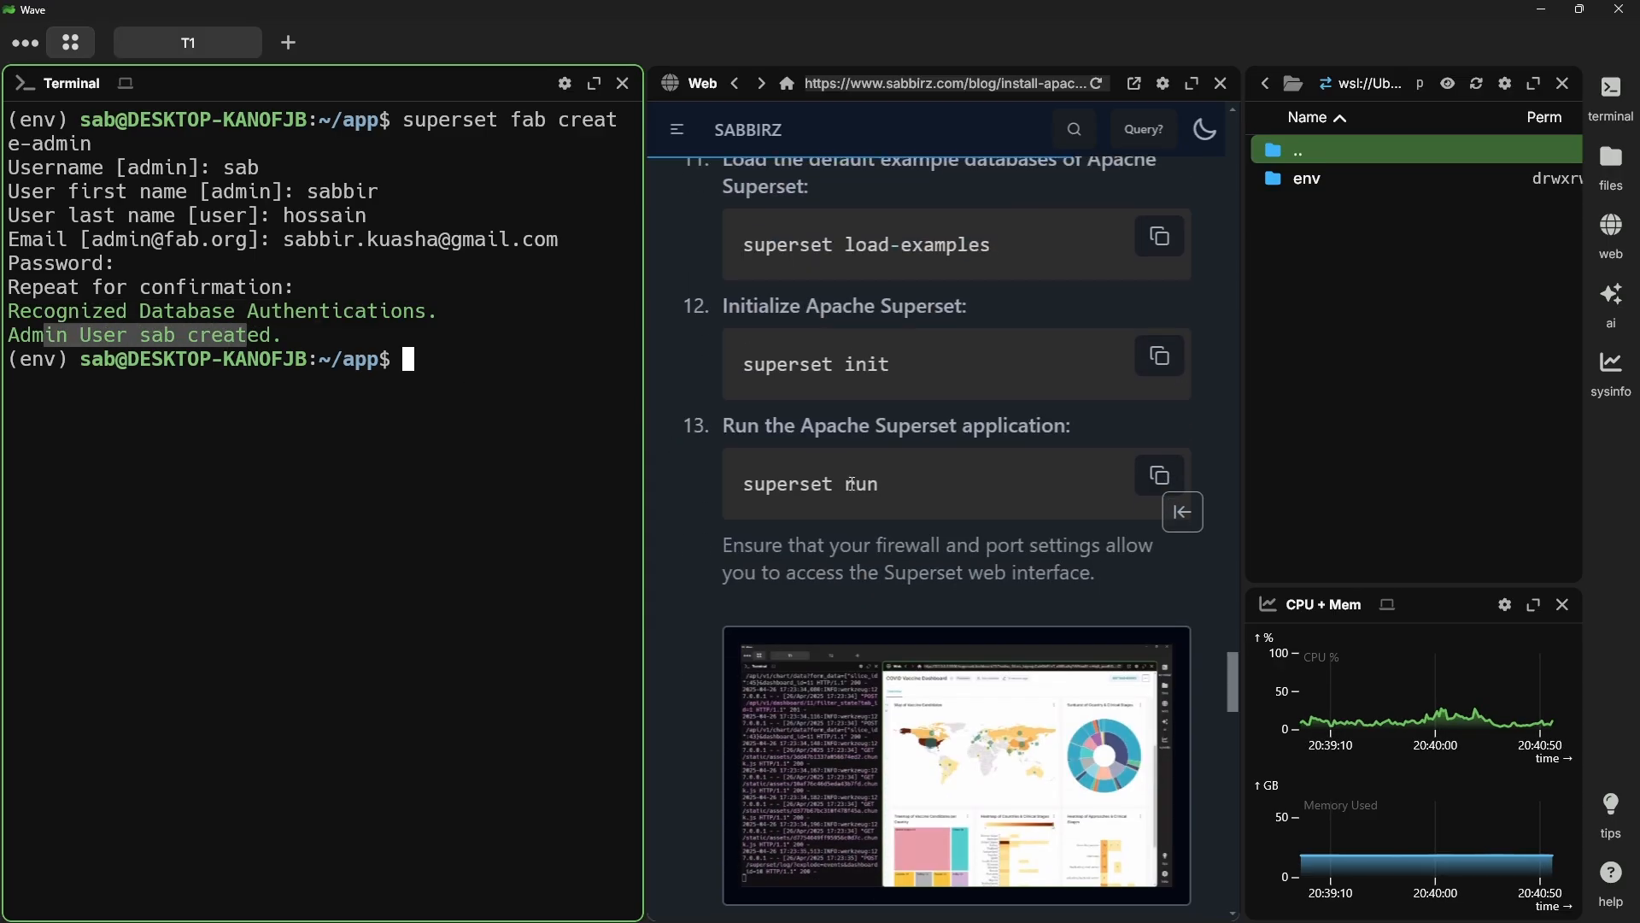
scroll("up", 3)
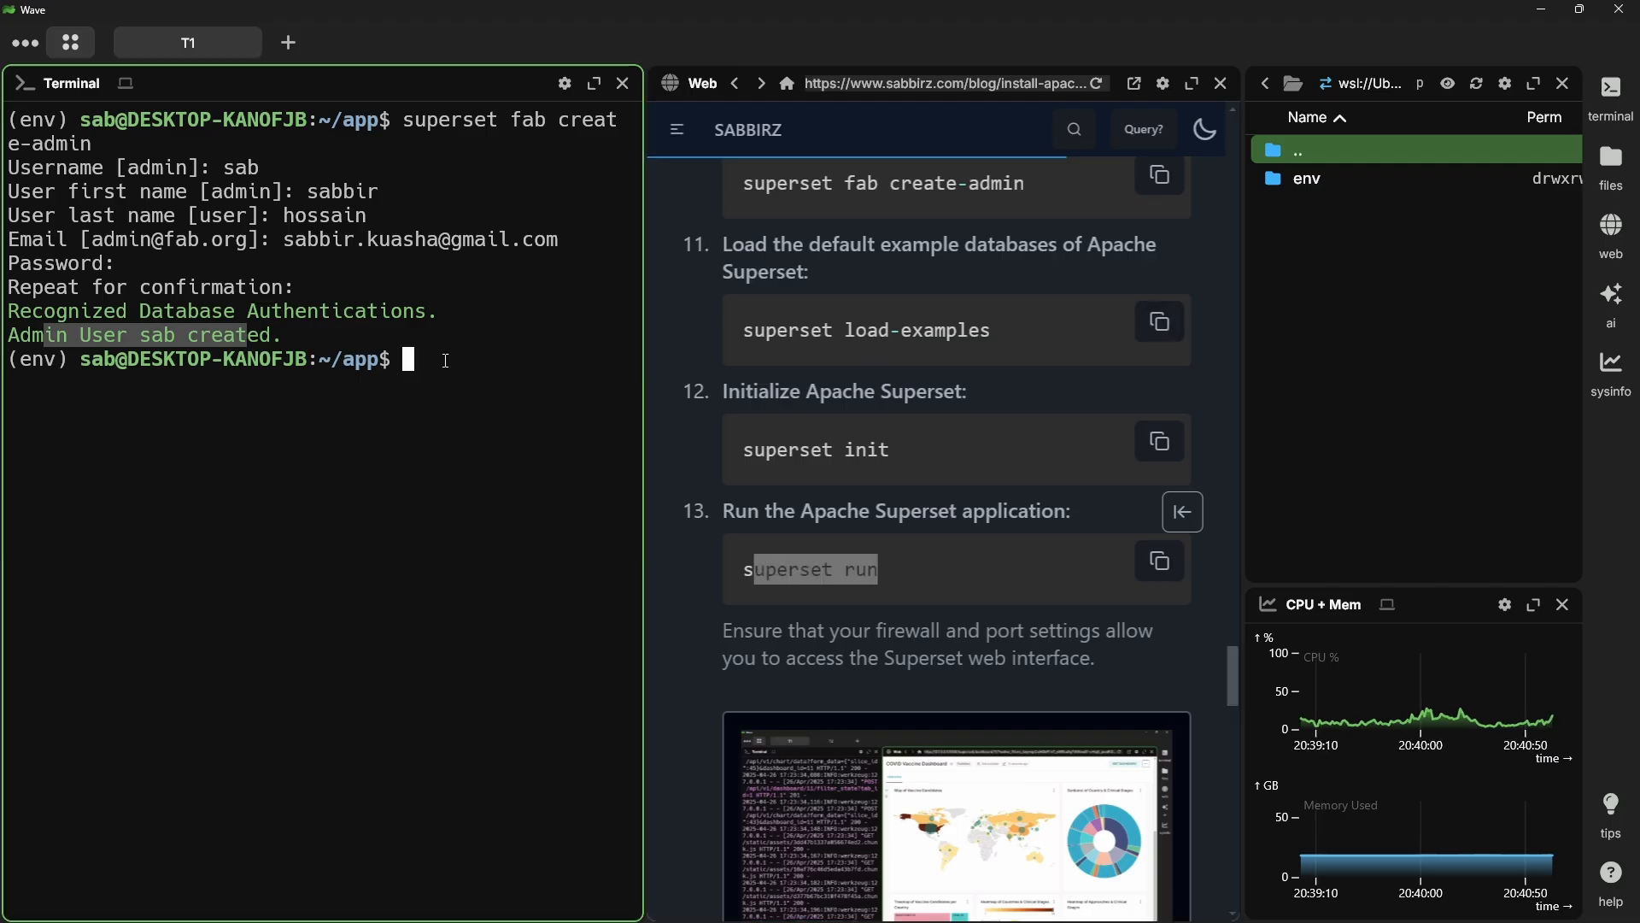
Step: Run superset load-examples until the import finishes, then clear the shell
type("superset load-examples")
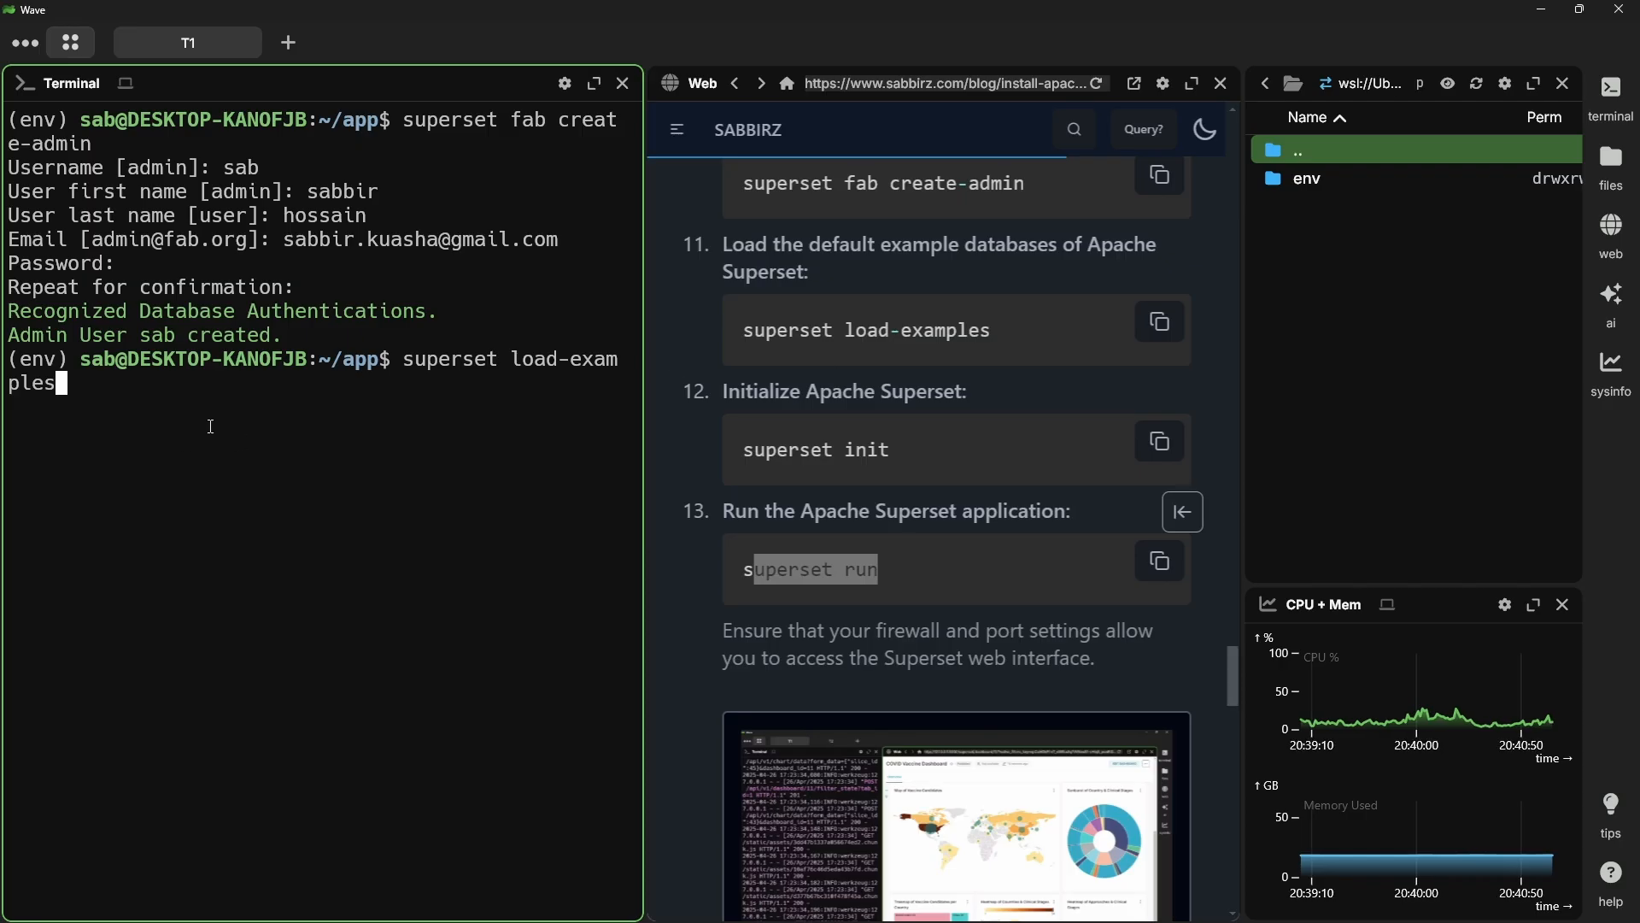
mouse_move(320, 422)
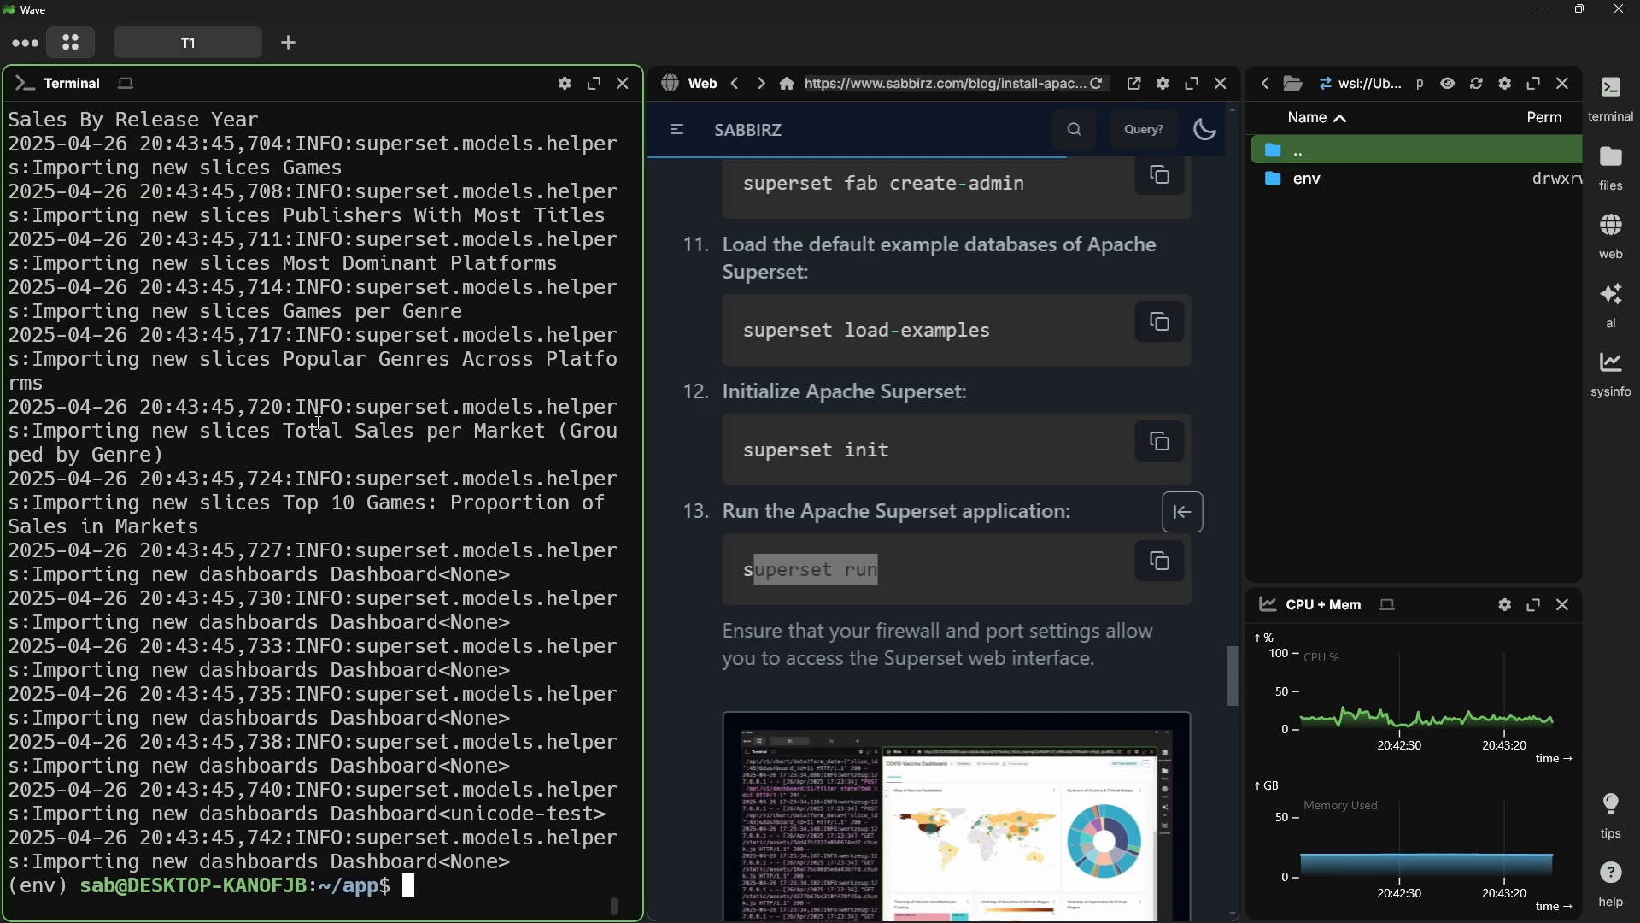
type("clear")
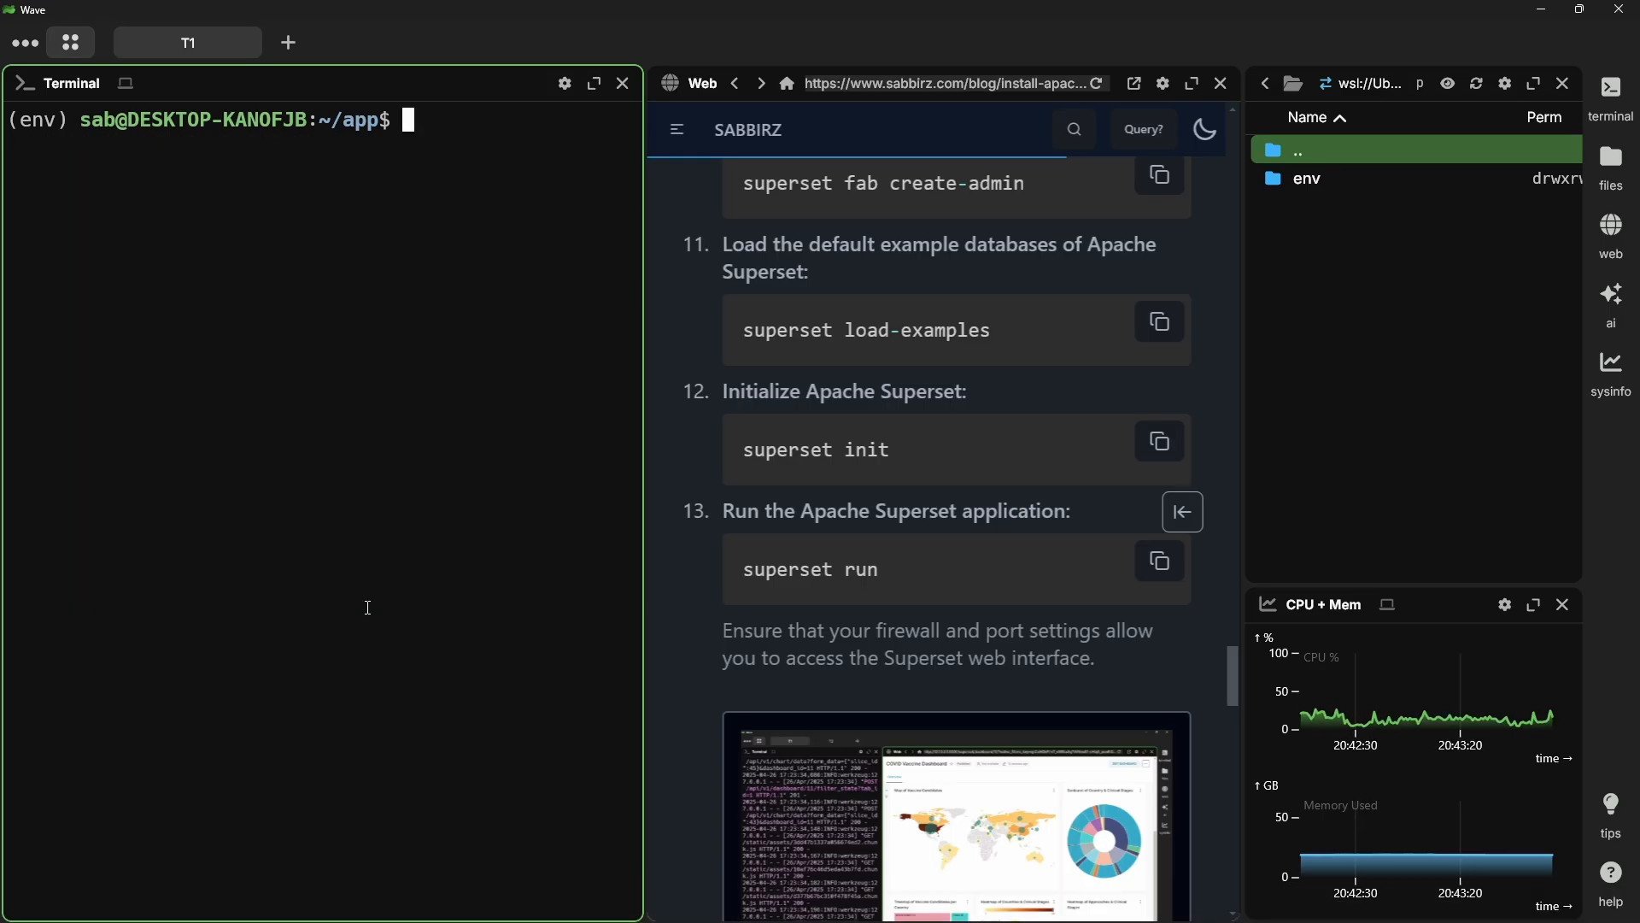
type("superset run")
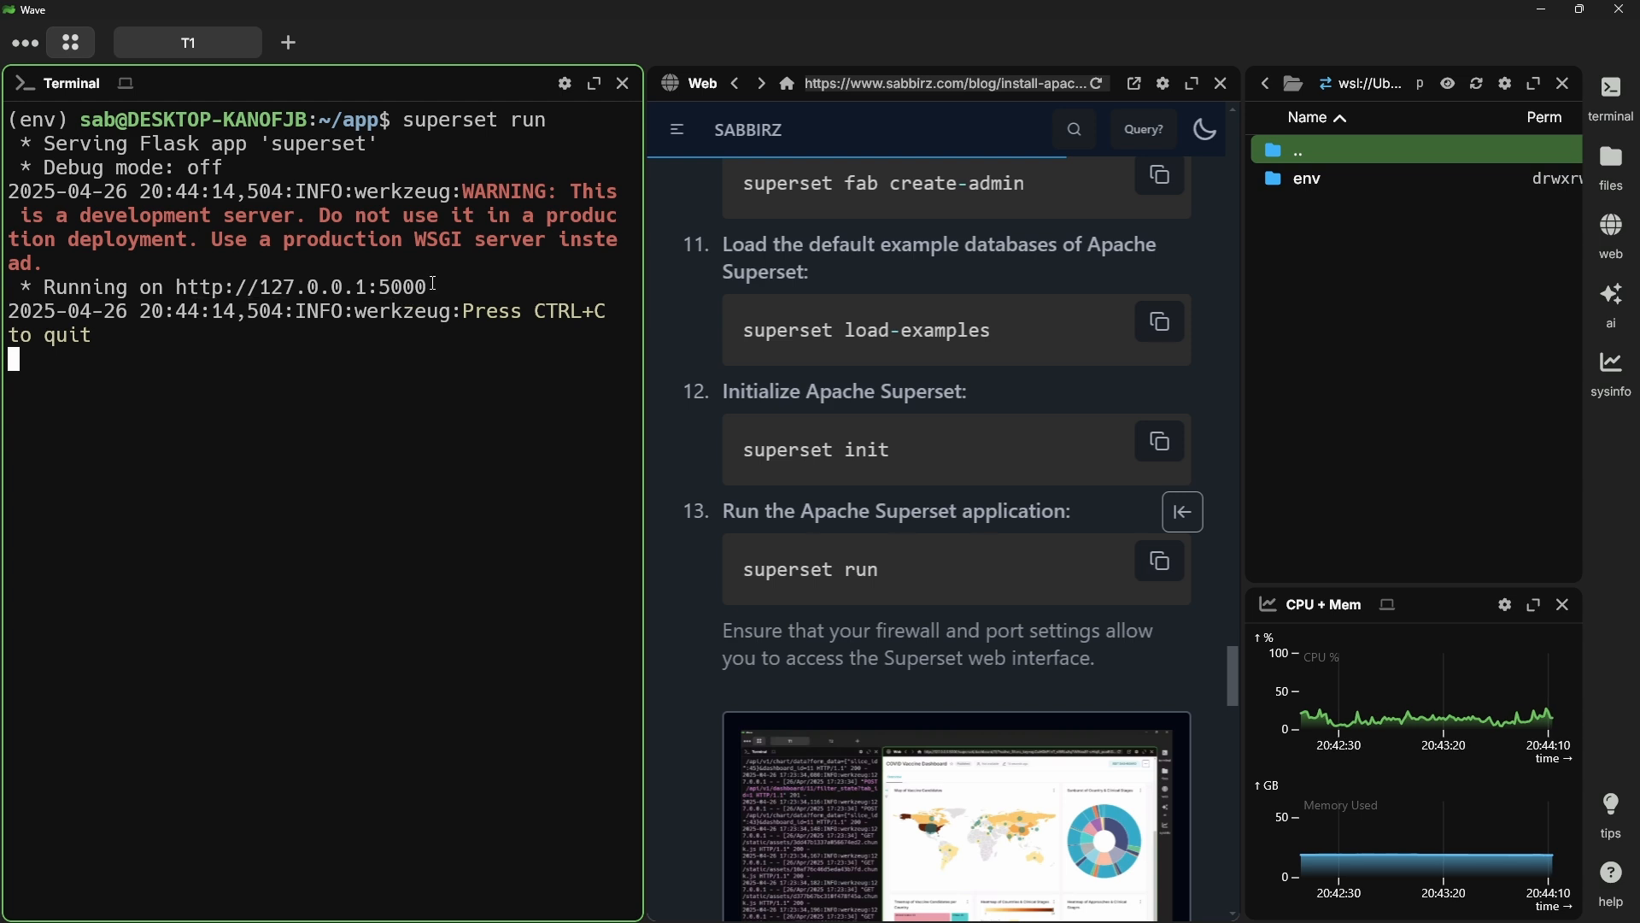
double_click(300, 287)
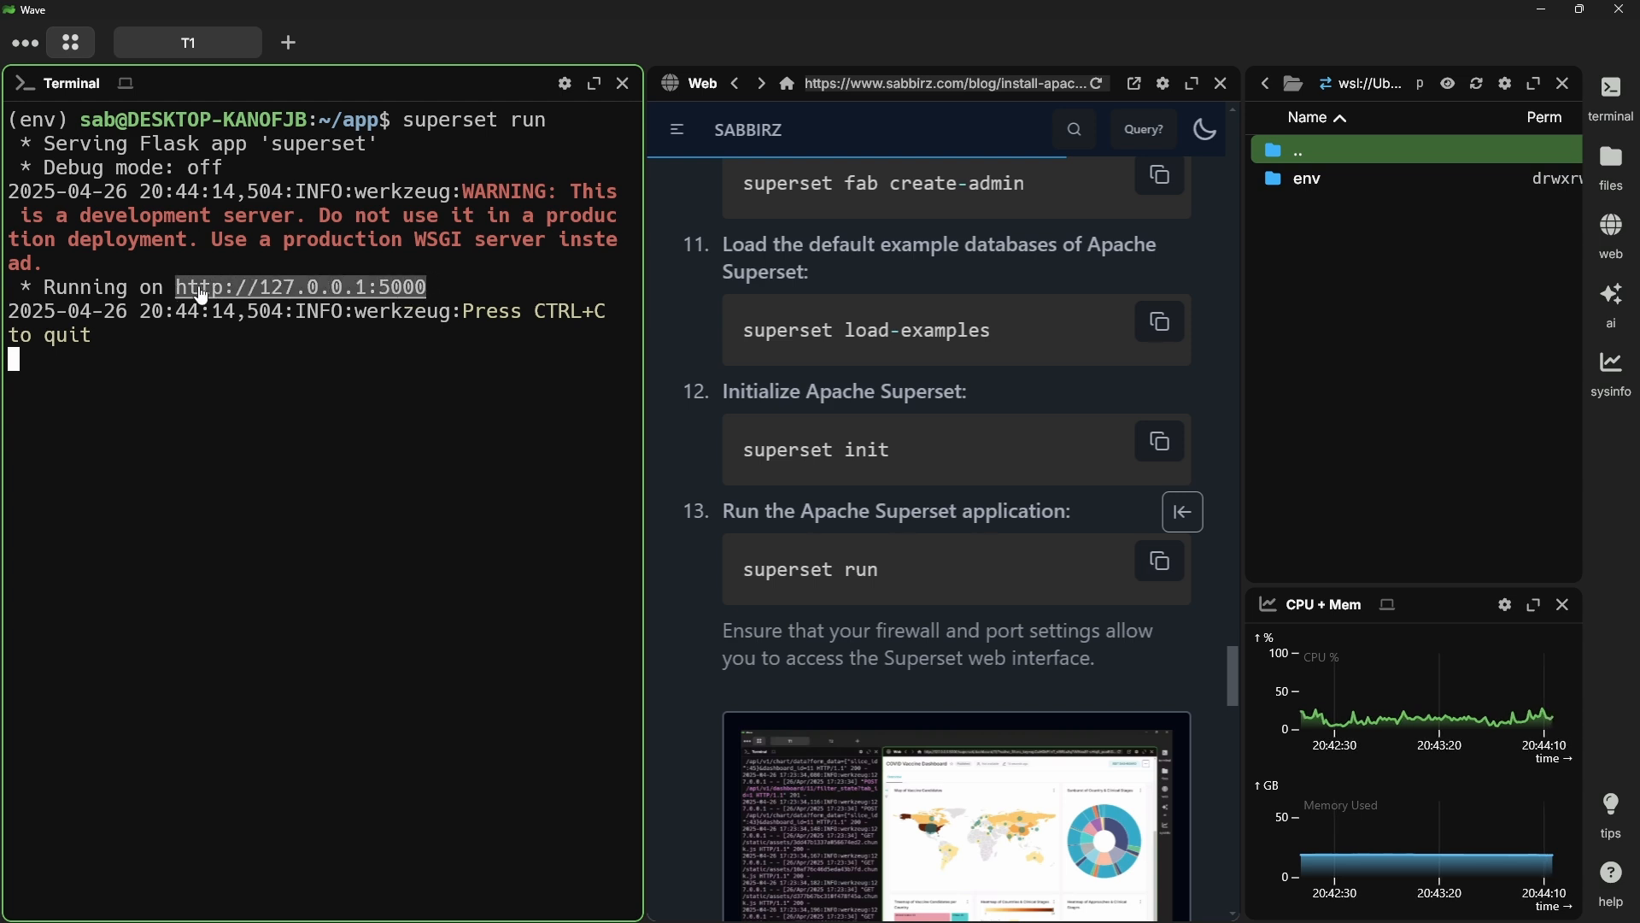
left_click(946, 83)
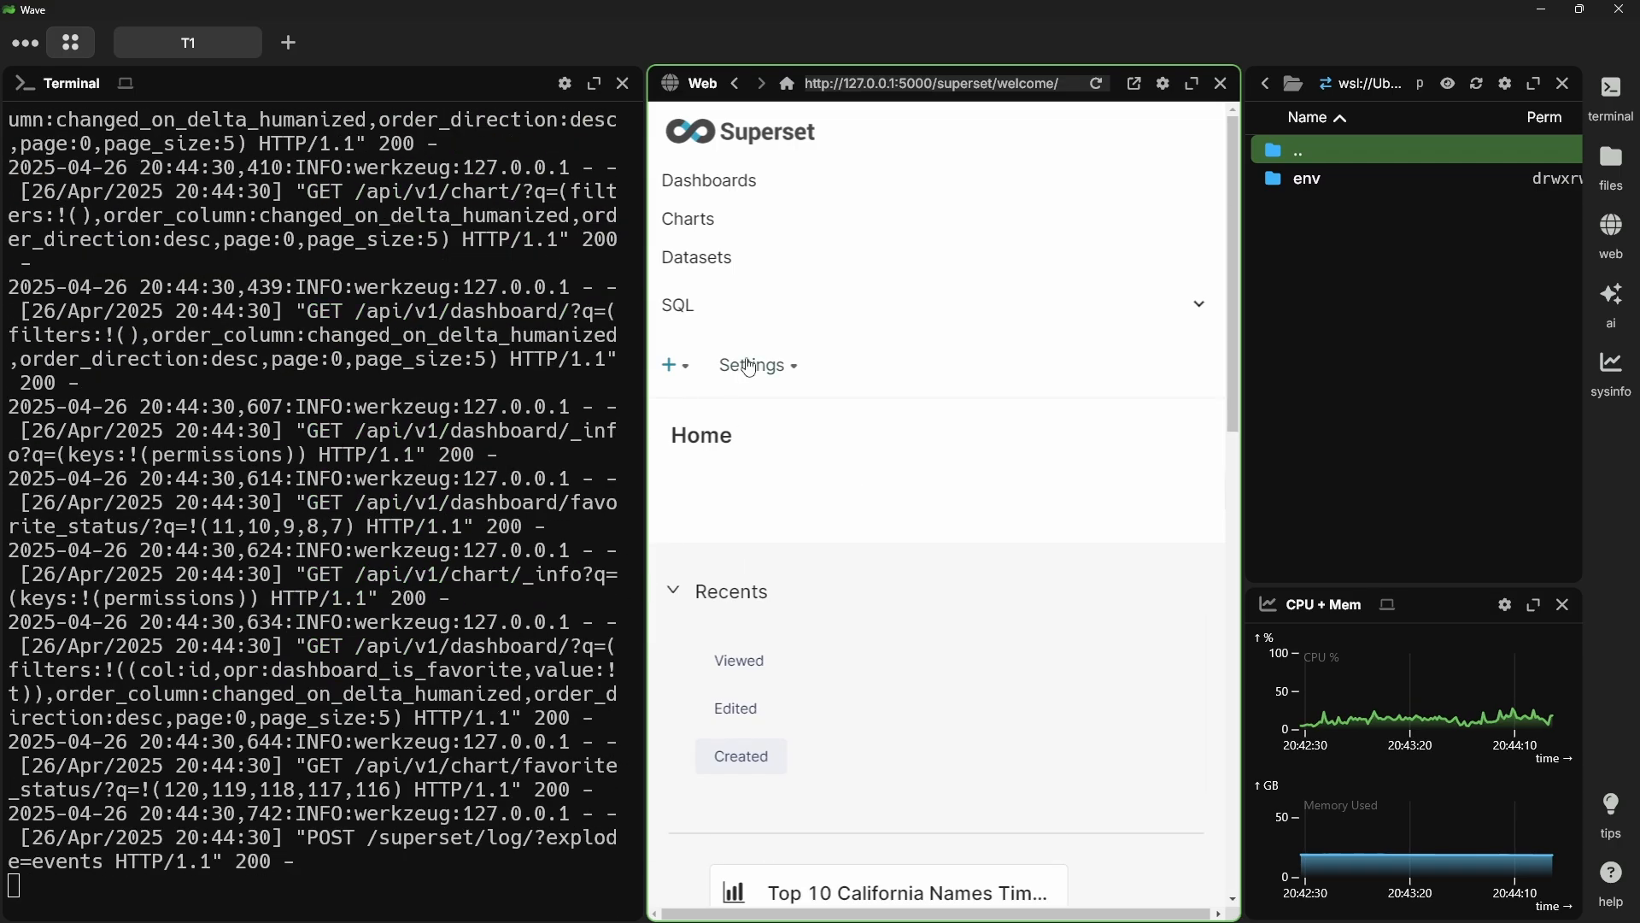
Step: Maximize the web block and open the FCC New Coder Survey 2018 dashboard from Dashboards
left_click(1190, 84)
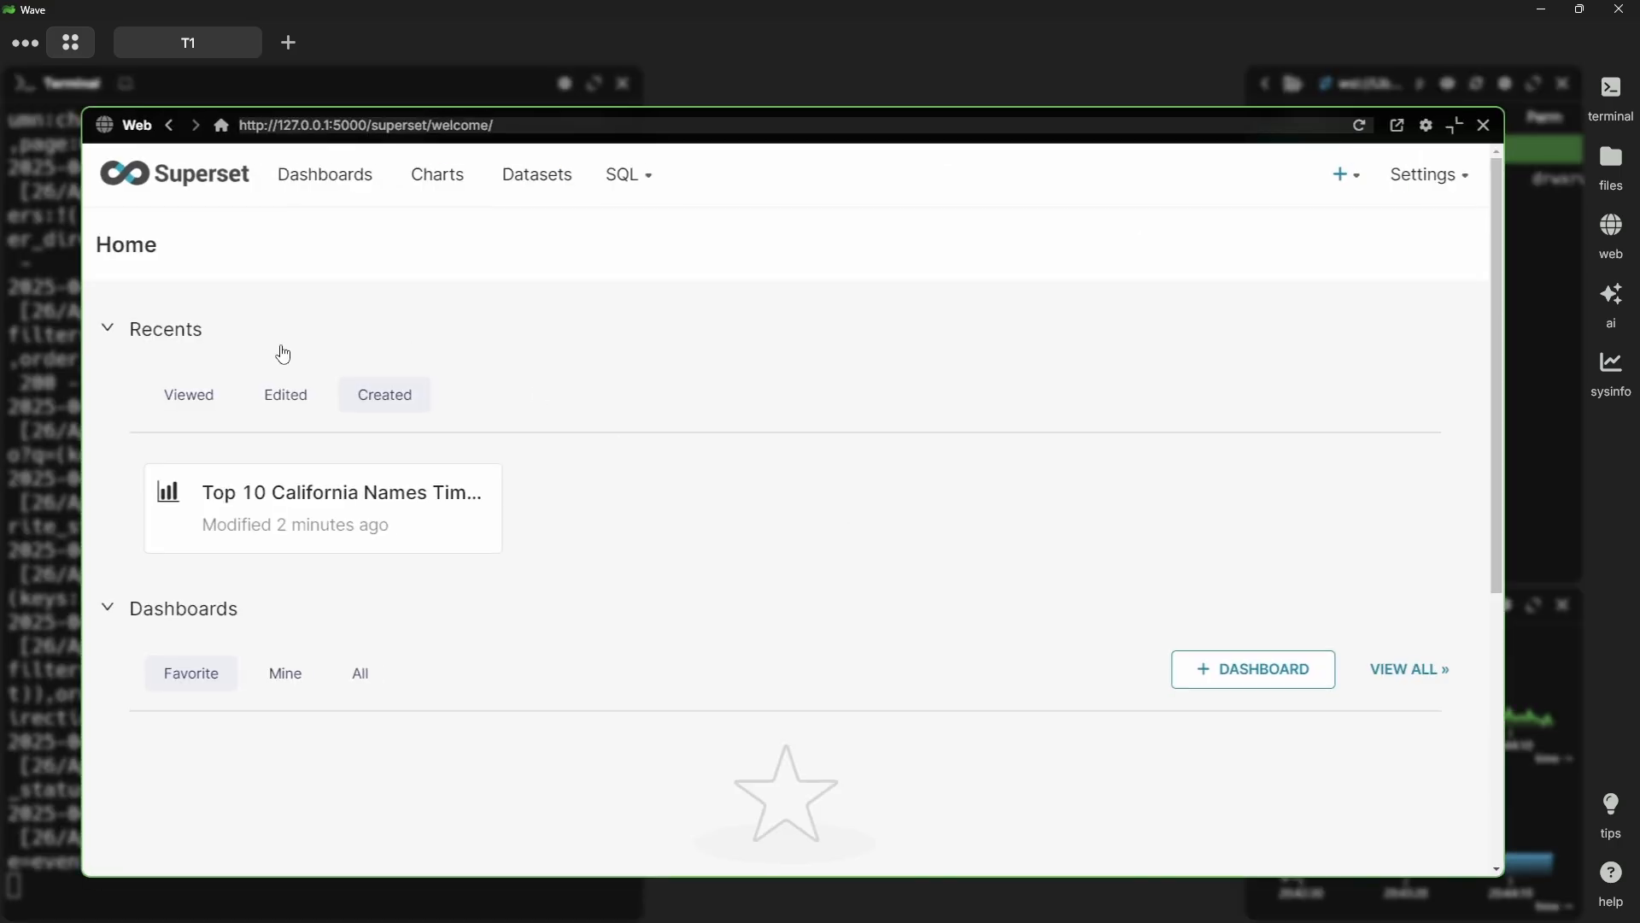
left_click(324, 174)
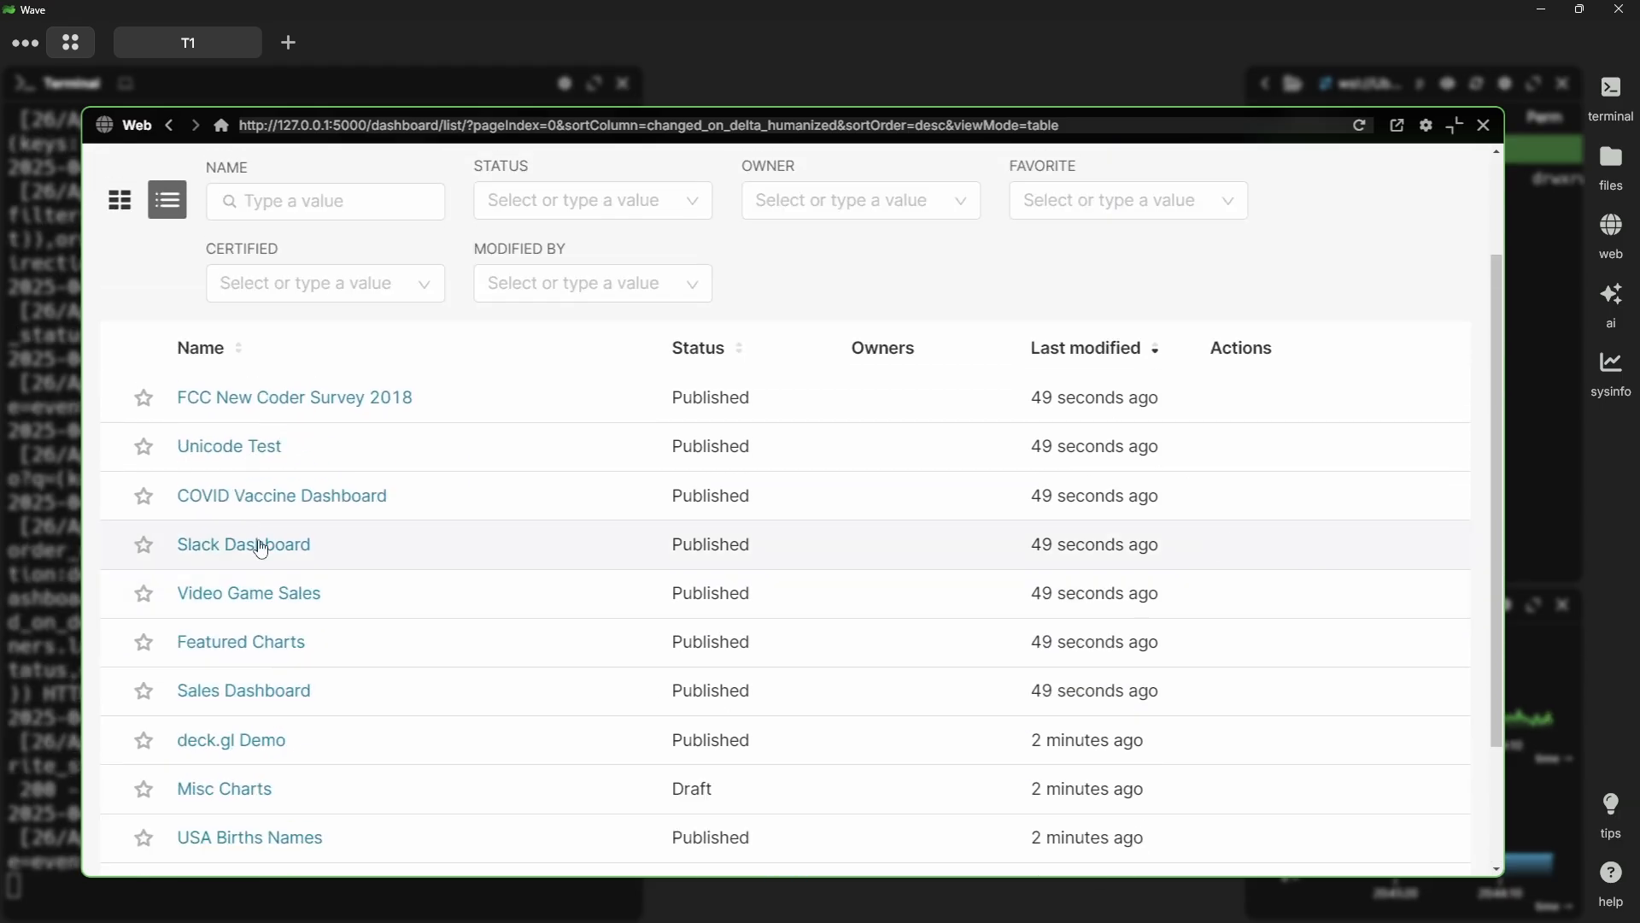
left_click(295, 396)
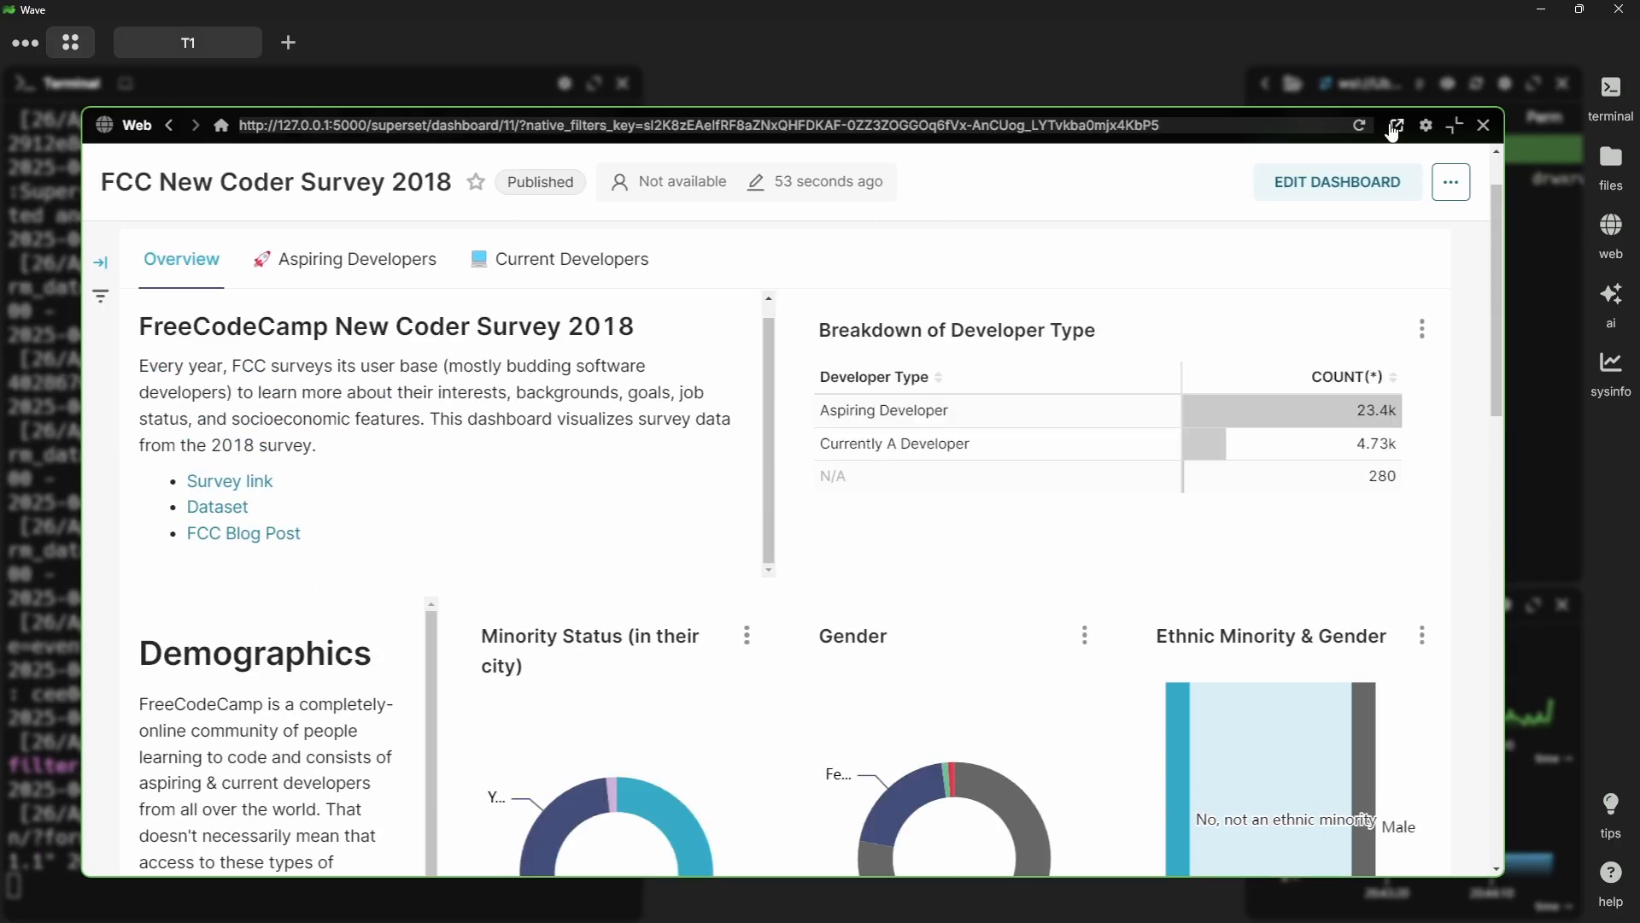
left_click(1425, 125)
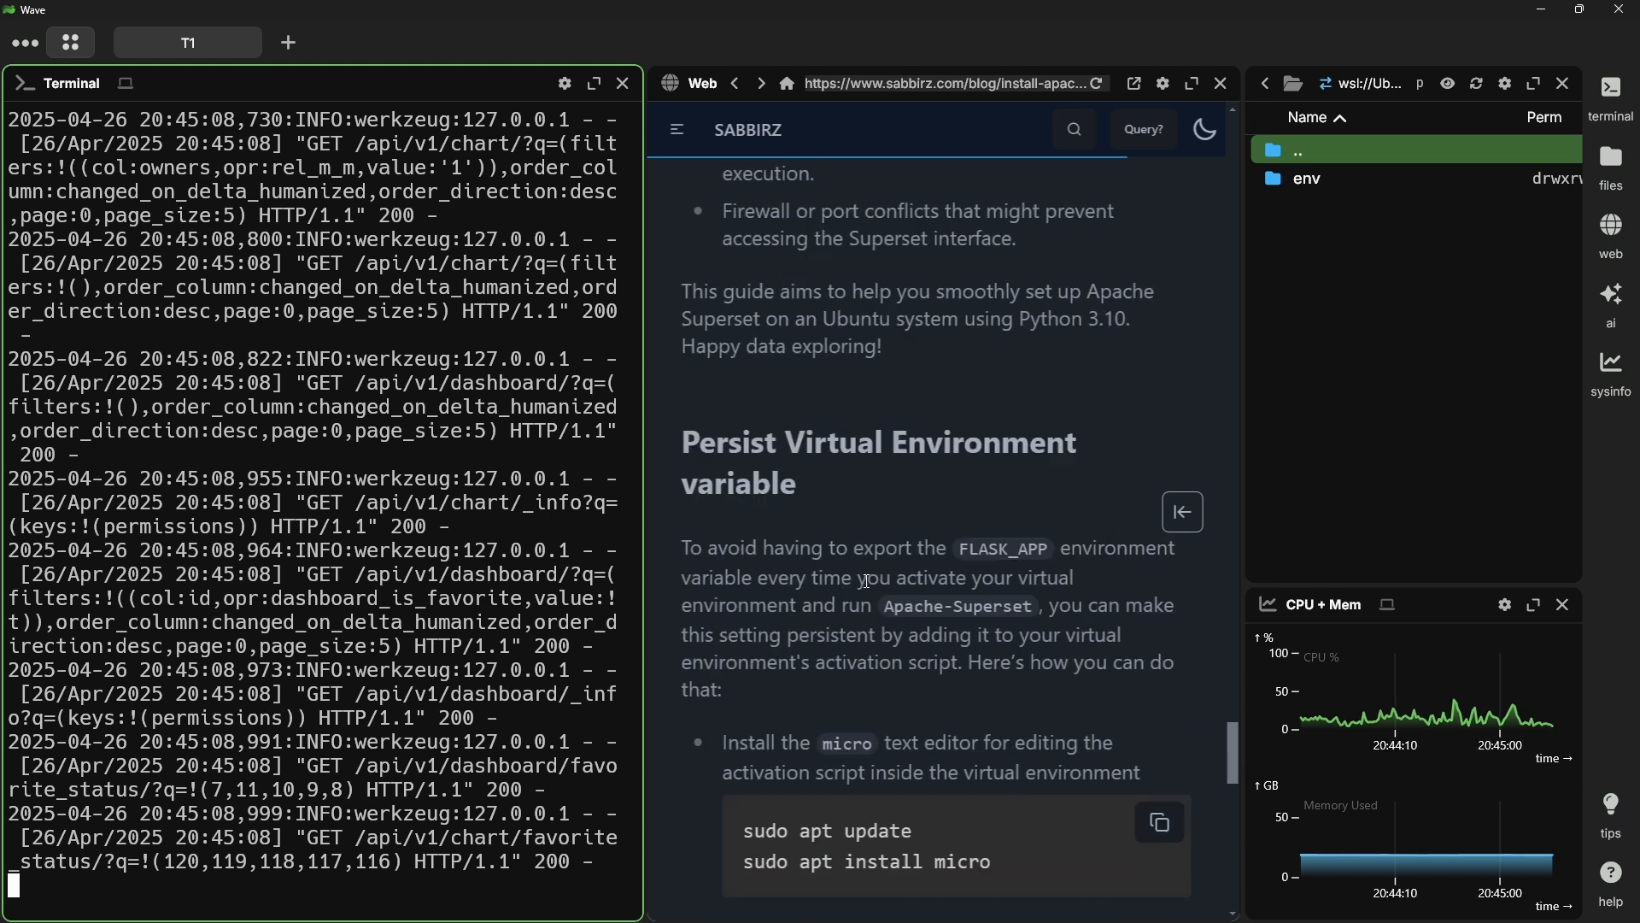
scroll("down", 3)
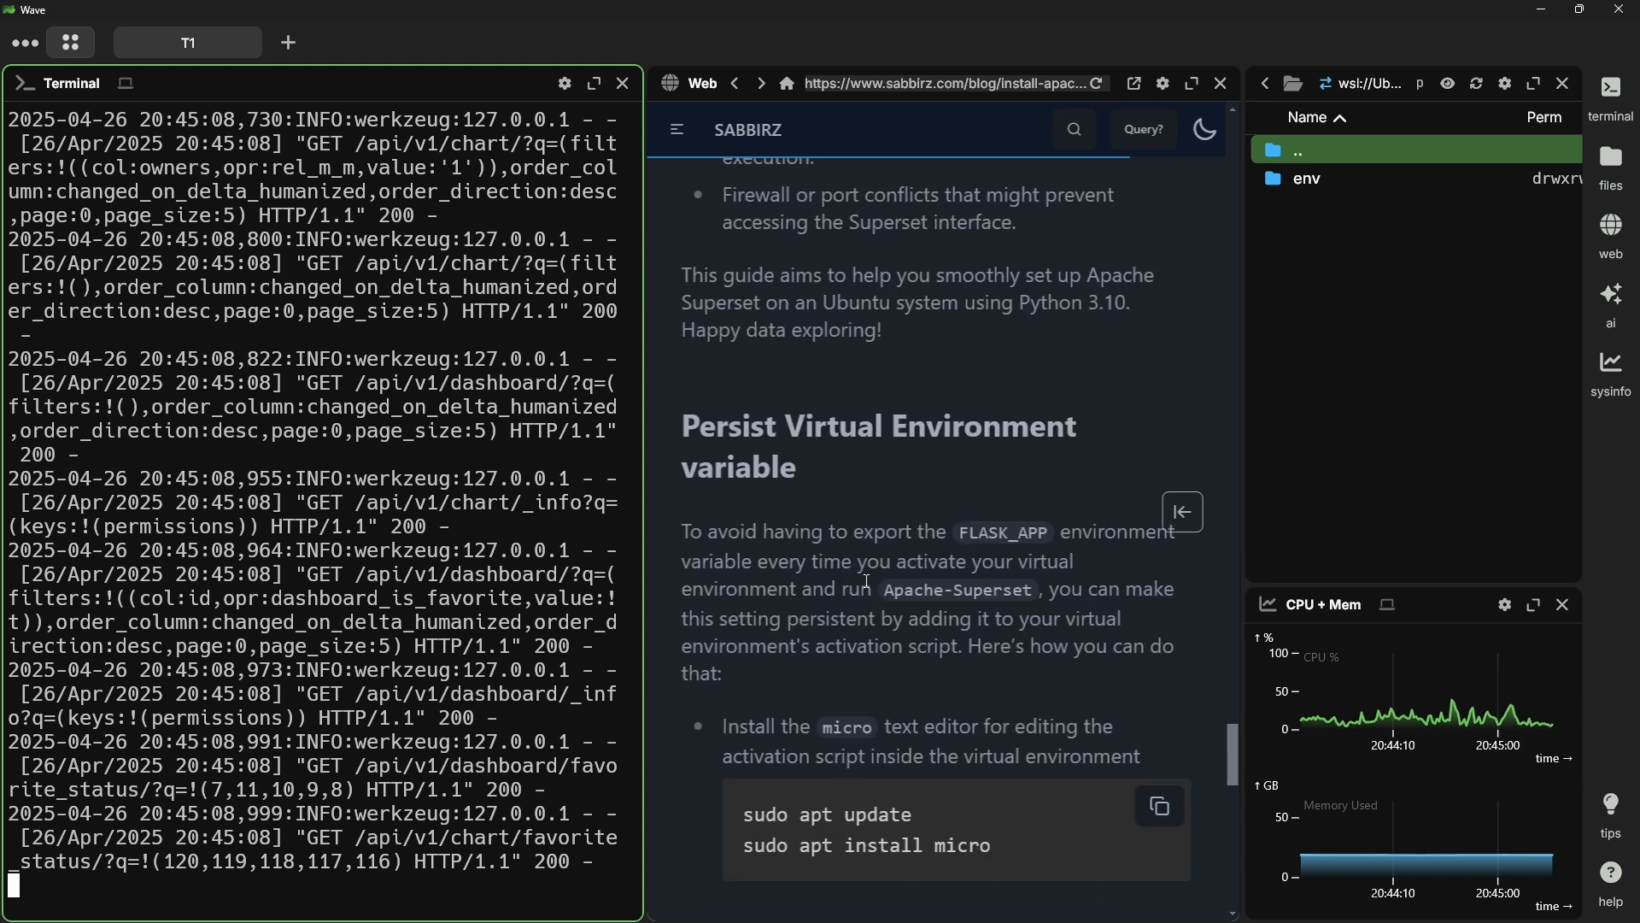